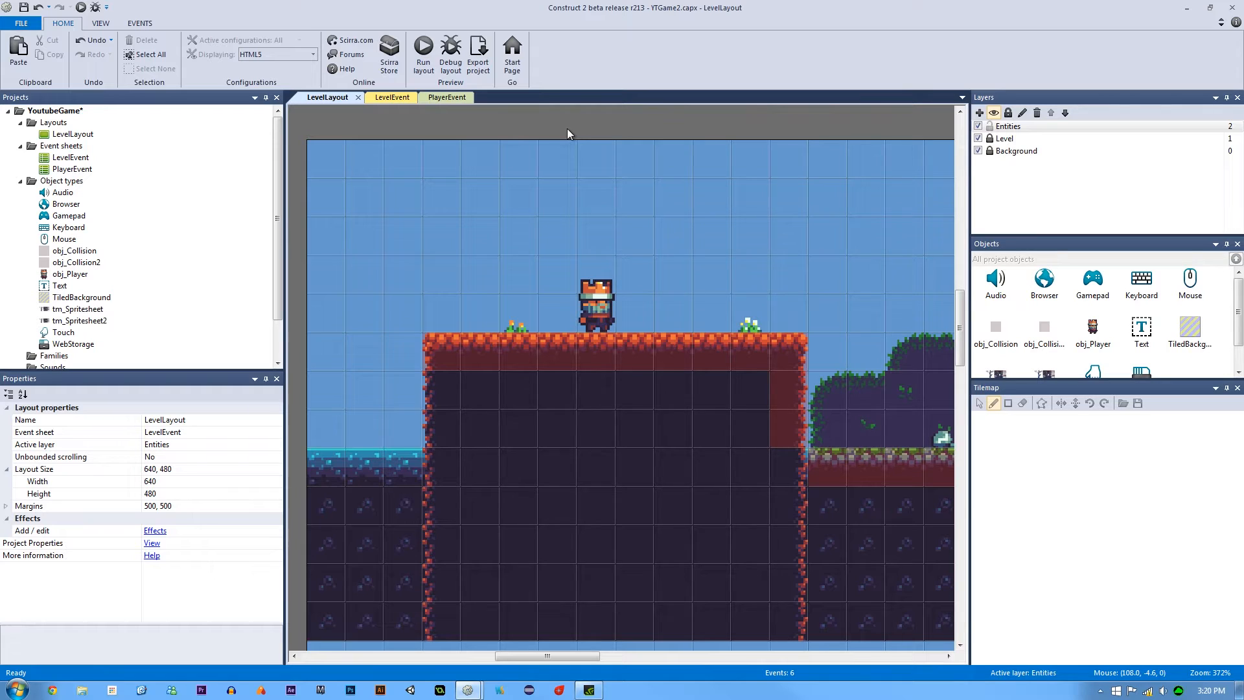
pyautogui.moveTo(541, 284)
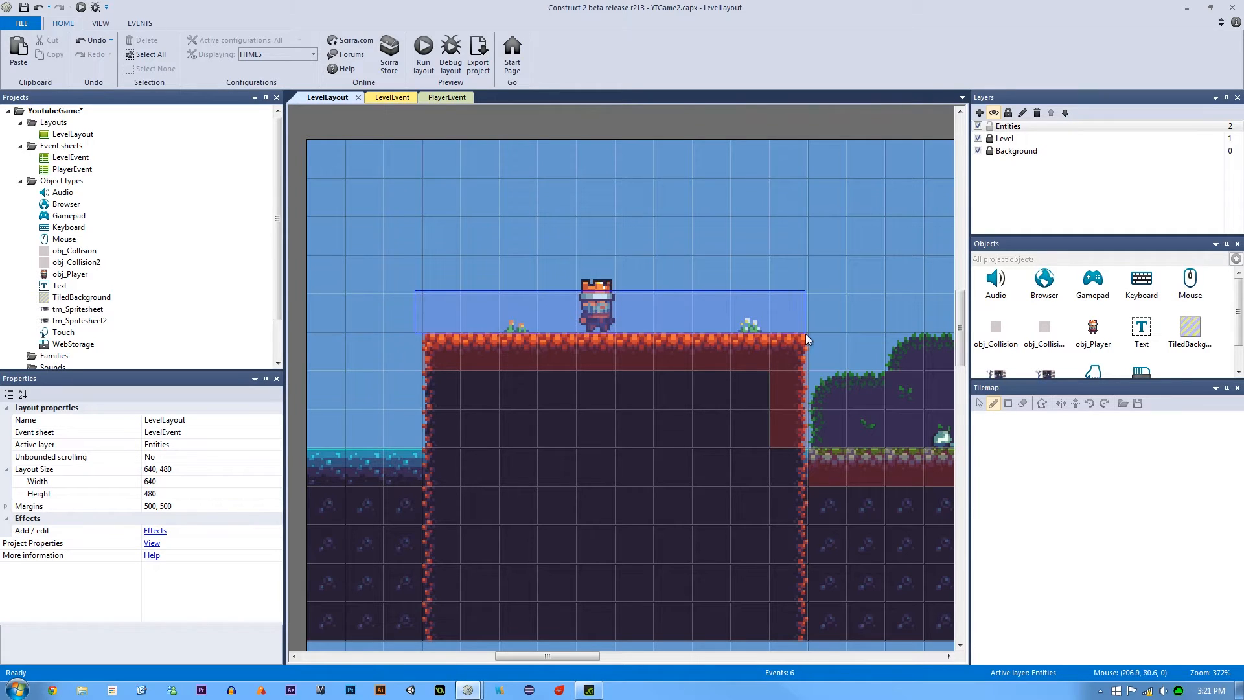
# Select the player sprite on the Entities layer, then deselect it and zoom the layout view
pyautogui.click(356, 335)
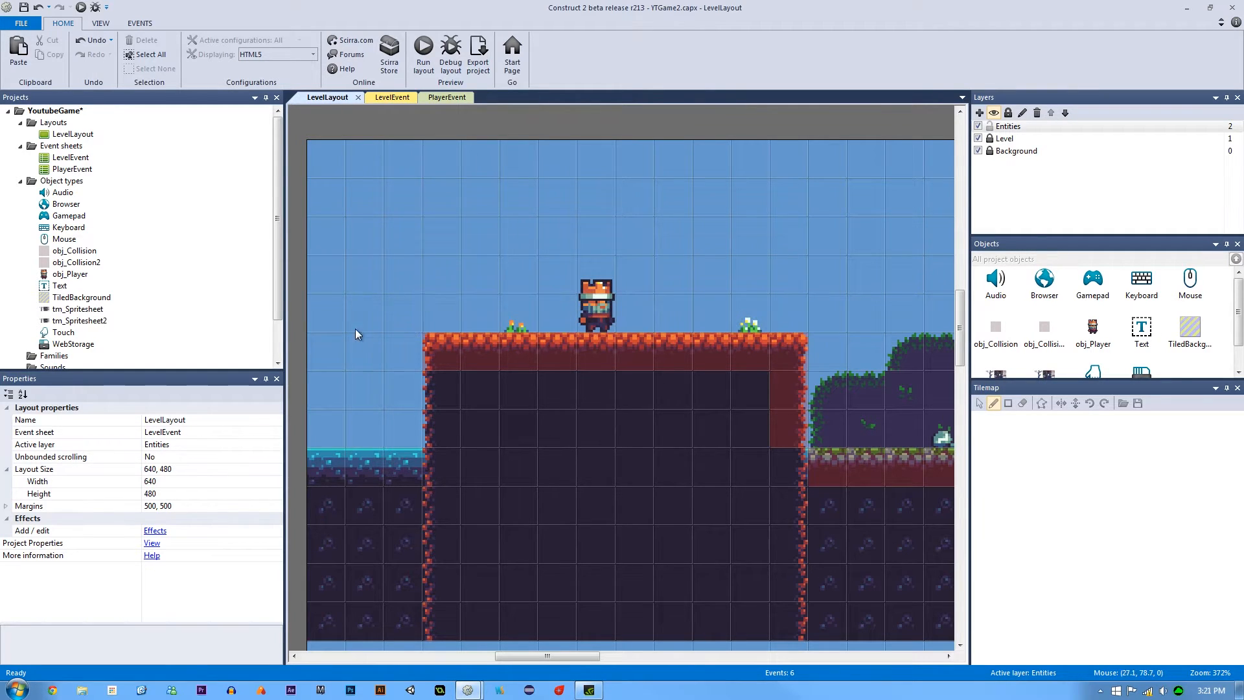
pyautogui.moveTo(662, 347)
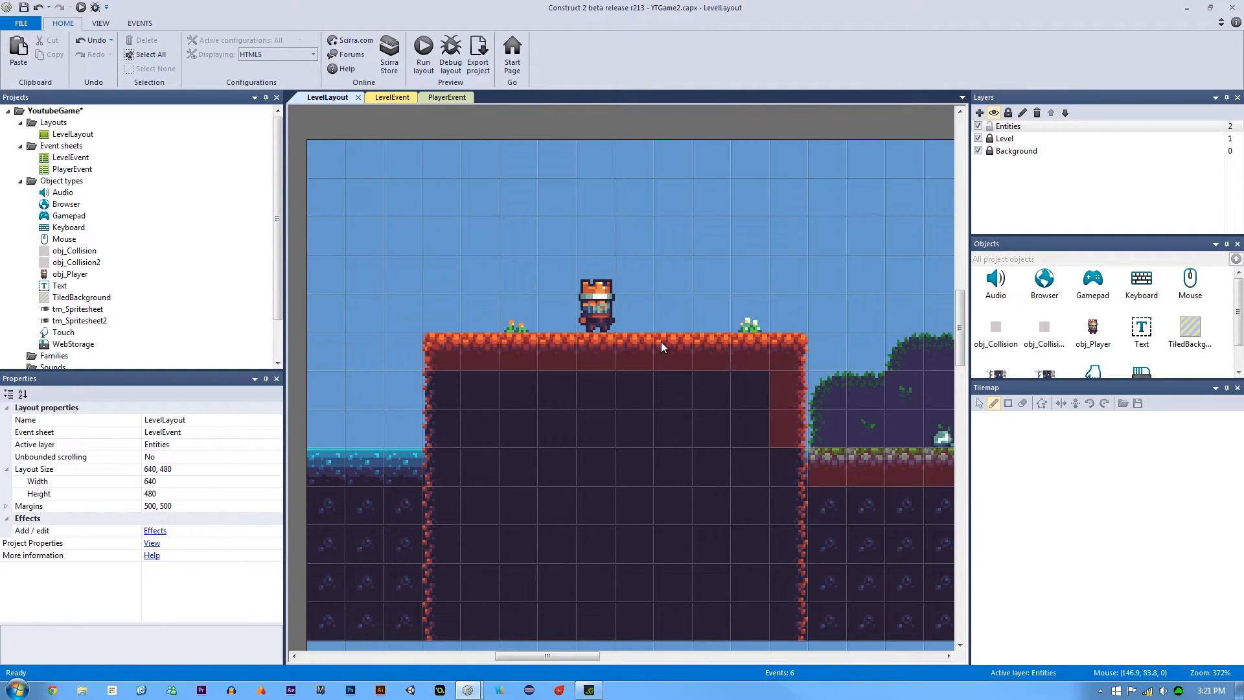
pyautogui.moveTo(607, 224)
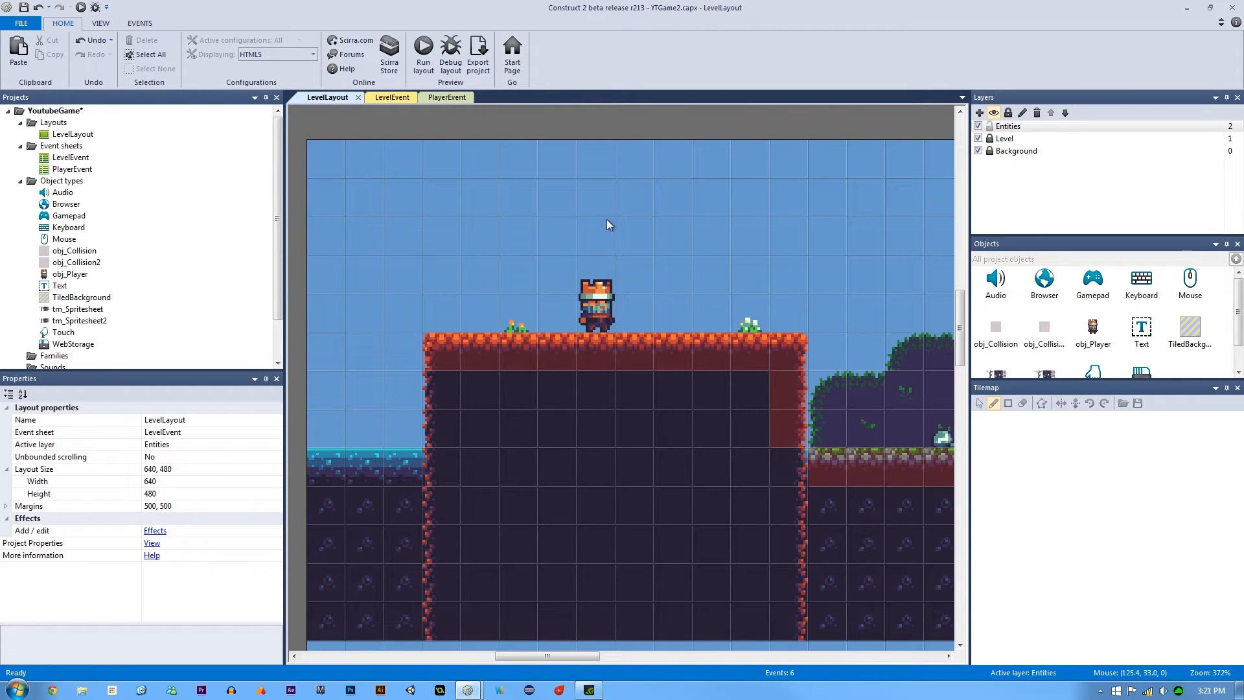
pyautogui.moveTo(826, 192)
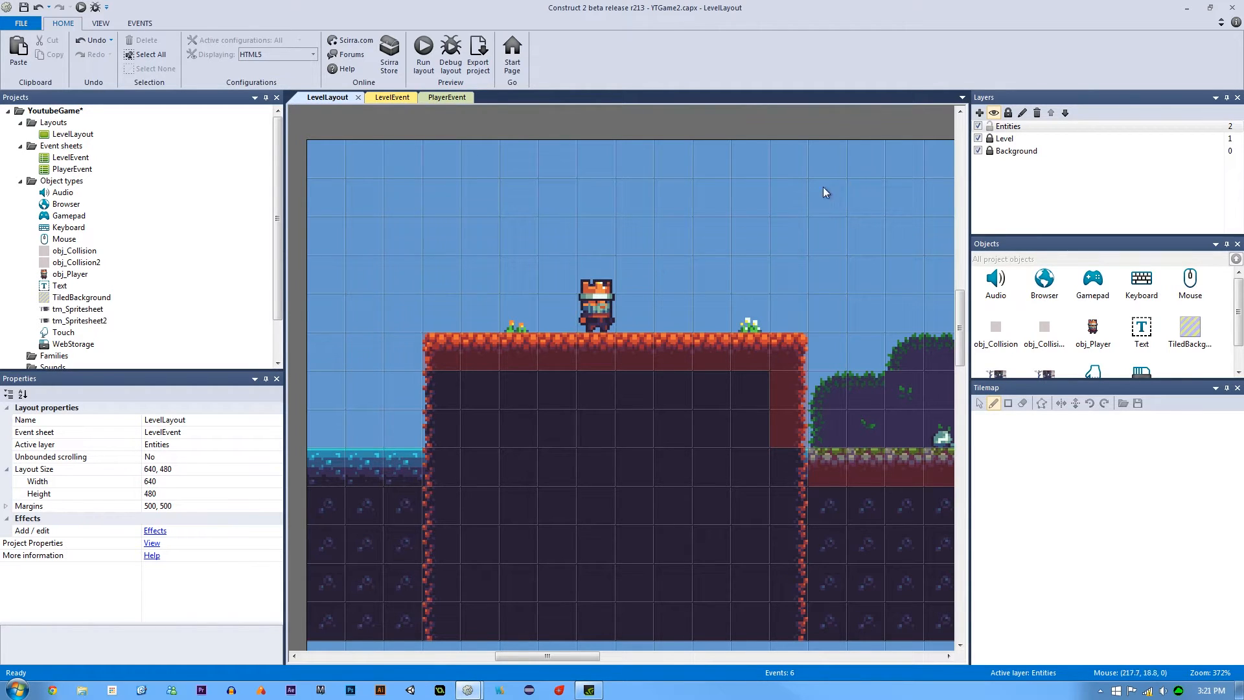
pyautogui.click(596, 303)
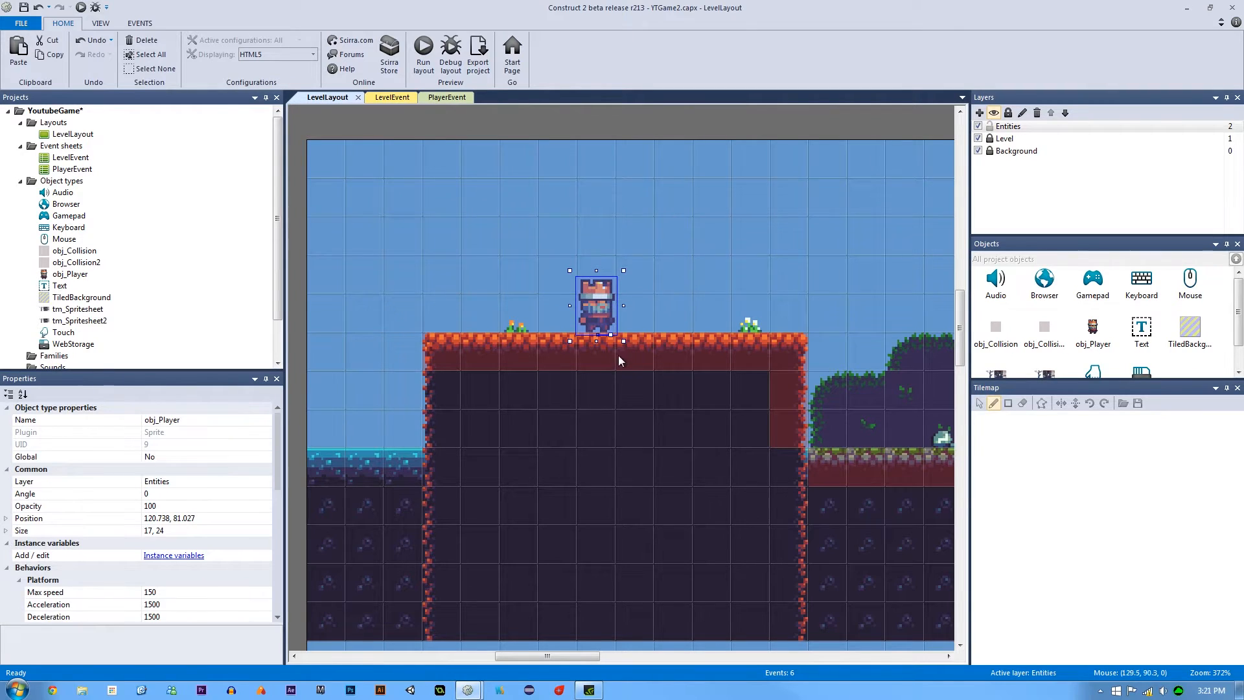
pyautogui.click(1008, 126)
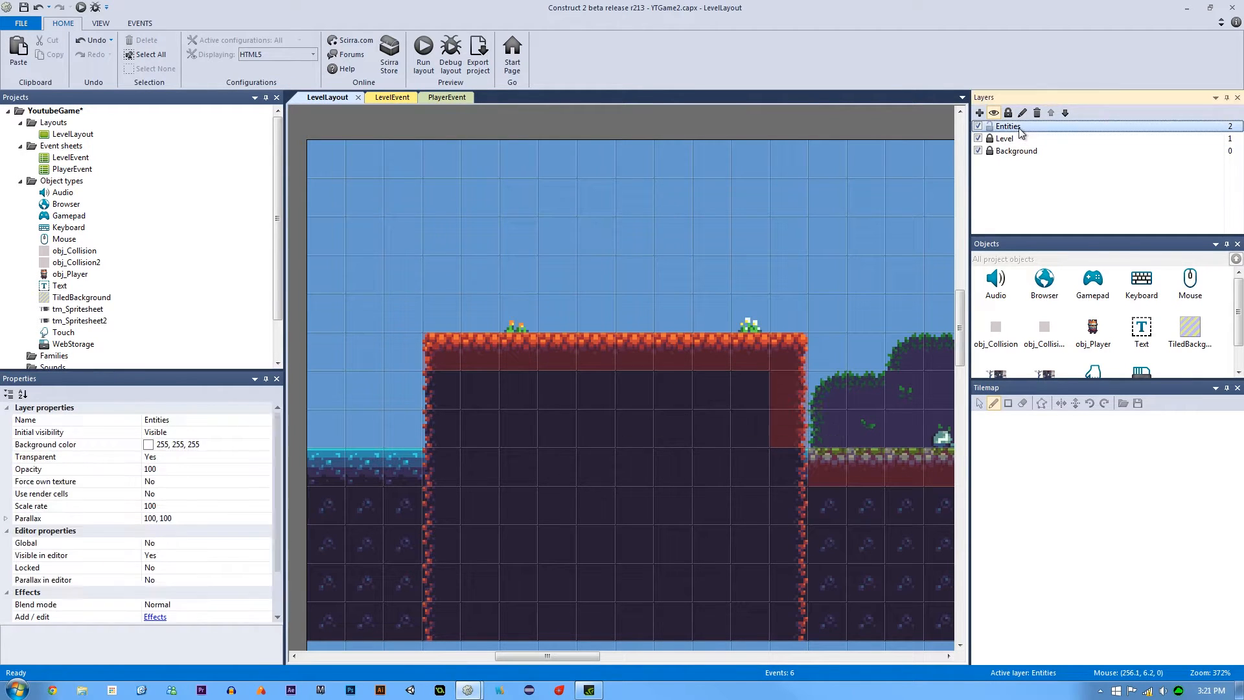
pyautogui.click(611, 287)
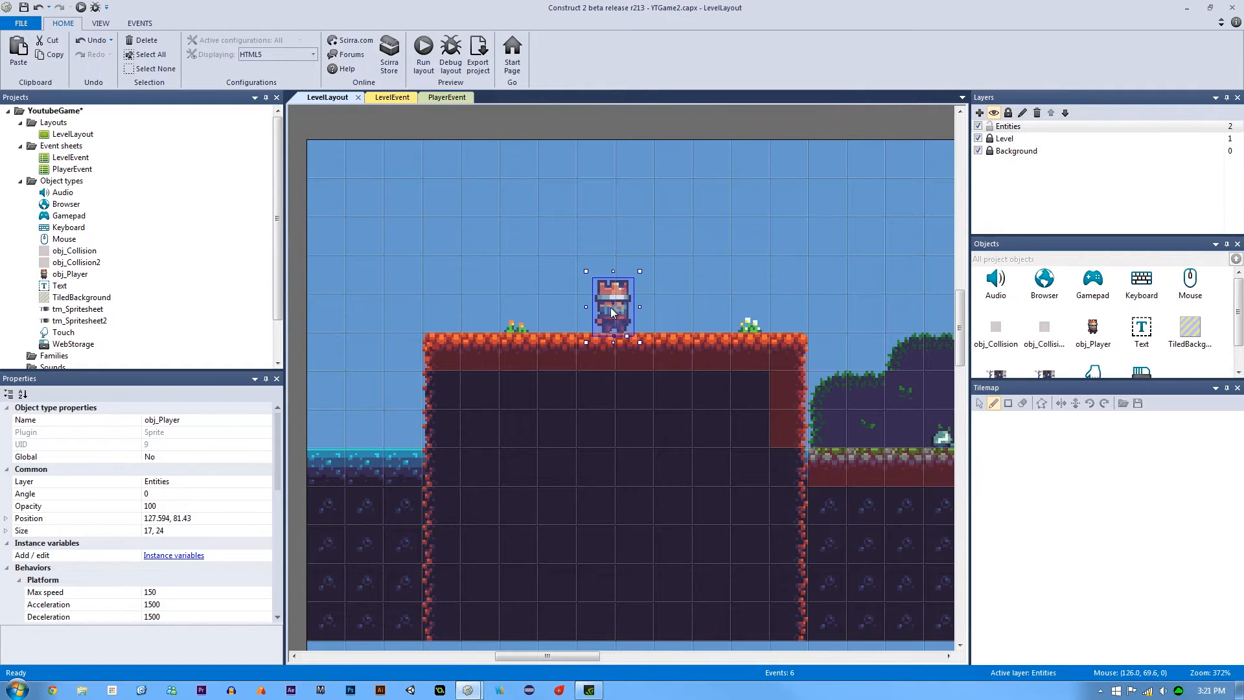
pyautogui.click(549, 159)
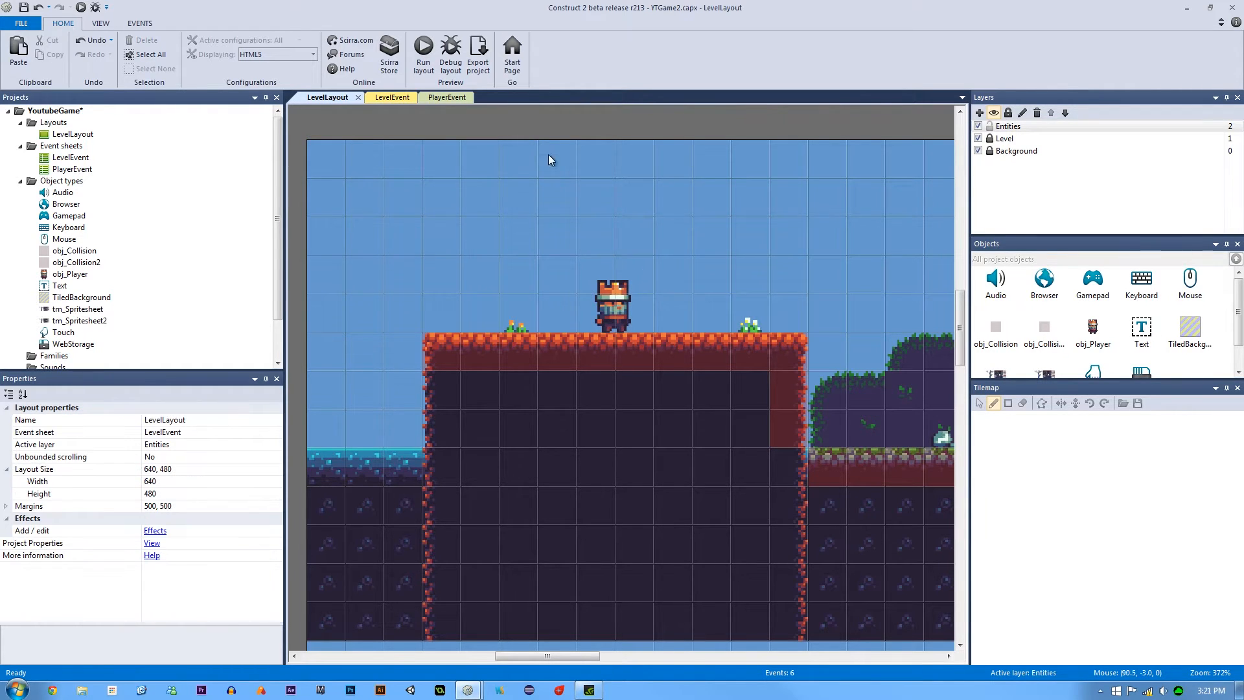
pyautogui.scroll(-3)
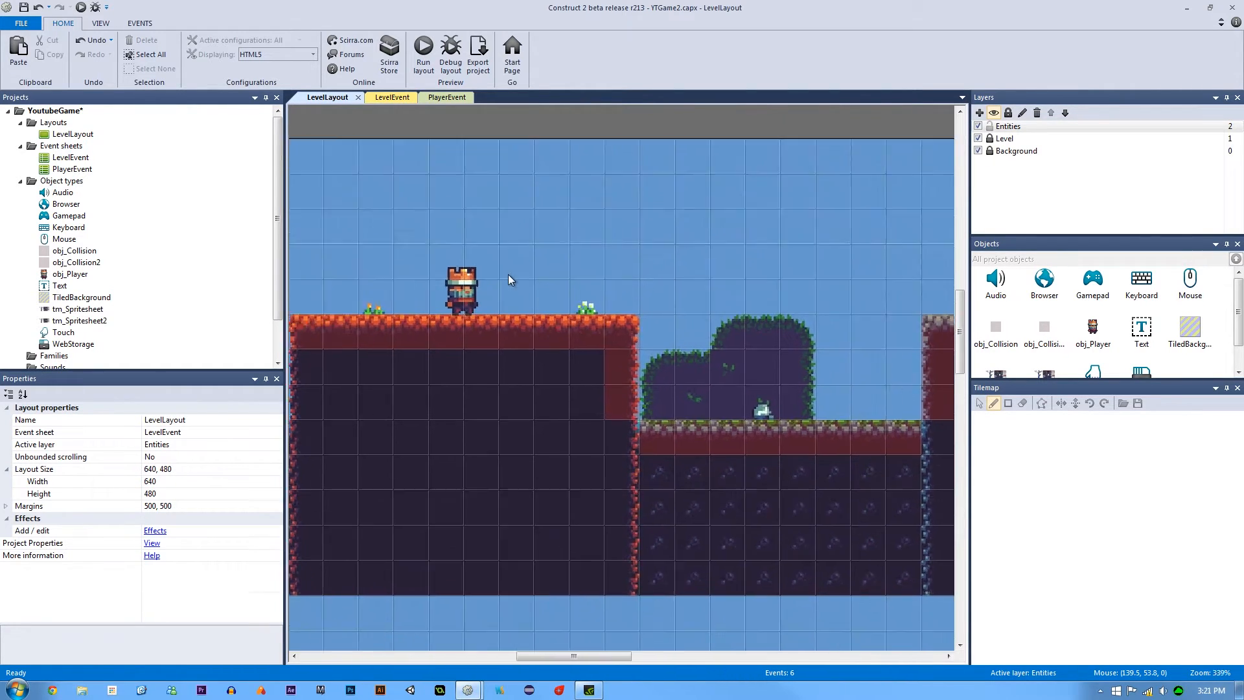
pyautogui.scroll(3)
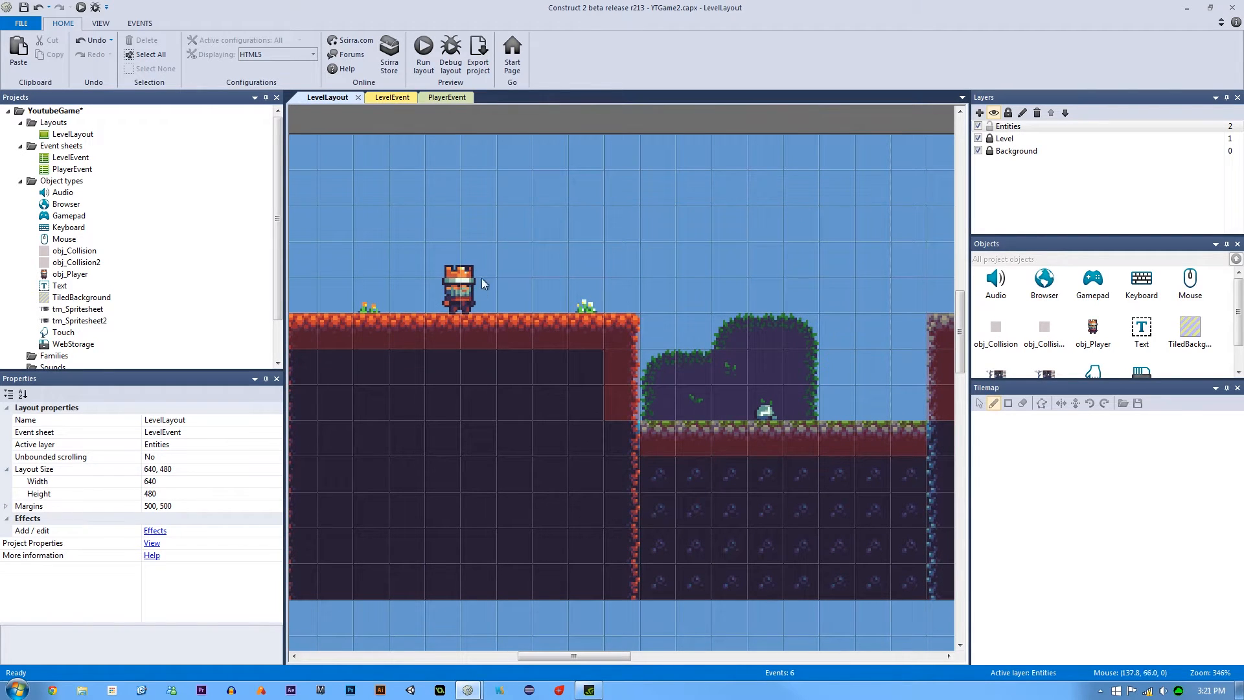
pyautogui.moveTo(457, 333)
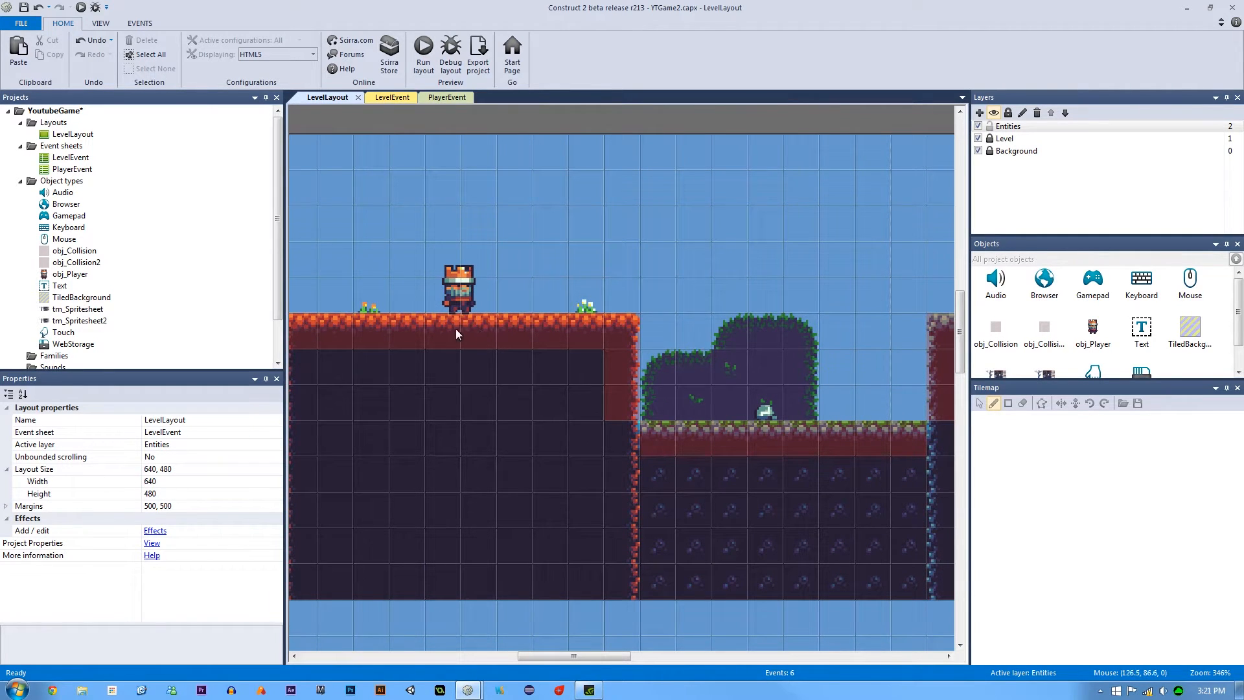
pyautogui.click(458, 288)
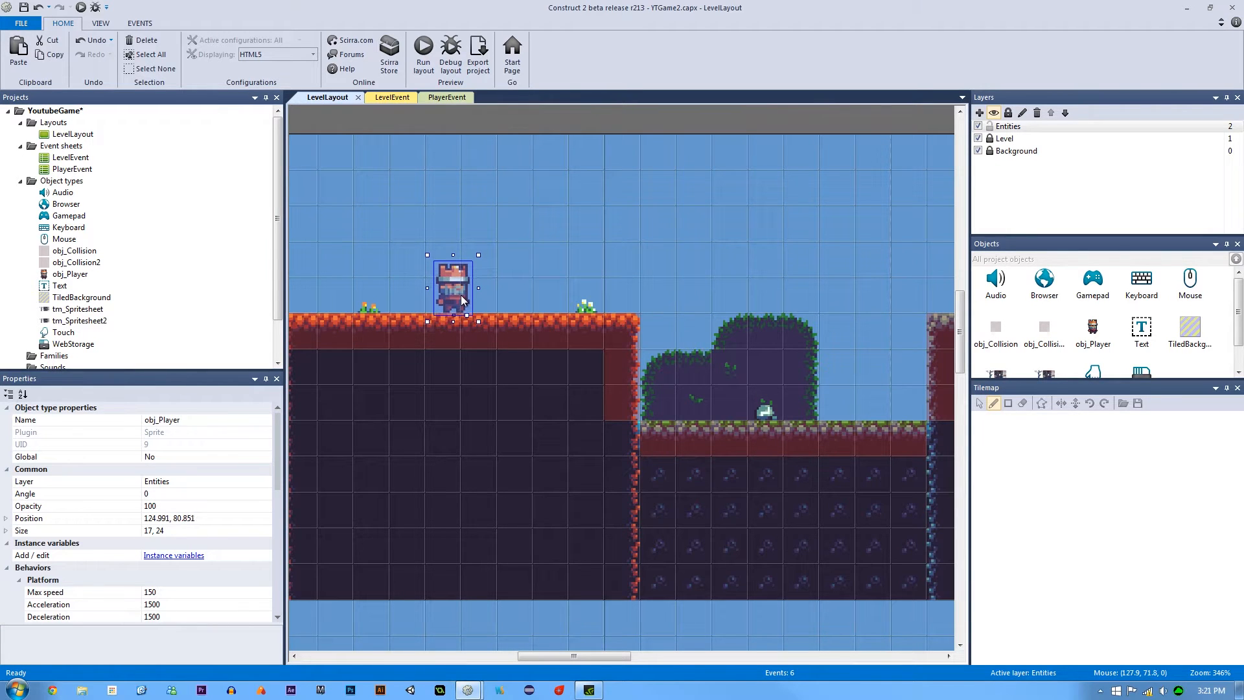
pyautogui.click(546, 204)
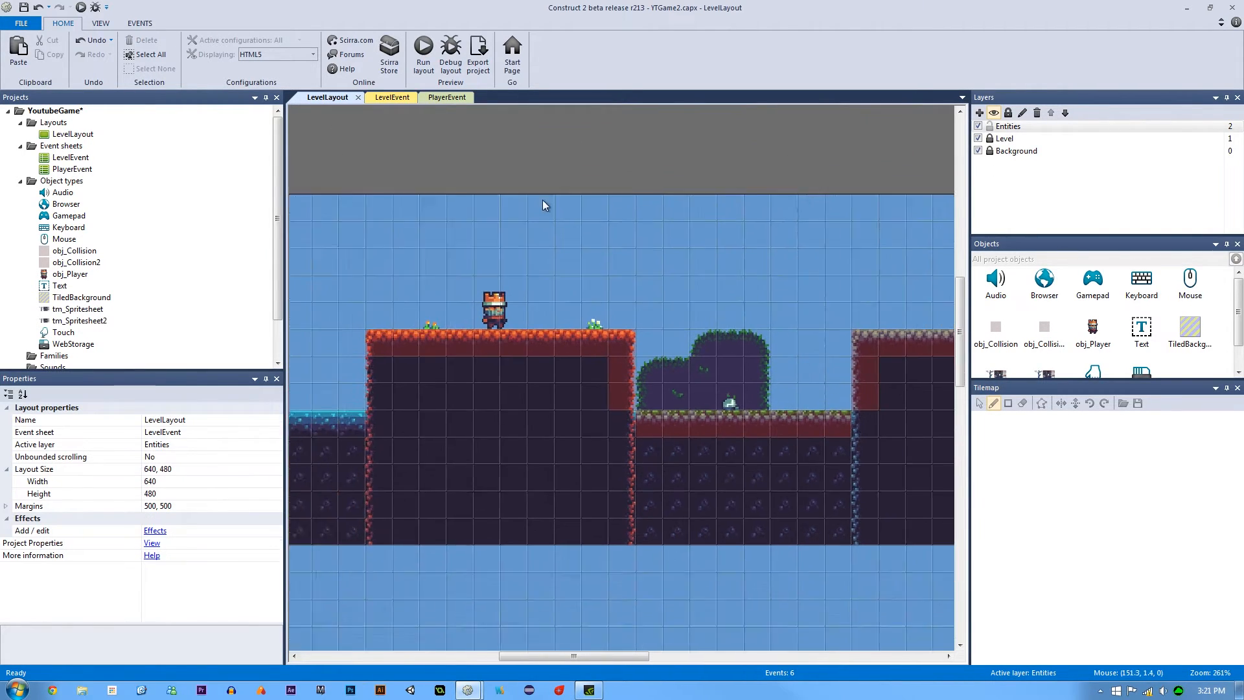
pyautogui.scroll(-3)
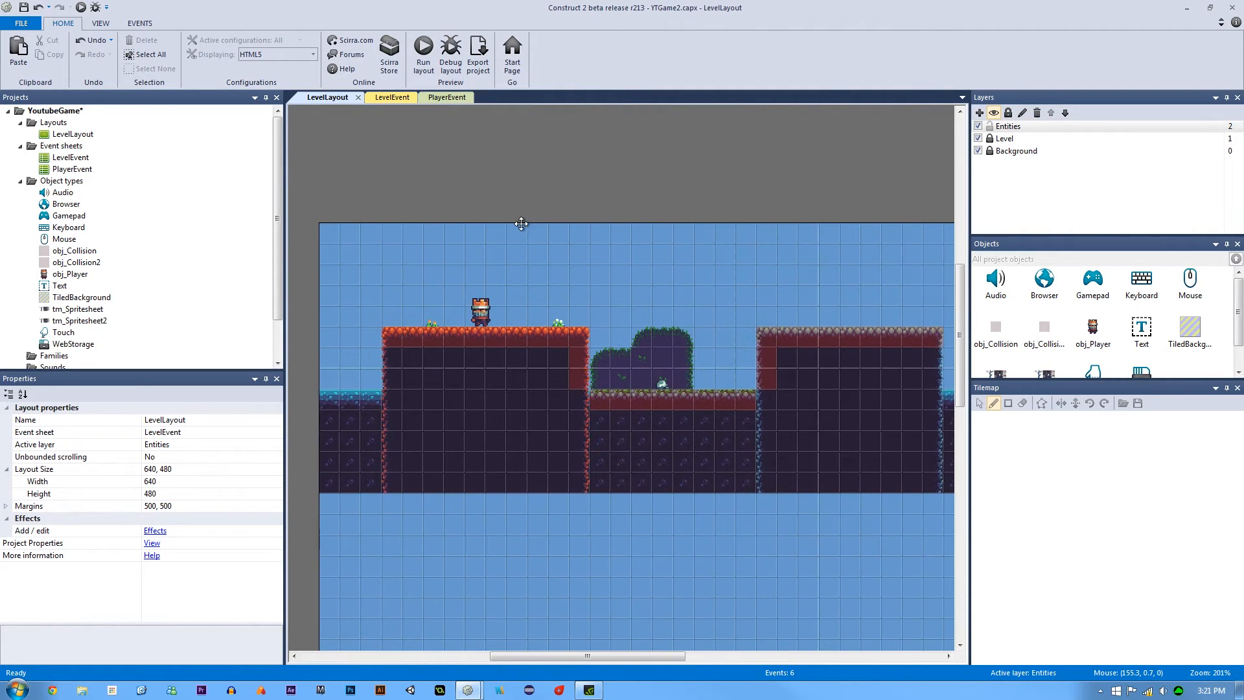
pyautogui.moveTo(483, 223)
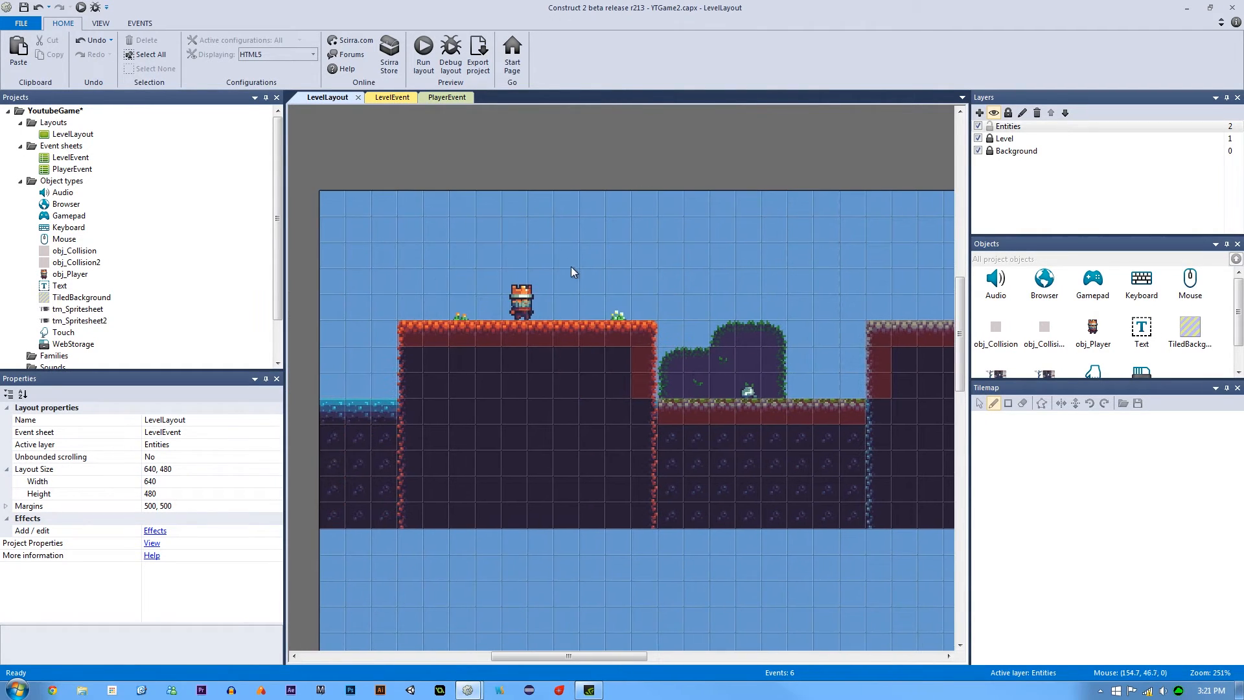
pyautogui.moveTo(805, 187)
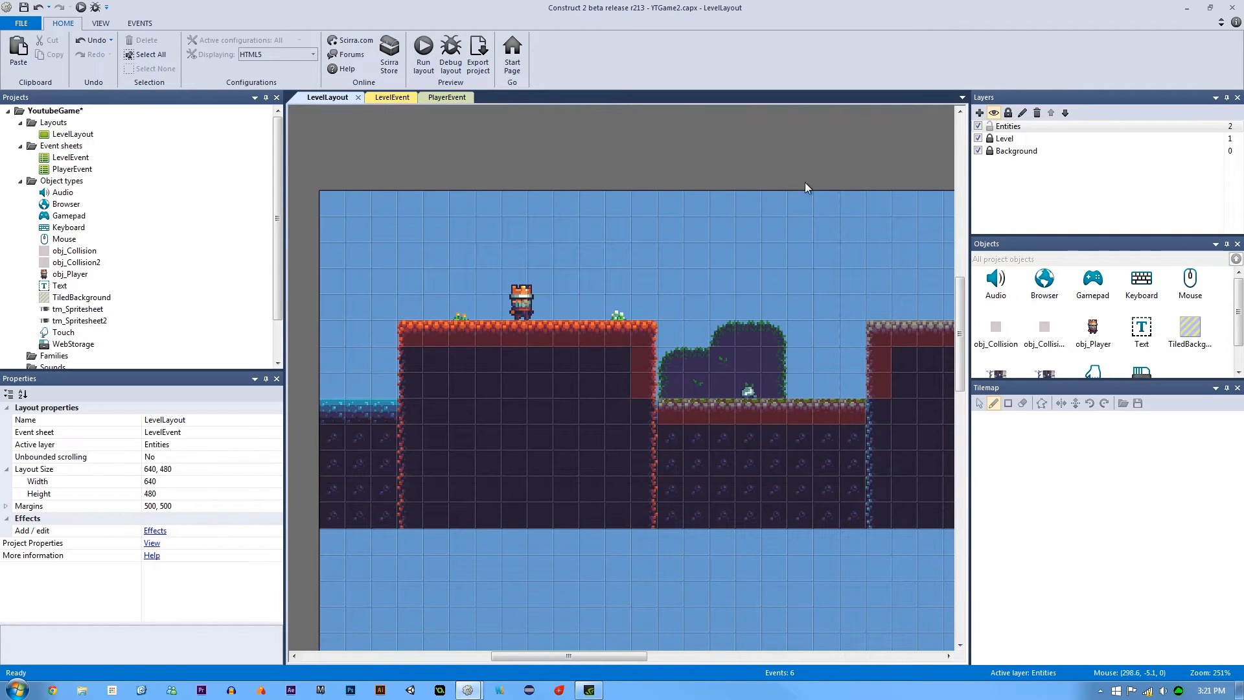
pyautogui.moveTo(967, 169)
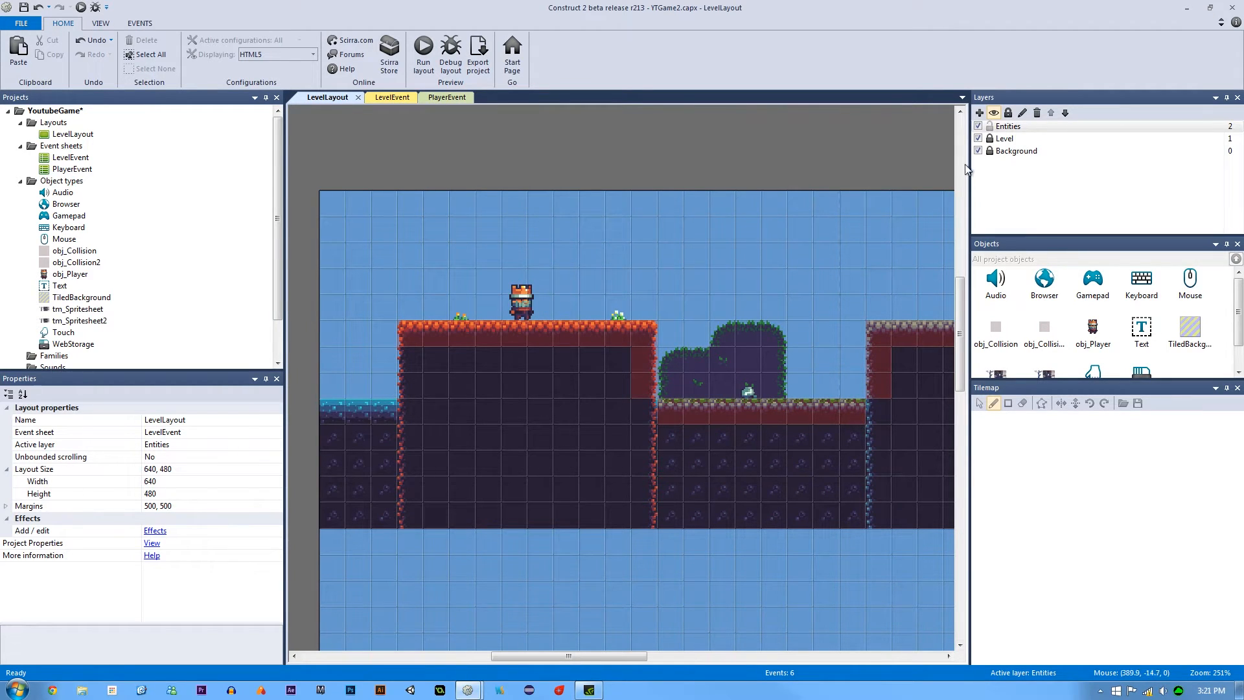
pyautogui.click(979, 150)
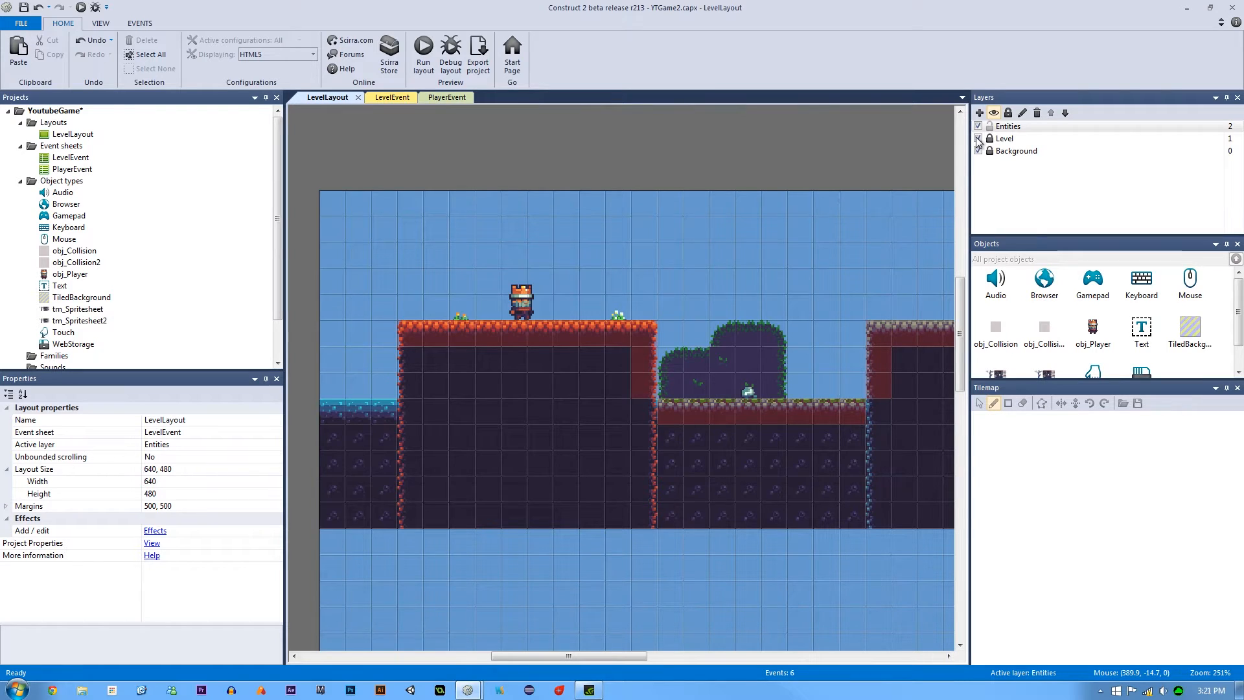
pyautogui.click(978, 139)
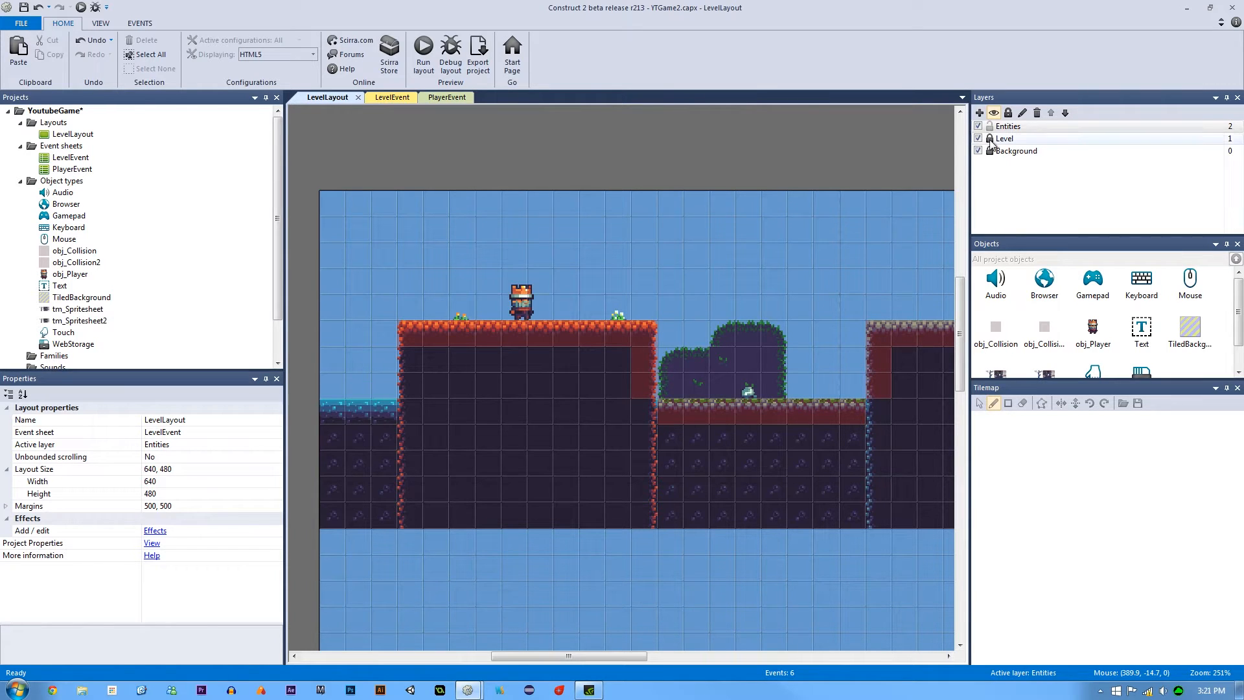
pyautogui.click(979, 138)
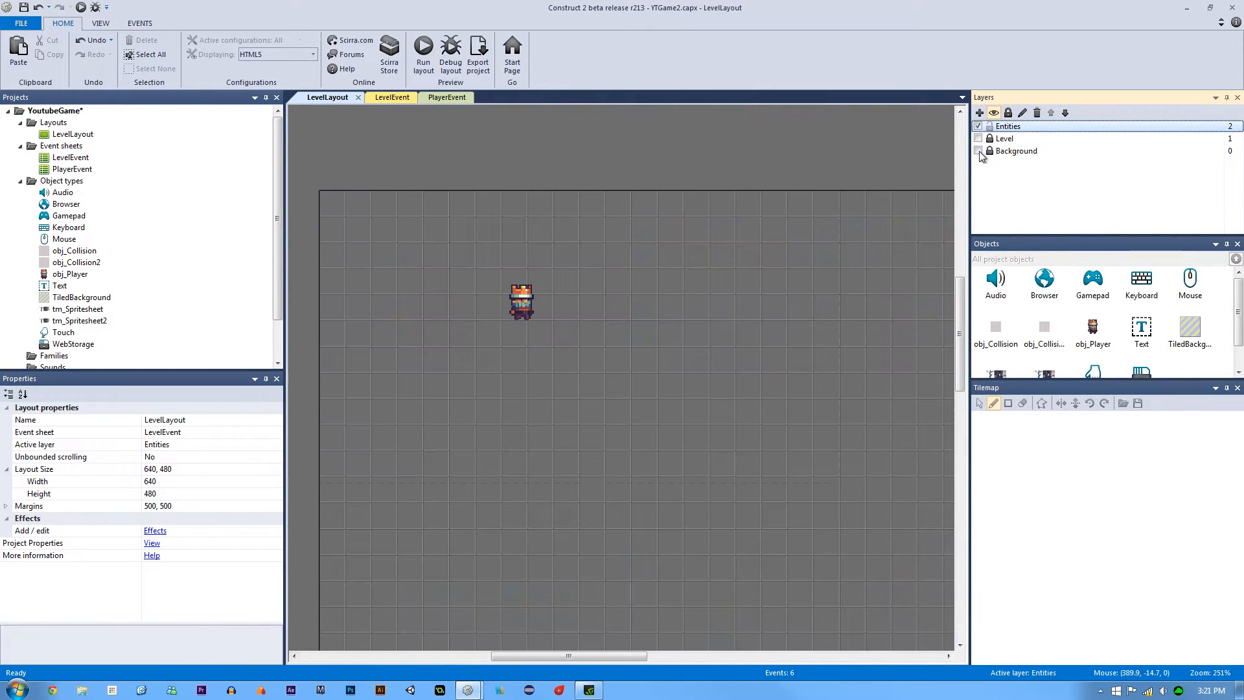
pyautogui.click(978, 139)
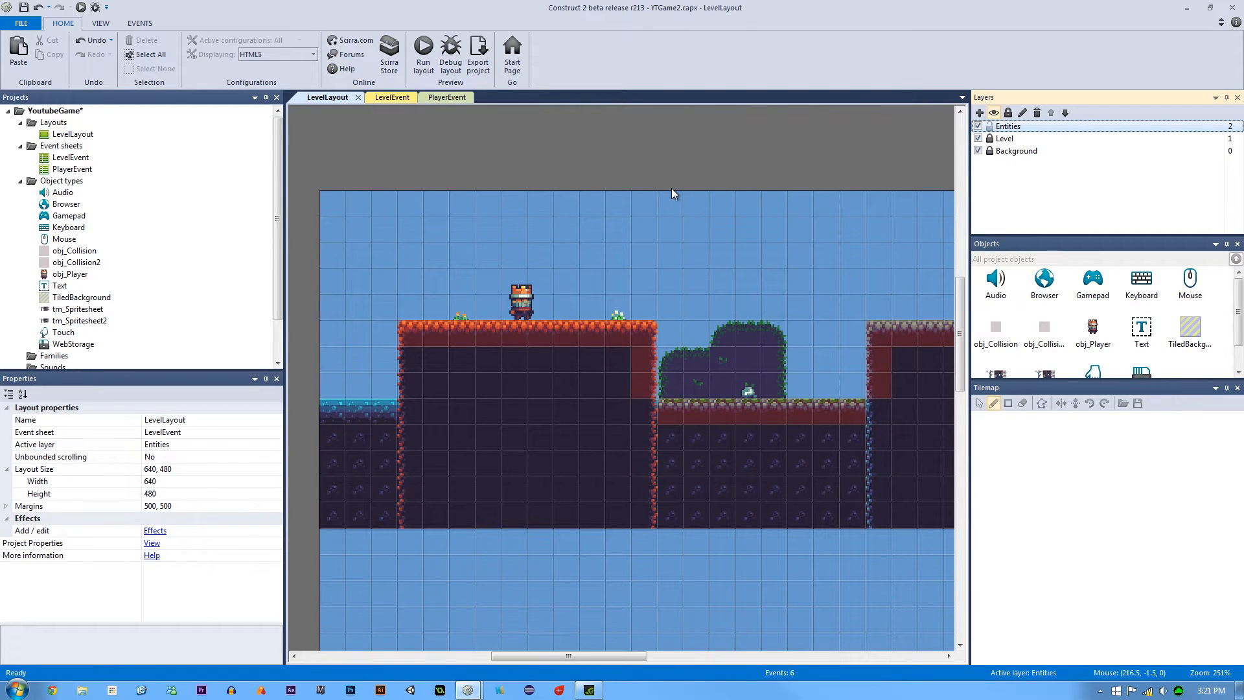
pyautogui.moveTo(462, 320)
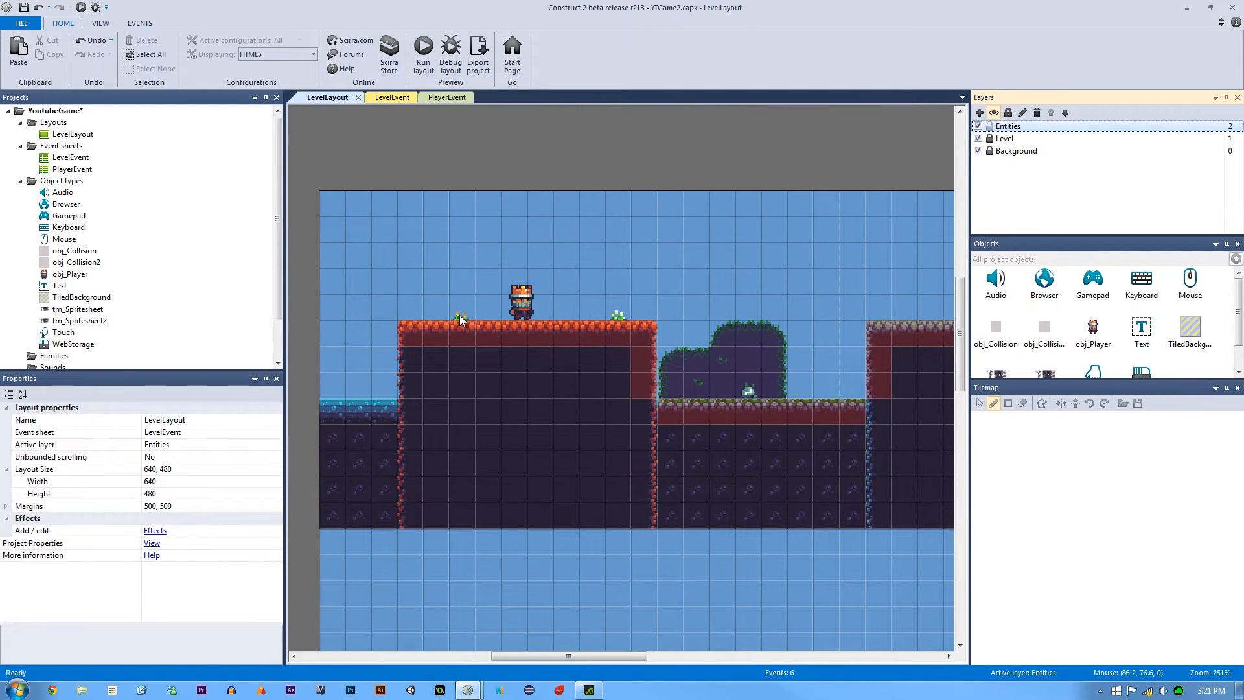
pyautogui.moveTo(621, 333)
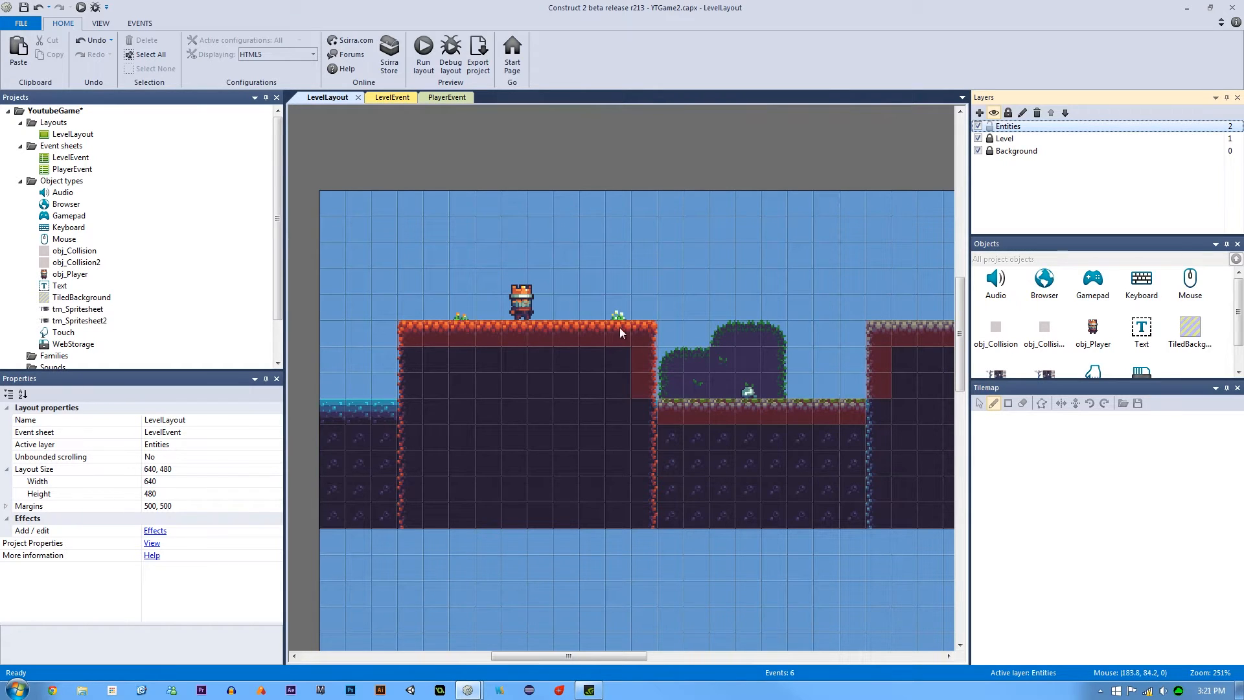
pyautogui.moveTo(691, 376)
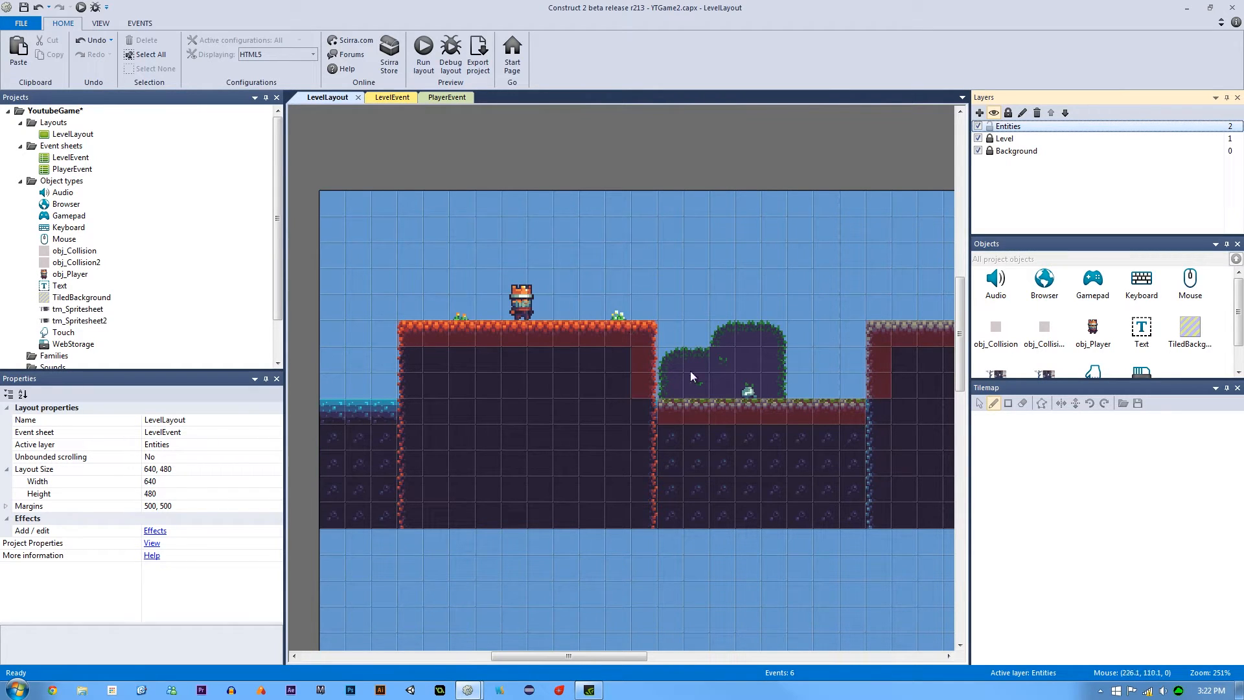
pyautogui.scroll(-3)
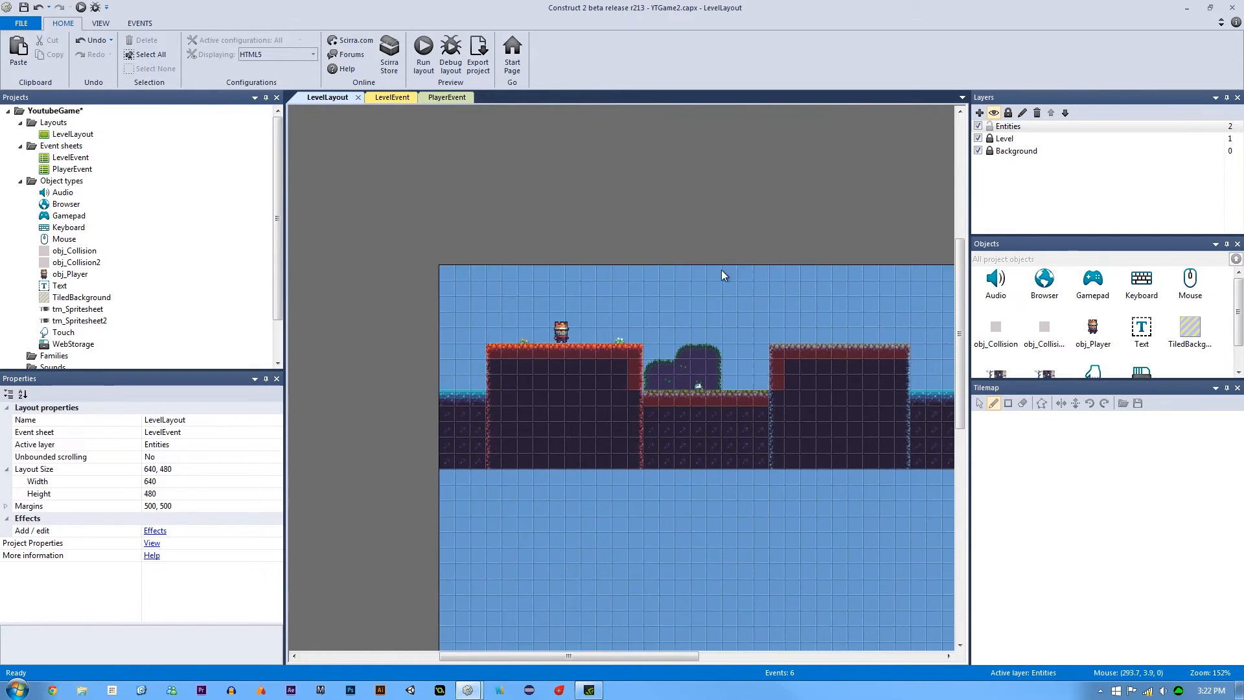
pyautogui.scroll(3)
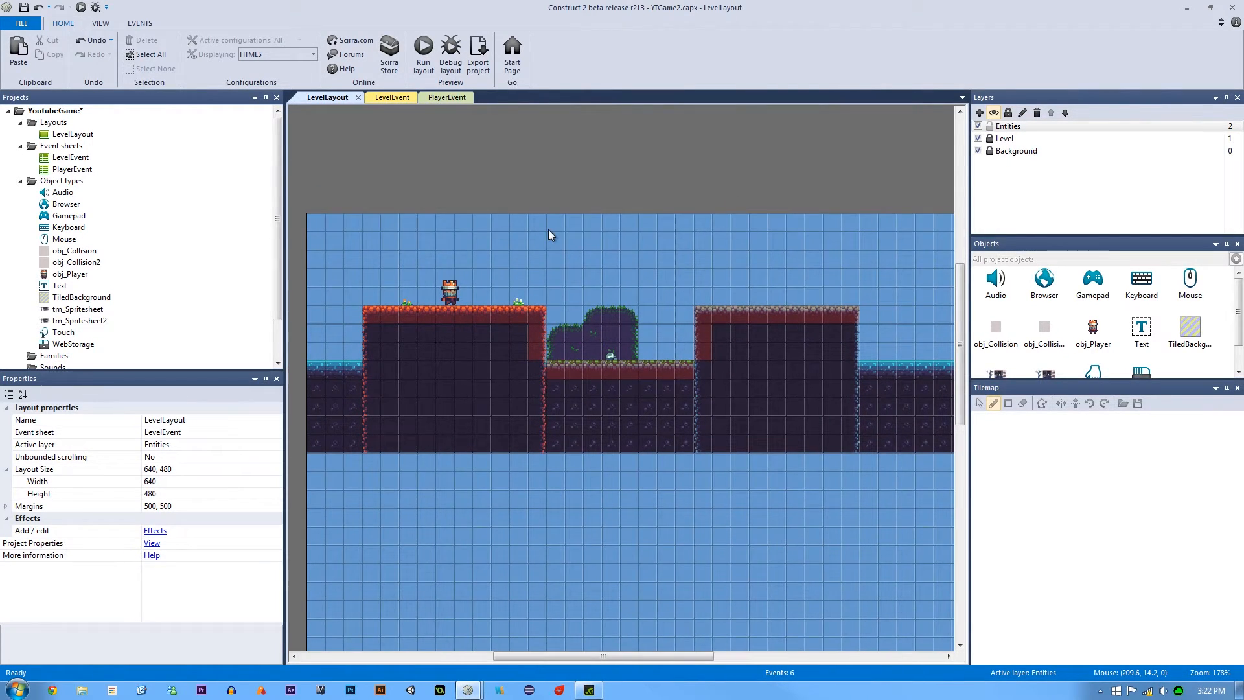
pyautogui.moveTo(543, 253)
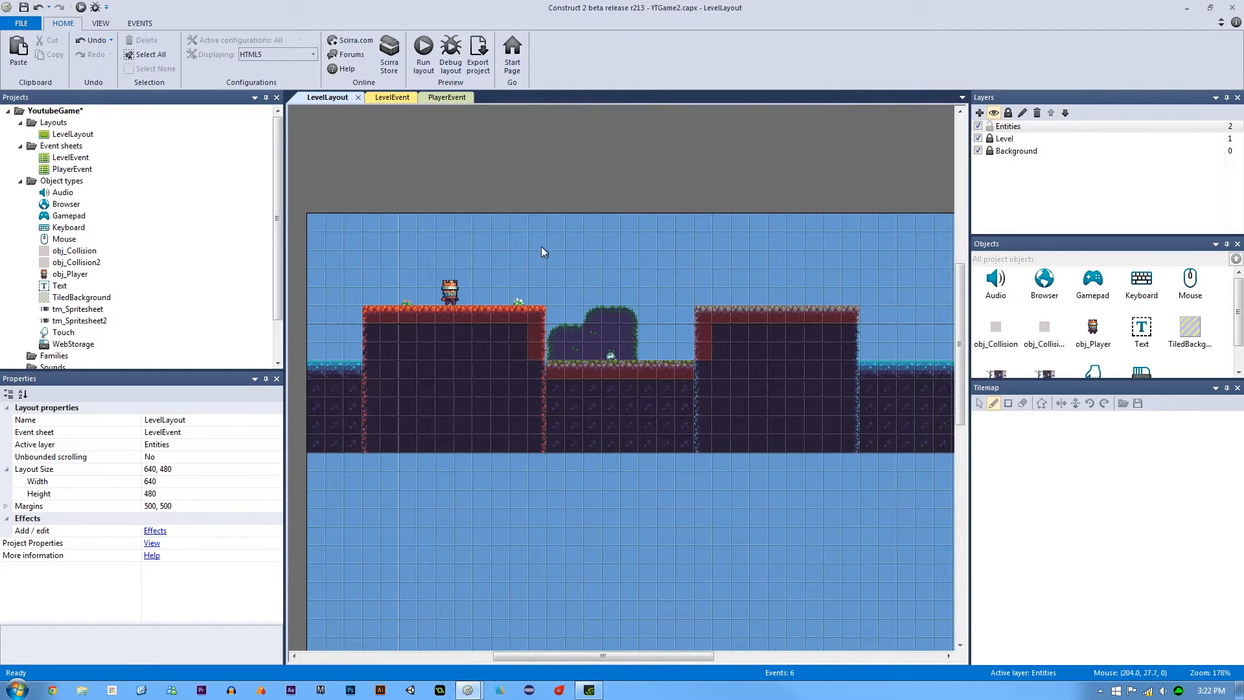
pyautogui.moveTo(525, 299)
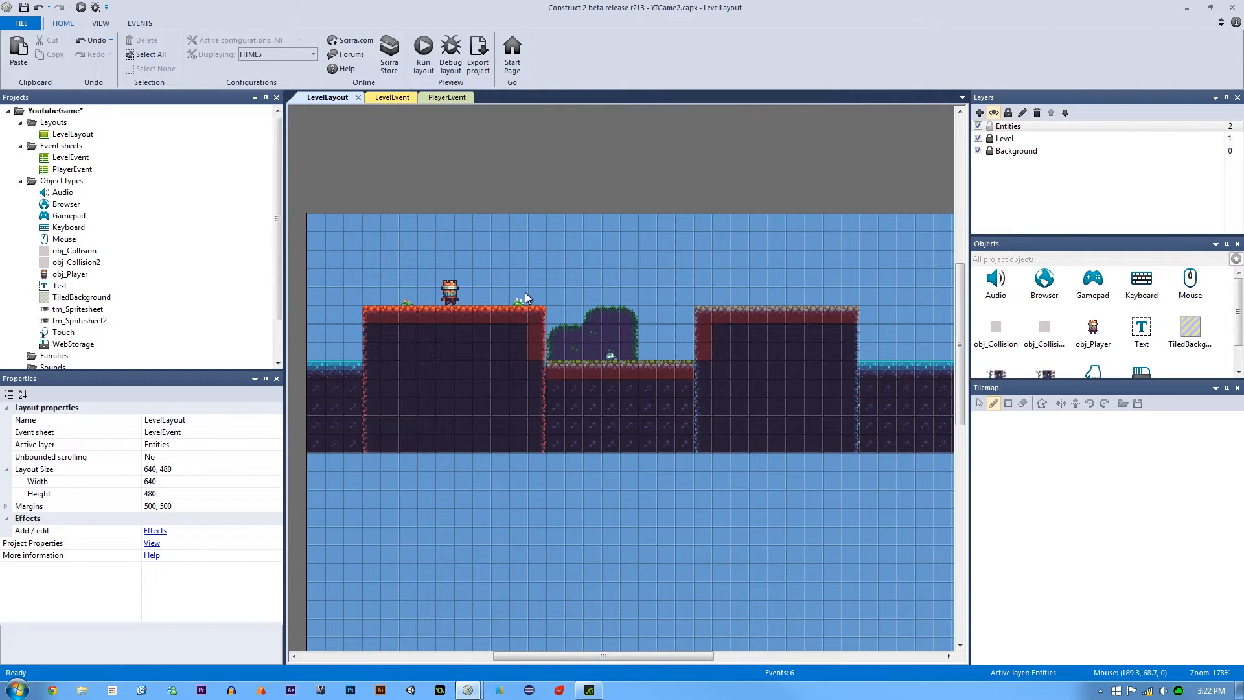
pyautogui.moveTo(489, 285)
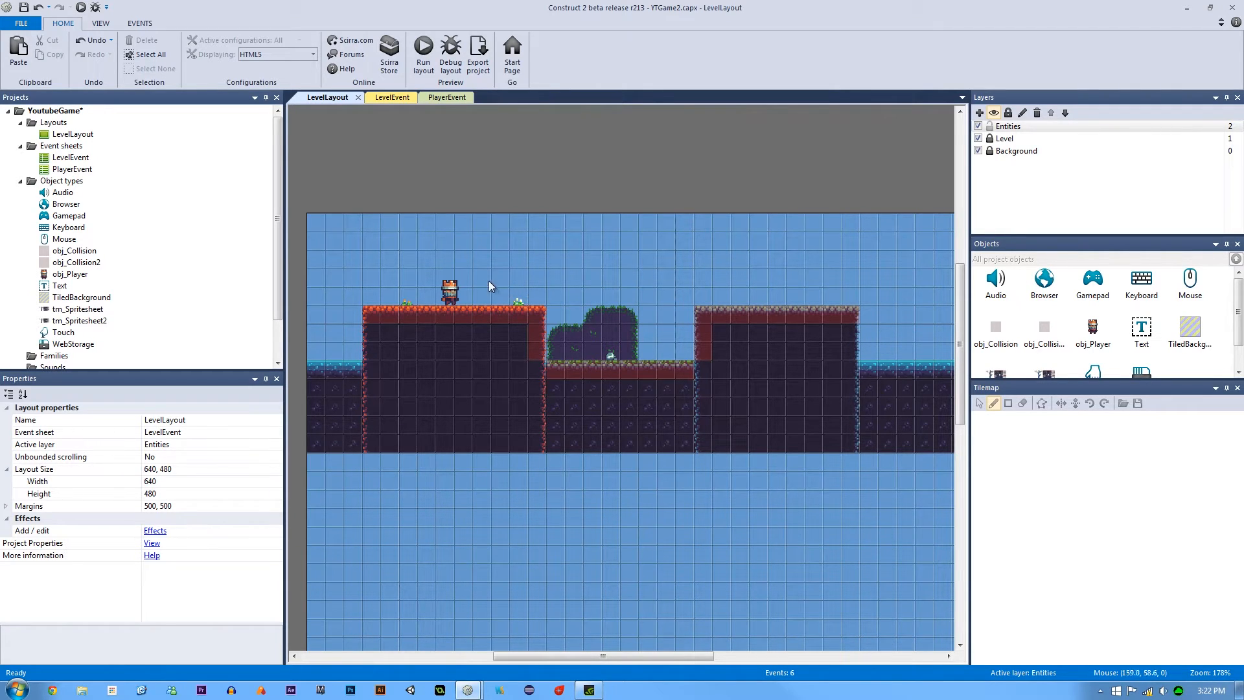
pyautogui.scroll(3)
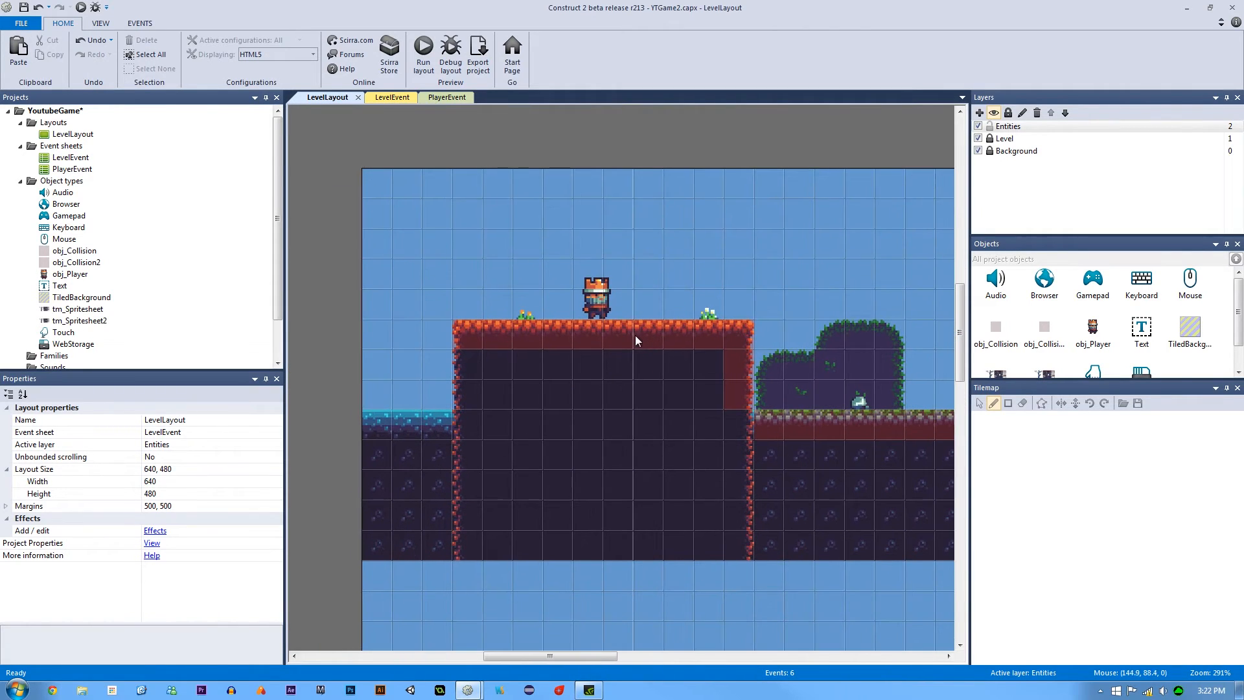
pyautogui.moveTo(629, 334)
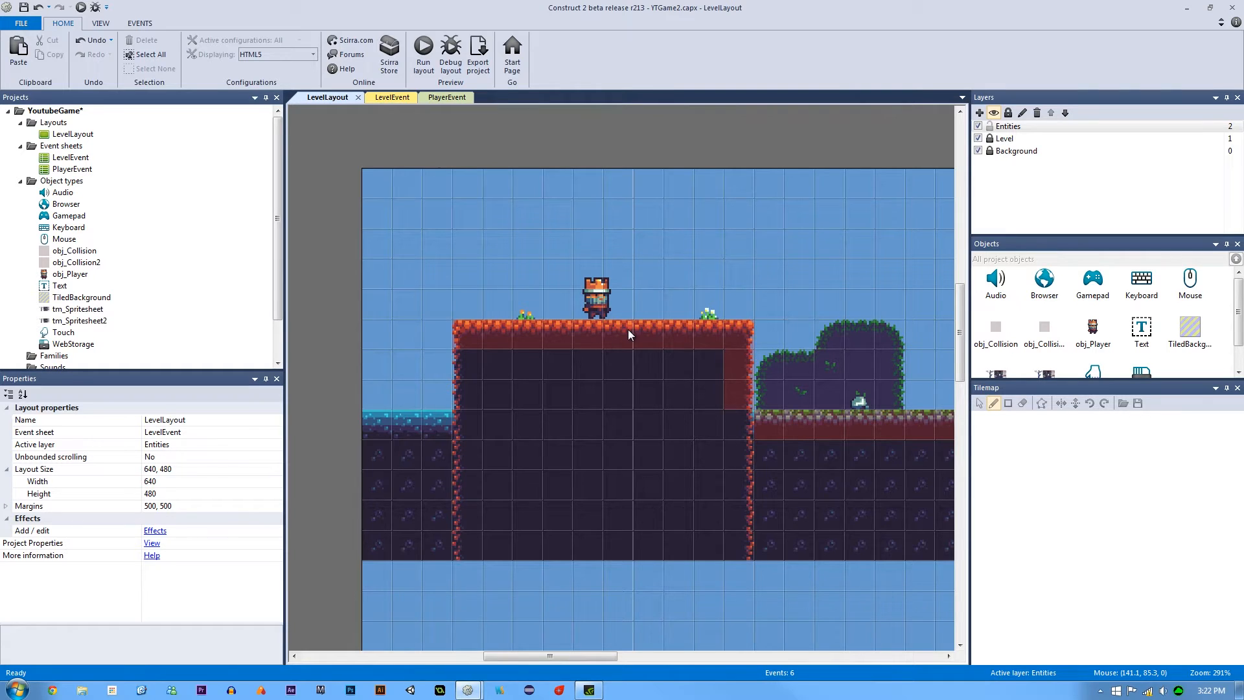
pyautogui.moveTo(552, 265)
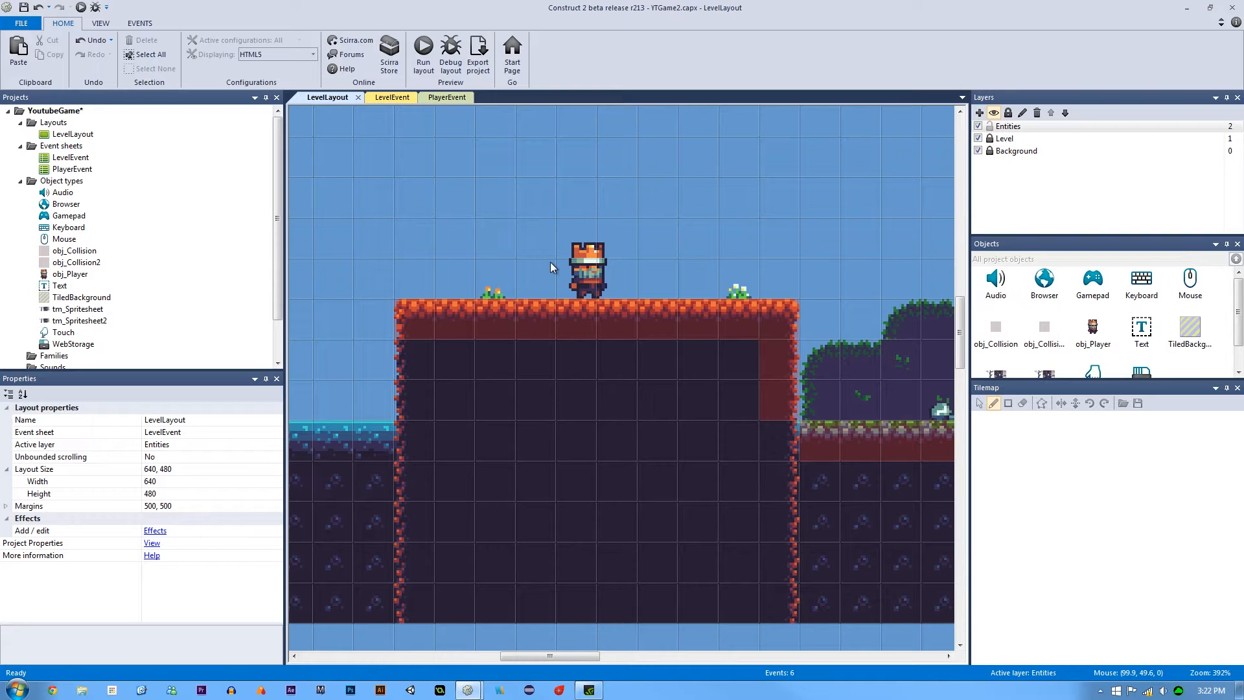
pyautogui.moveTo(561, 269)
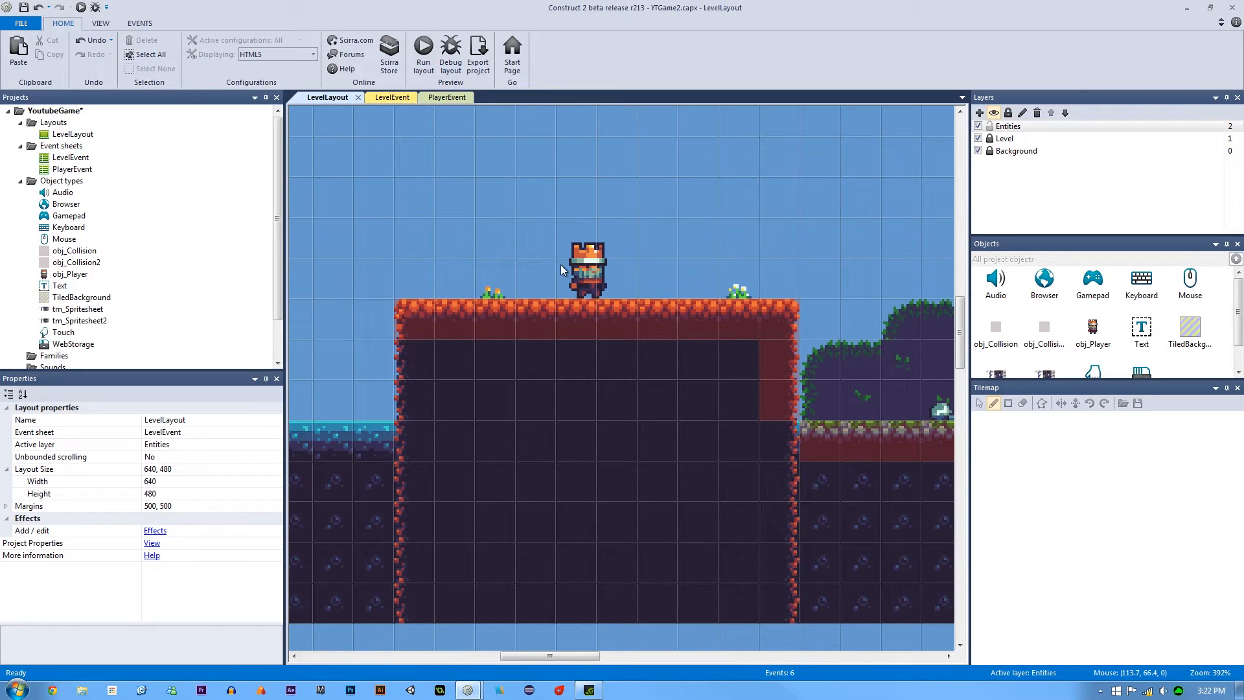
pyautogui.moveTo(572, 274)
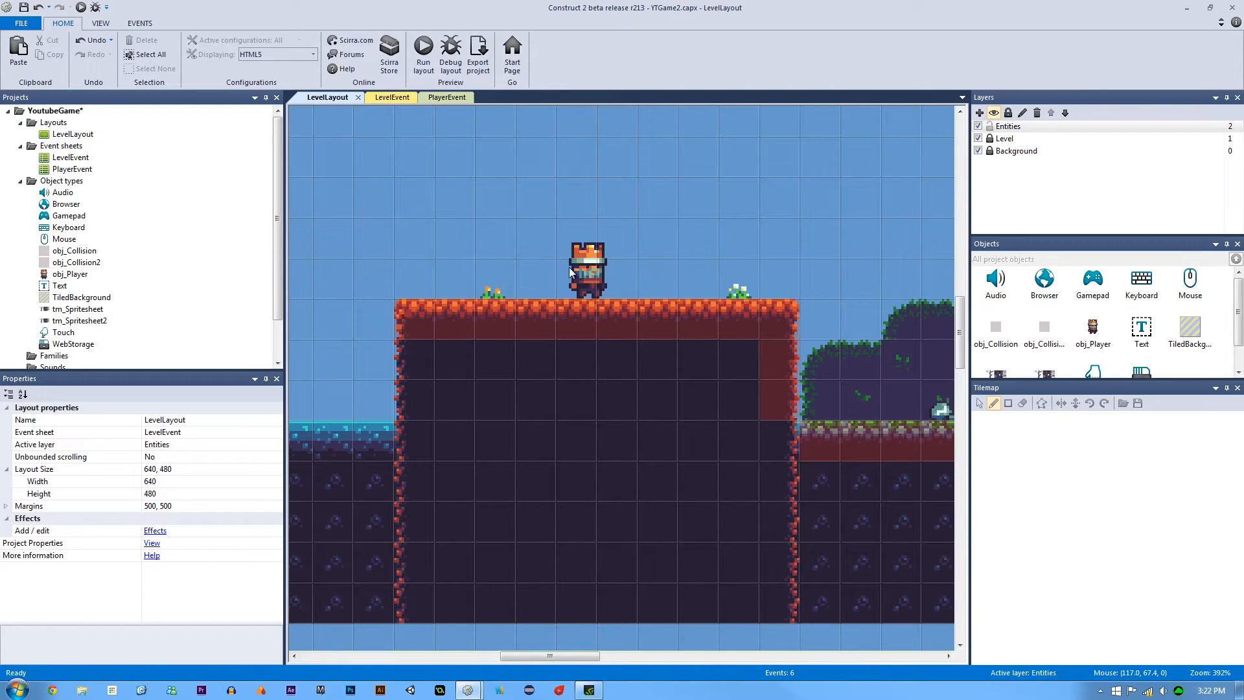
pyautogui.moveTo(583, 273)
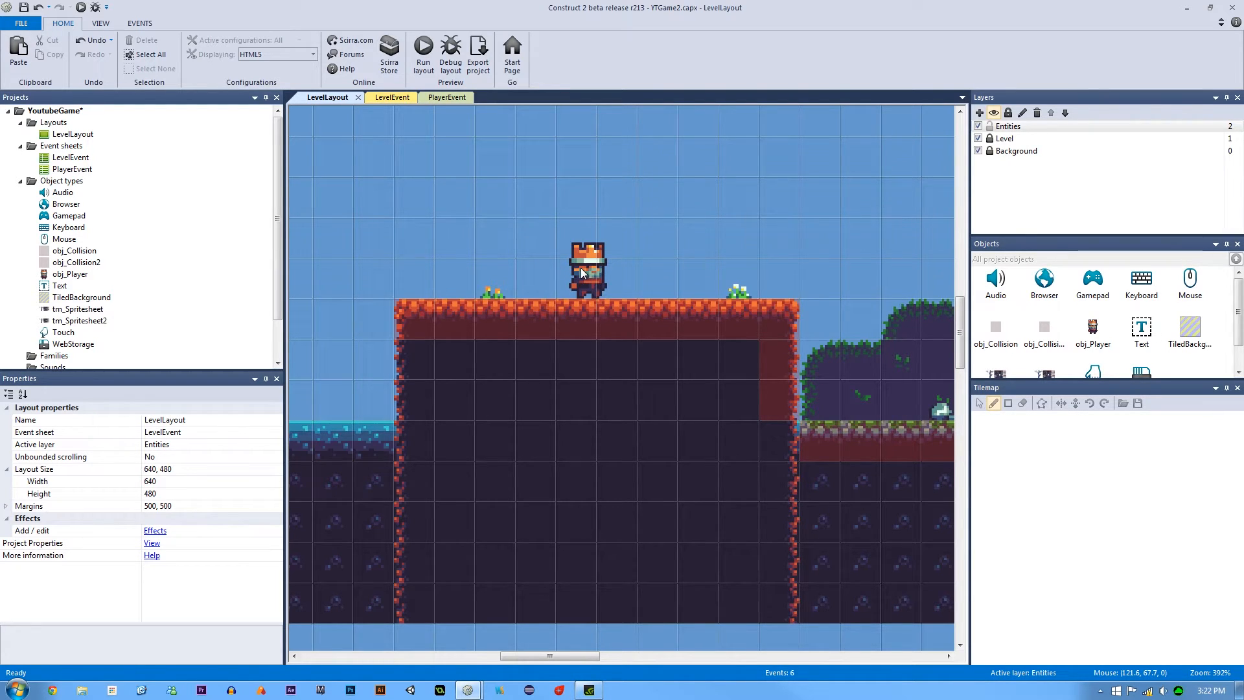
pyautogui.click(586, 269)
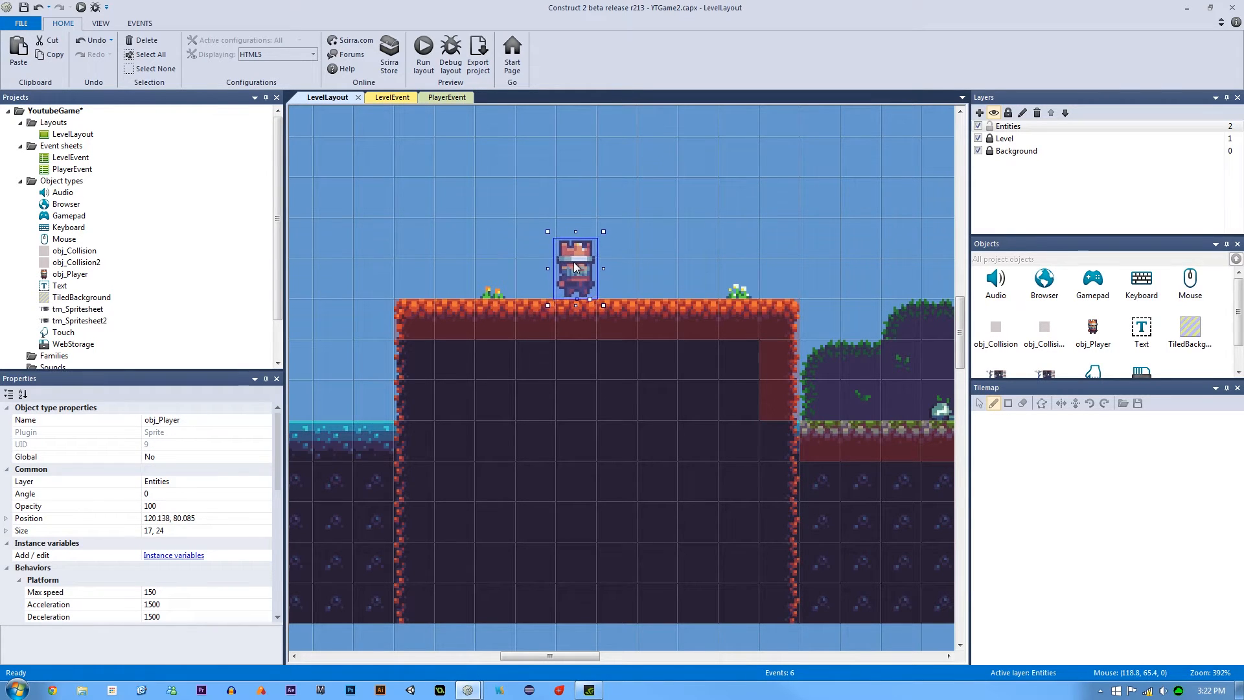
pyautogui.click(532, 238)
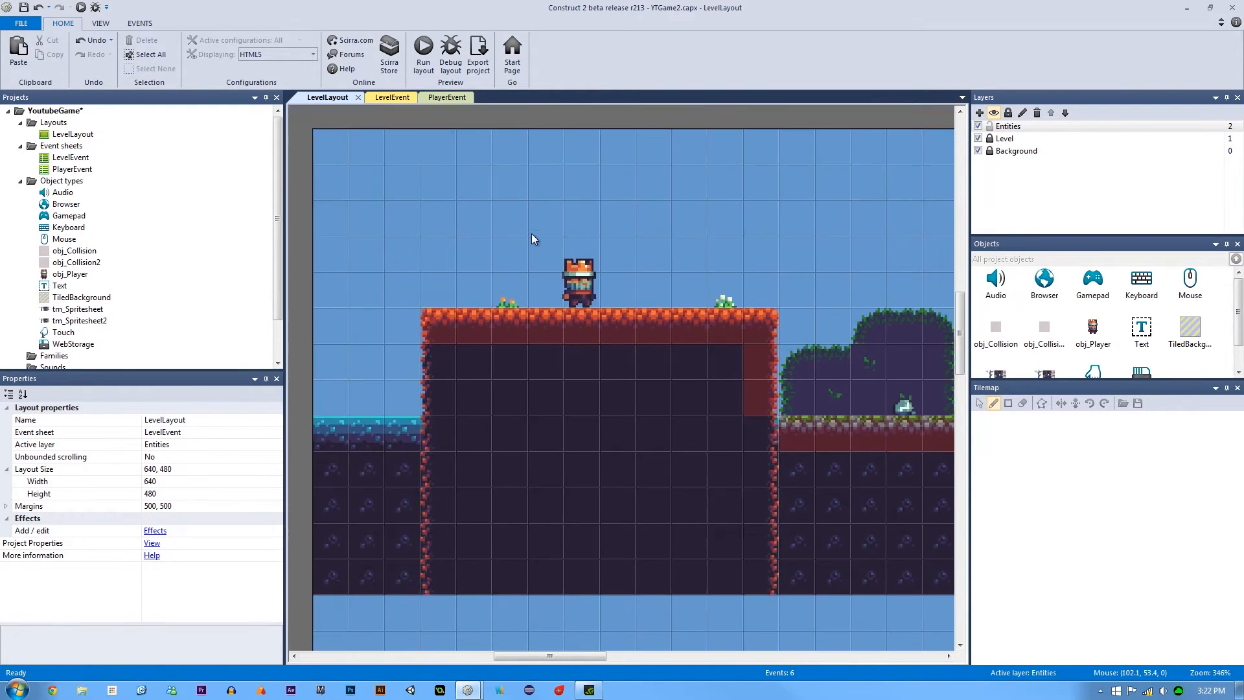
pyautogui.click(576, 281)
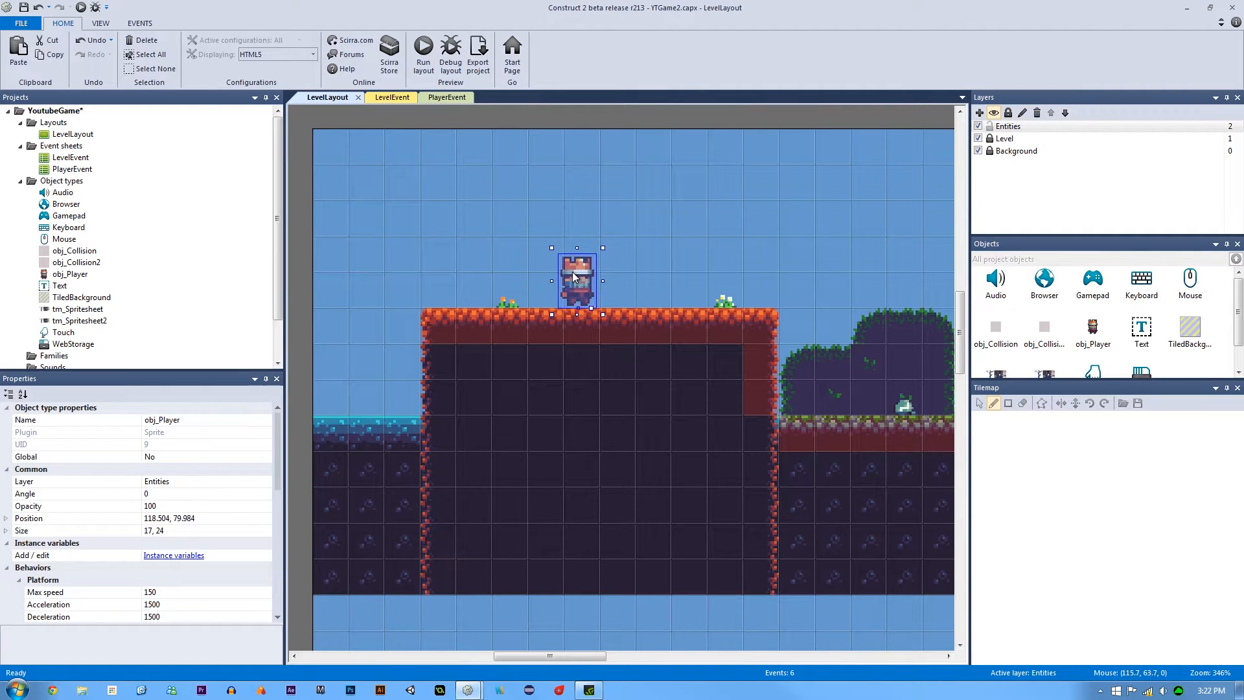
pyautogui.click(511, 266)
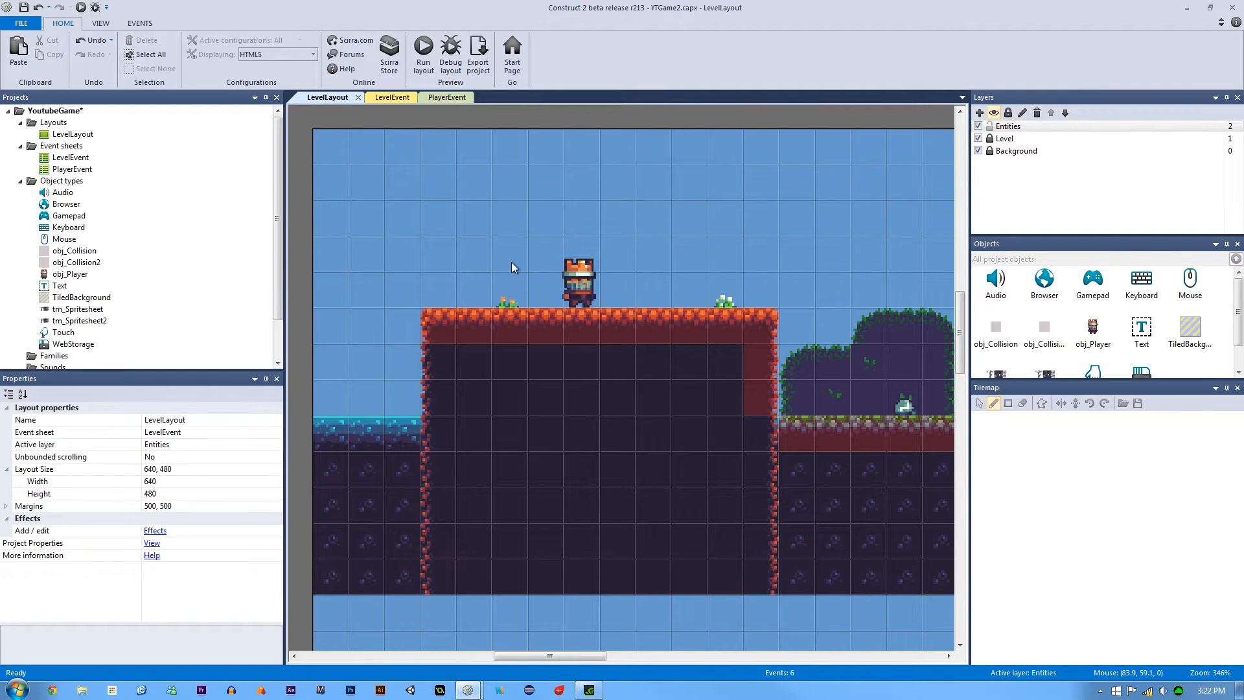
# Open obj_Player's image editor, zoom in, and view ID_RIGHT frames 1 and 3
pyautogui.doubleClick(1092, 326)
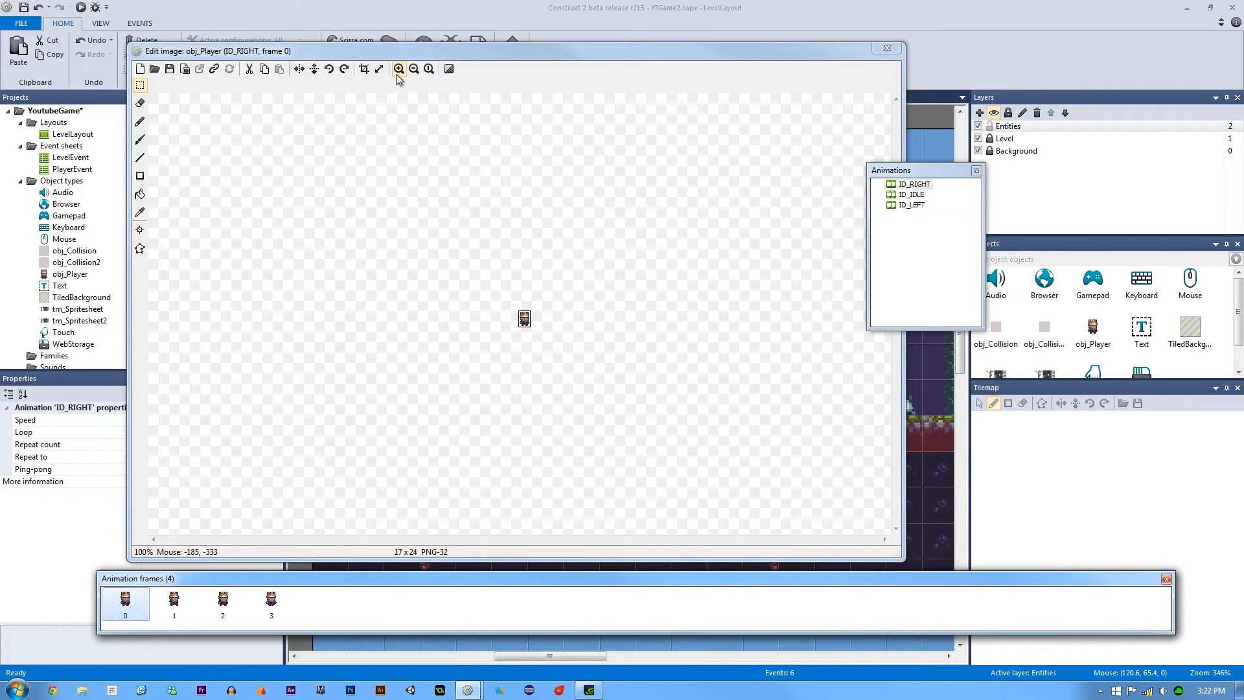
pyautogui.click(397, 69)
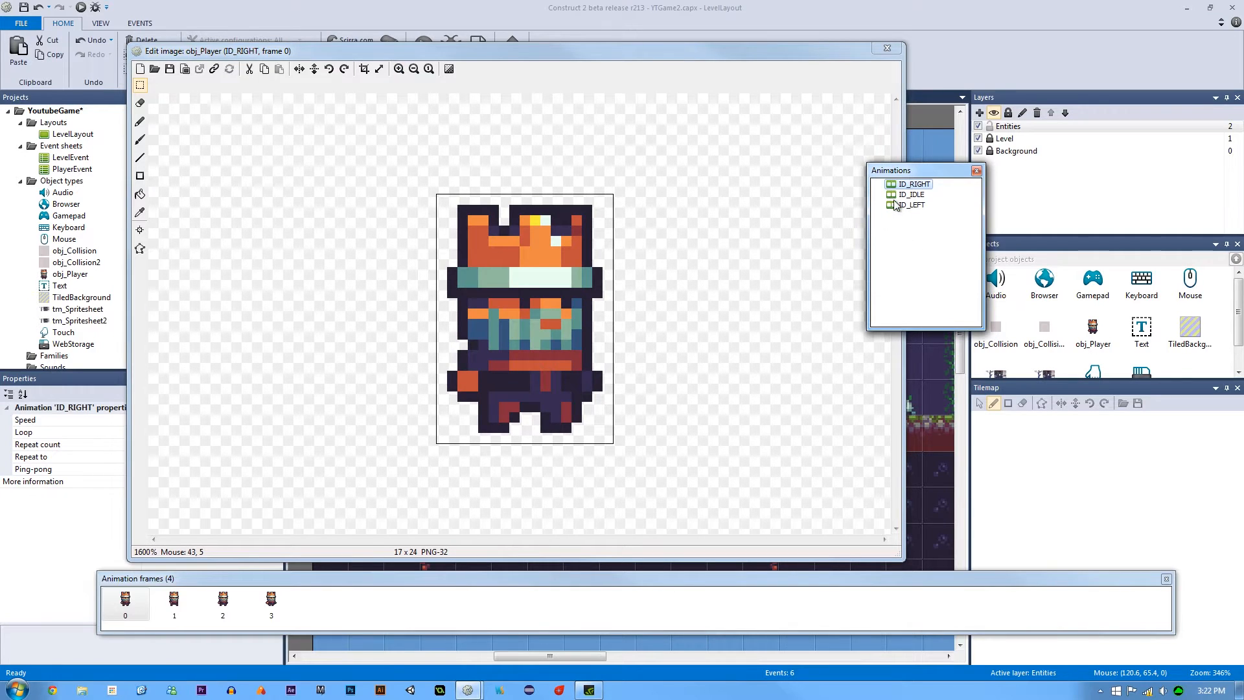
pyautogui.moveTo(850, 213)
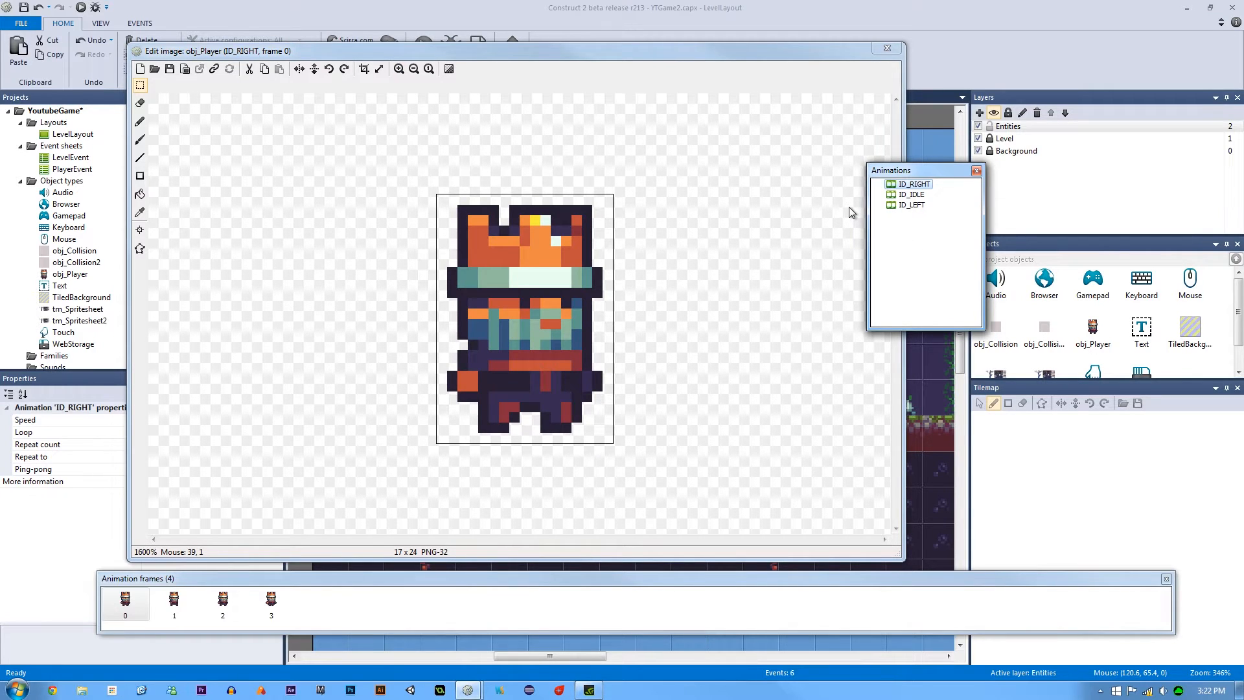
pyautogui.moveTo(919, 195)
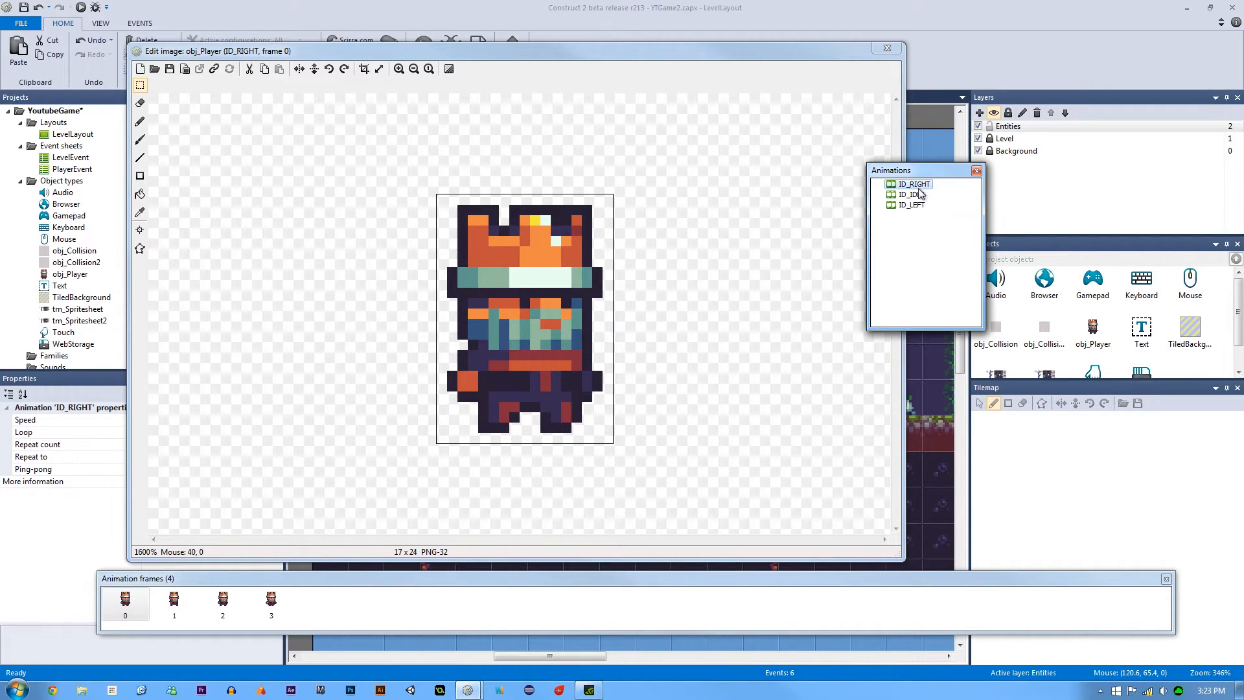
pyautogui.moveTo(920, 217)
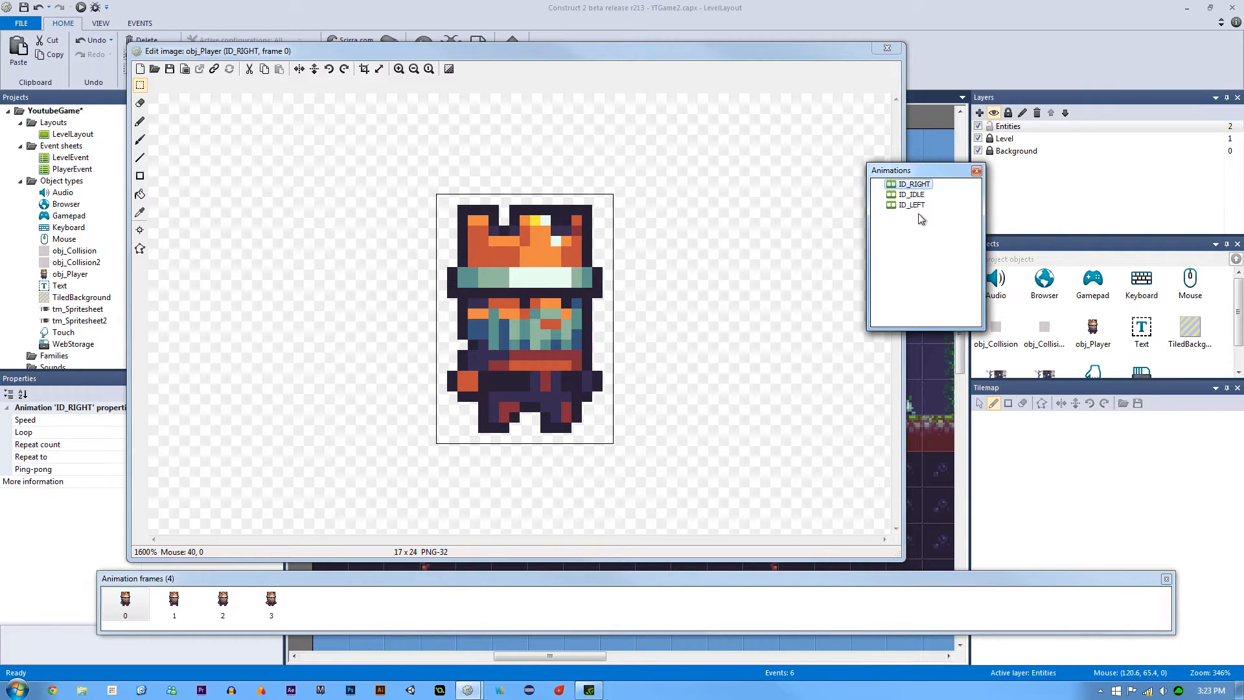
pyautogui.moveTo(722, 161)
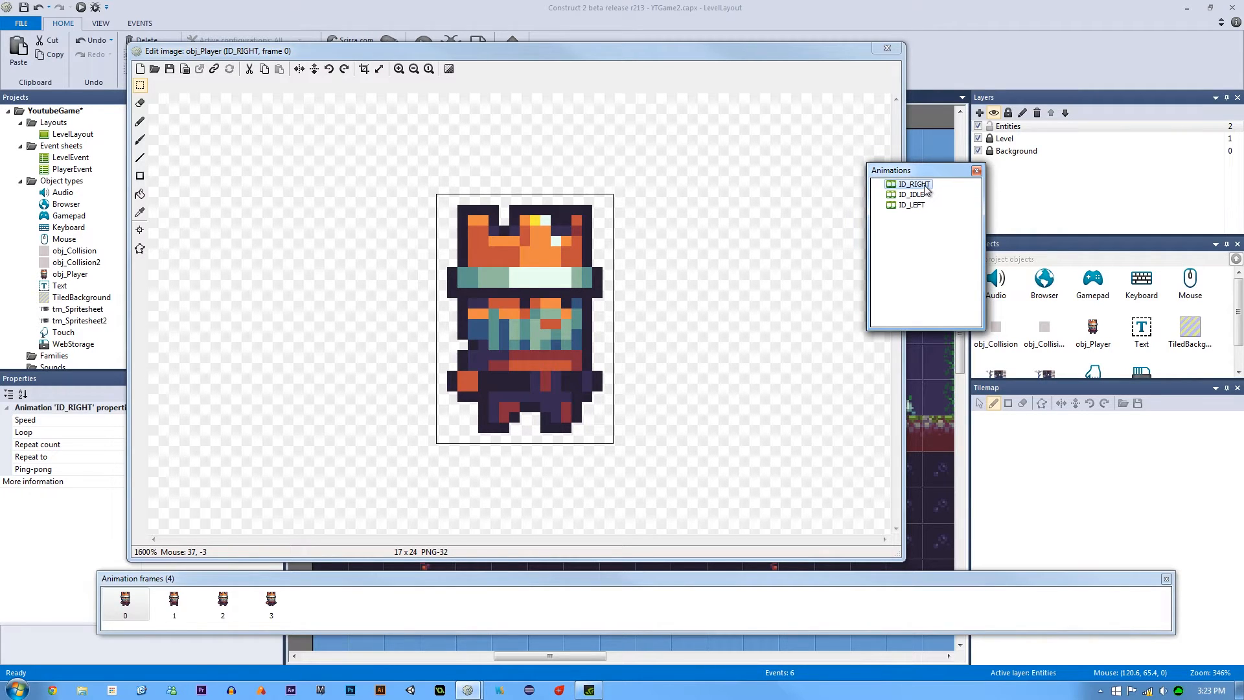
pyautogui.moveTo(920, 239)
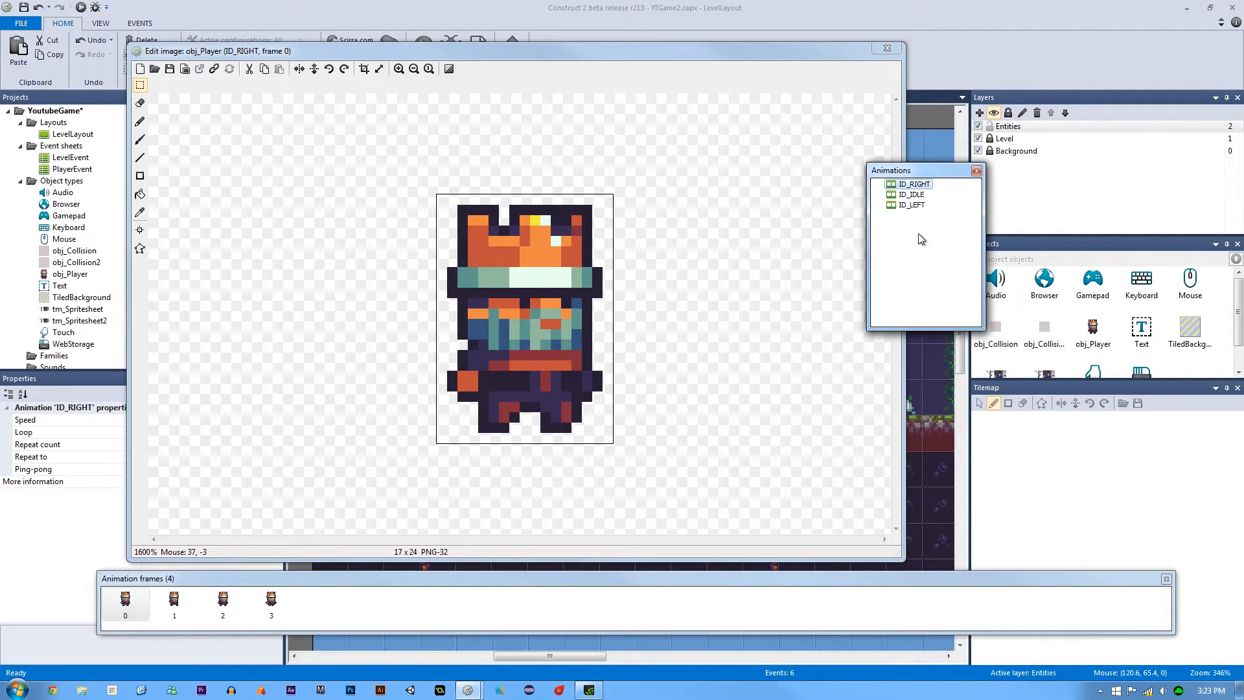
pyautogui.moveTo(674, 253)
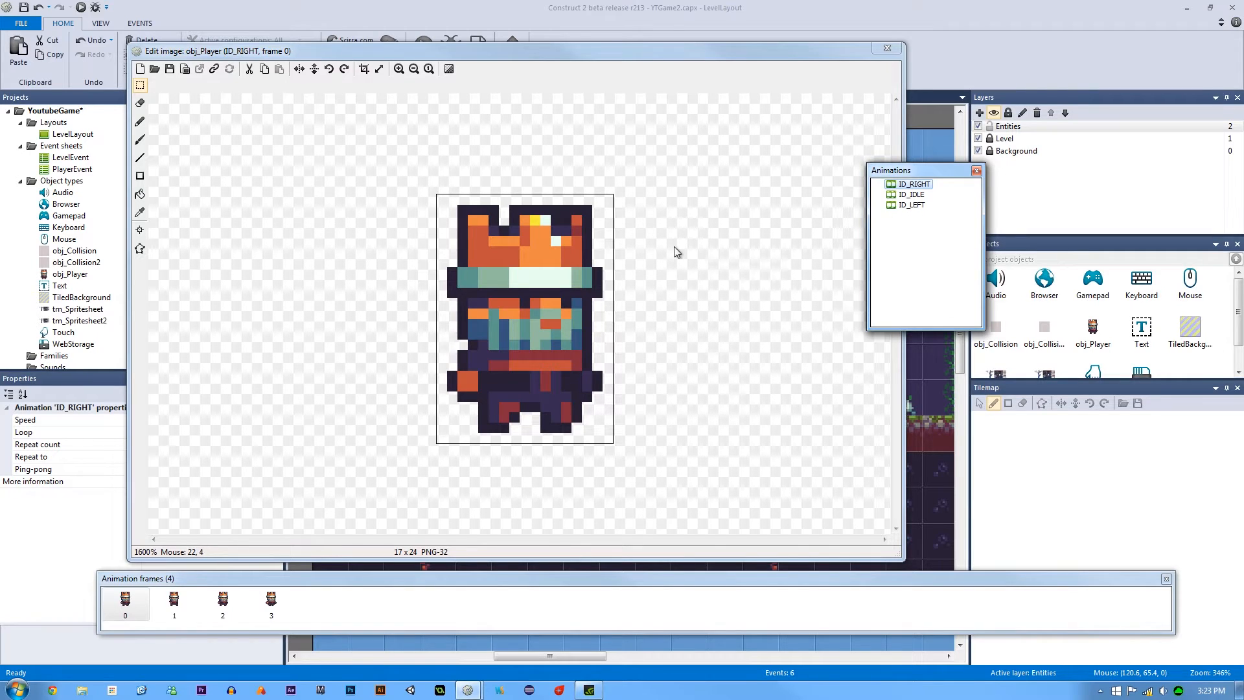
pyautogui.click(174, 601)
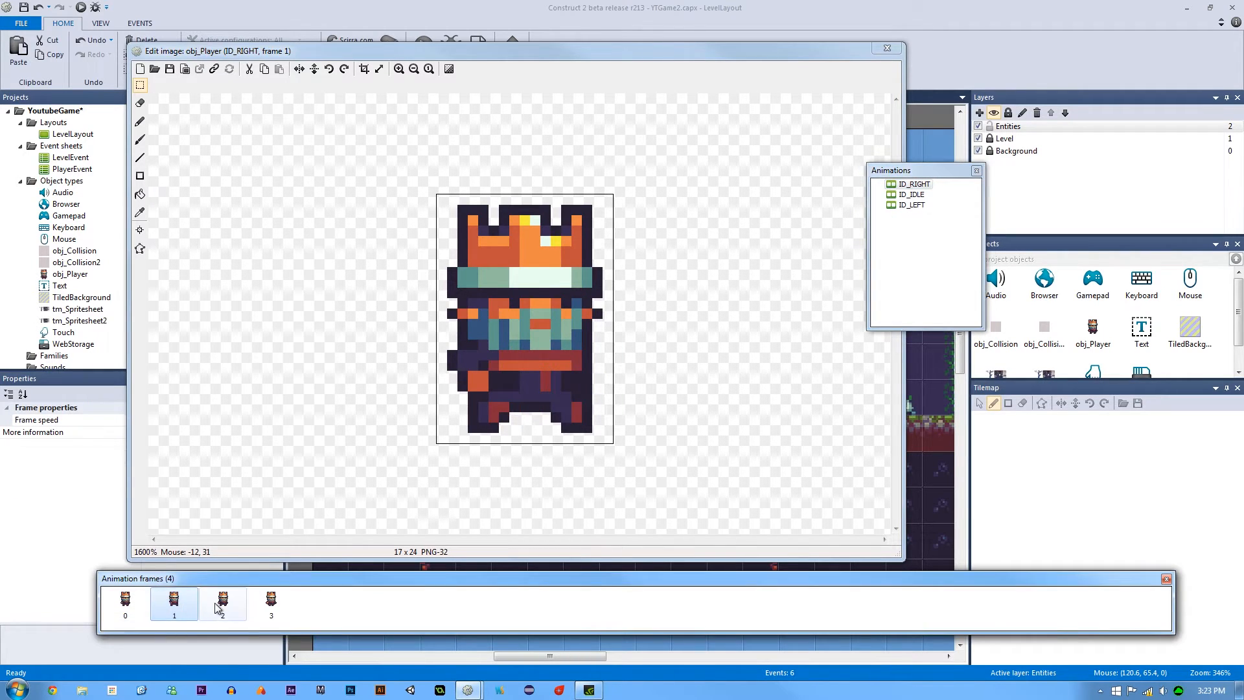
pyautogui.click(270, 599)
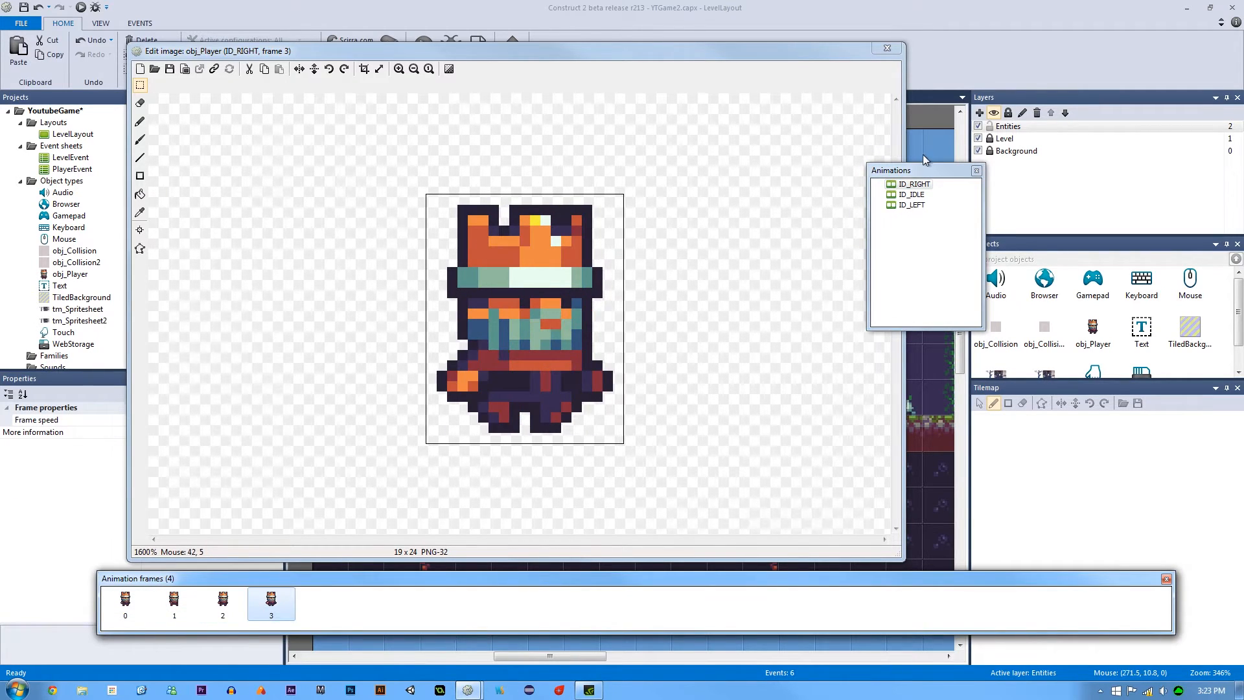
pyautogui.rightClick(914, 183)
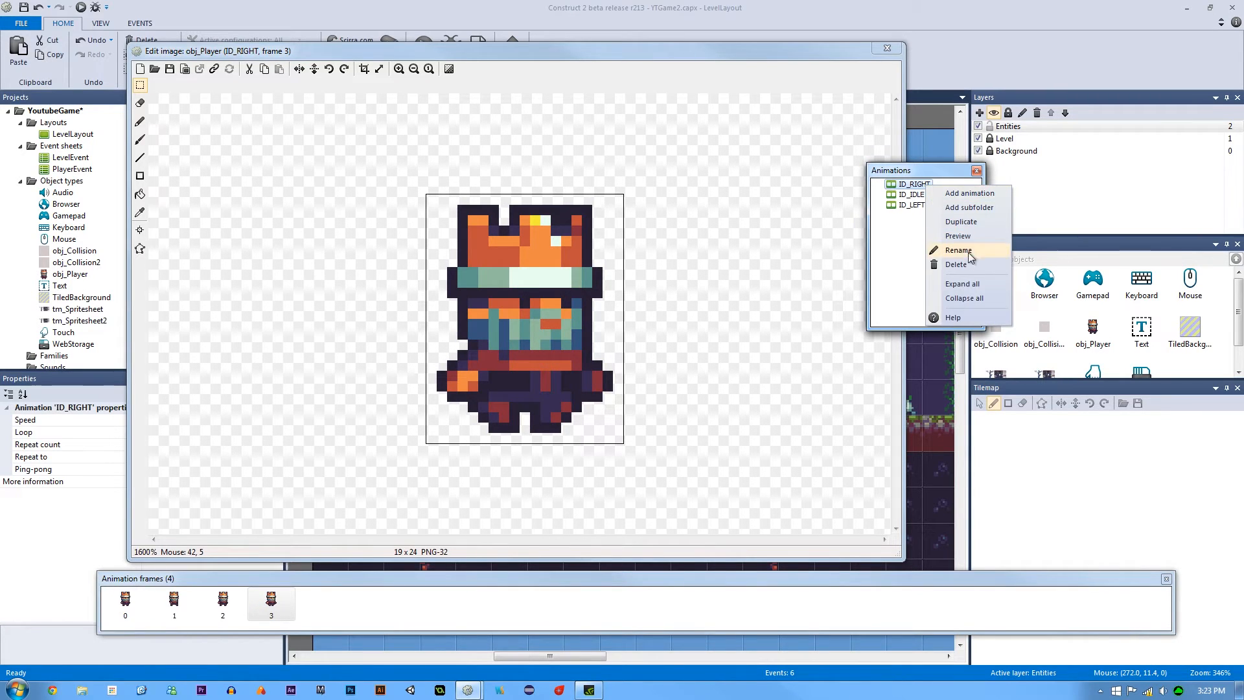
pyautogui.moveTo(960, 221)
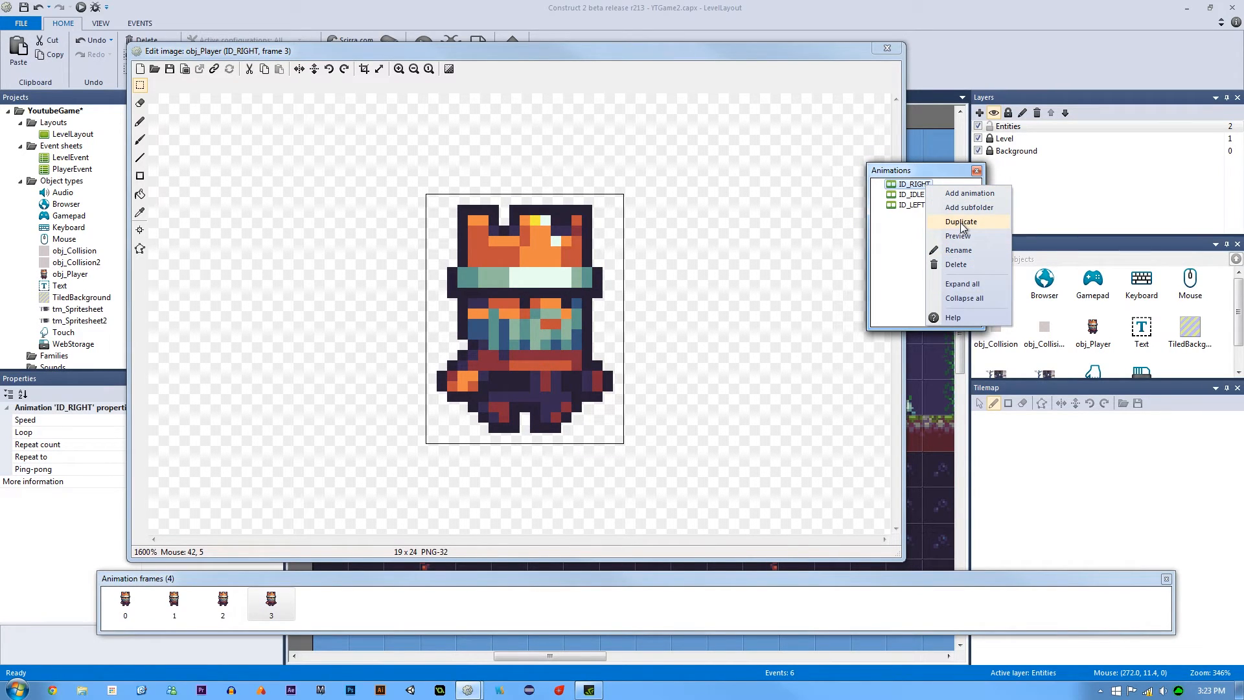
pyautogui.click(910, 204)
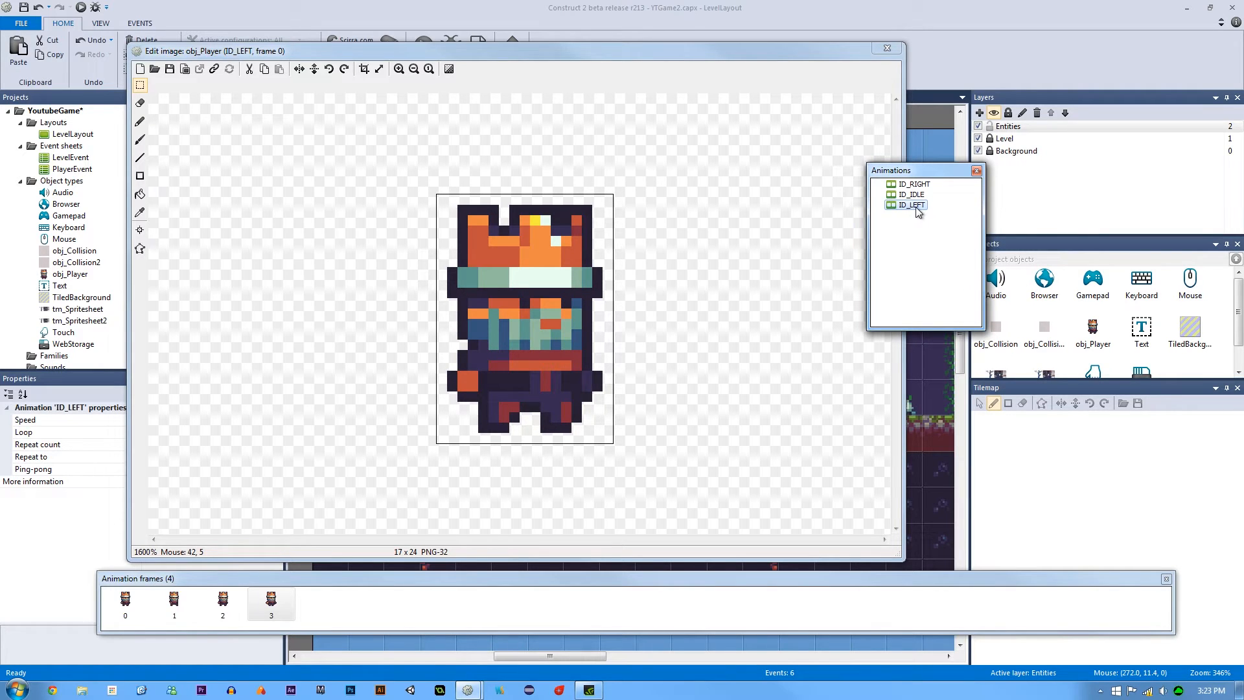
pyautogui.click(174, 600)
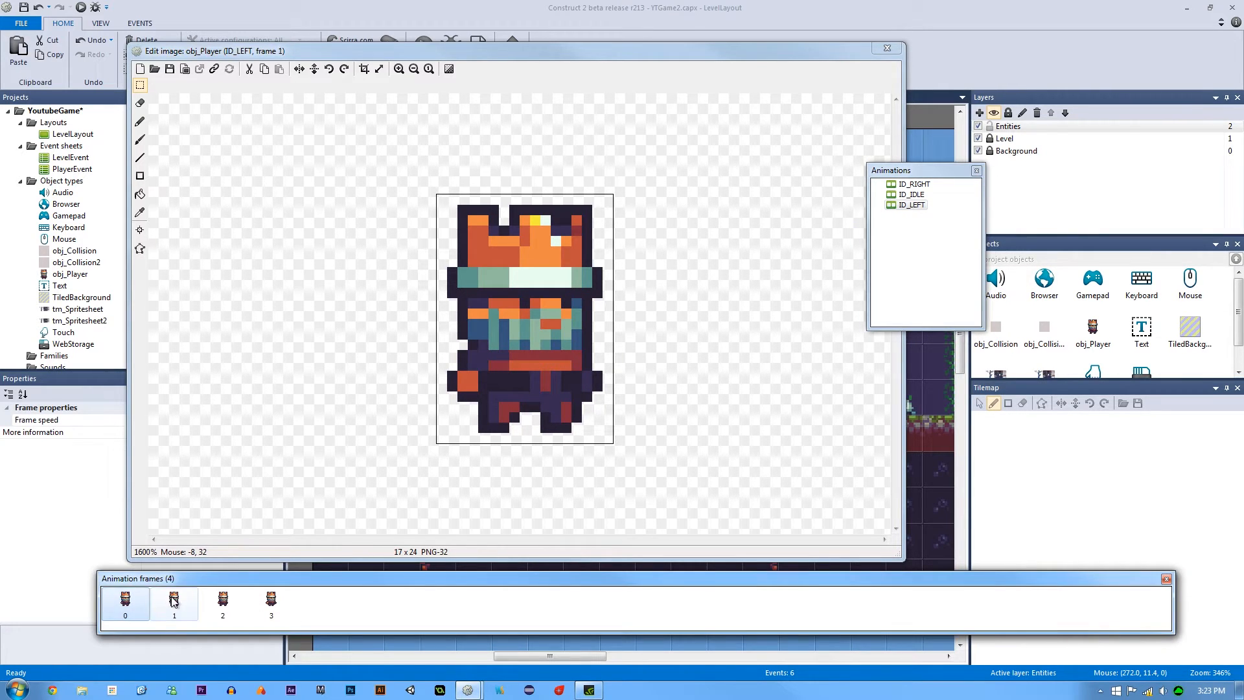
pyautogui.click(269, 598)
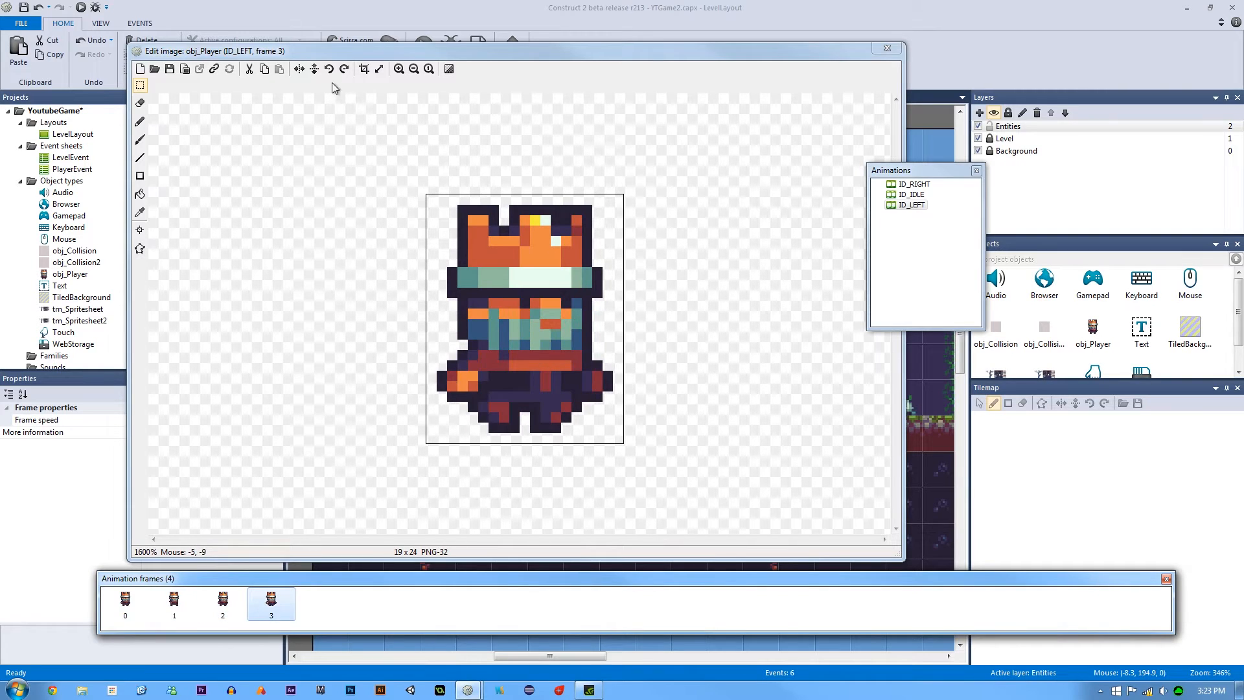
pyautogui.moveTo(313, 68)
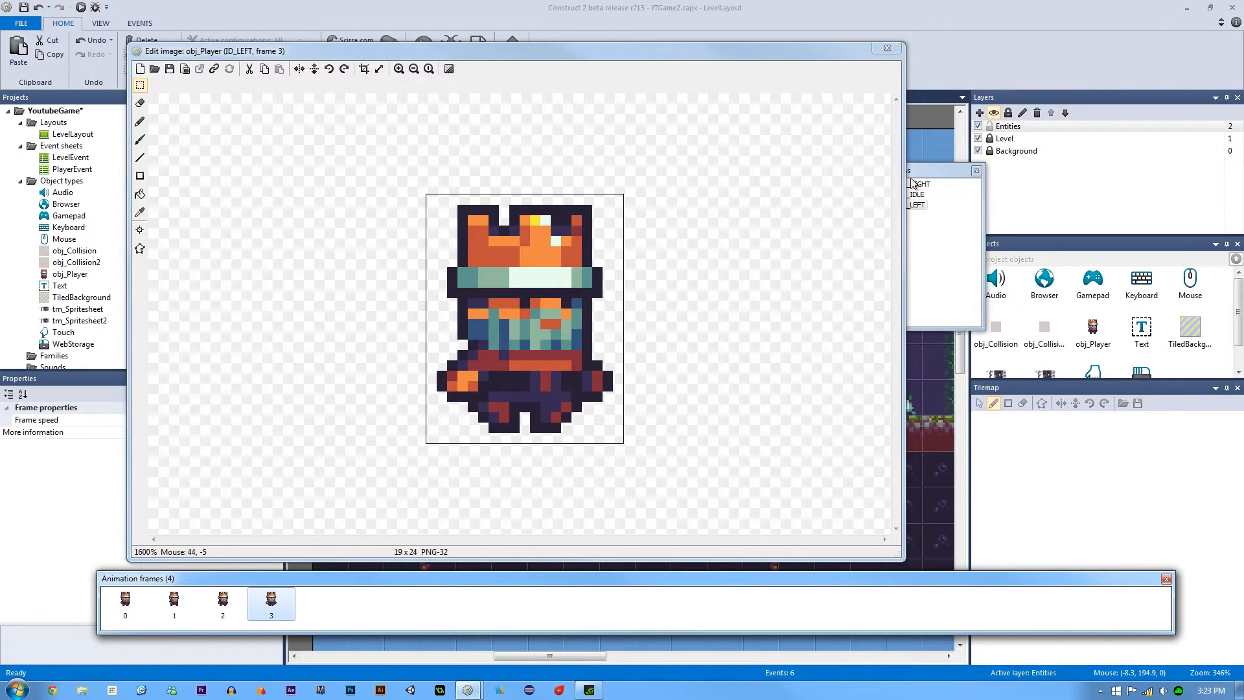
pyautogui.click(912, 183)
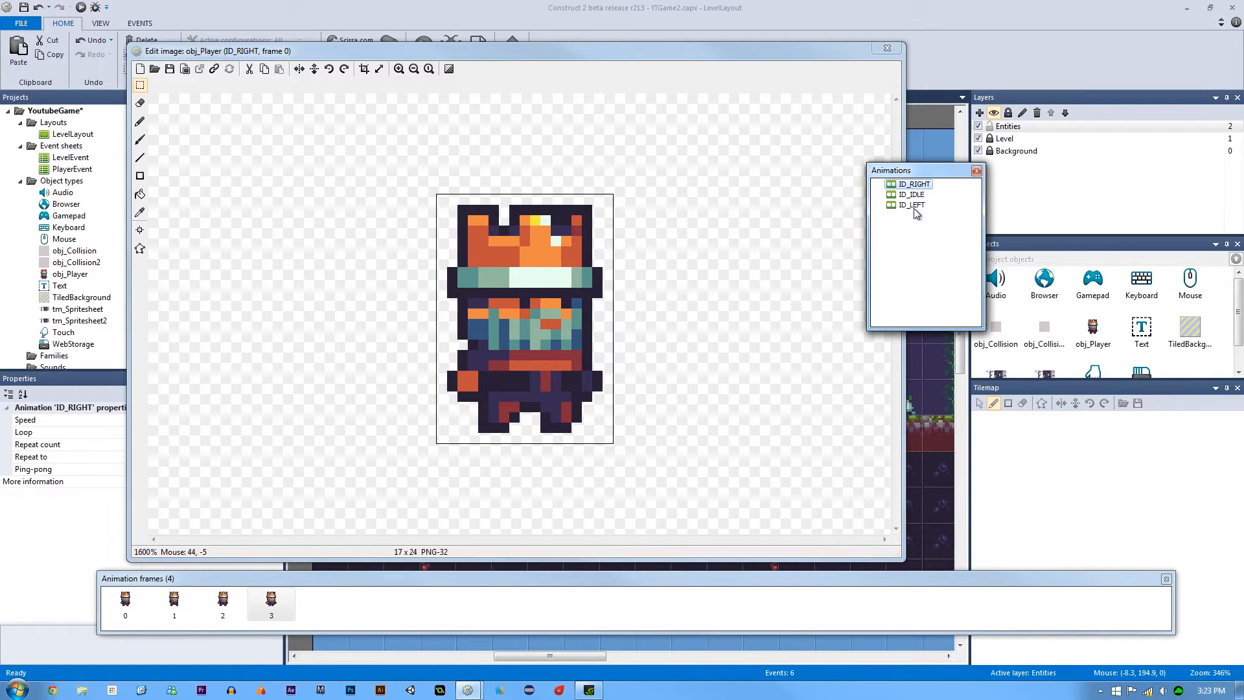
pyautogui.moveTo(914, 207)
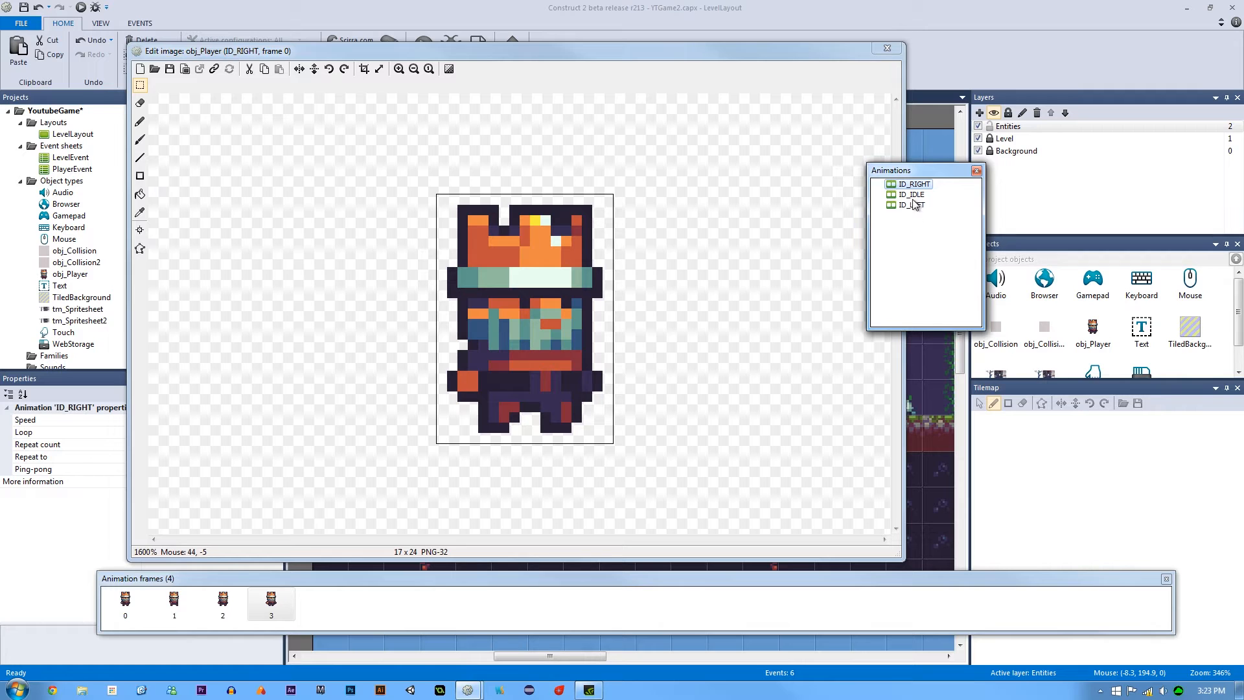
pyautogui.click(911, 194)
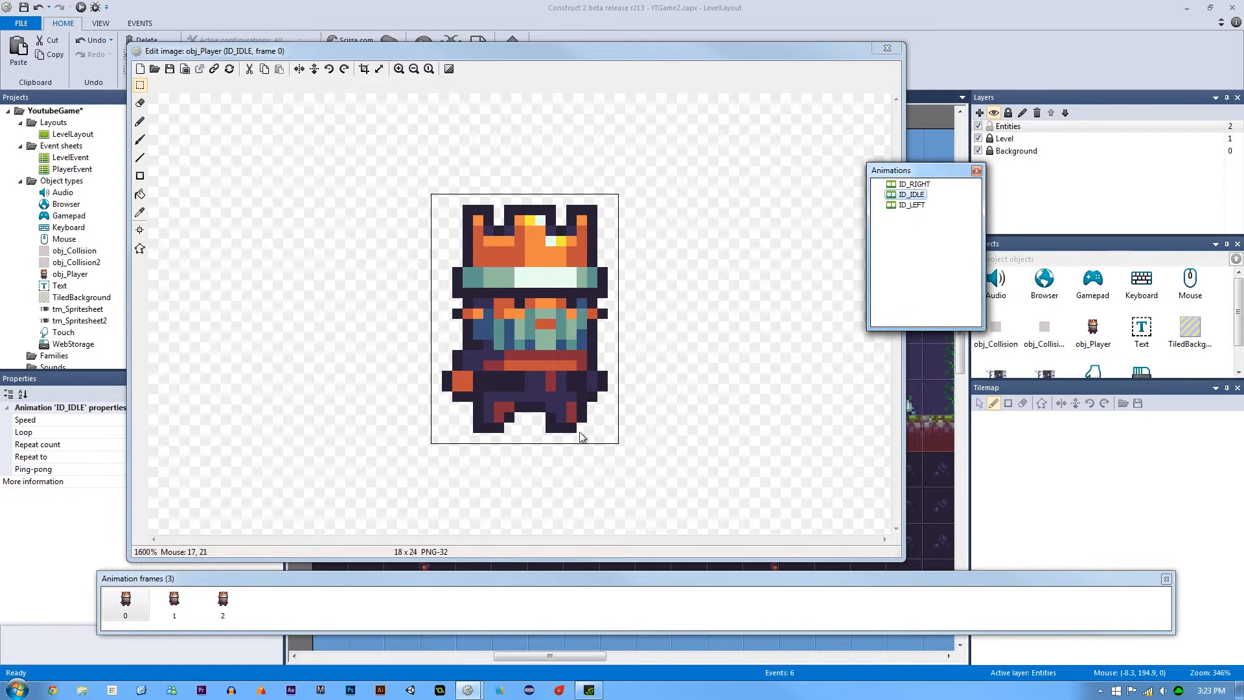
pyautogui.moveTo(358, 420)
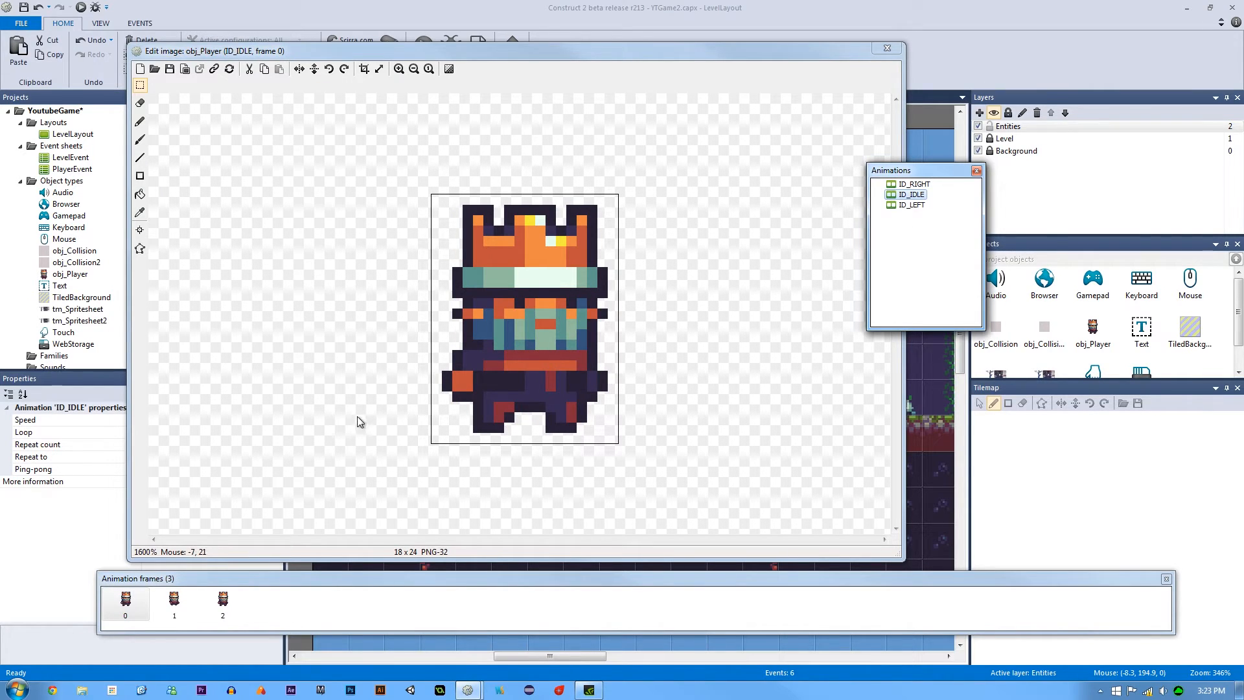
pyautogui.click(913, 183)
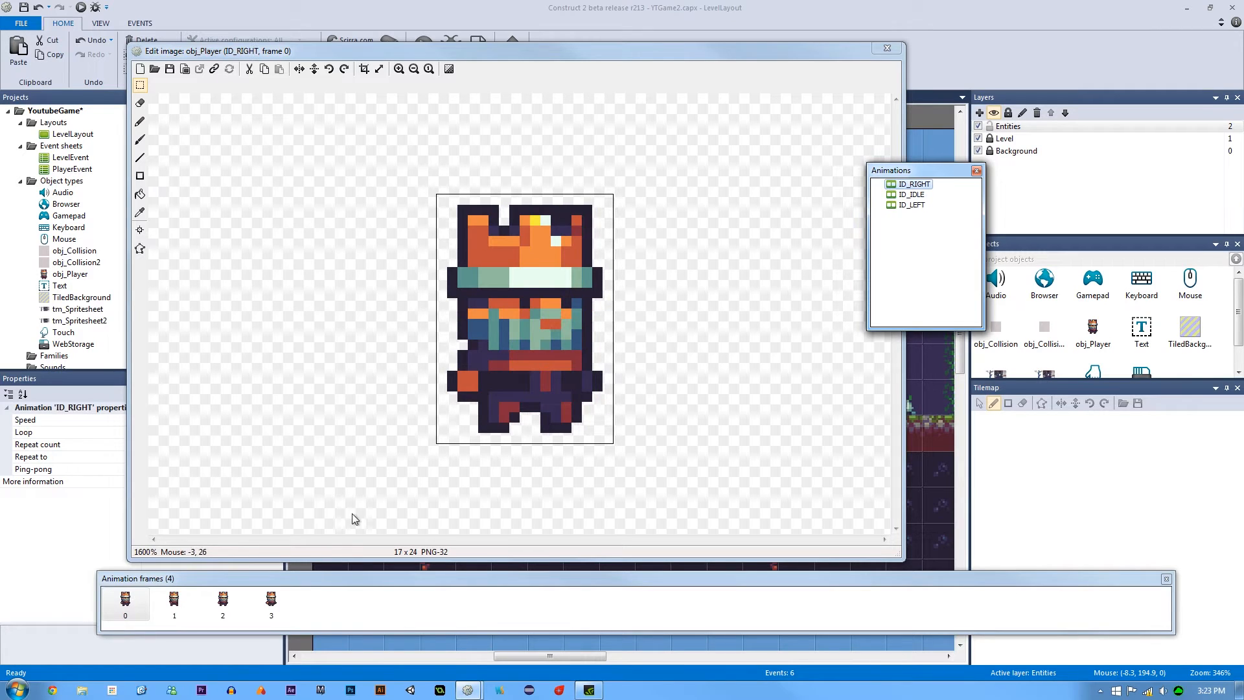
pyautogui.moveTo(150, 617)
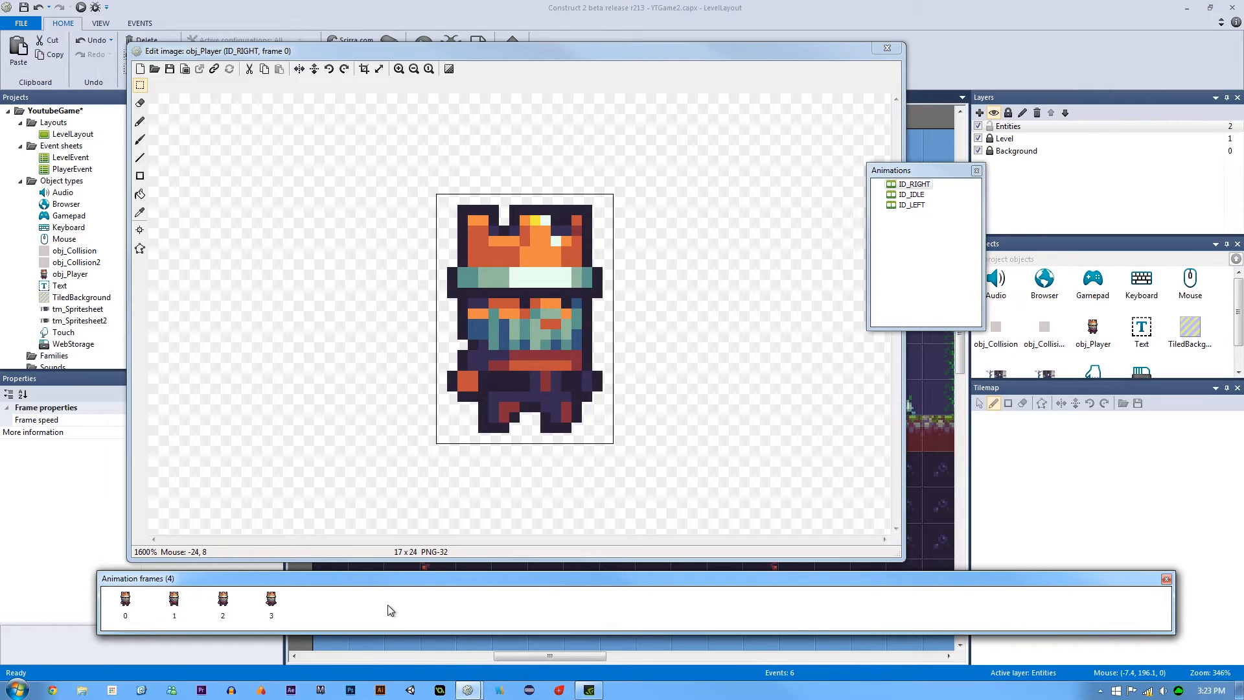
pyautogui.click(912, 194)
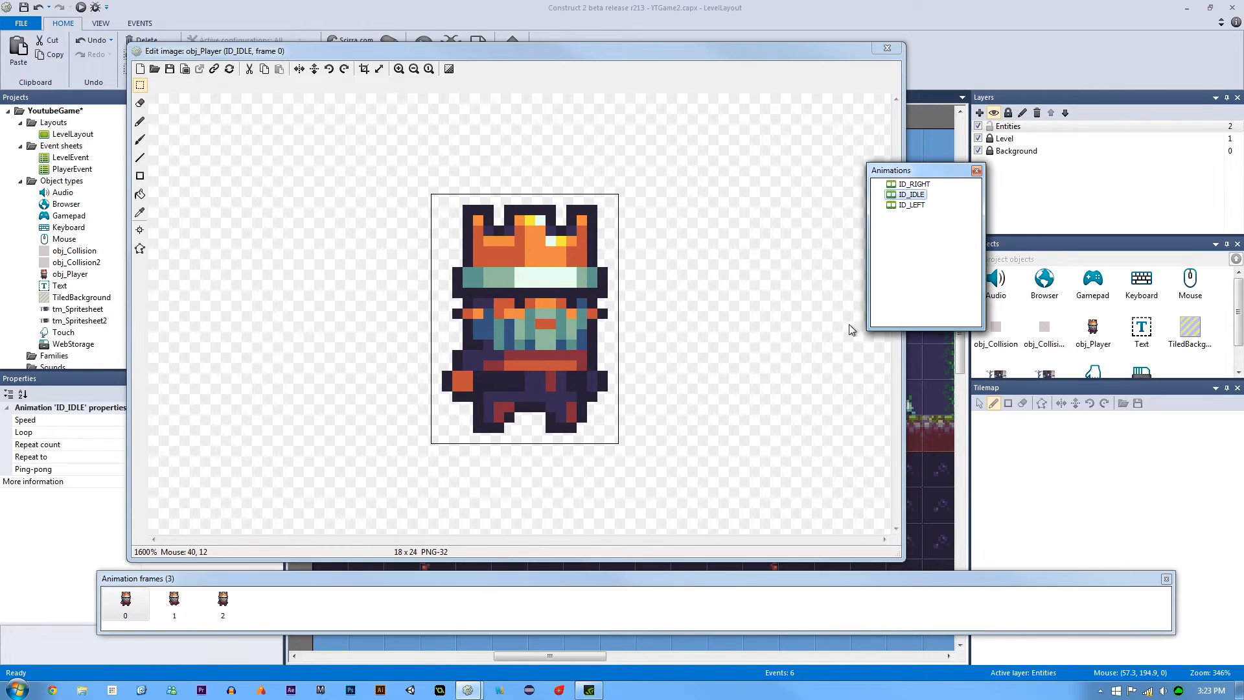
pyautogui.moveTo(648, 394)
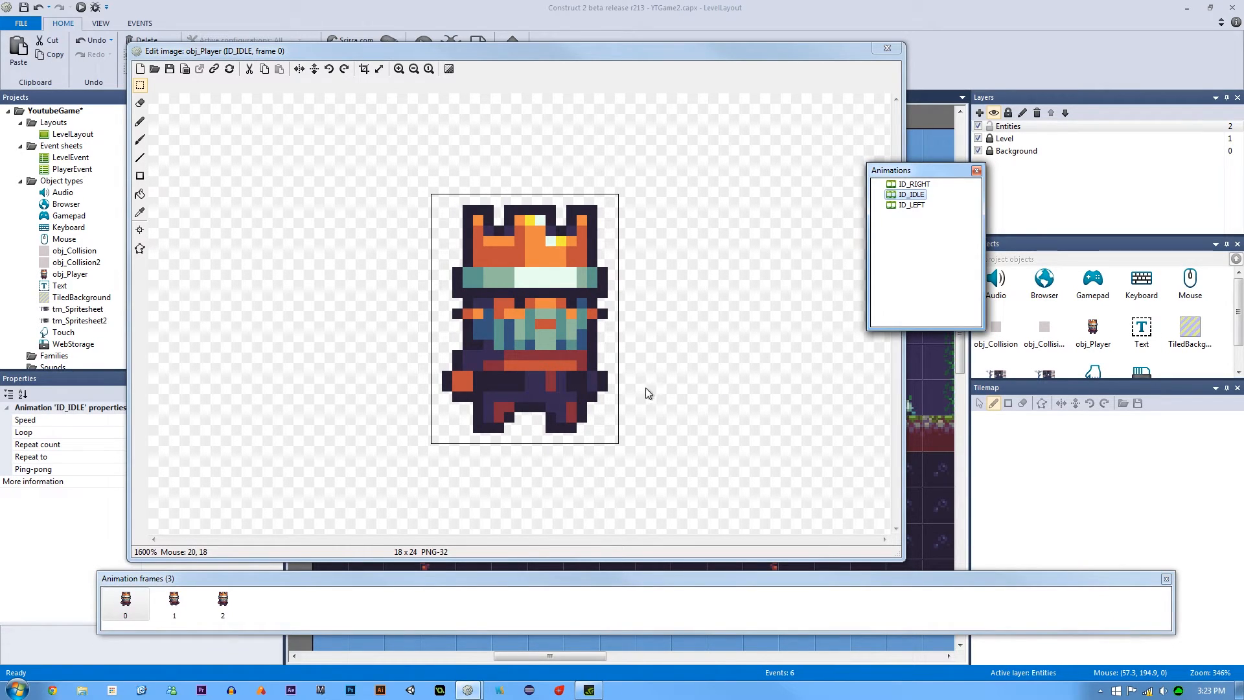
pyautogui.moveTo(605, 378)
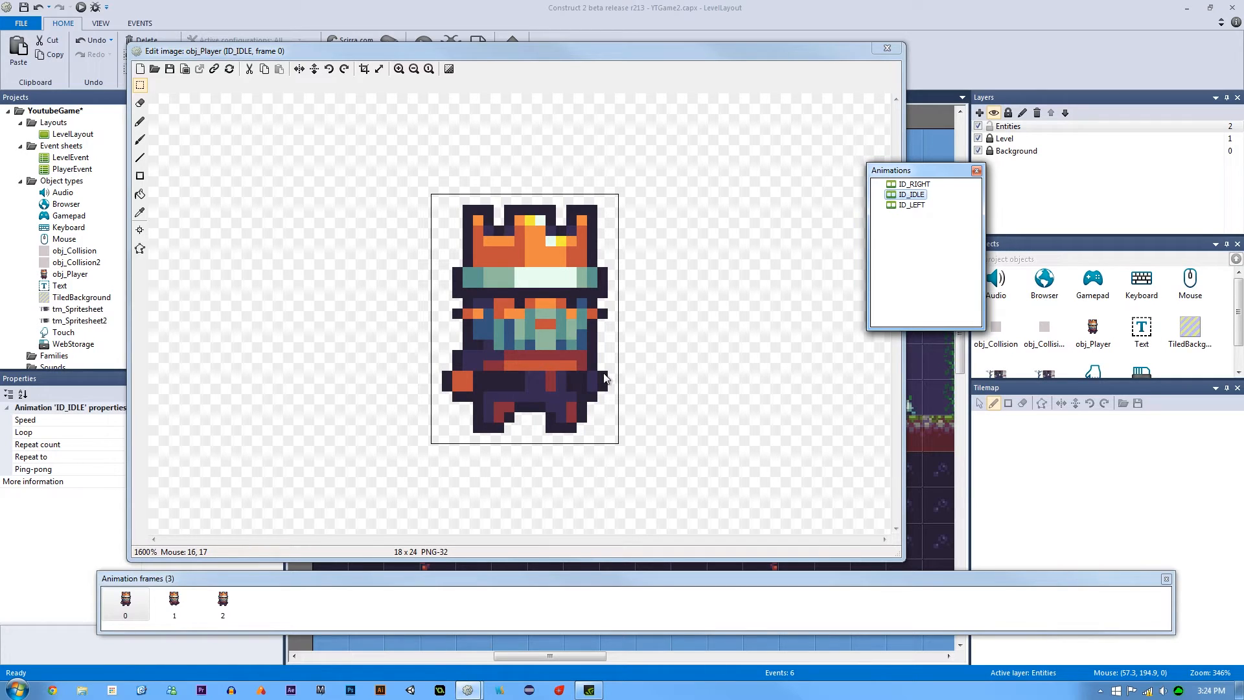
pyautogui.moveTo(466, 258)
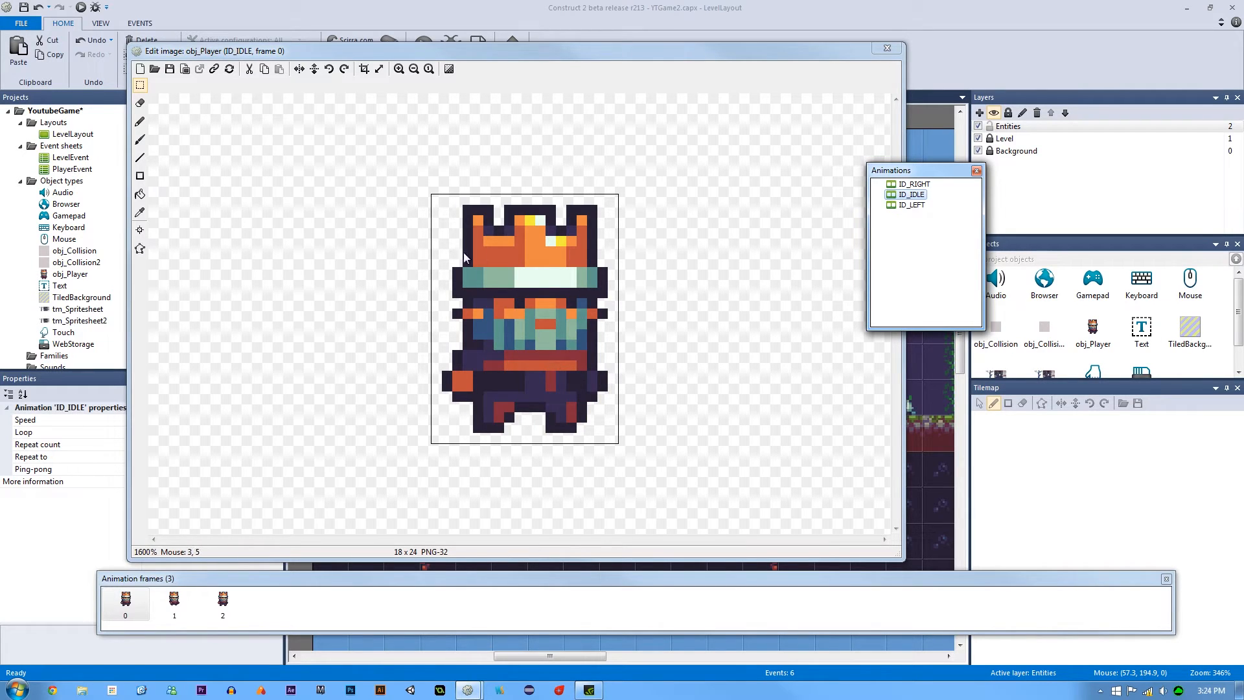
pyautogui.moveTo(380, 408)
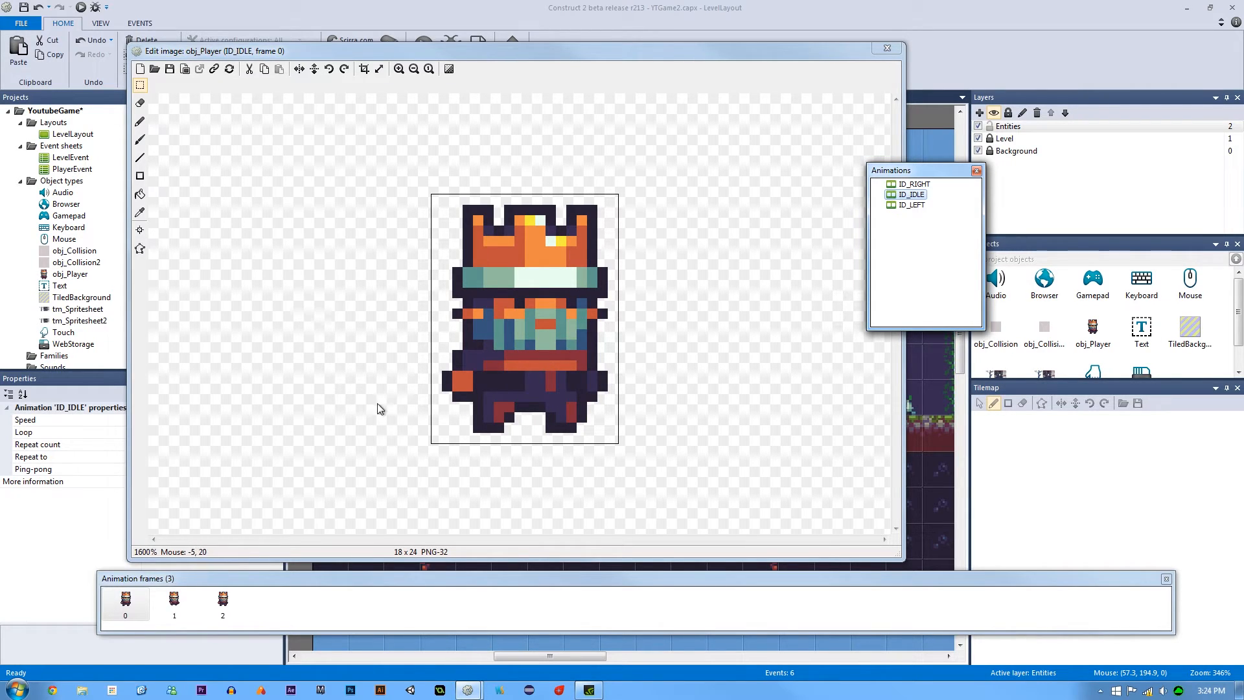
pyautogui.moveTo(403, 316)
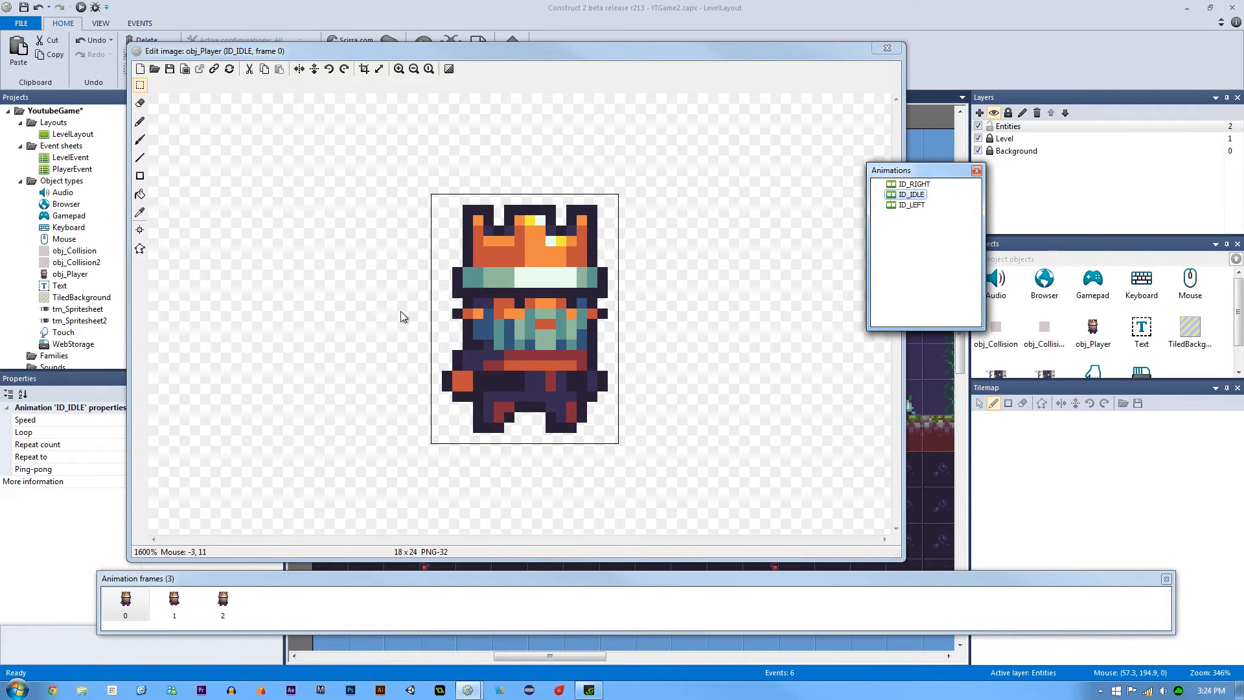
pyautogui.click(174, 602)
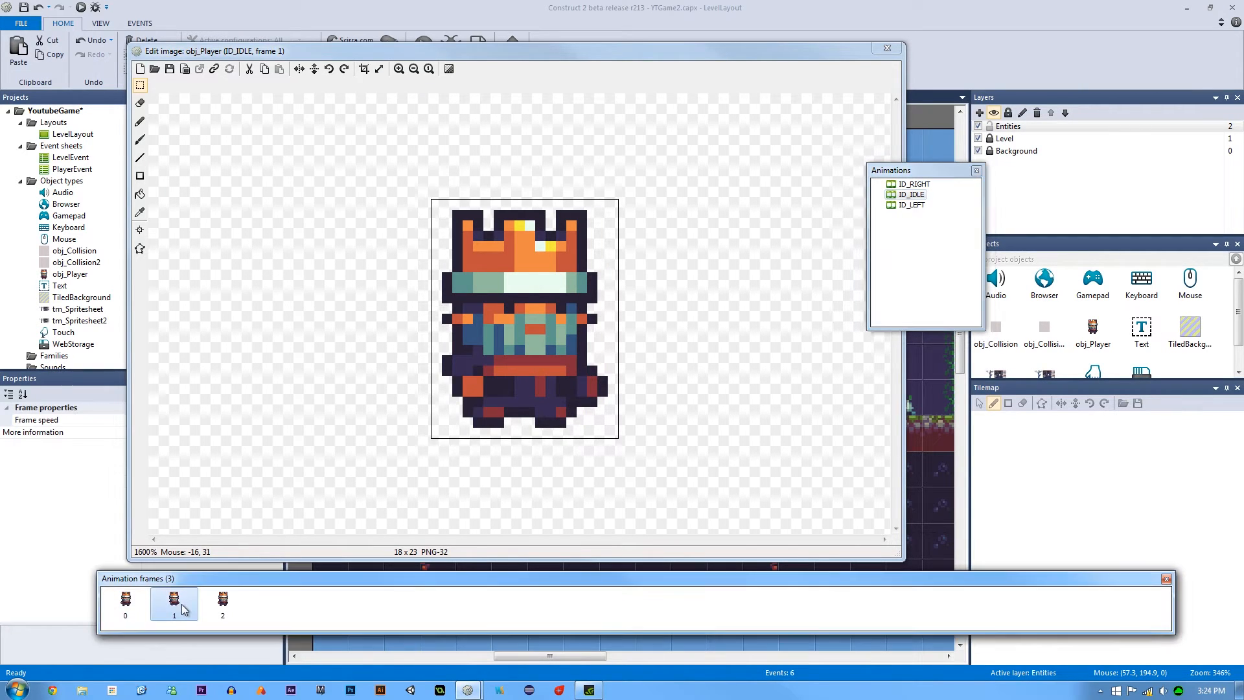
pyautogui.click(125, 603)
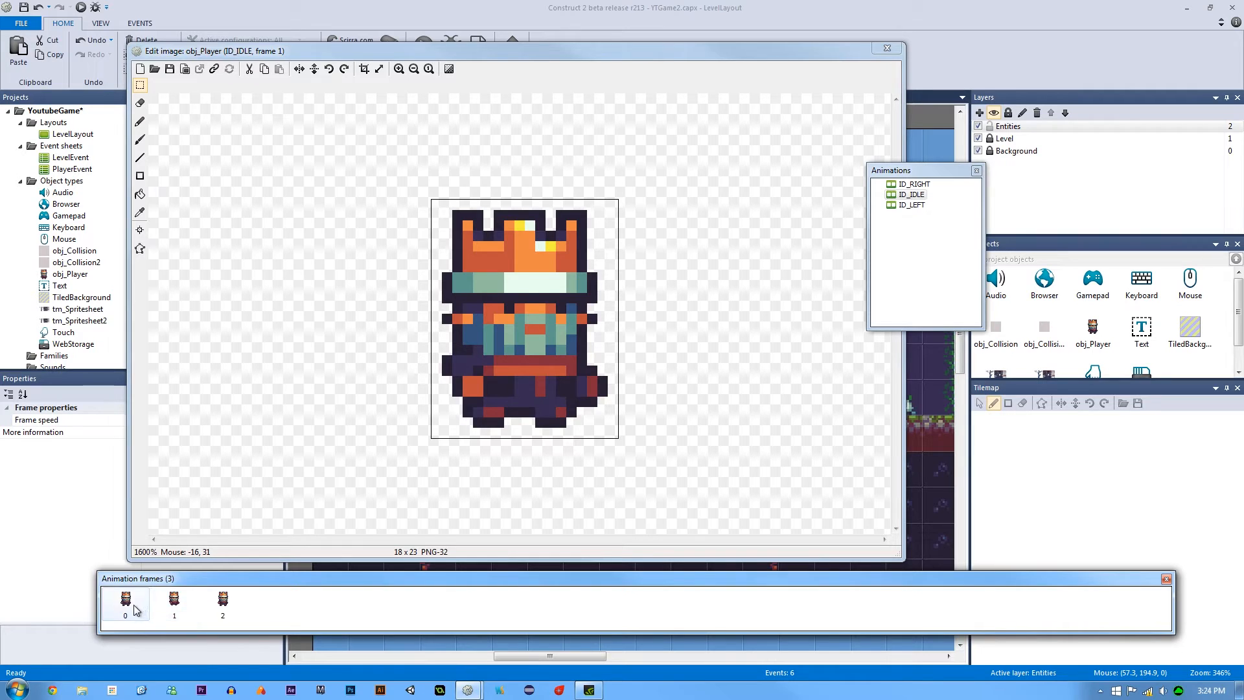
pyautogui.click(124, 600)
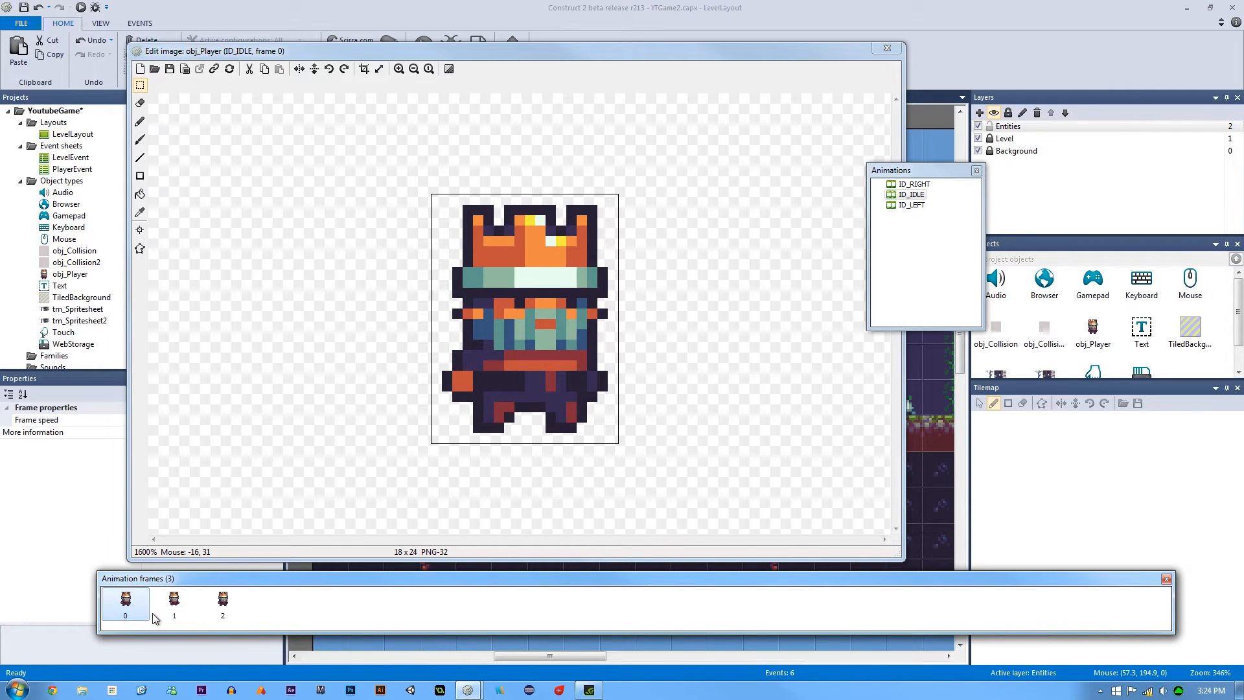
pyautogui.click(174, 603)
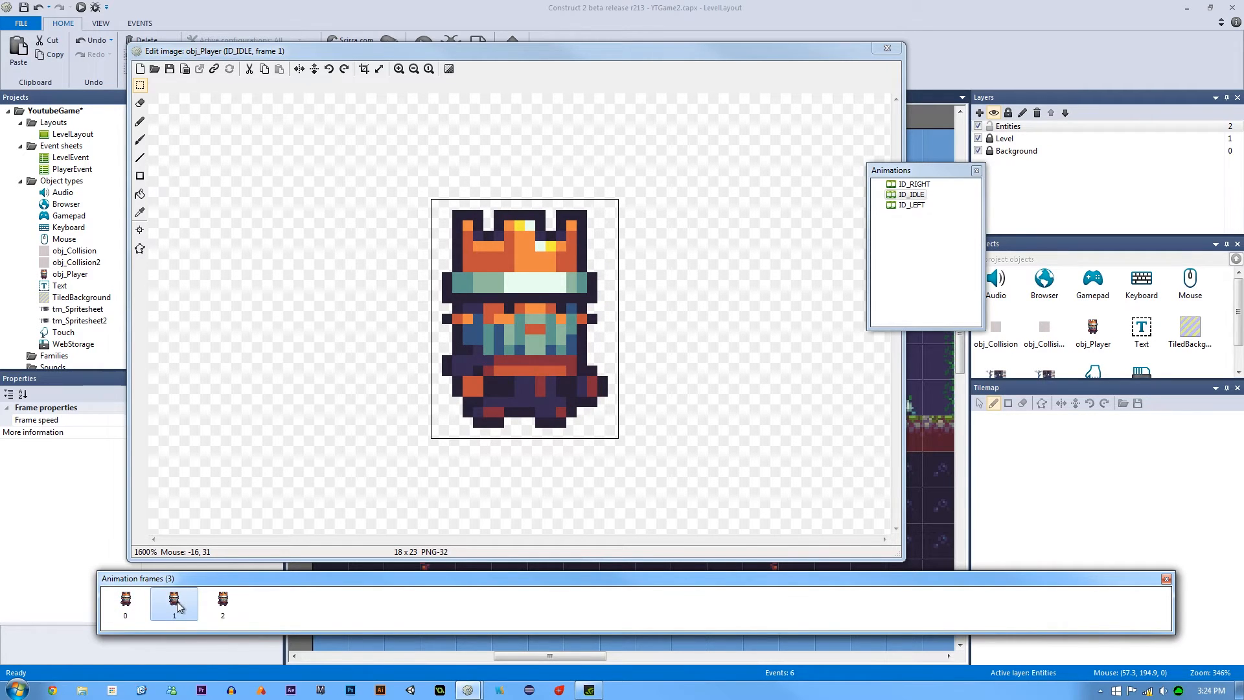
pyautogui.click(222, 602)
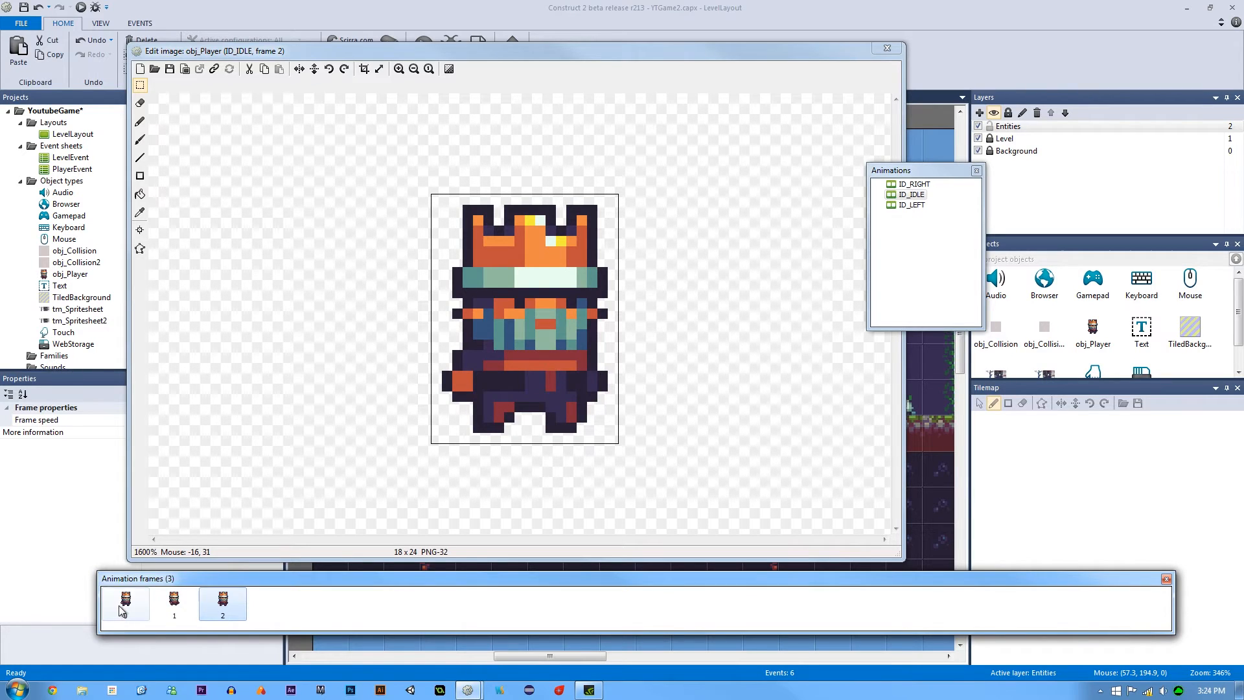
pyautogui.click(125, 602)
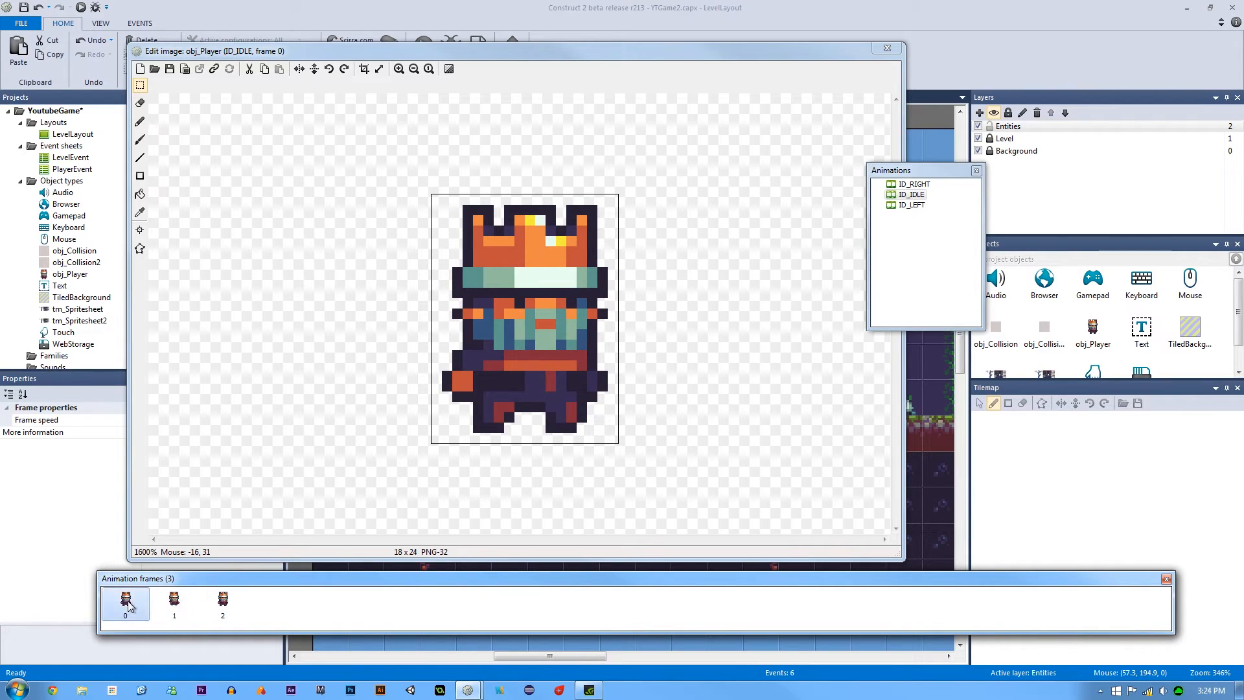
pyautogui.click(222, 603)
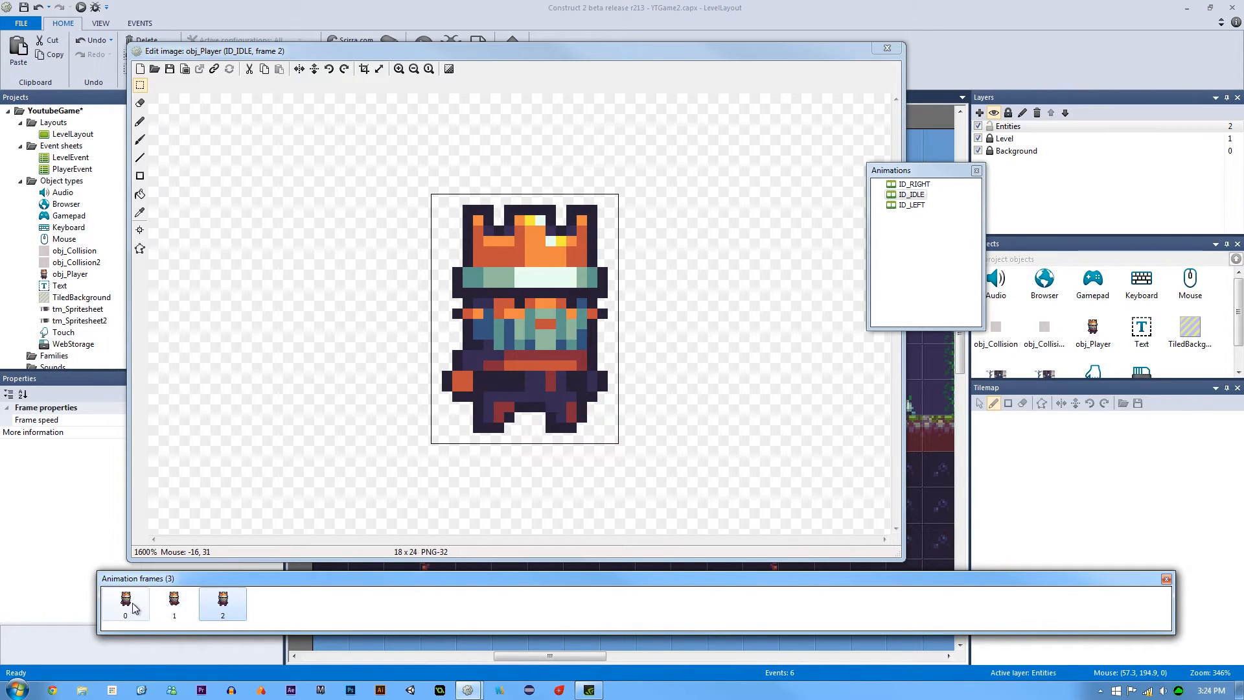
pyautogui.click(174, 603)
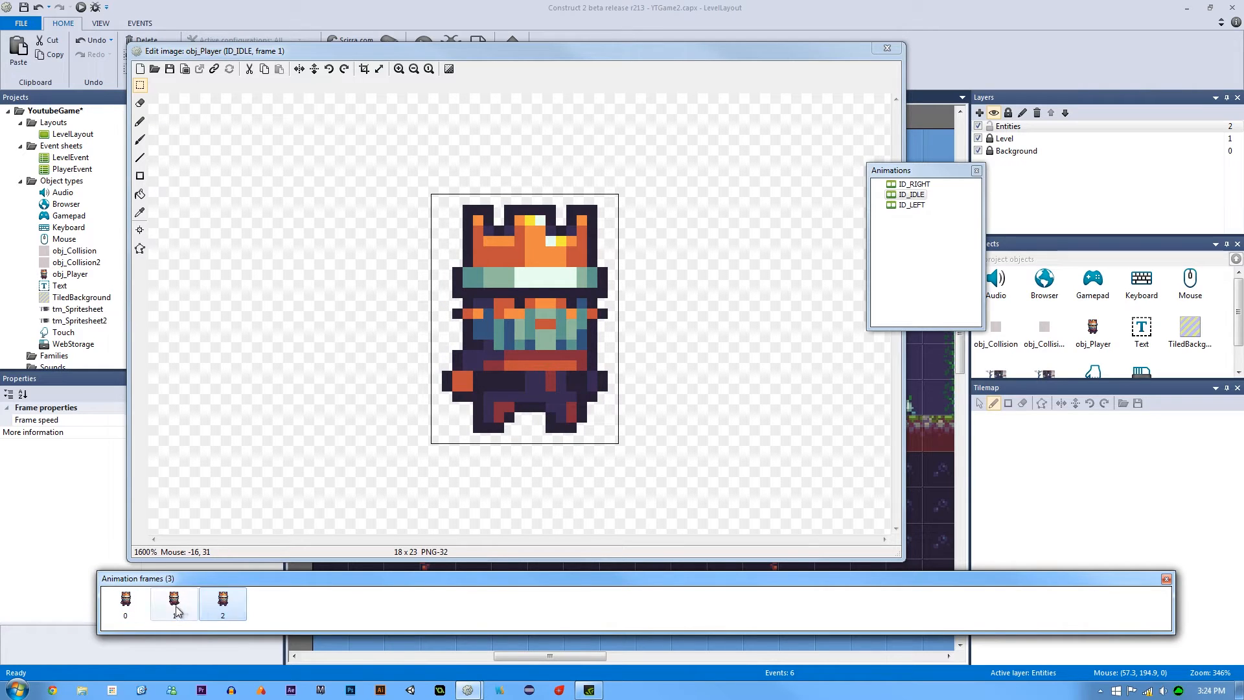
pyautogui.click(172, 602)
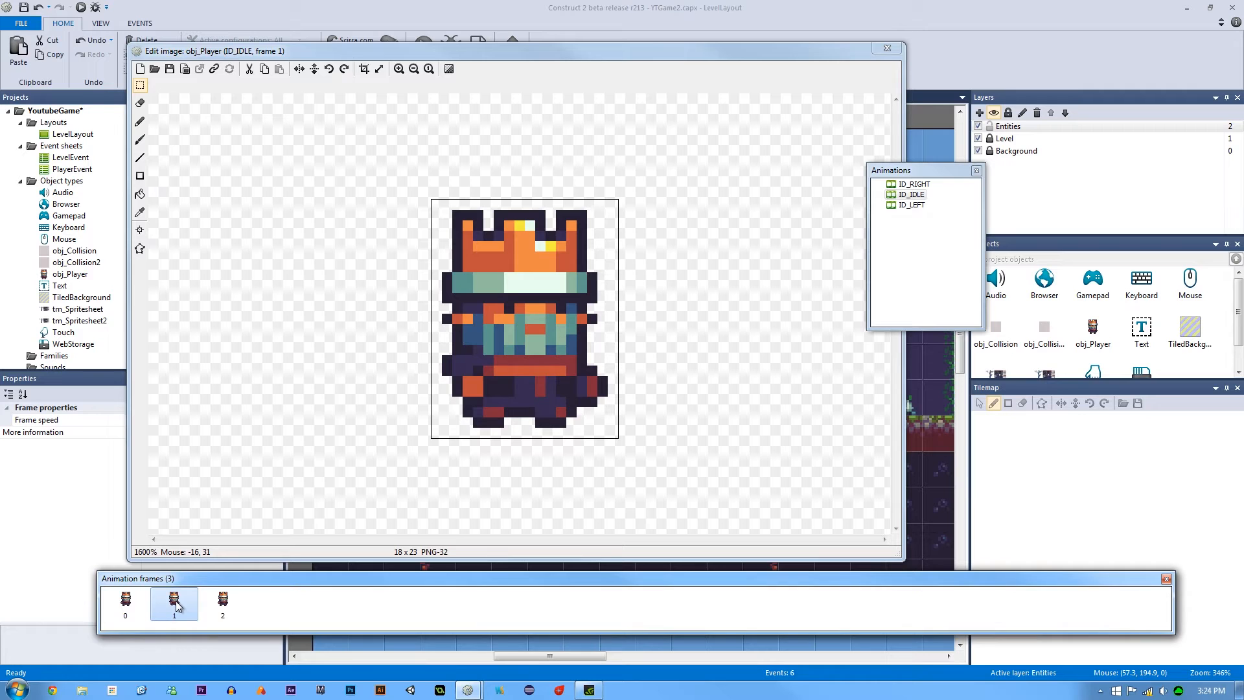
# Add a frame so ID_IDLE has three frames and step through each one
pyautogui.click(173, 605)
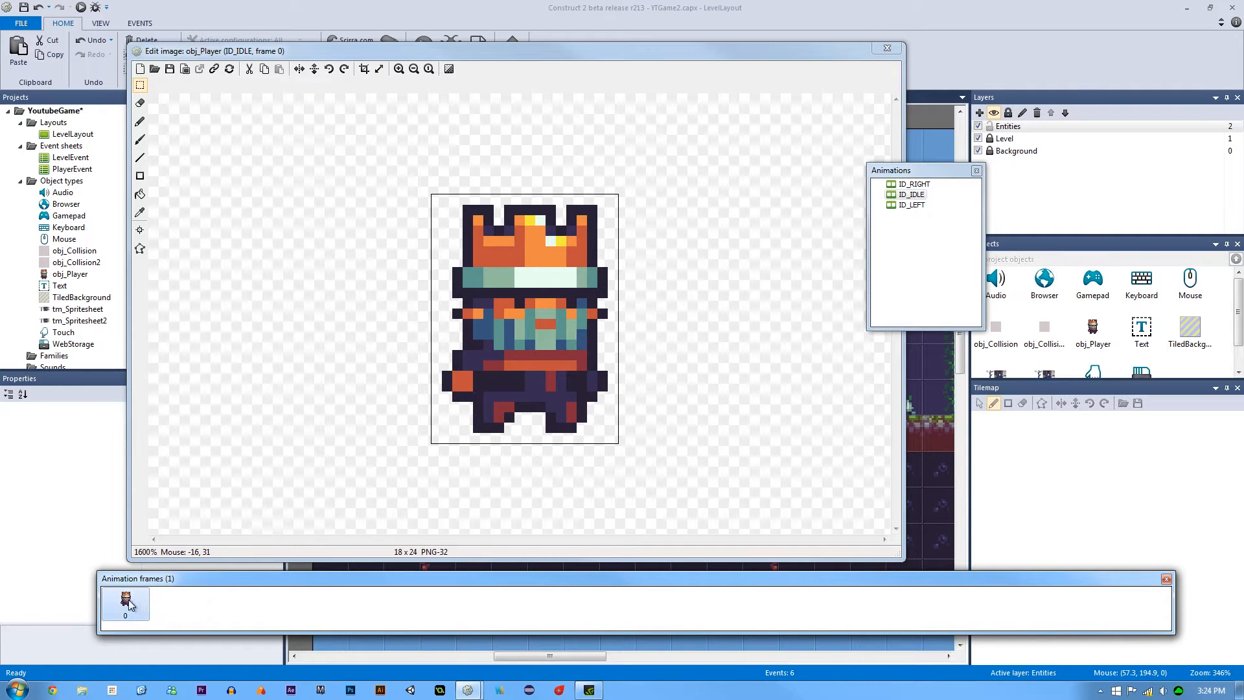
pyautogui.rightClick(124, 603)
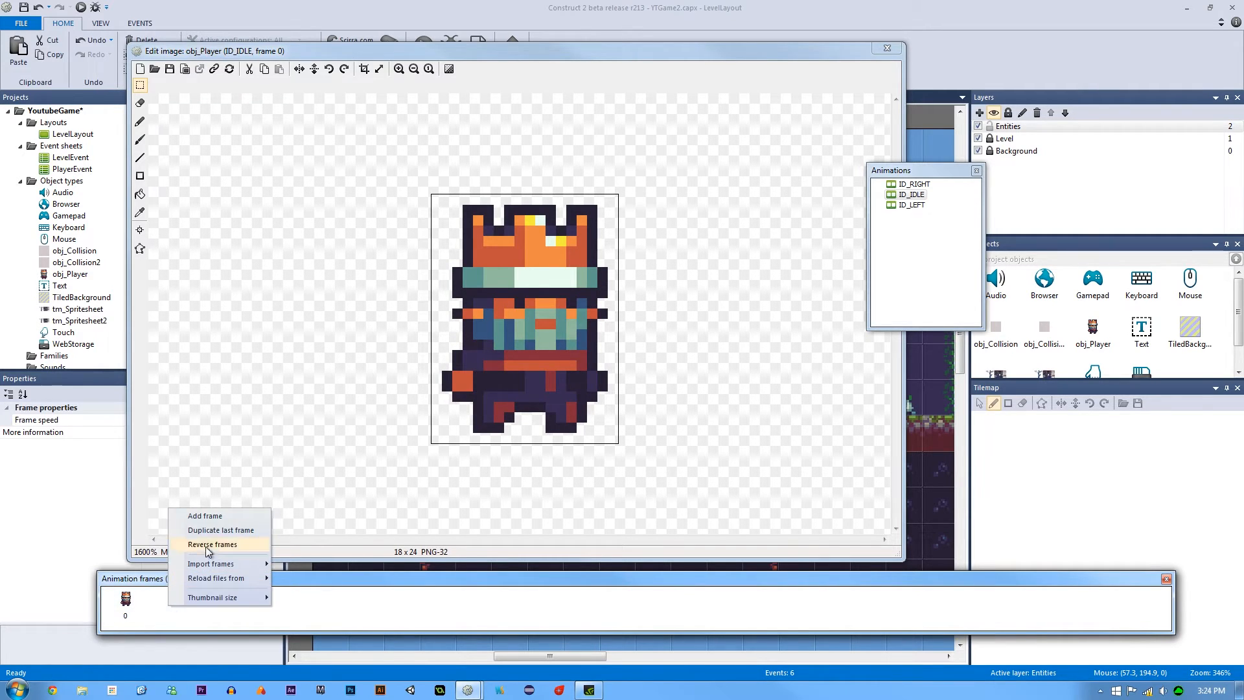
pyautogui.click(220, 530)
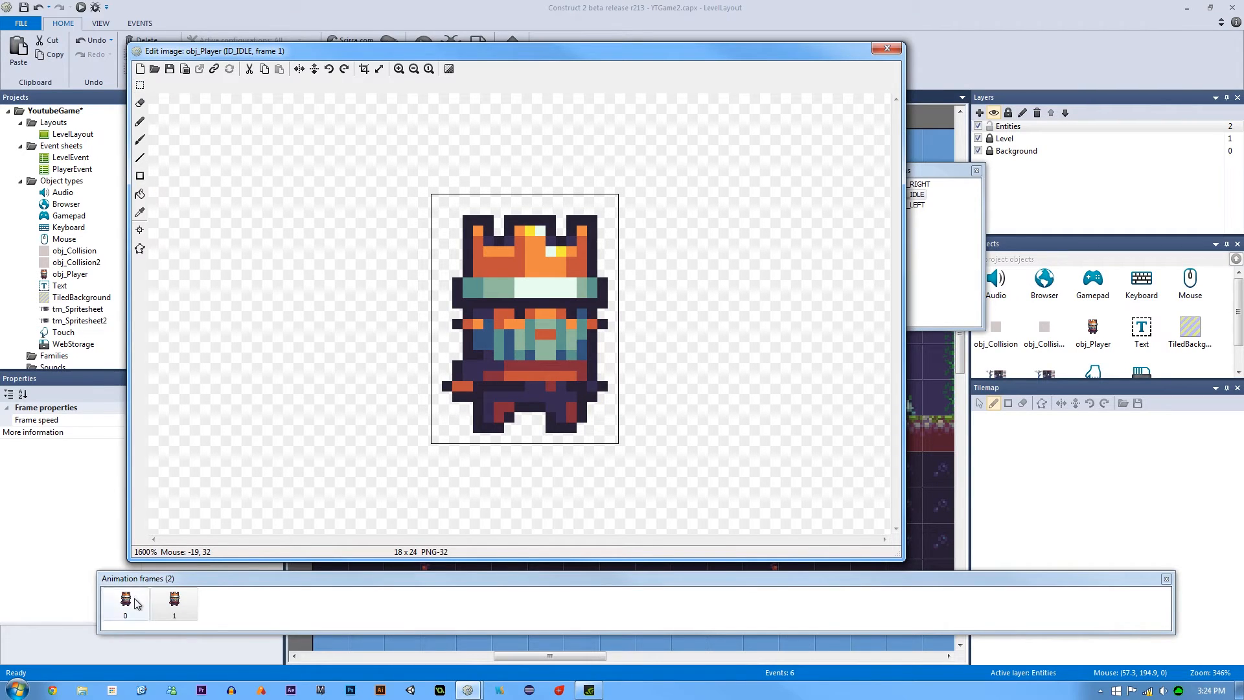
pyautogui.click(174, 601)
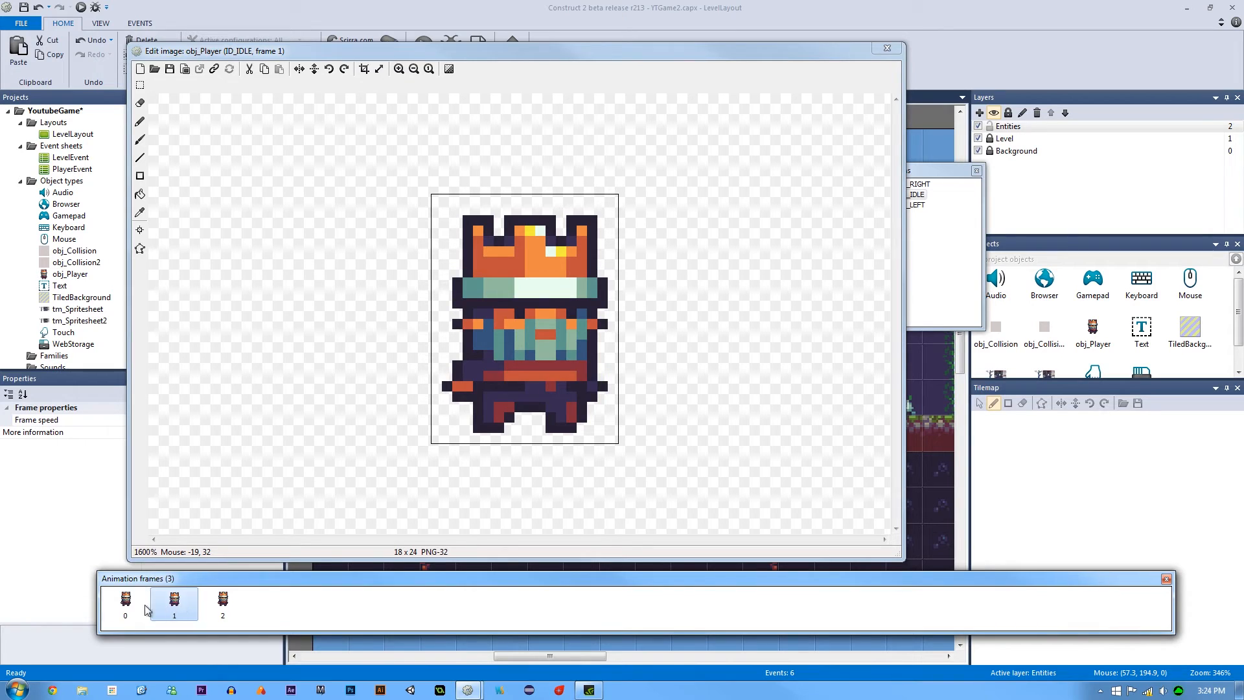
pyautogui.click(124, 600)
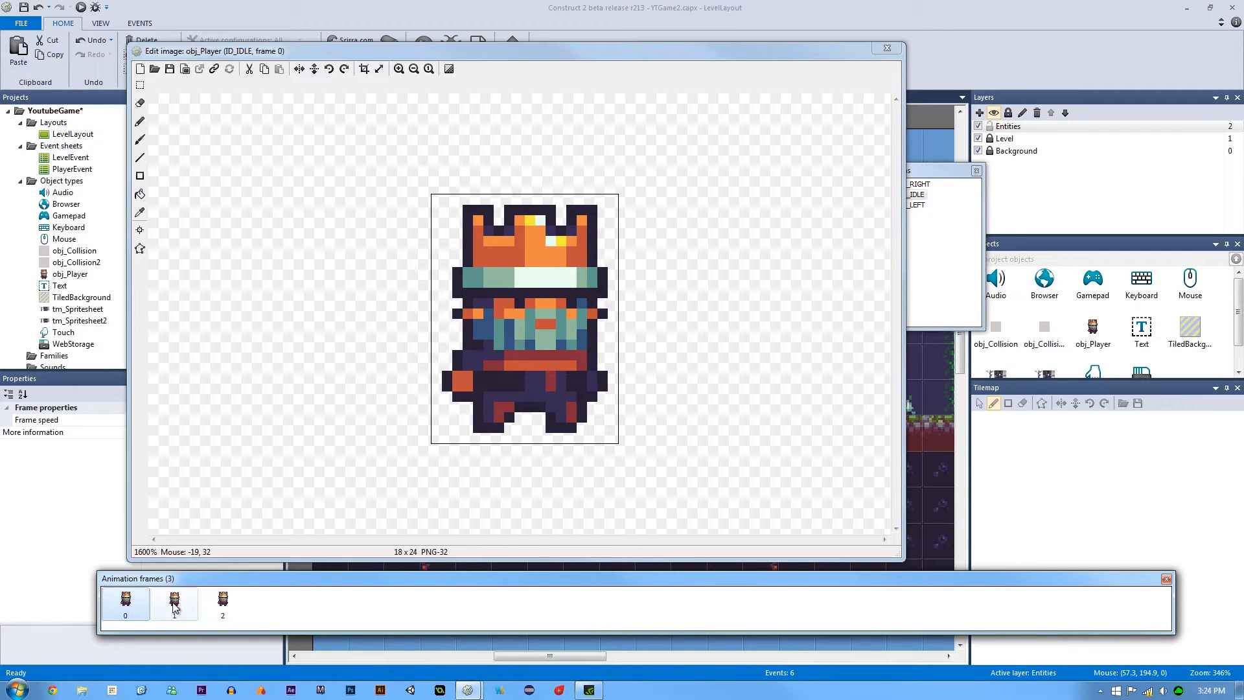
pyautogui.click(173, 603)
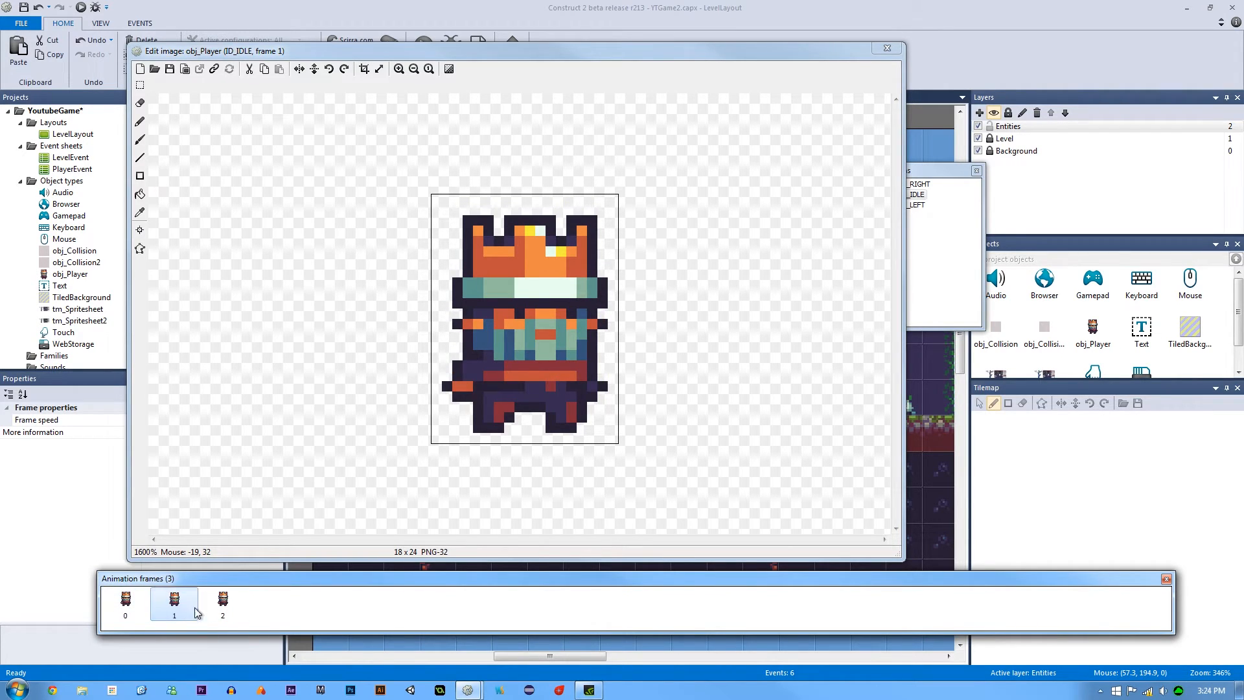
pyautogui.click(221, 604)
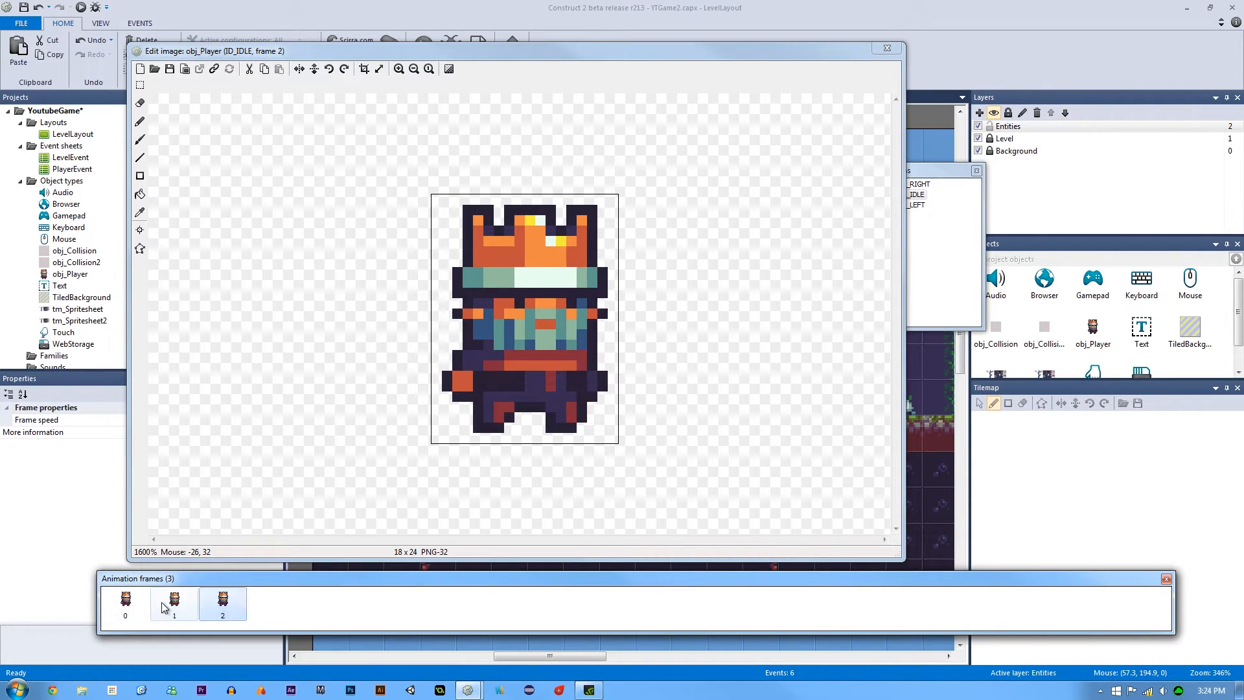
pyautogui.click(124, 600)
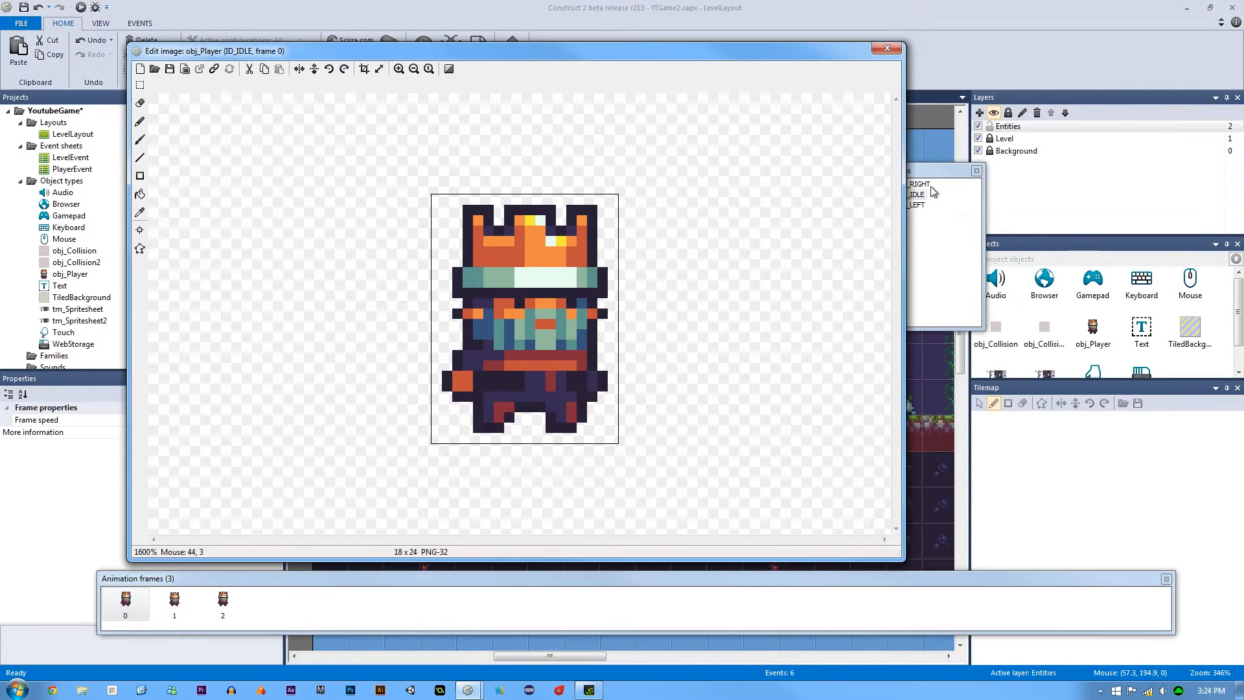
# Glance at the ID_LEFT animation and close the image editor back to the layout
pyautogui.click(918, 205)
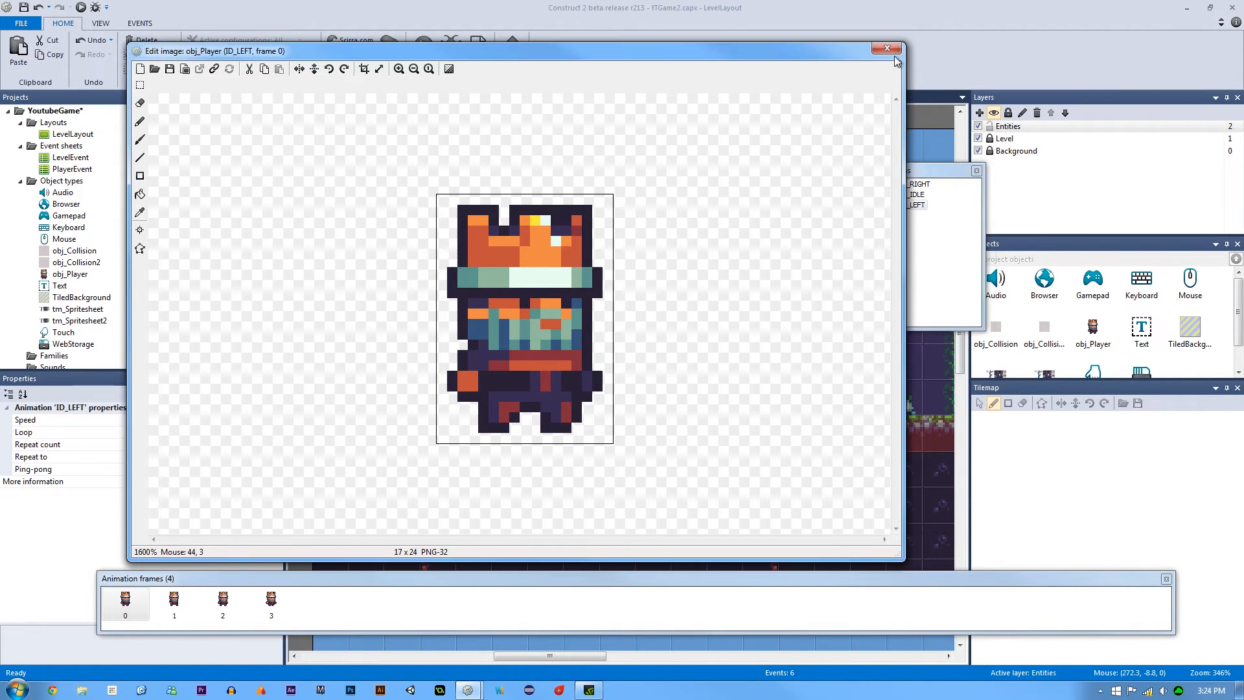
pyautogui.click(886, 48)
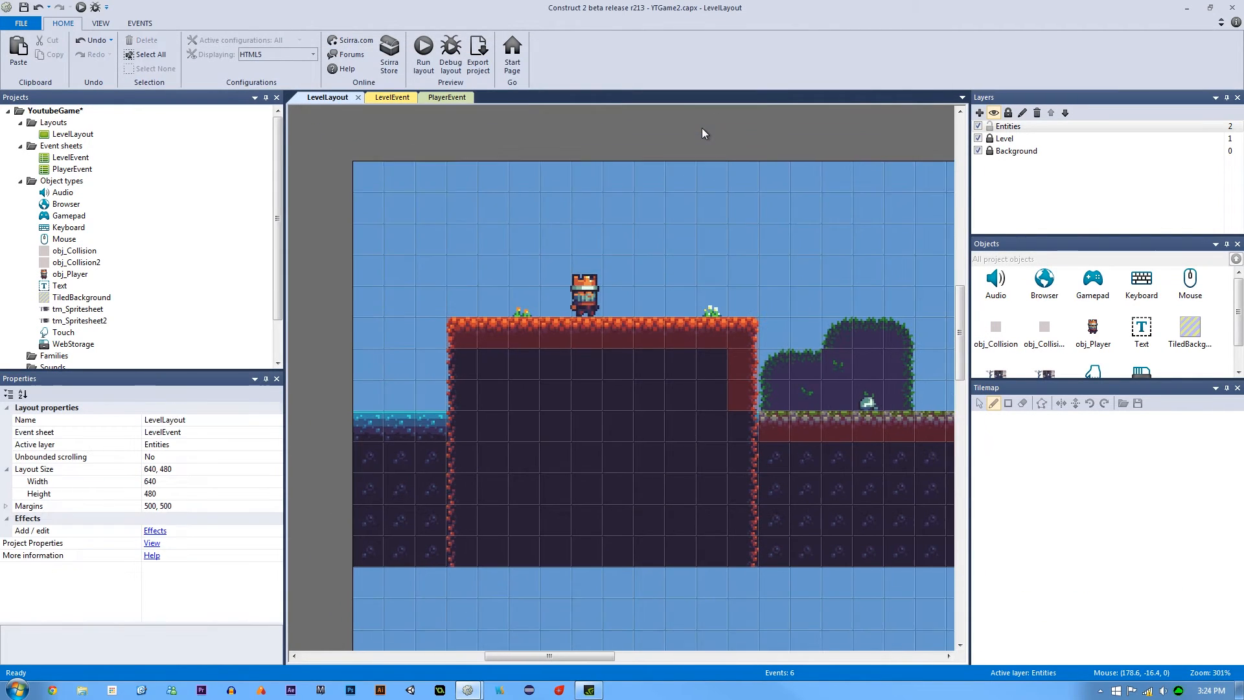
pyautogui.scroll(3)
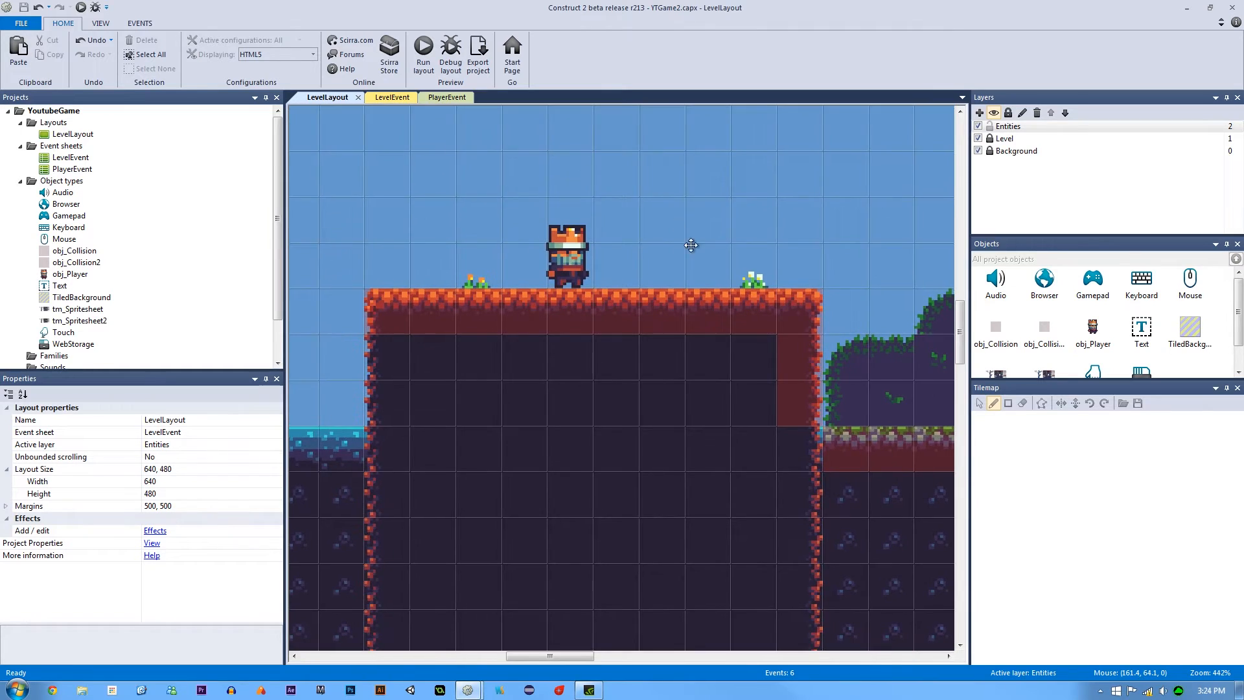
pyautogui.click(566, 254)
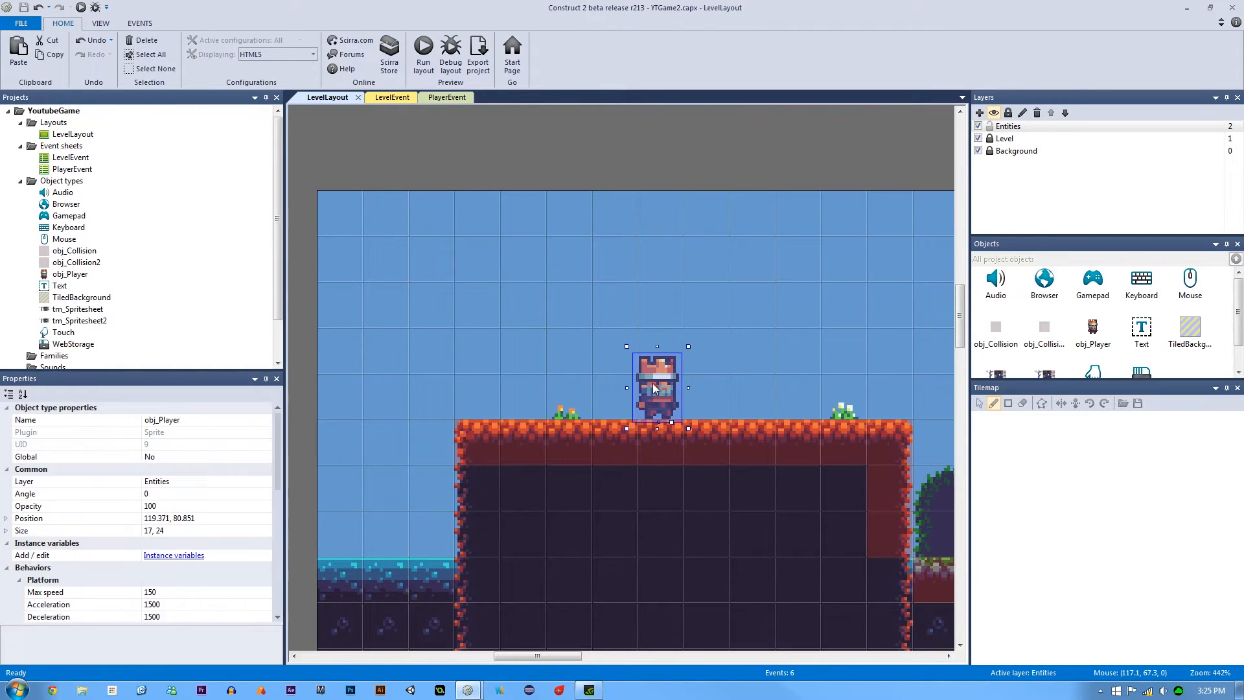
pyautogui.moveTo(284, 460)
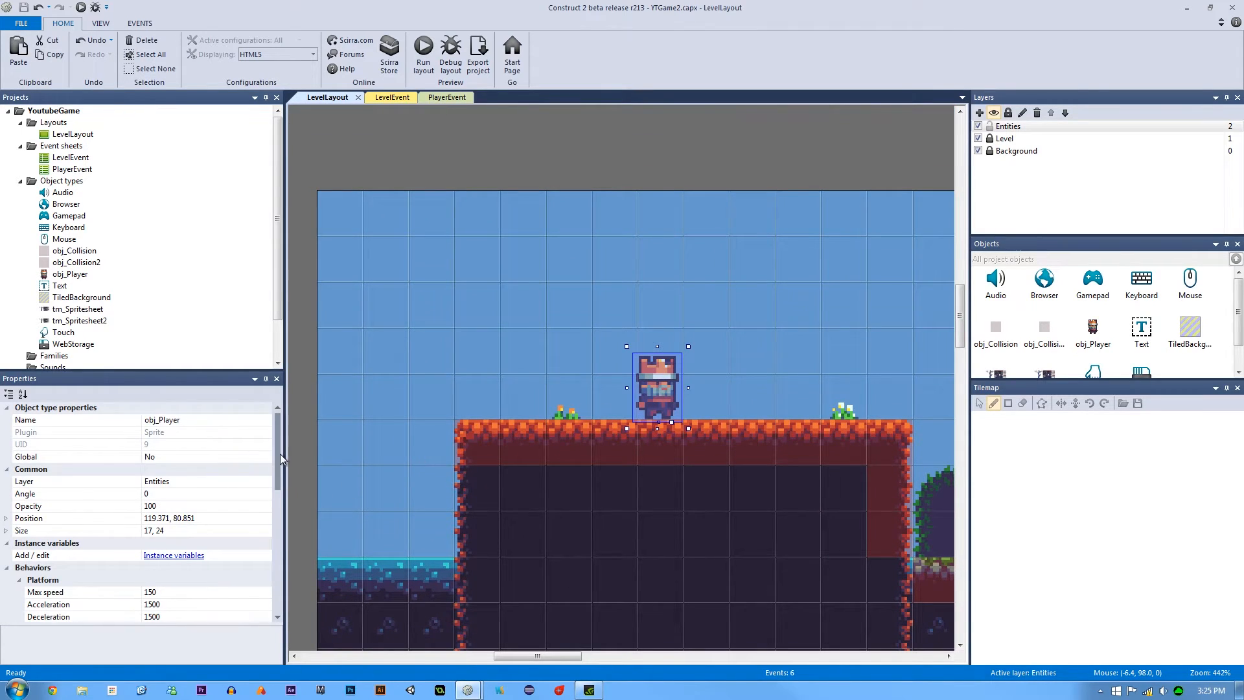
pyautogui.scroll(-3)
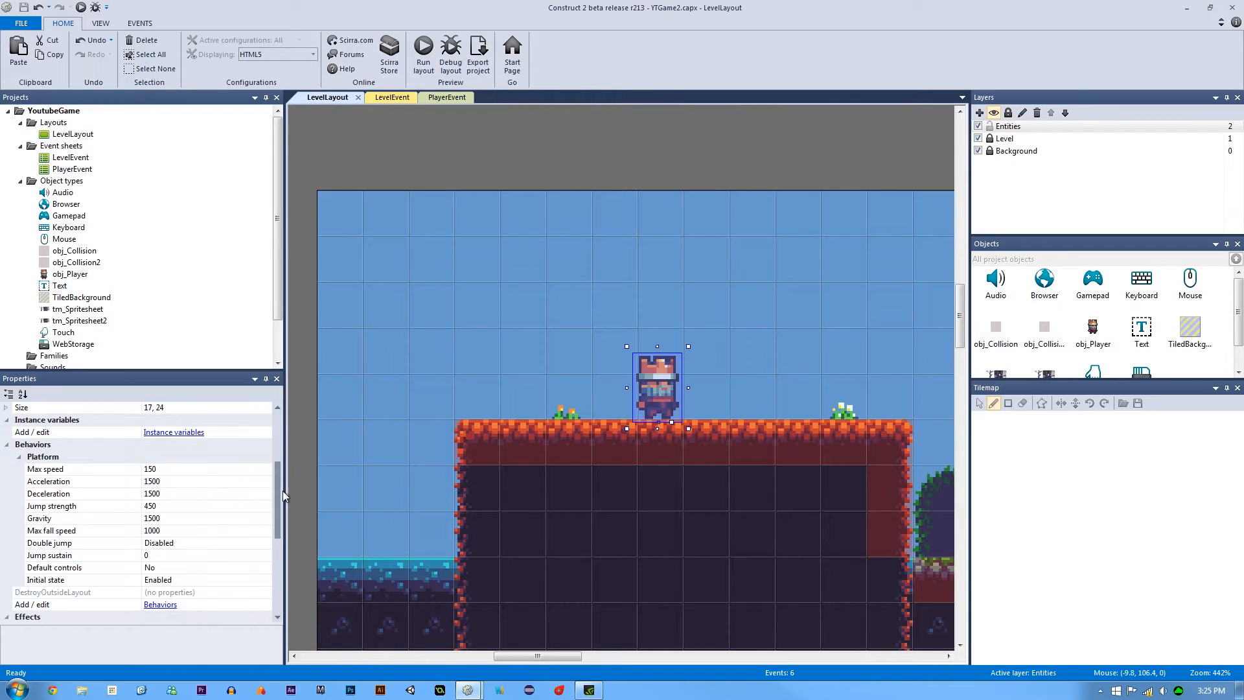
pyautogui.scroll(-3)
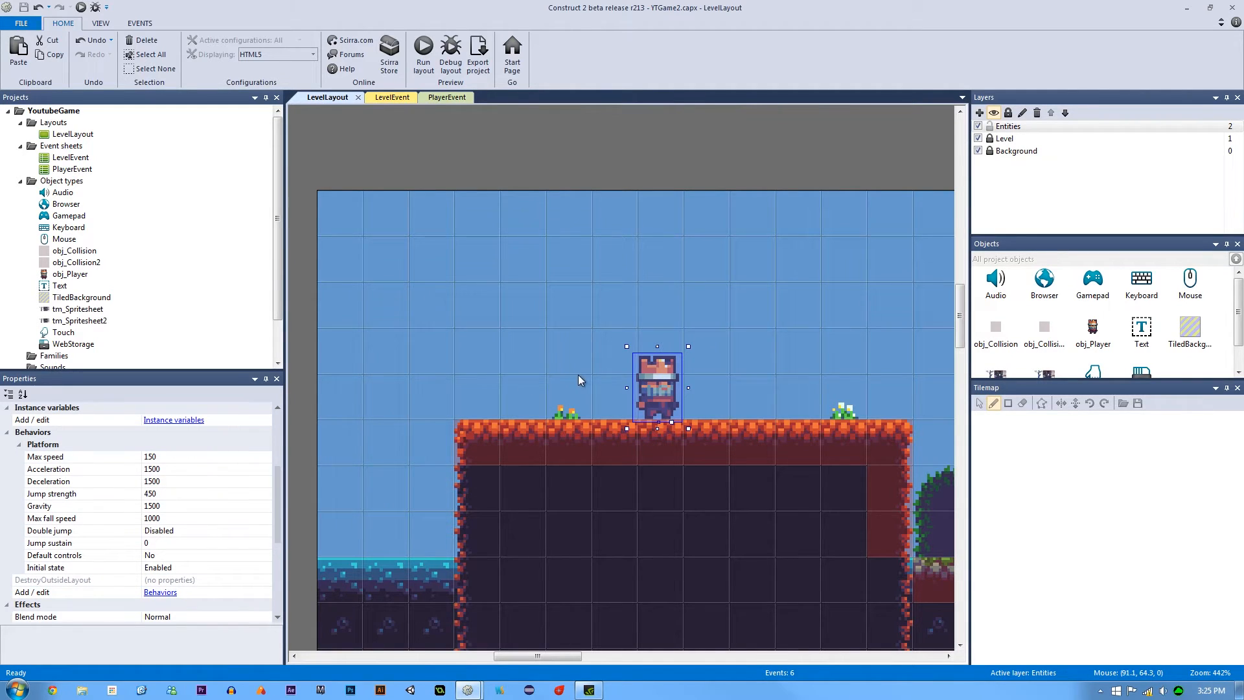
pyautogui.moveTo(623, 388)
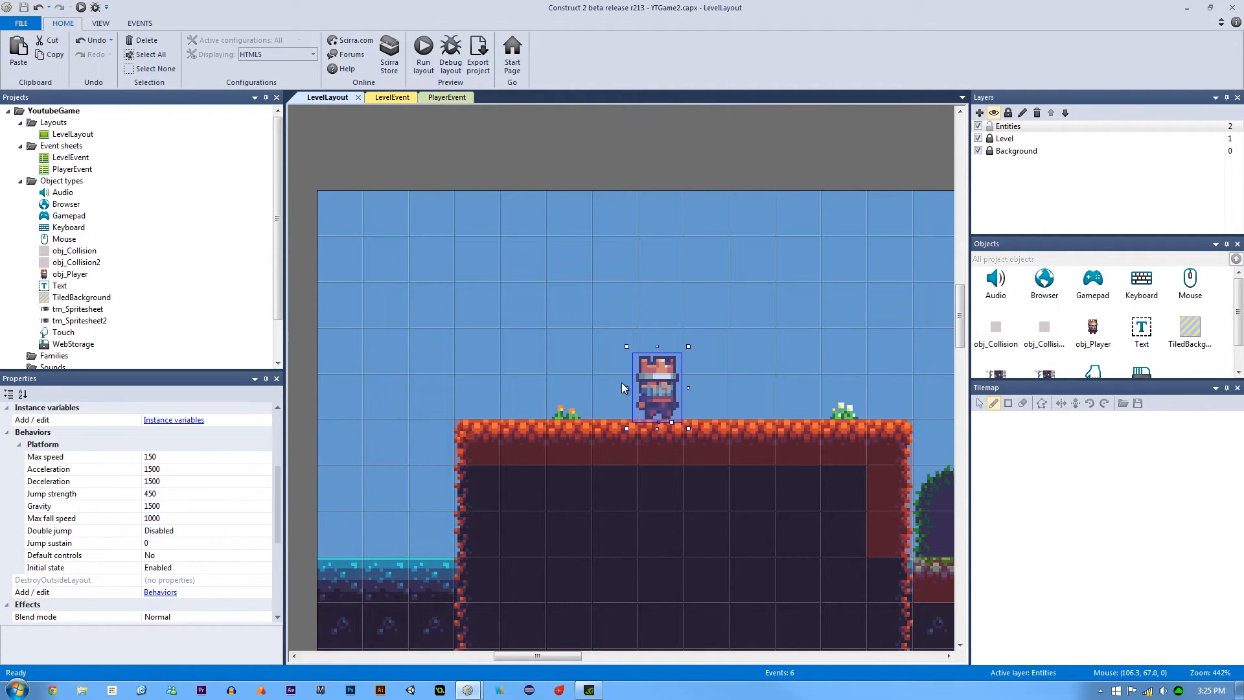
pyautogui.moveTo(338, 445)
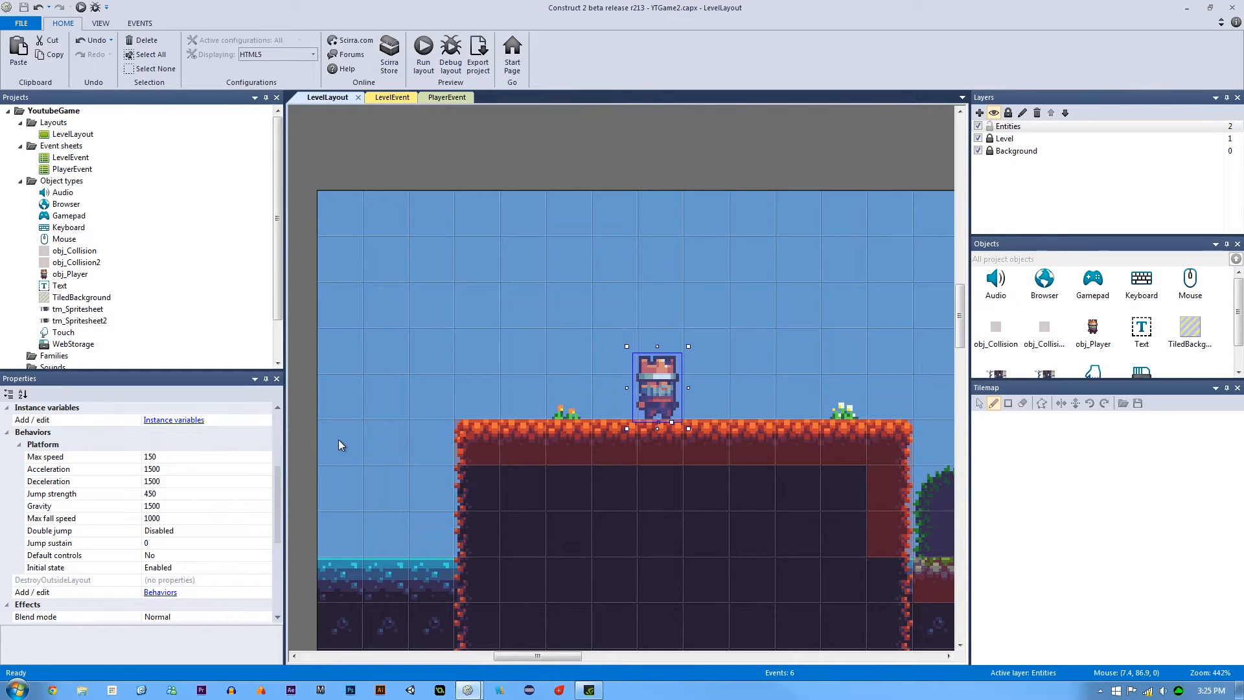
pyautogui.moveTo(301, 427)
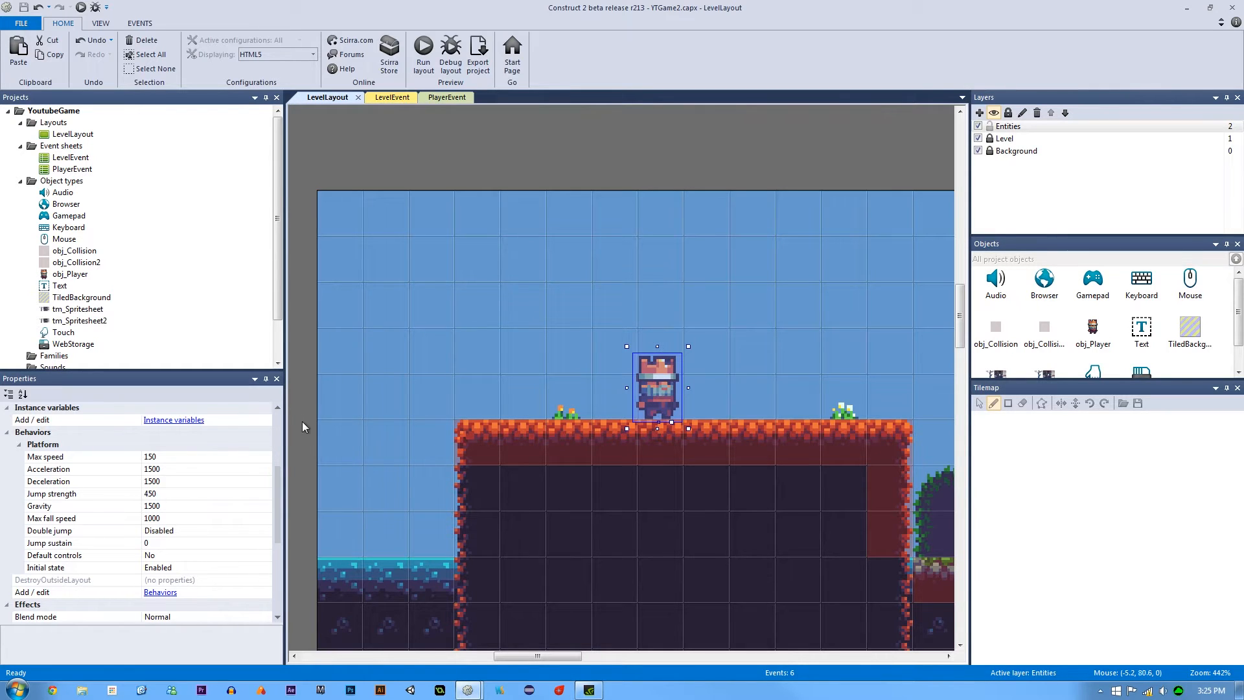
pyautogui.moveTo(636, 388)
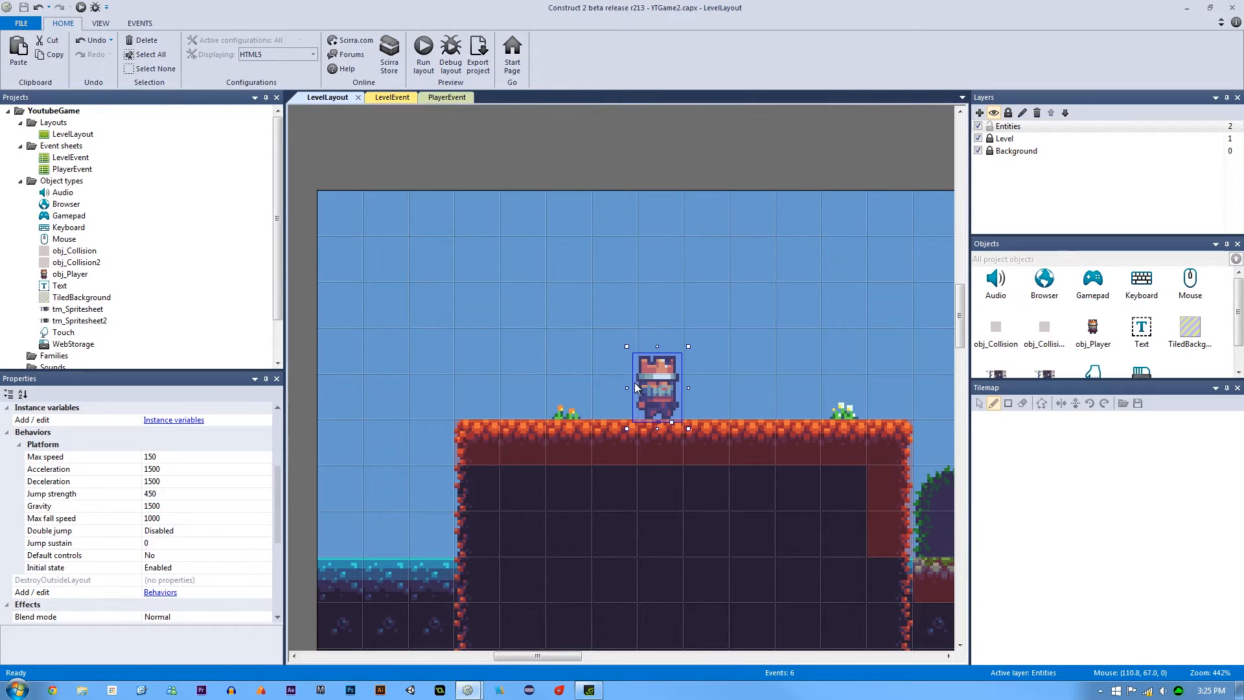
pyautogui.moveTo(662, 394)
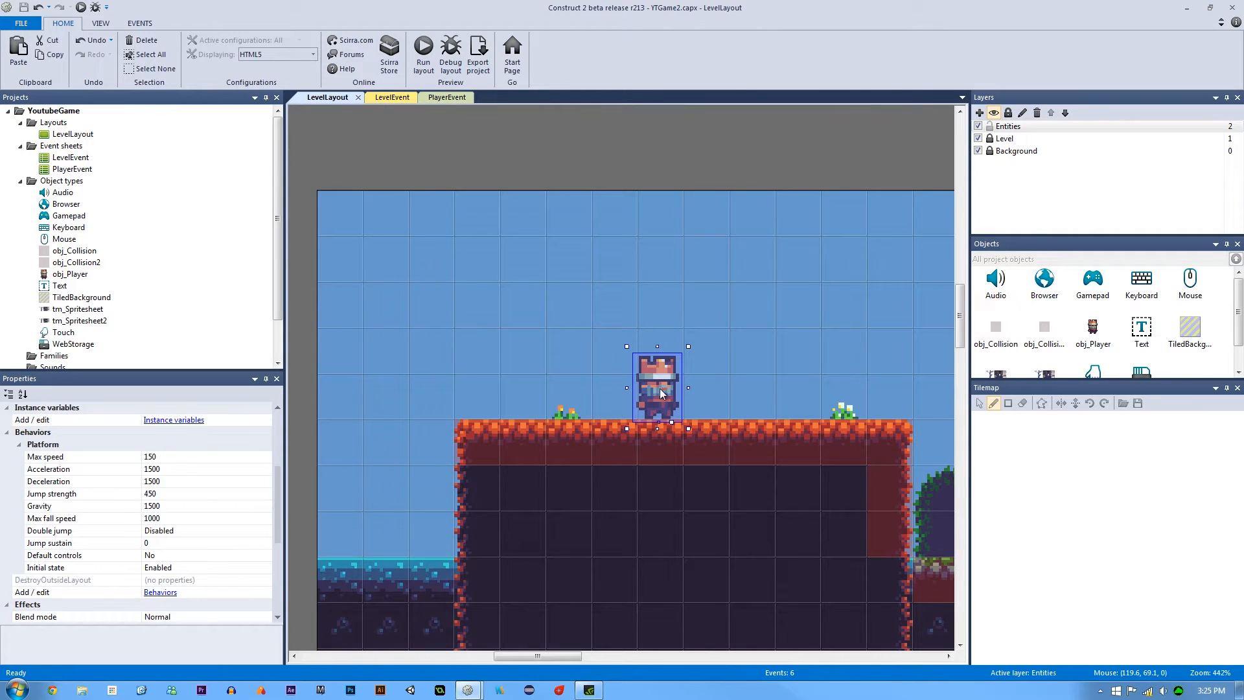
pyautogui.moveTo(411, 448)
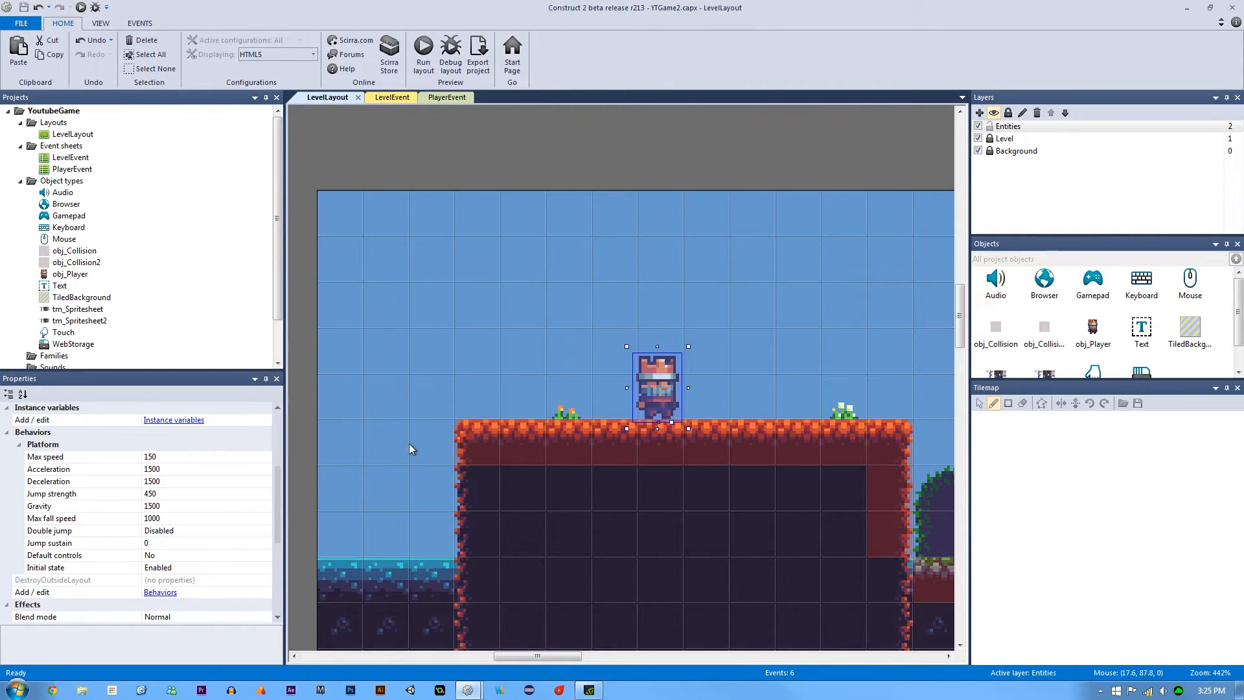
pyautogui.moveTo(172, 418)
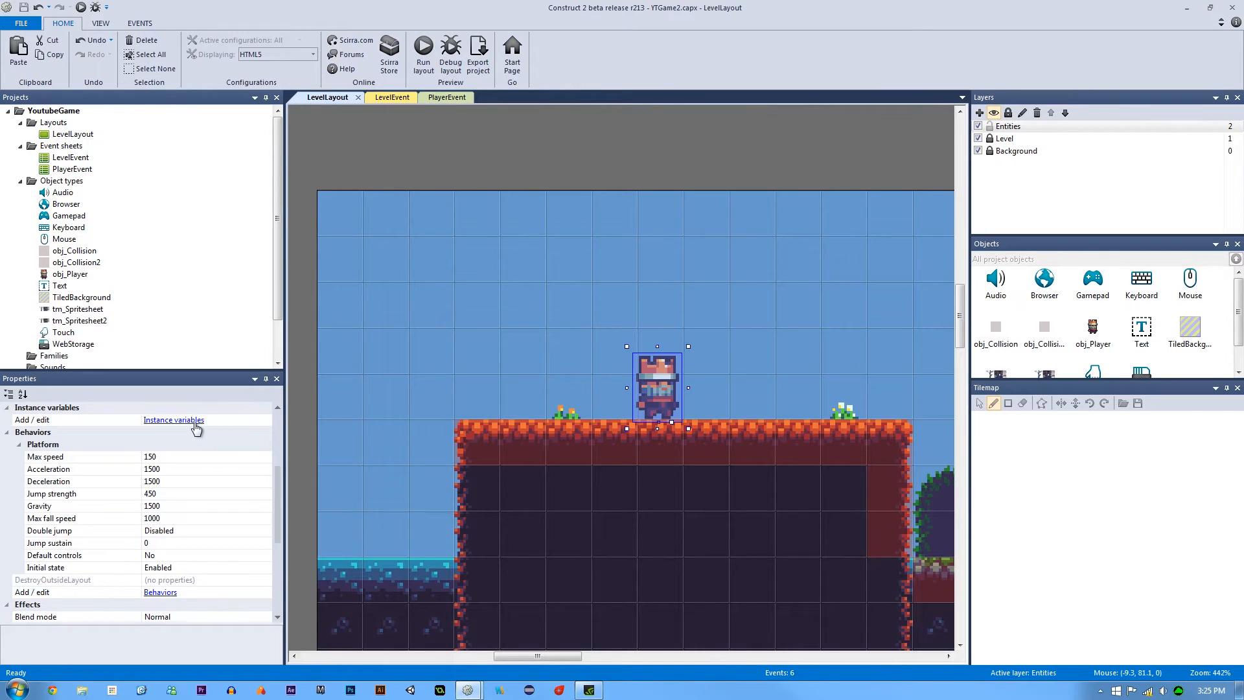
pyautogui.moveTo(284, 425)
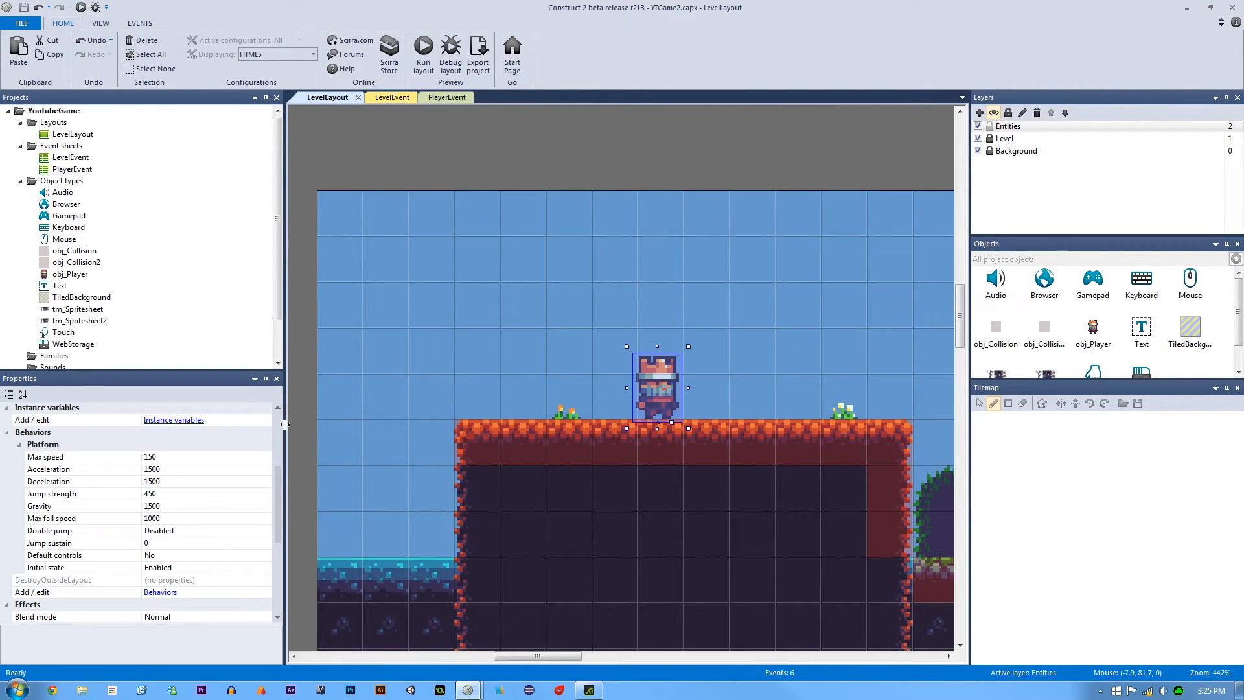
pyautogui.moveTo(317, 439)
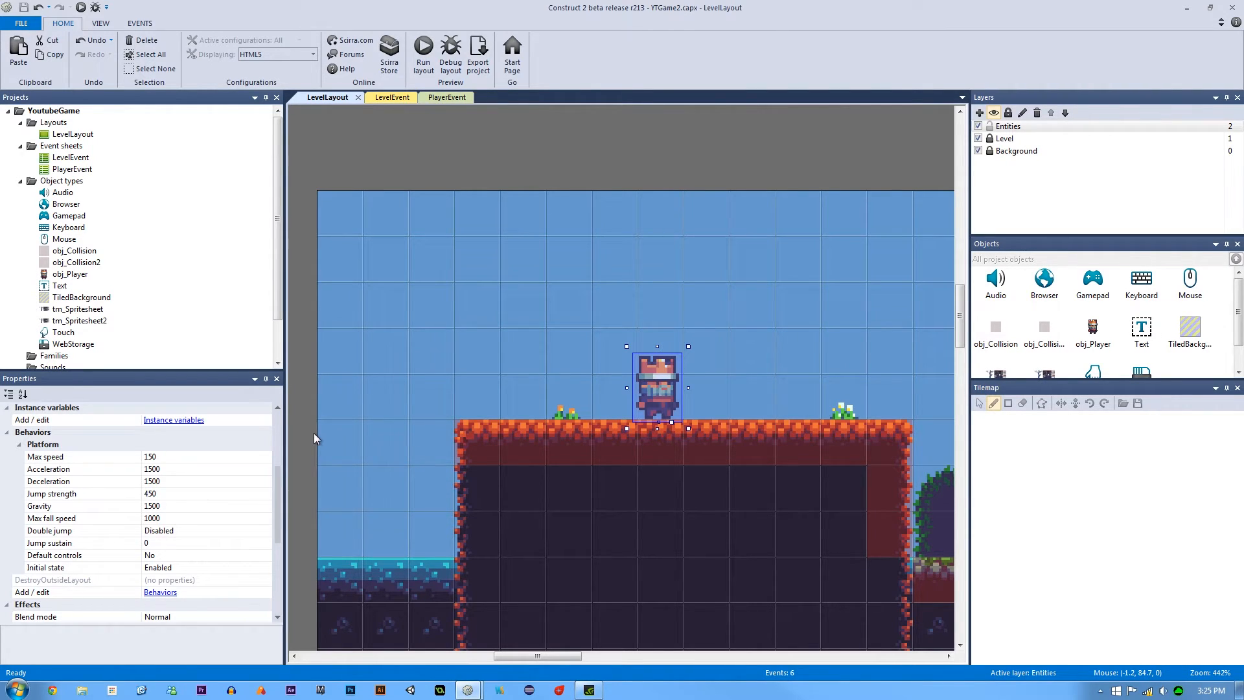
pyautogui.moveTo(445, 420)
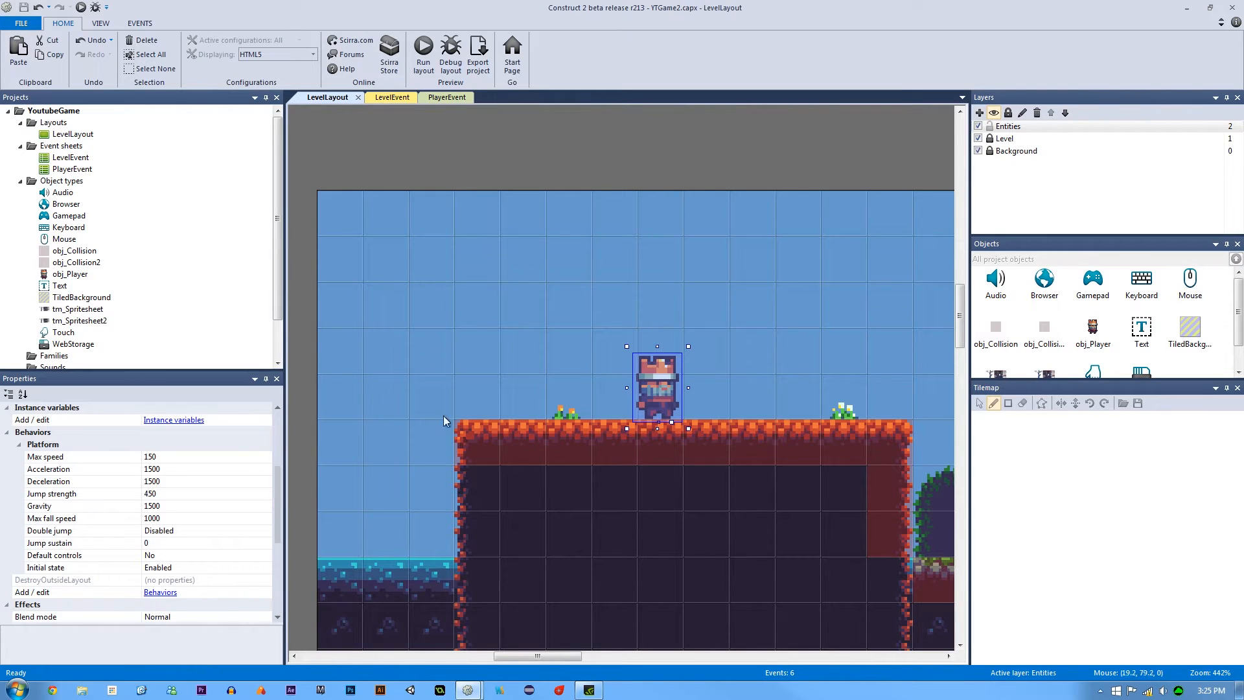
pyautogui.moveTo(666, 400)
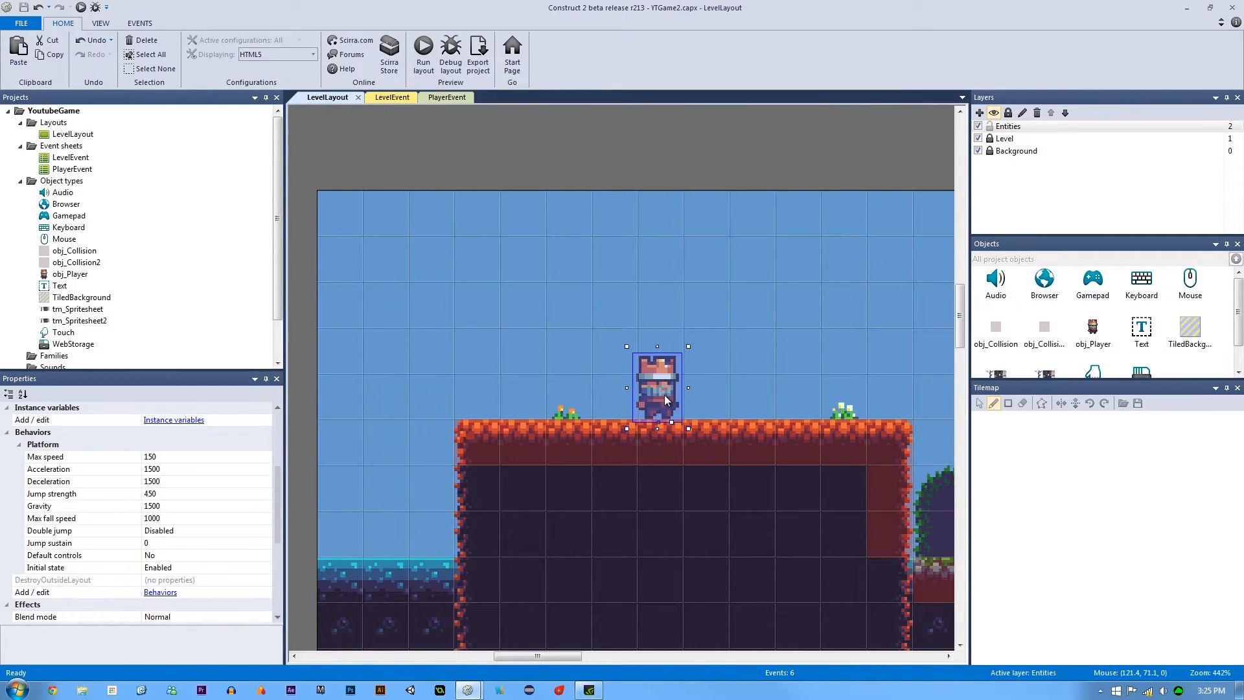
pyautogui.moveTo(657, 403)
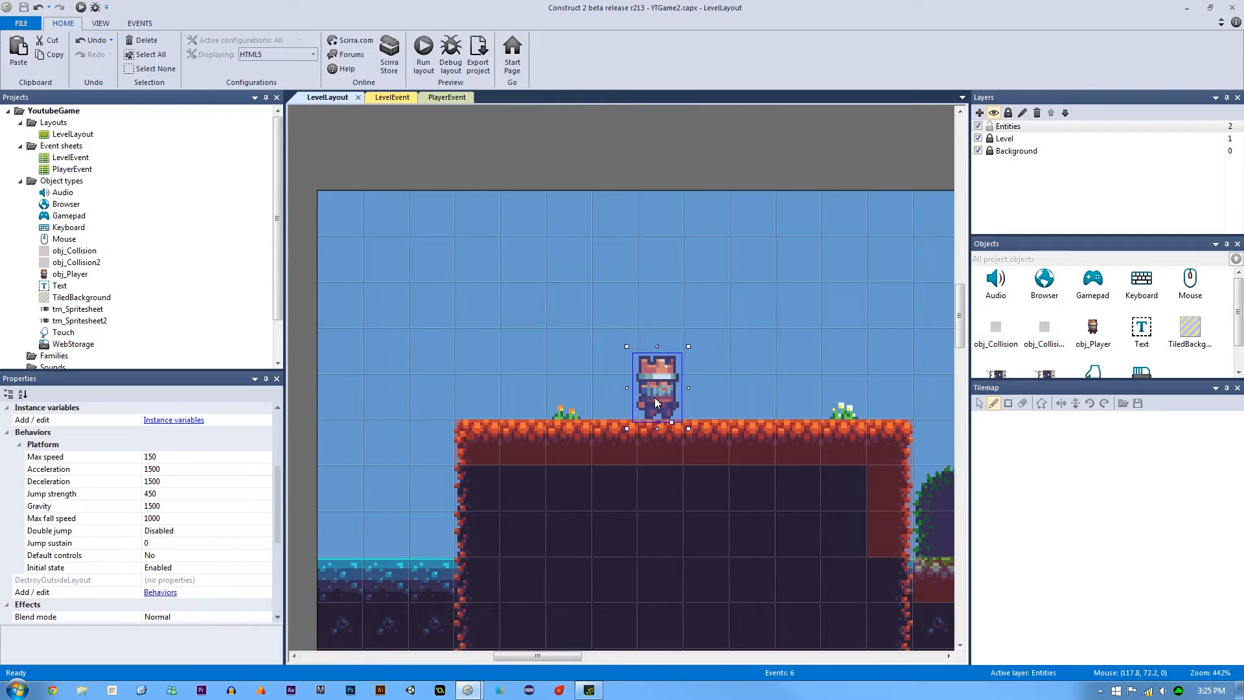
pyautogui.moveTo(230, 420)
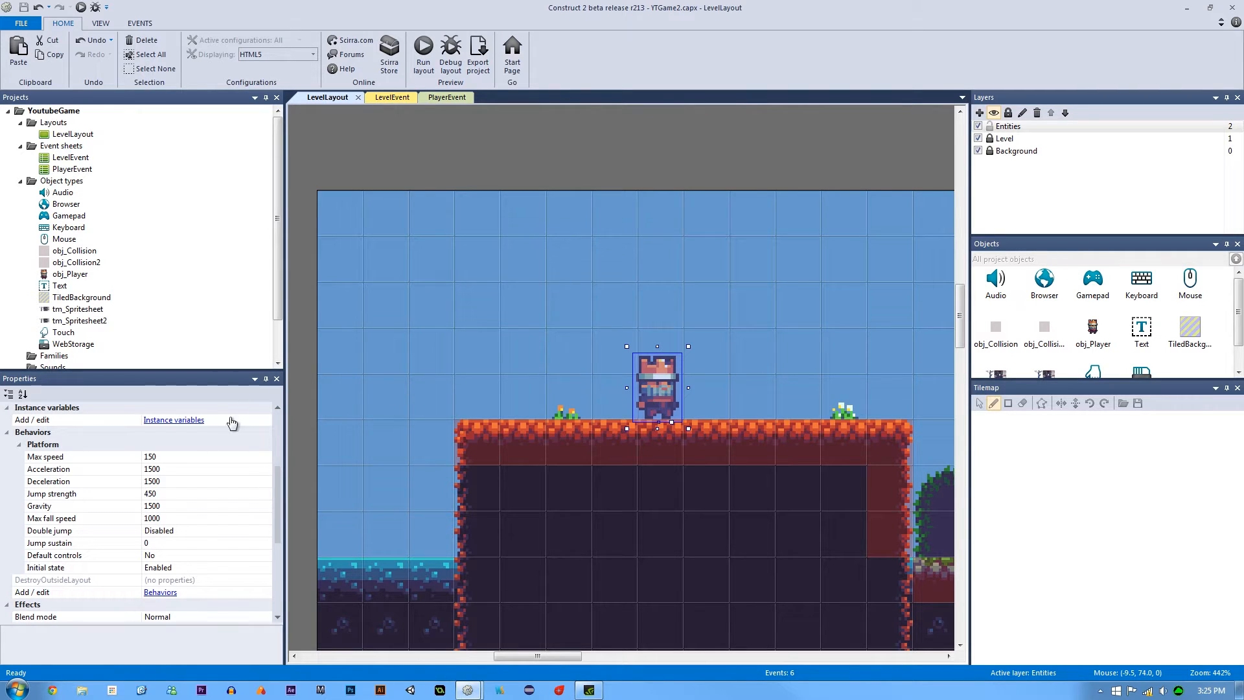
# Add a Text instance variable player_Dir with initial value IDLE to the player
pyautogui.click(173, 419)
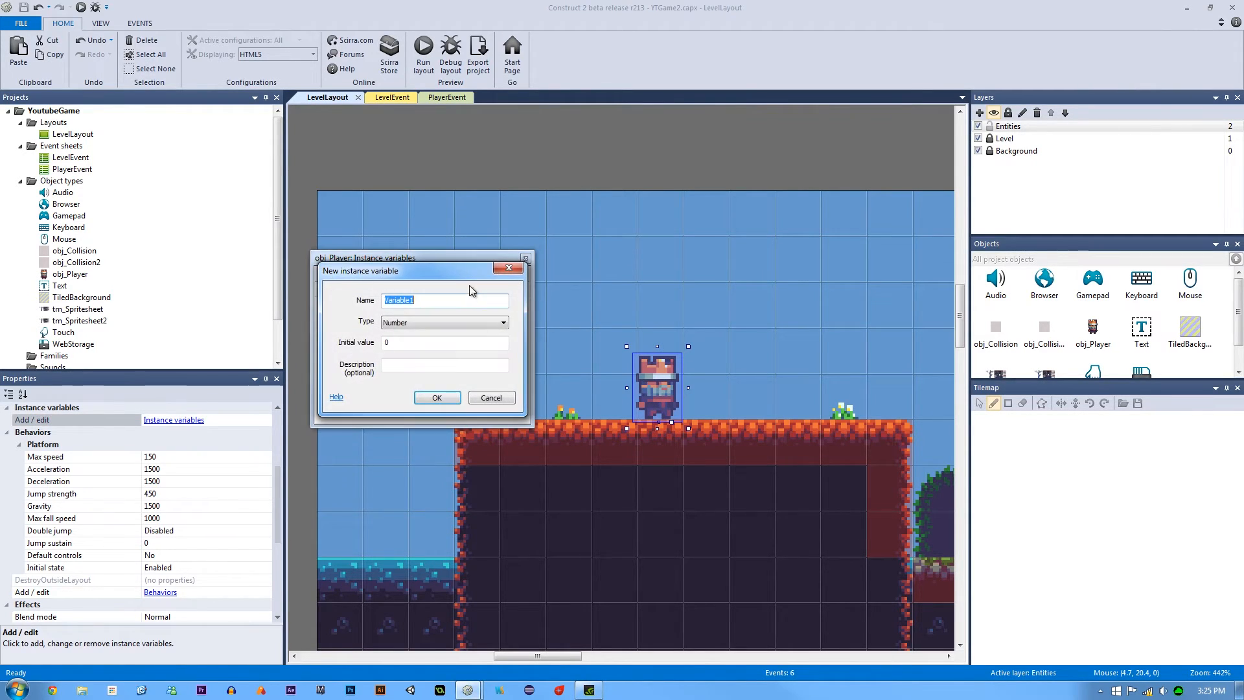
pyautogui.write('playe')
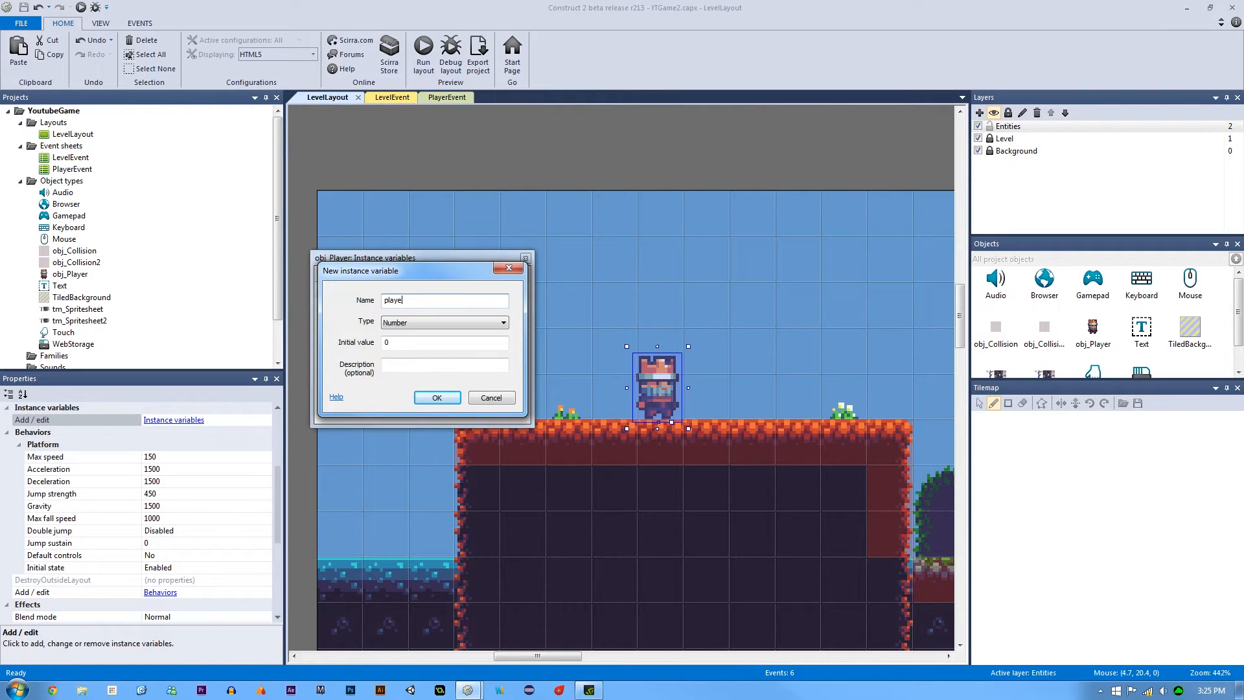
pyautogui.write('r_Dir')
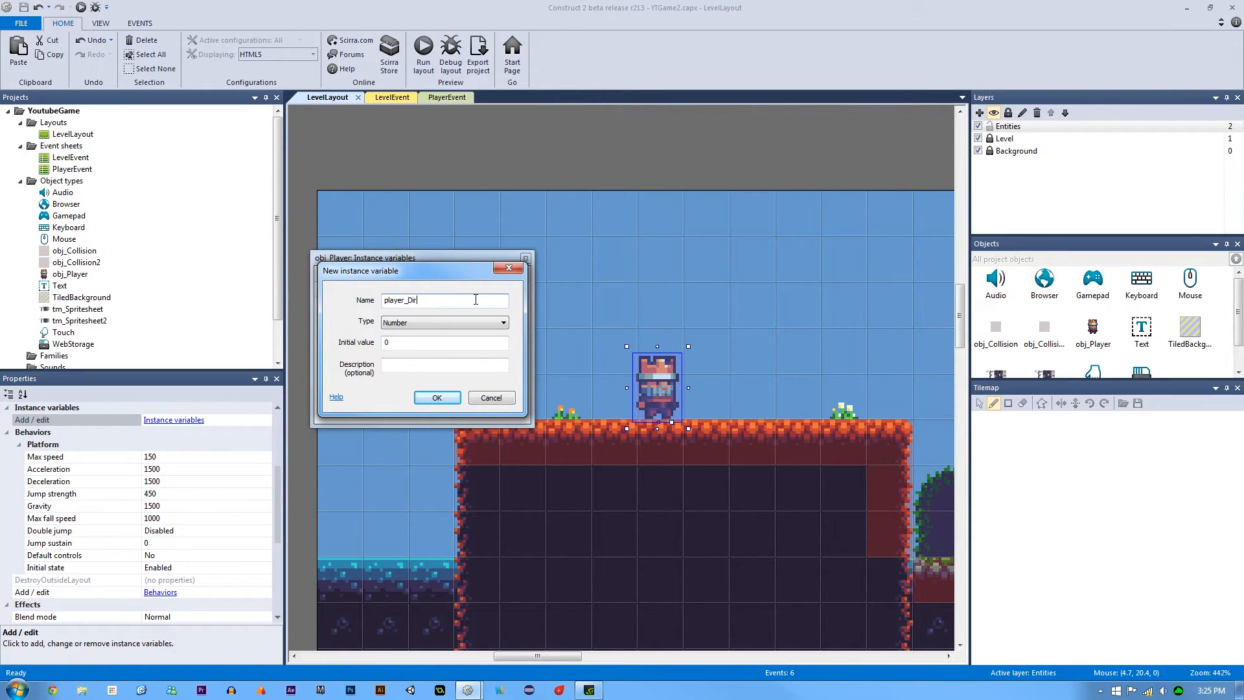
pyautogui.moveTo(408, 333)
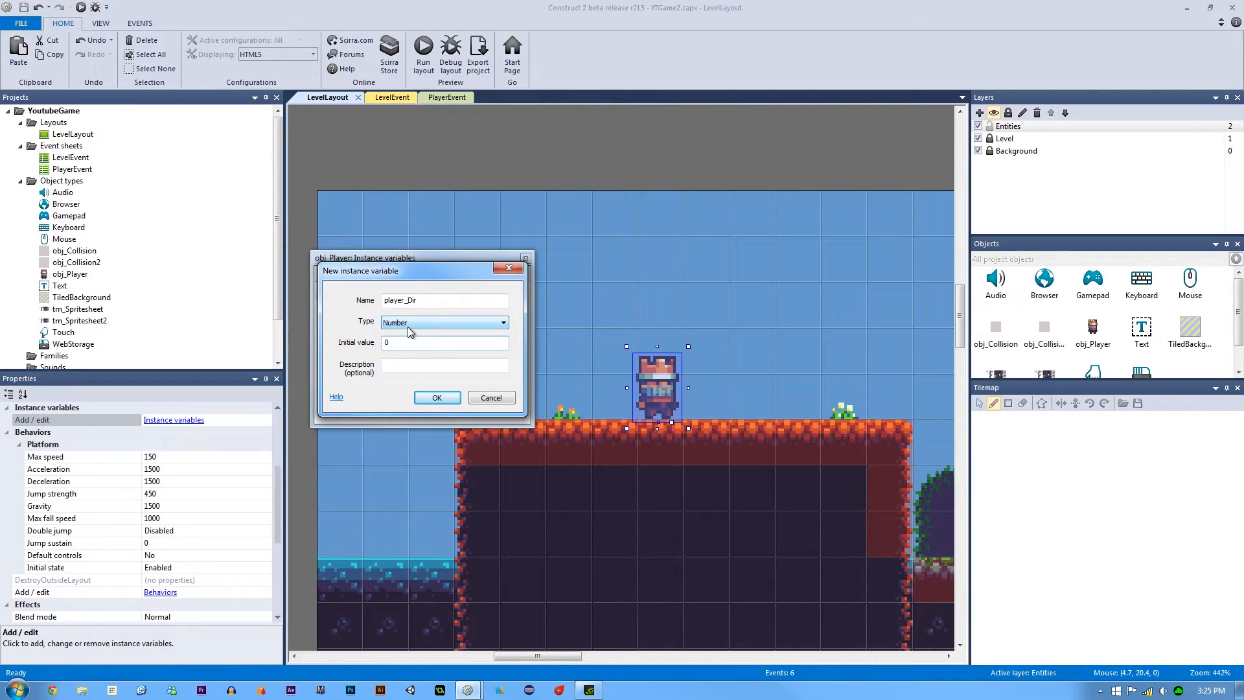
pyautogui.click(445, 342)
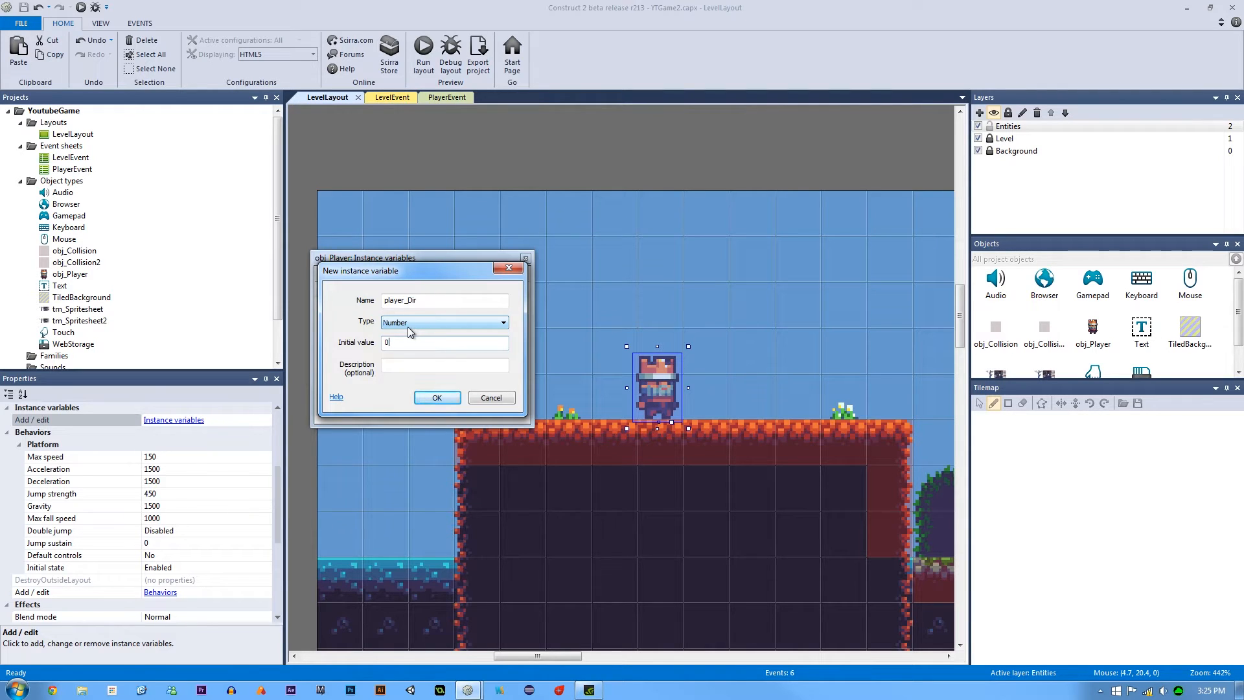
pyautogui.click(503, 322)
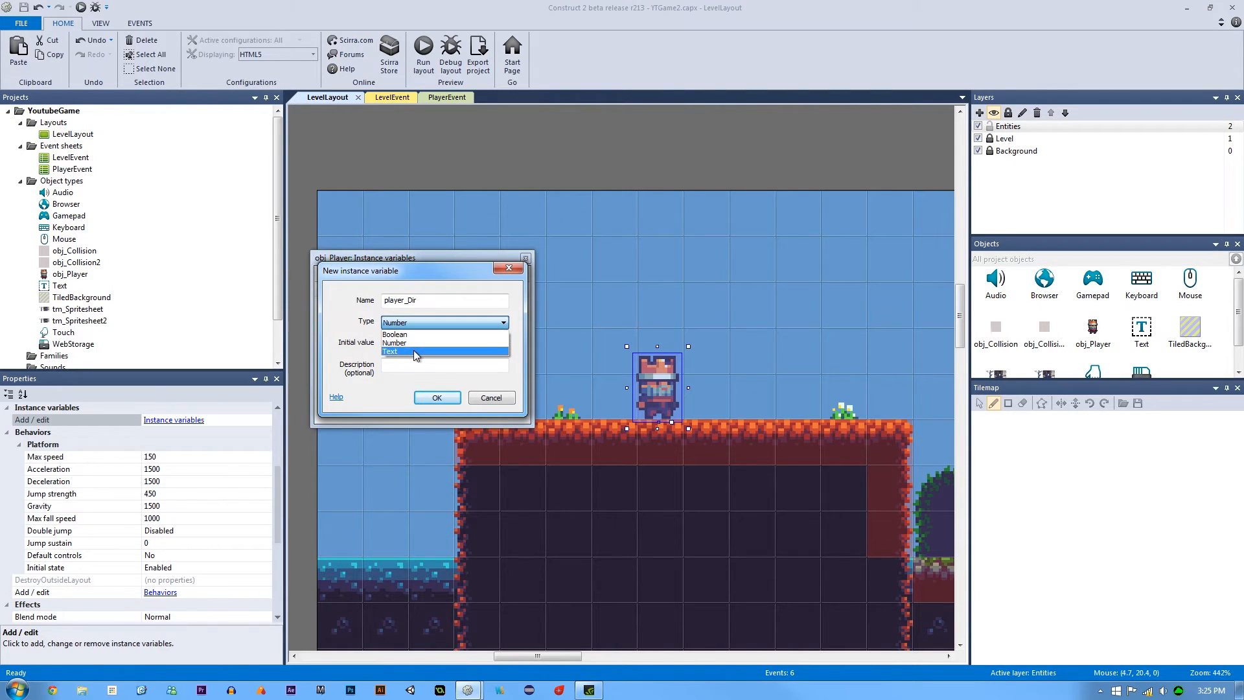
pyautogui.click(390, 351)
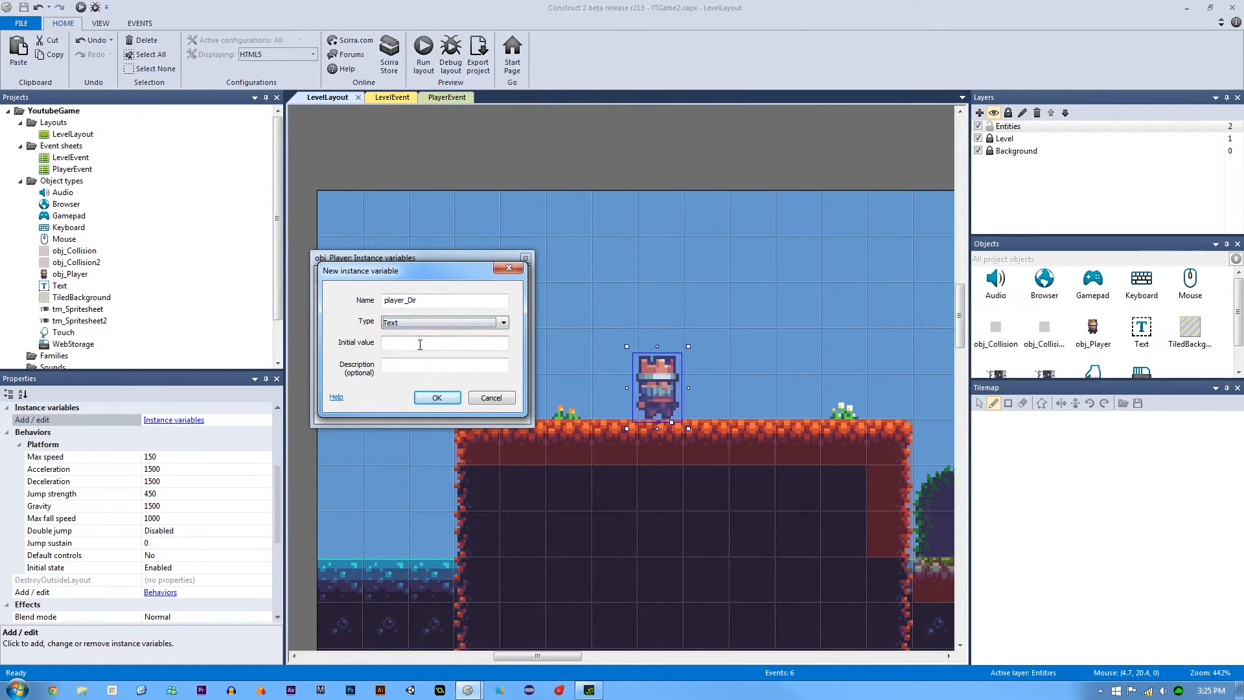
pyautogui.write('IDLE')
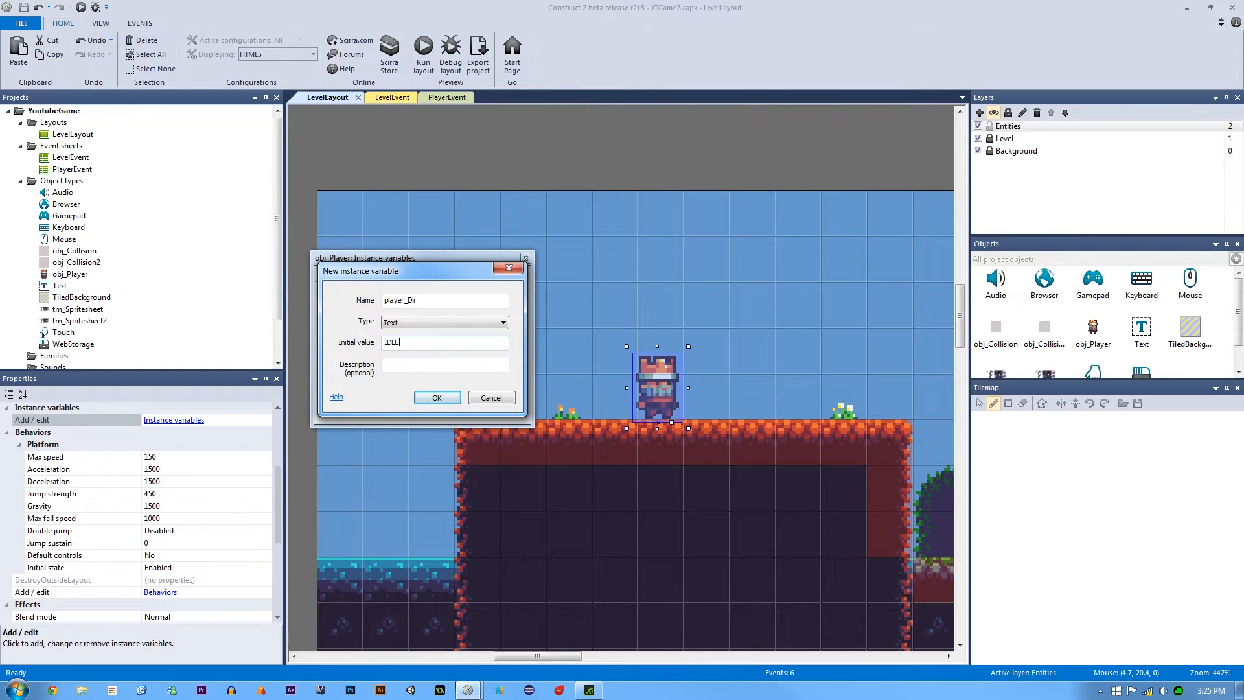
pyautogui.click(437, 398)
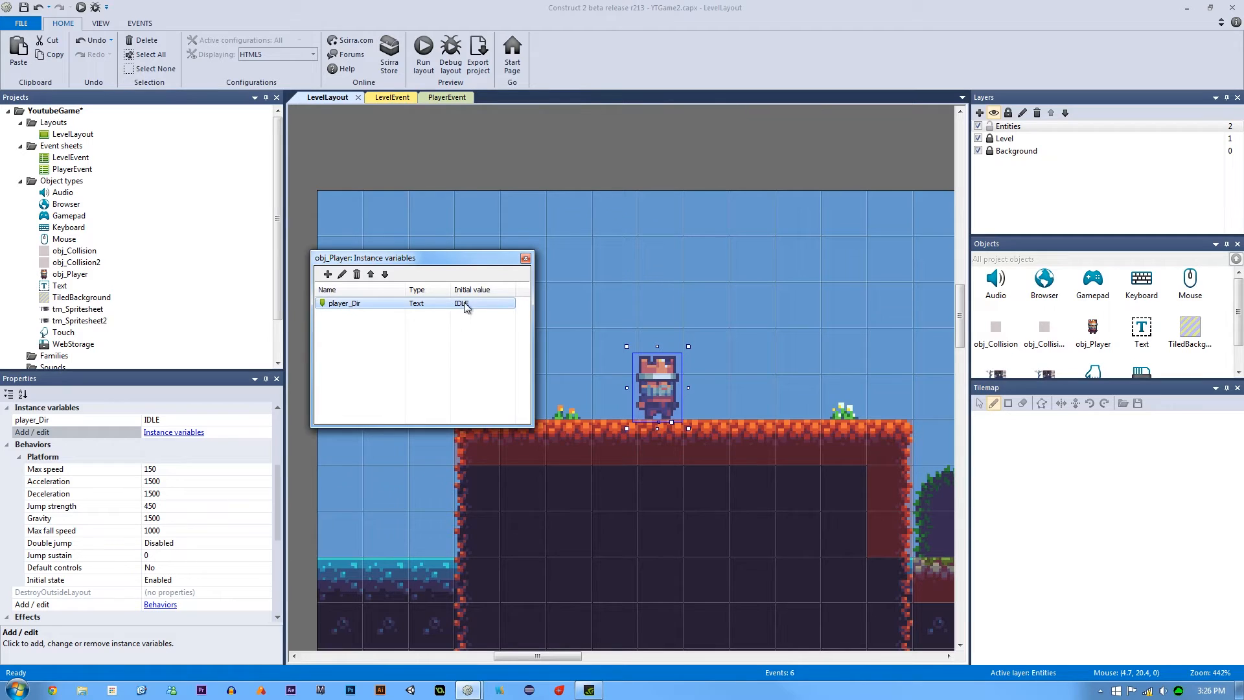
pyautogui.click(525, 258)
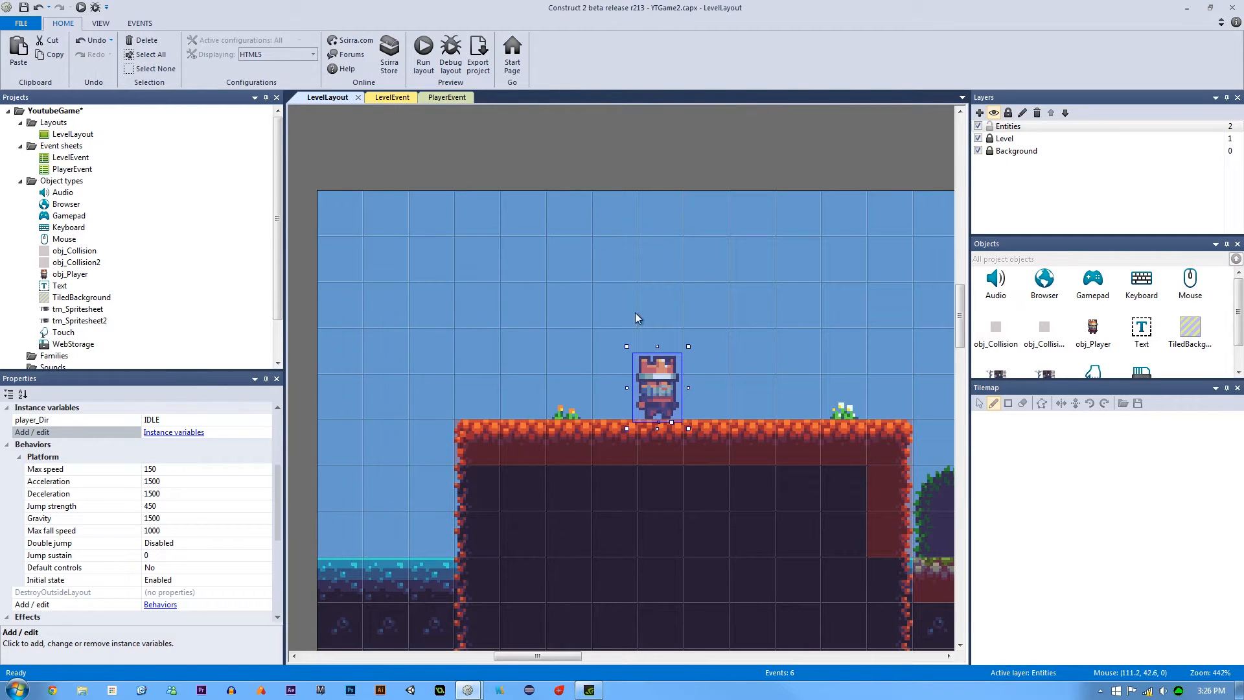
# Set the second player copy's player_Dir to RIGHT and compare it with the original's IDLE
pyautogui.click(650, 317)
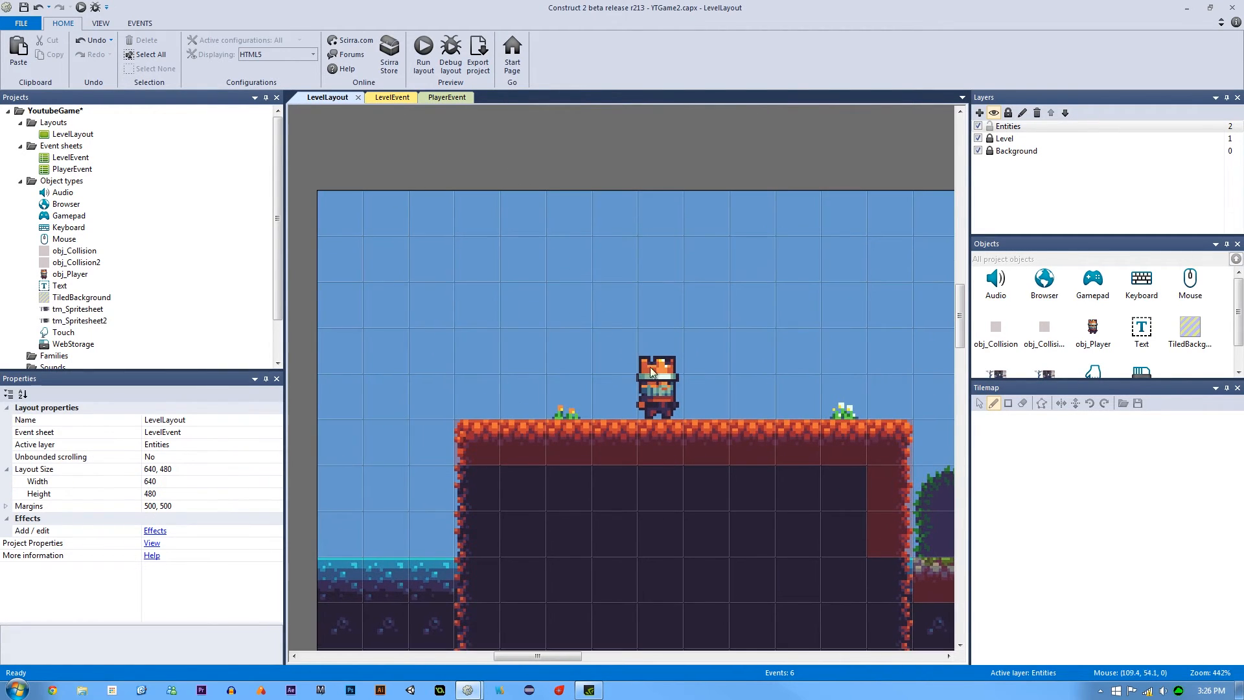
pyautogui.click(656, 388)
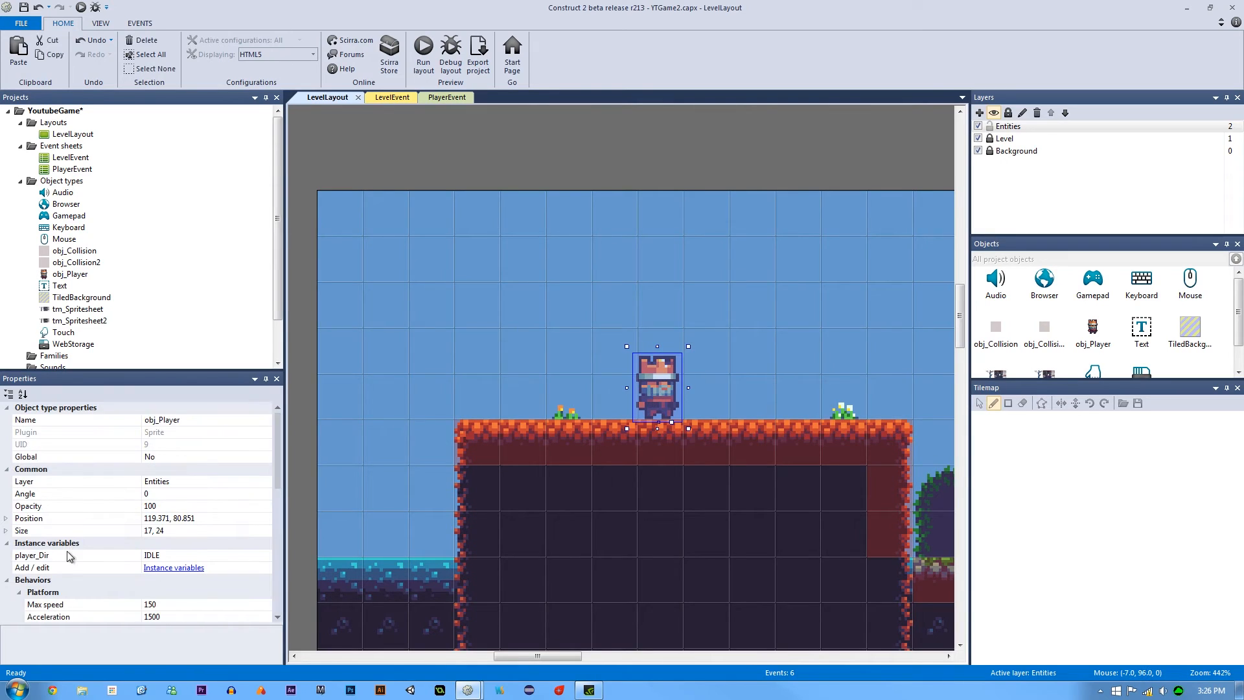
pyautogui.moveTo(172, 565)
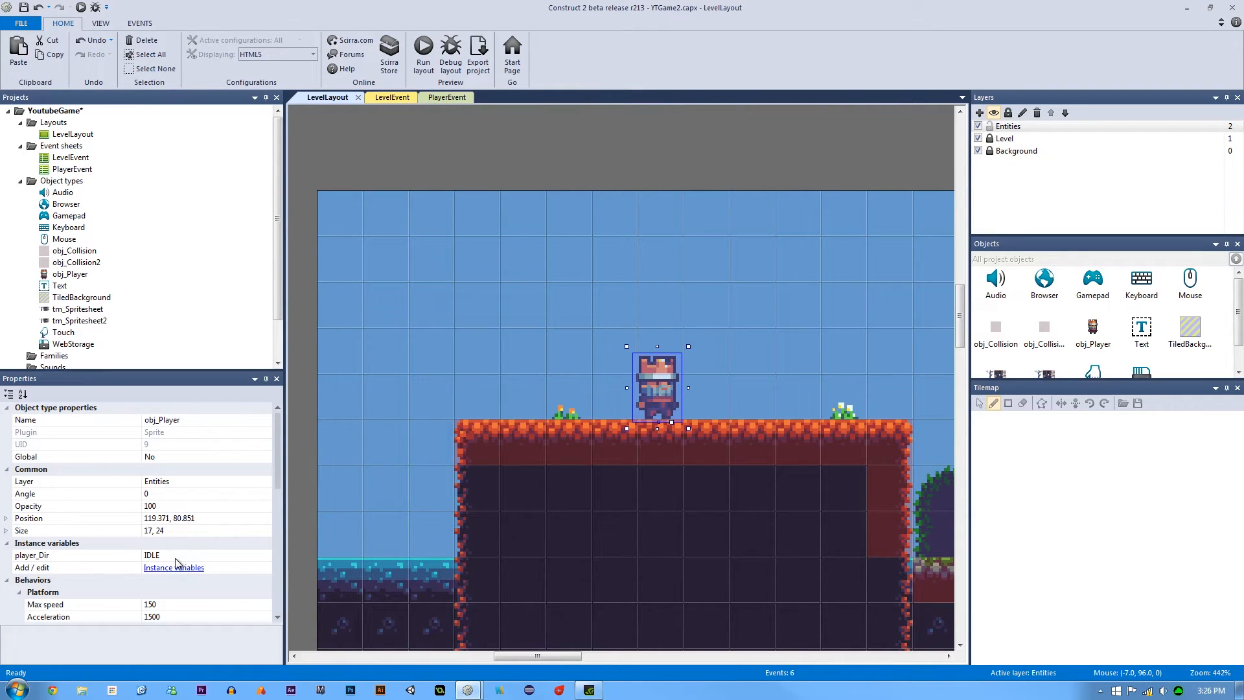
pyautogui.moveTo(599, 334)
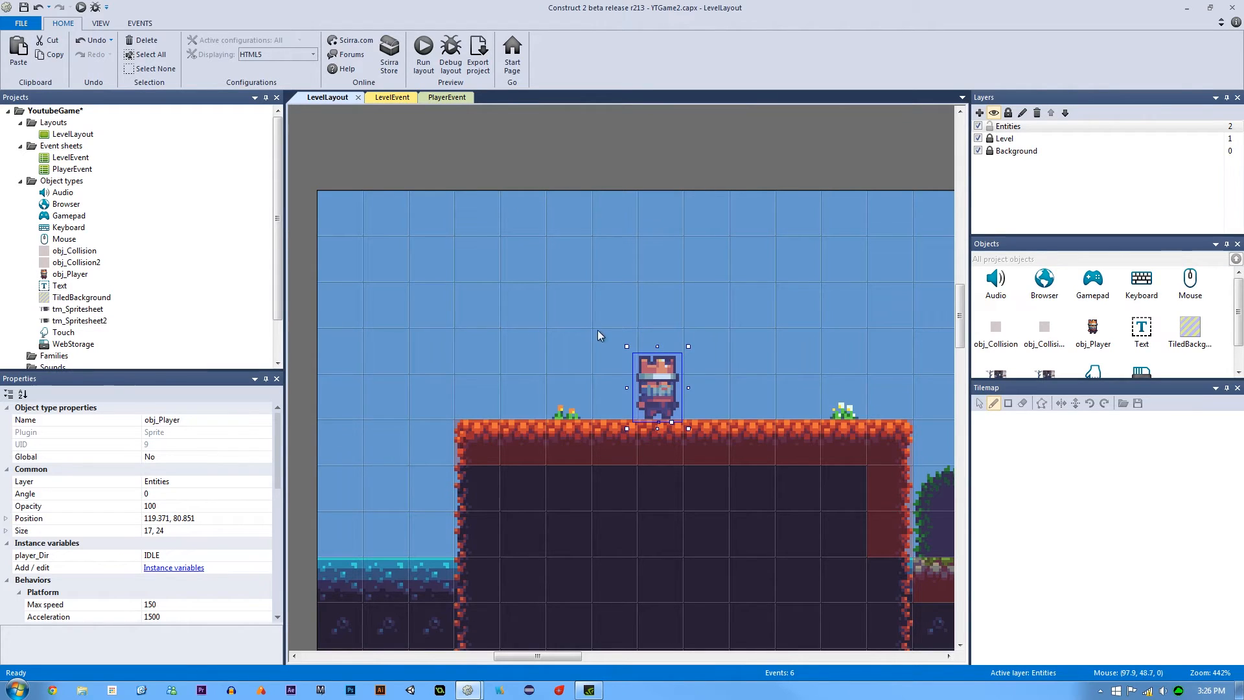
pyautogui.moveTo(705, 390)
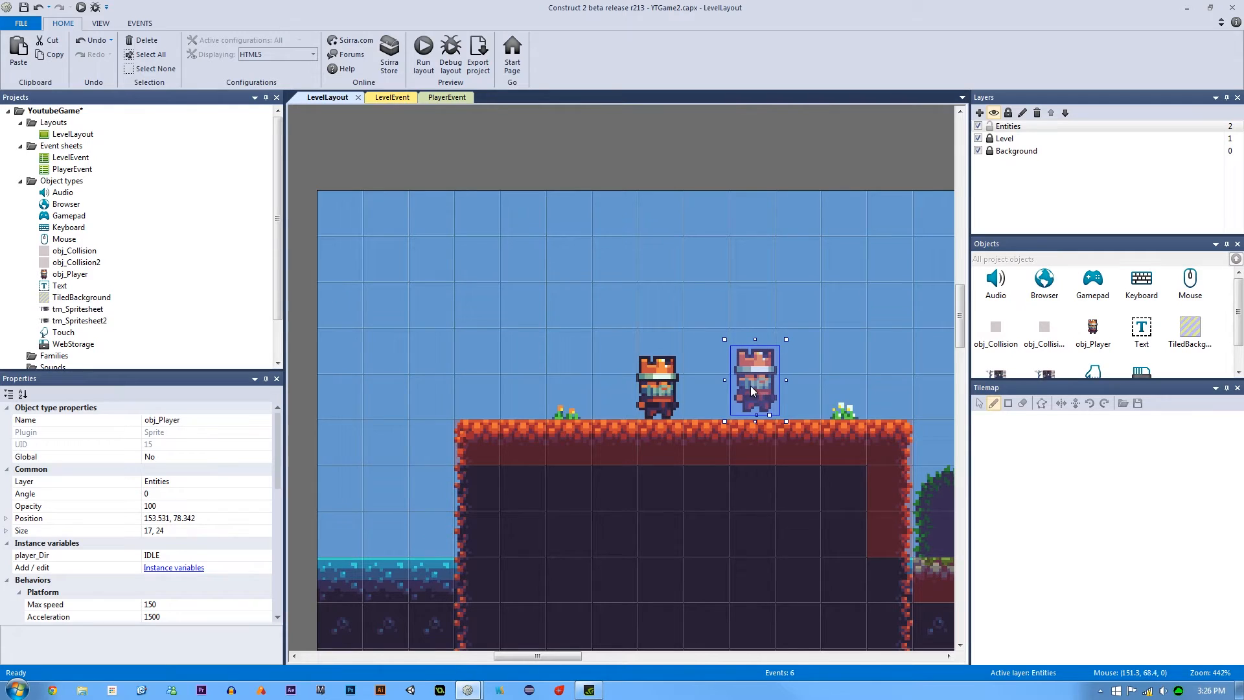
pyautogui.doubleClick(175, 554)
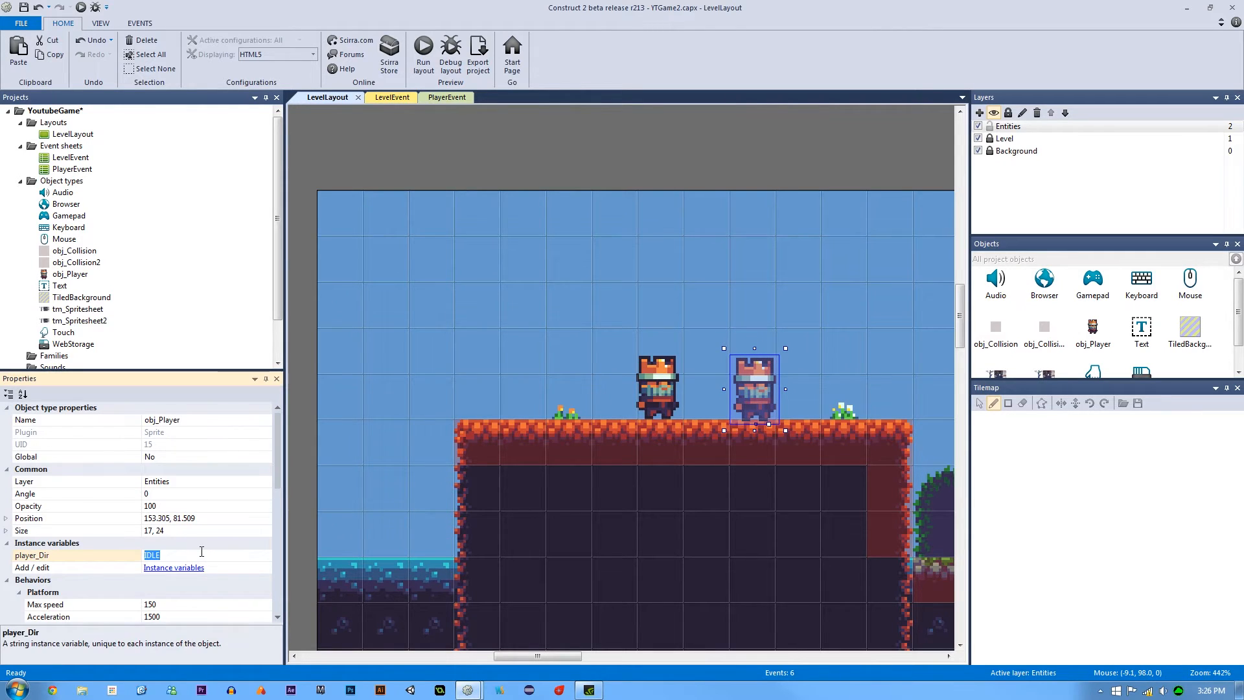
pyautogui.write('RIGHT')
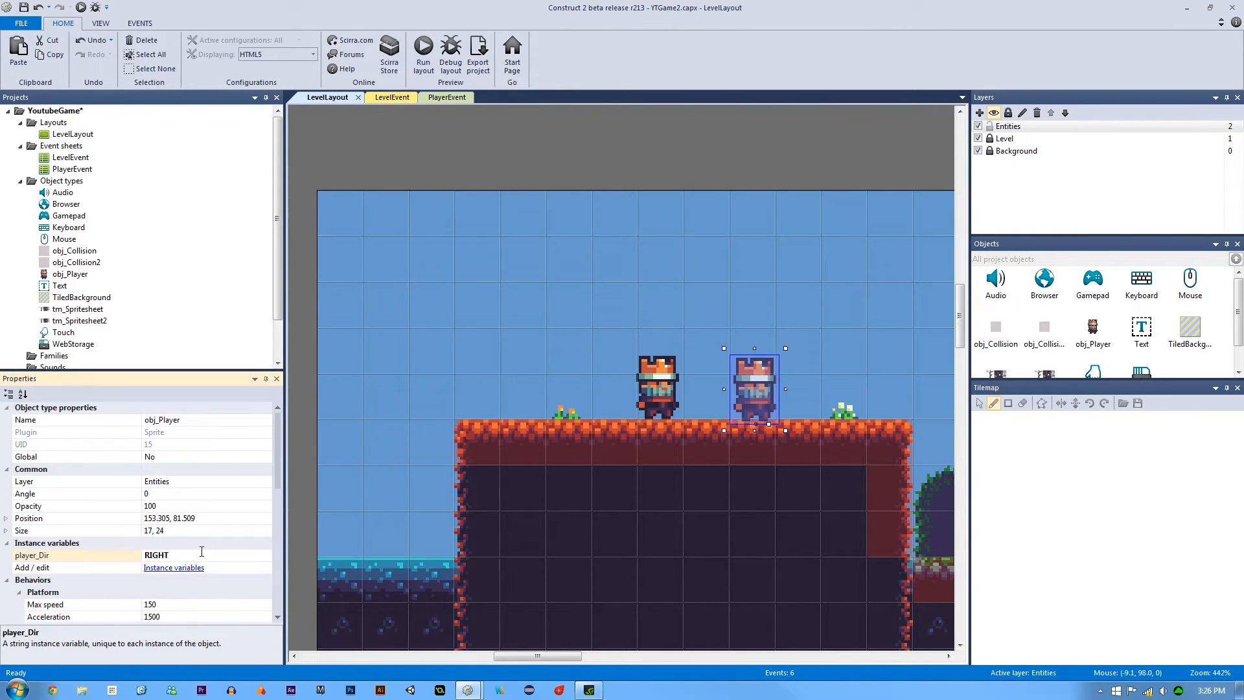
pyautogui.click(657, 386)
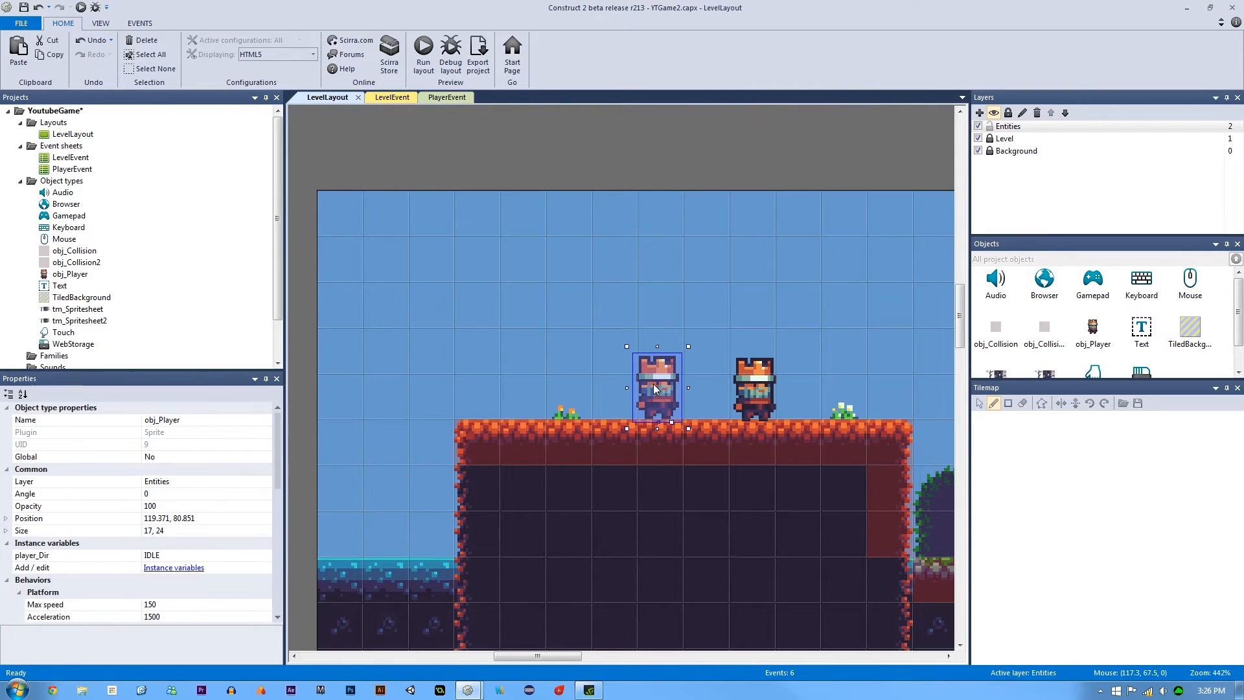
pyautogui.moveTo(669, 397)
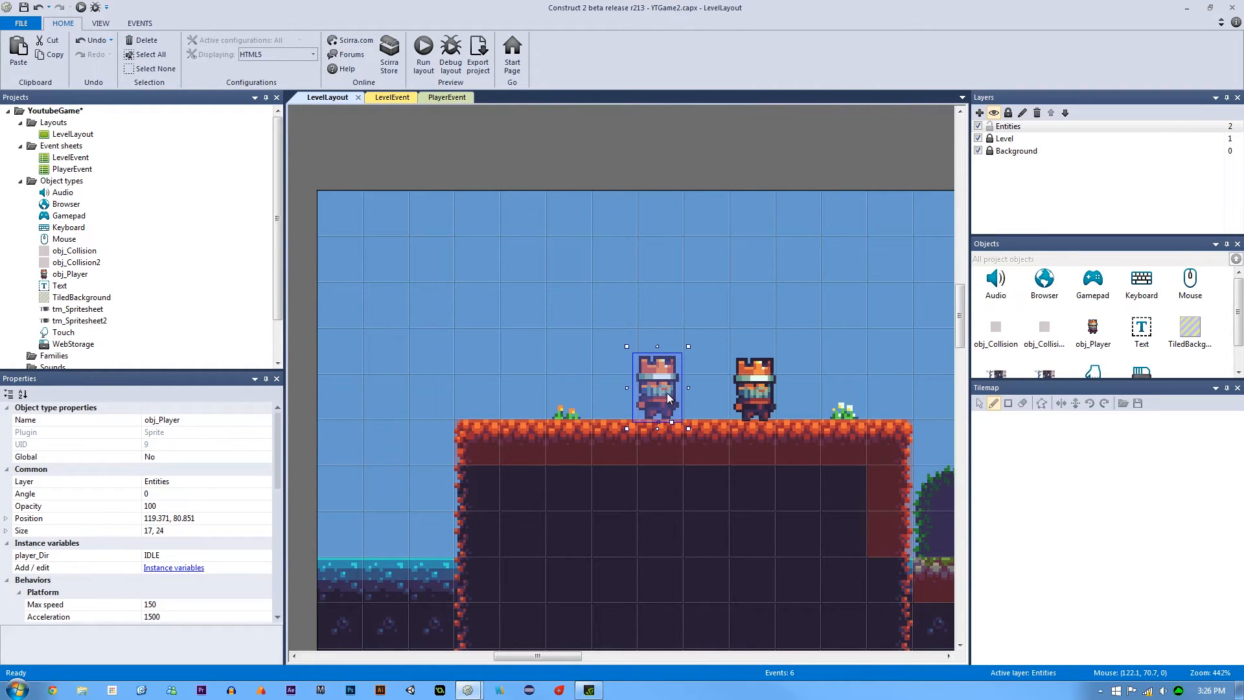
pyautogui.click(754, 388)
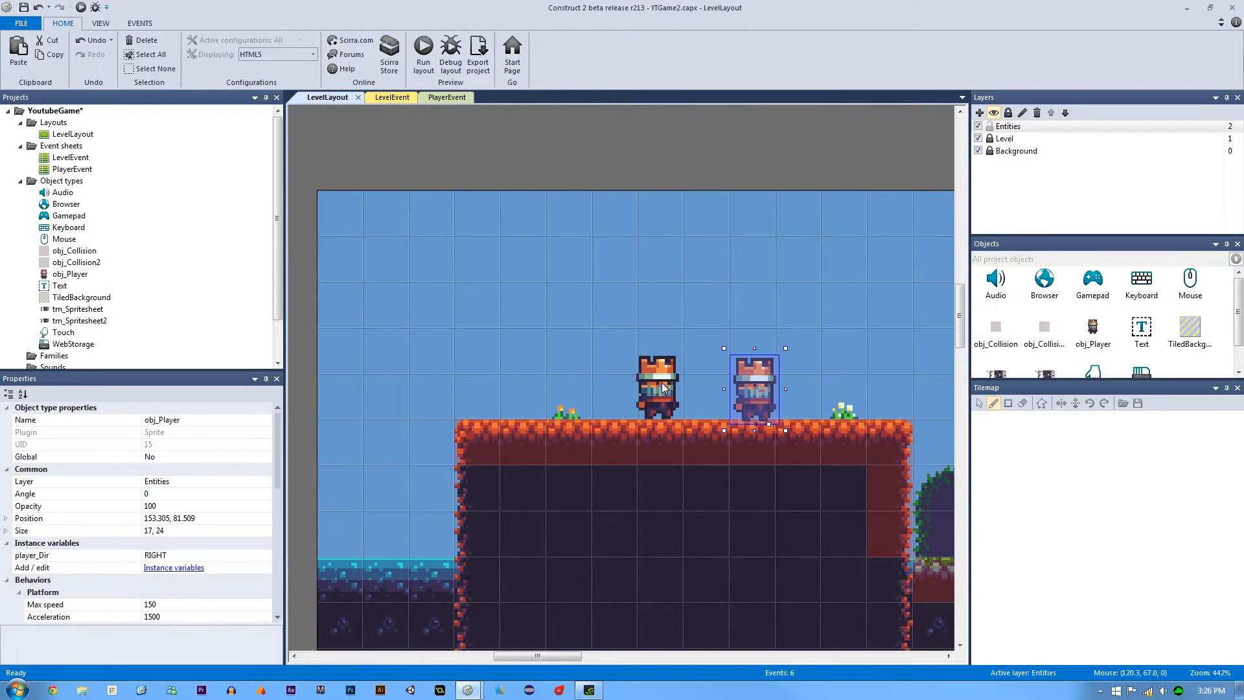
pyautogui.moveTo(750, 389)
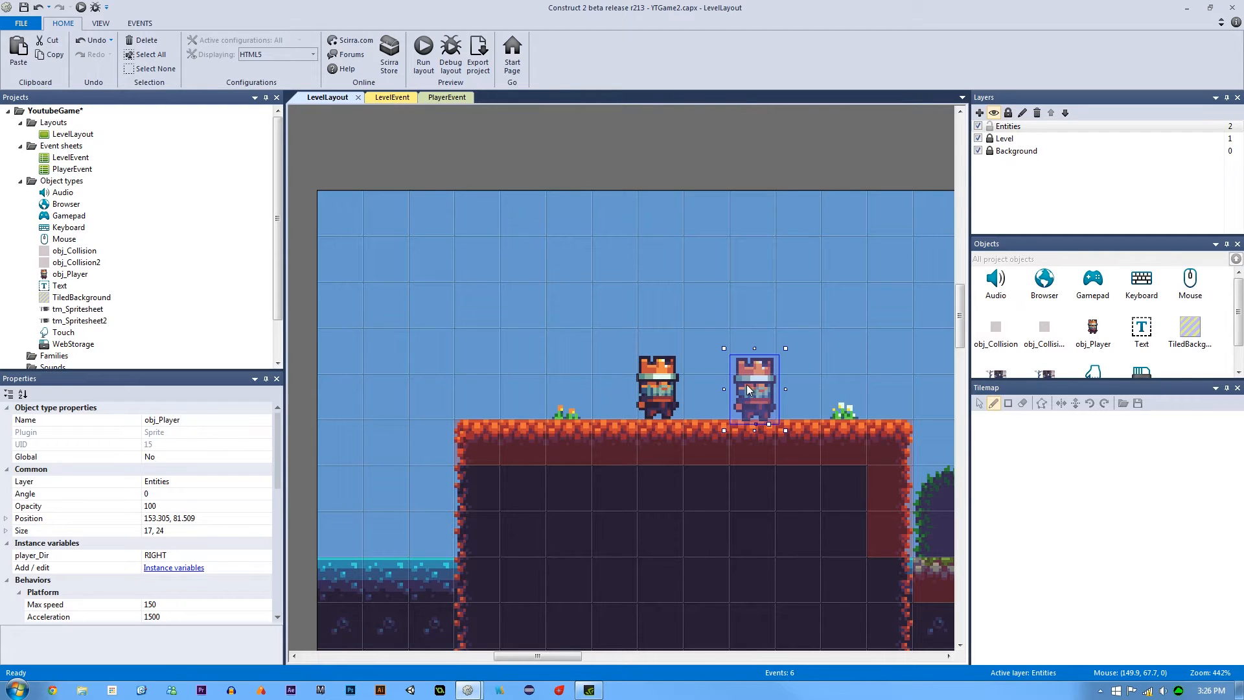
# Delete the RIGHT-direction player copy, zoom in and select the remaining player
pyautogui.click(657, 389)
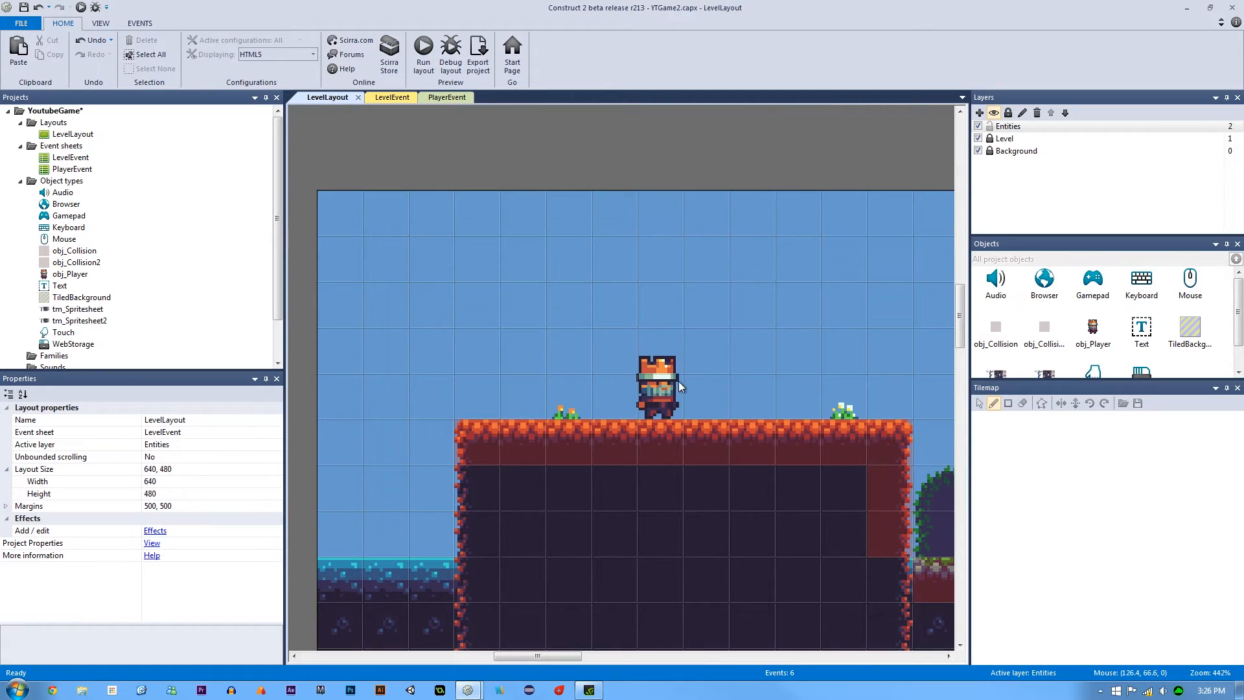
pyautogui.scroll(-3)
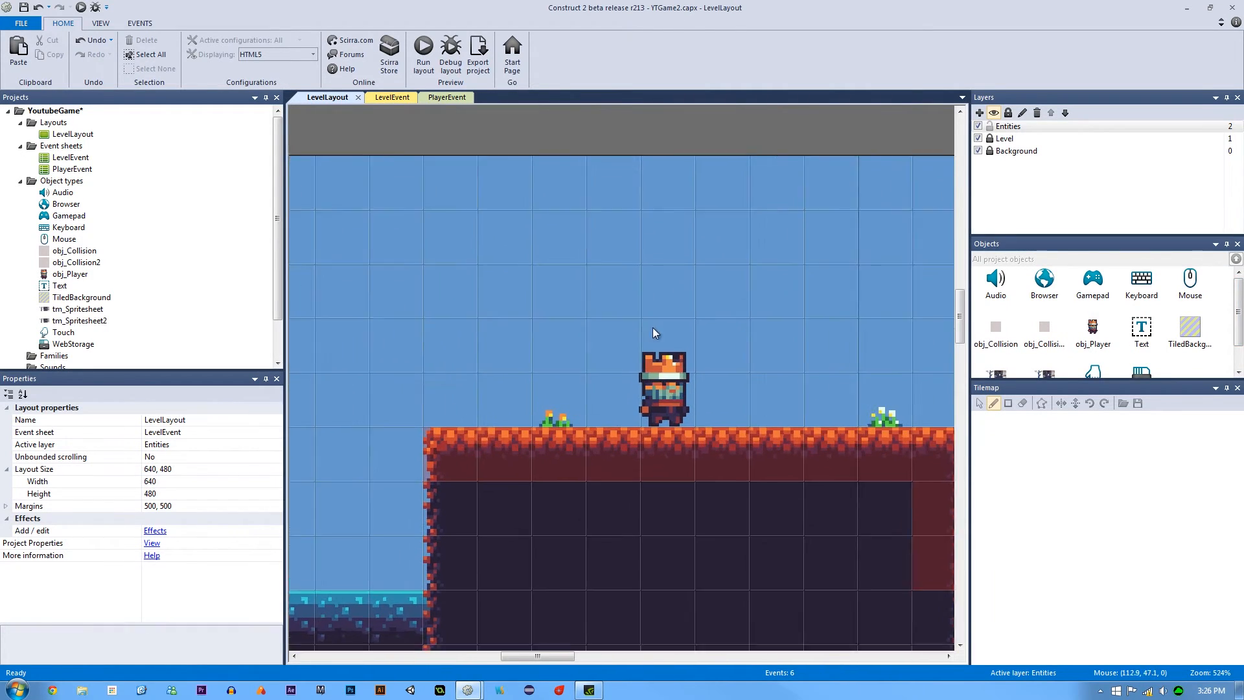
pyautogui.click(662, 389)
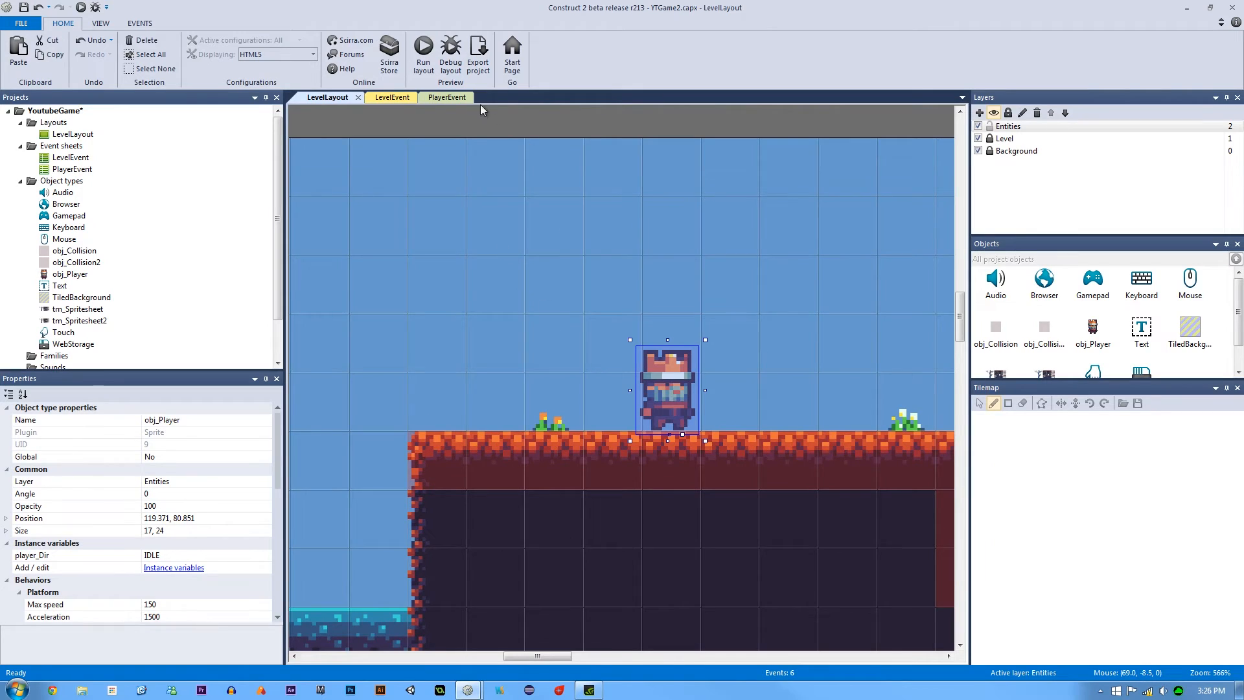
# Switch to the PlayerEvent sheet, glance at LevelEvent, and return to PlayerEvent
pyautogui.click(438, 98)
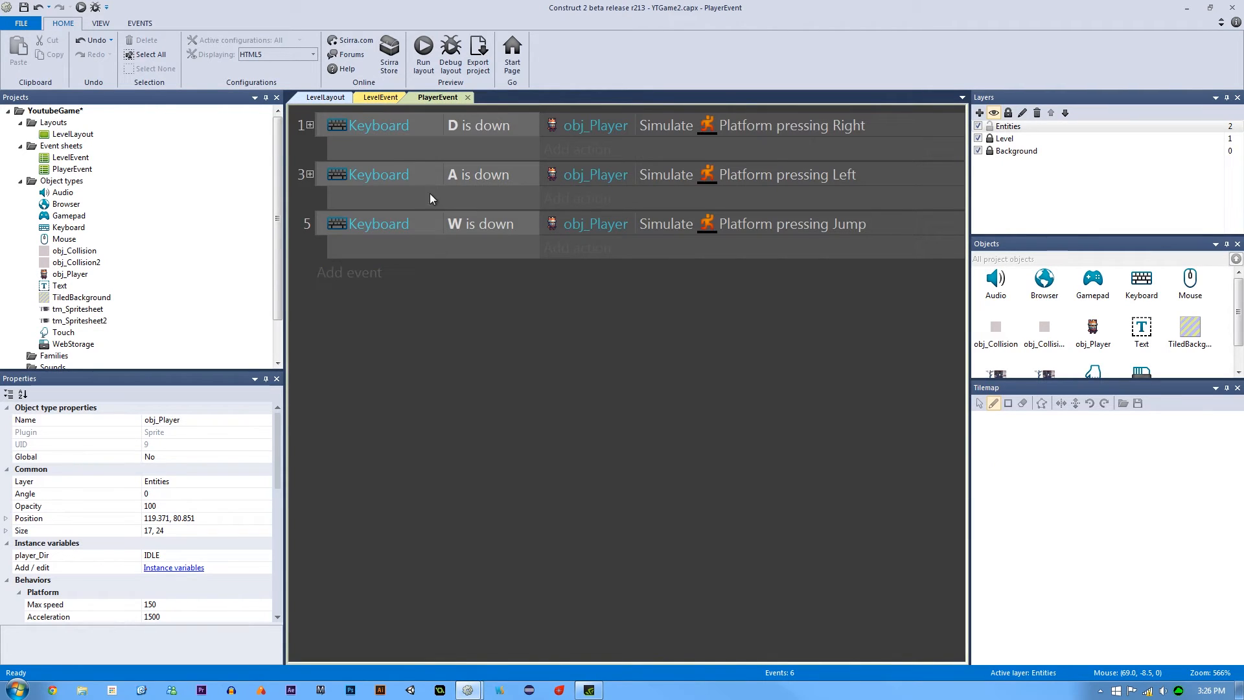
pyautogui.moveTo(312, 130)
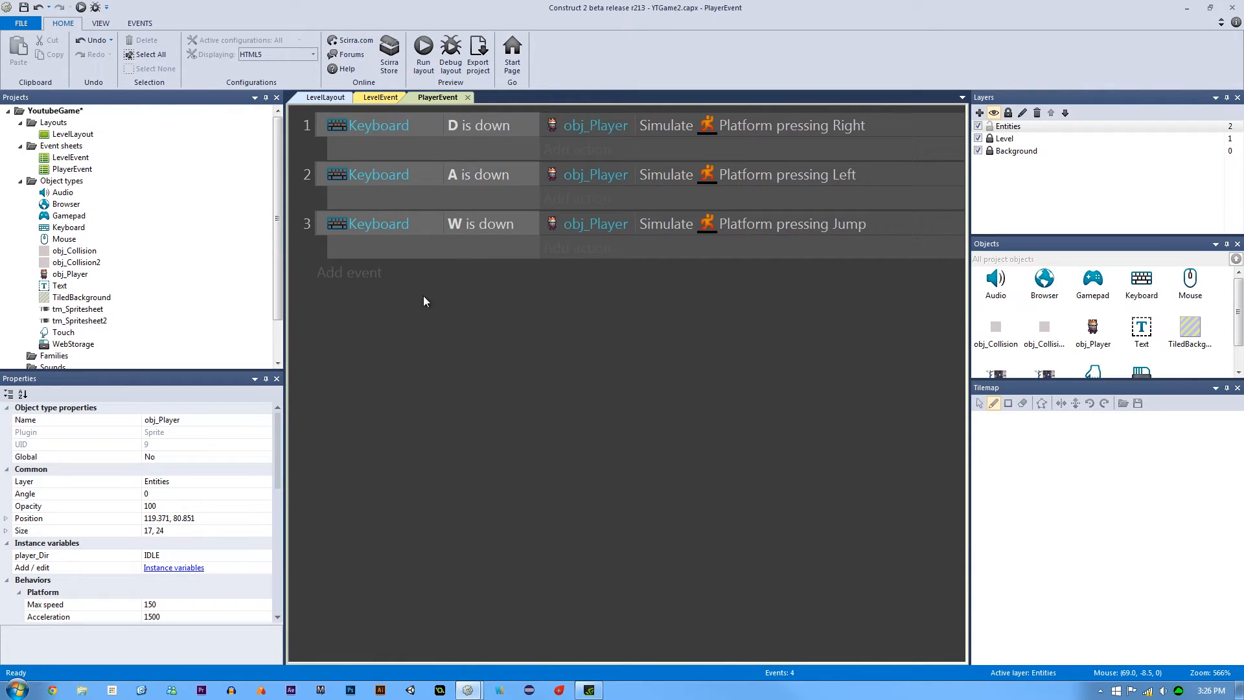
pyautogui.click(381, 98)
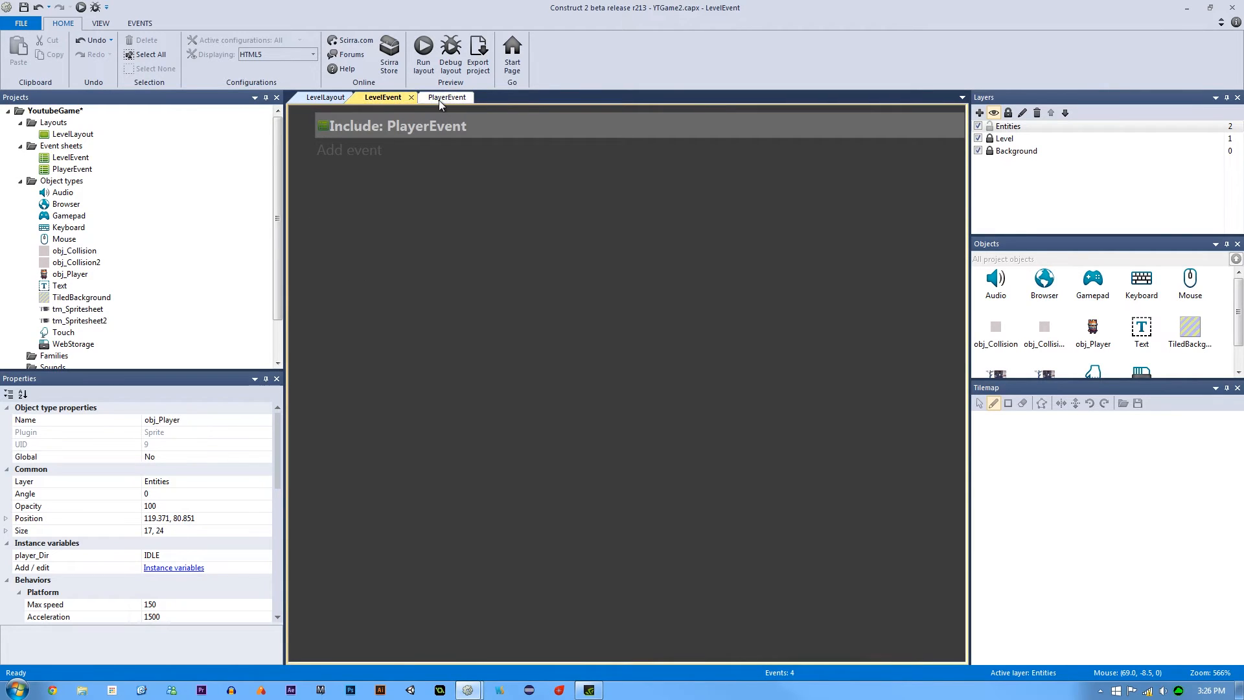
pyautogui.click(437, 97)
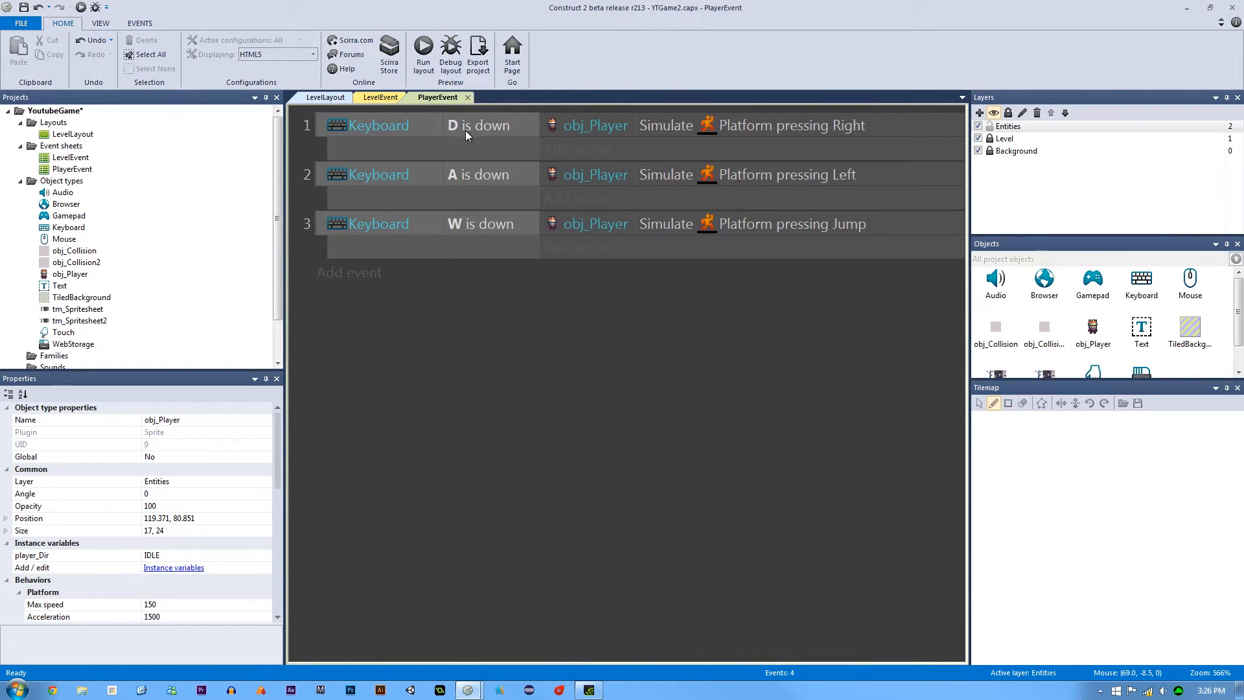
# Add an obj_Player action to event 1 setting player_Dir to "RIGHT"
pyautogui.click(577, 148)
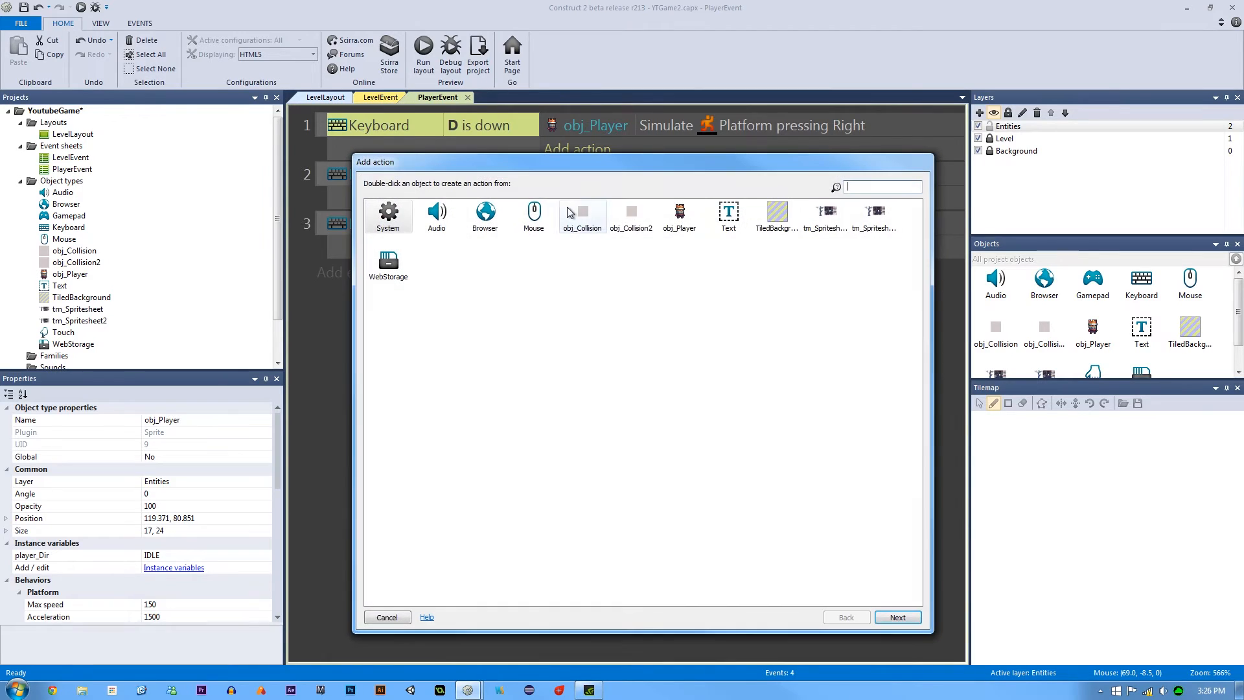
pyautogui.doubleClick(678, 214)
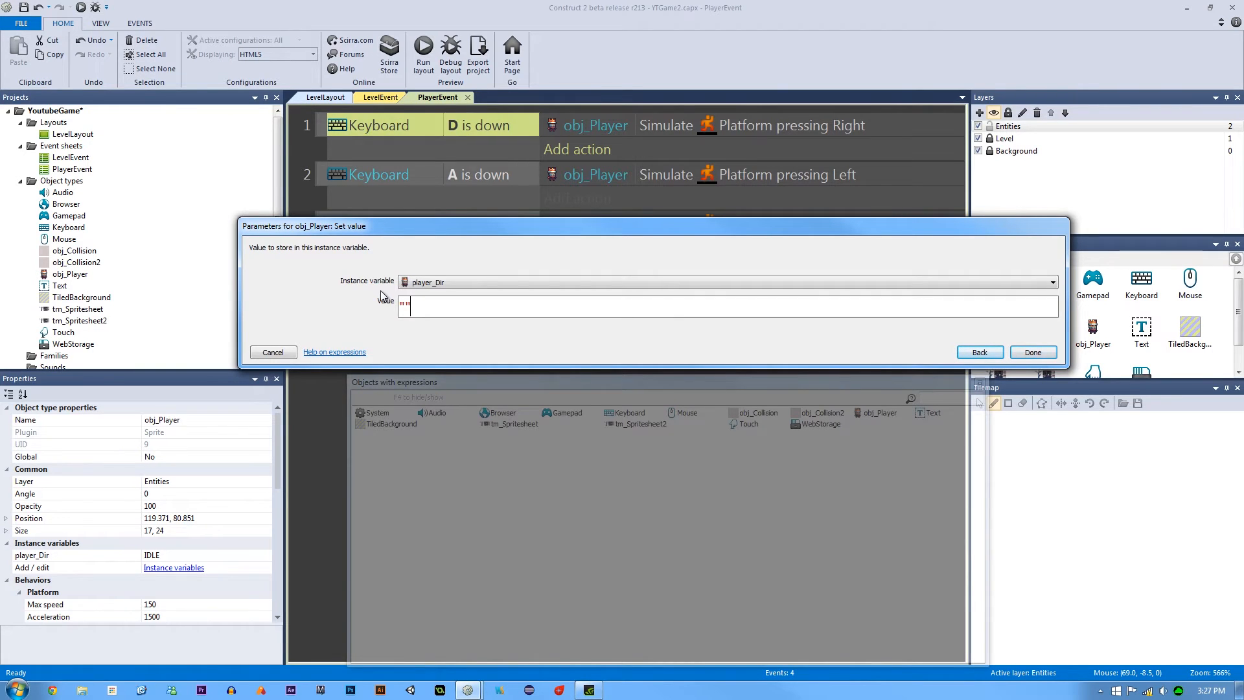
pyautogui.click(1033, 352)
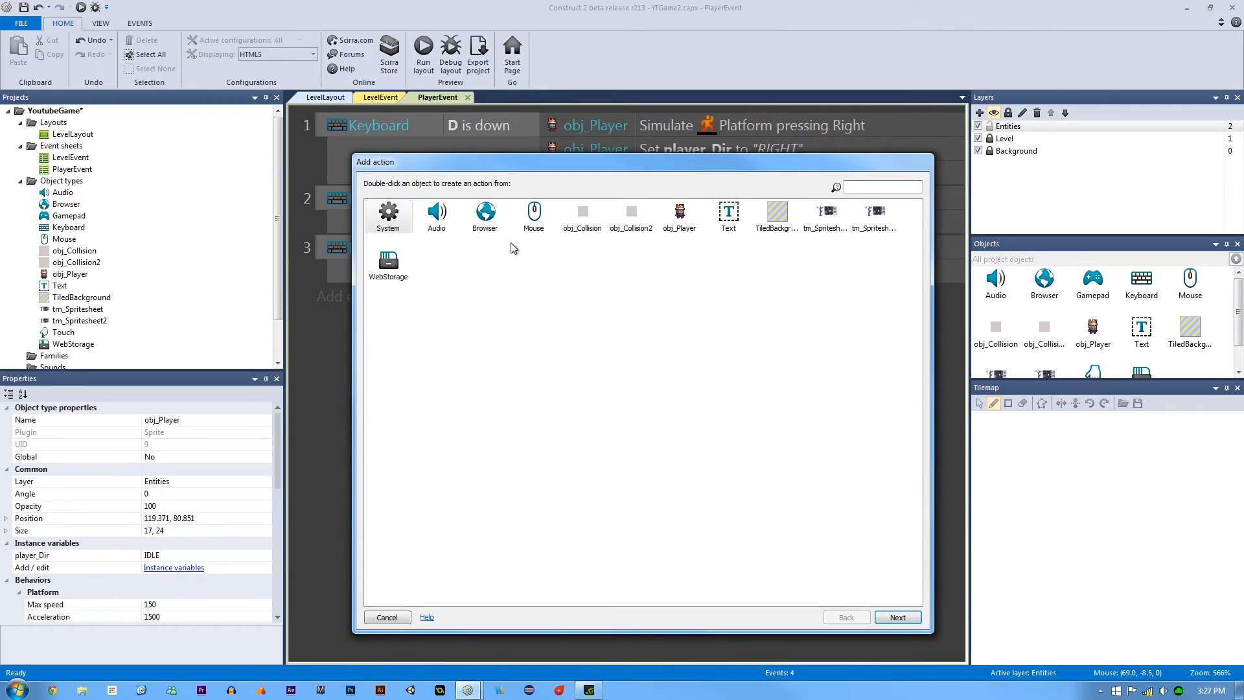
# Add a Set animation action with expression "ID_" & obj_Player.player_Dir
pyautogui.click(387, 617)
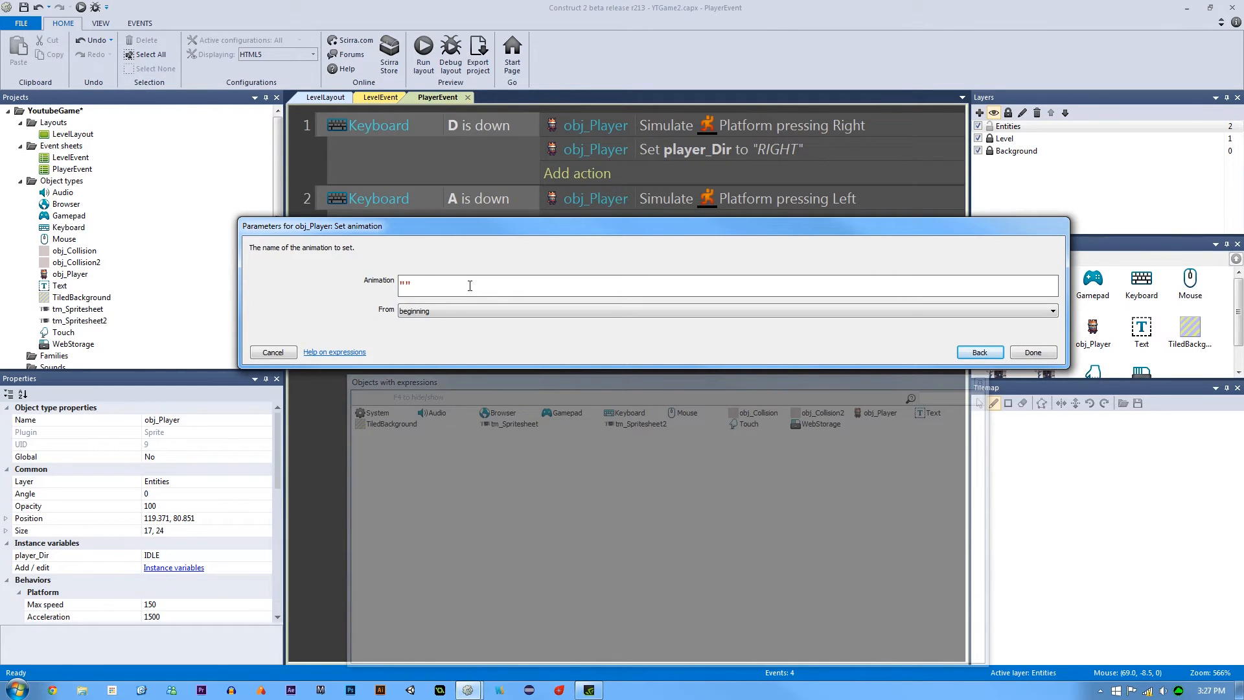
pyautogui.write('ID_')
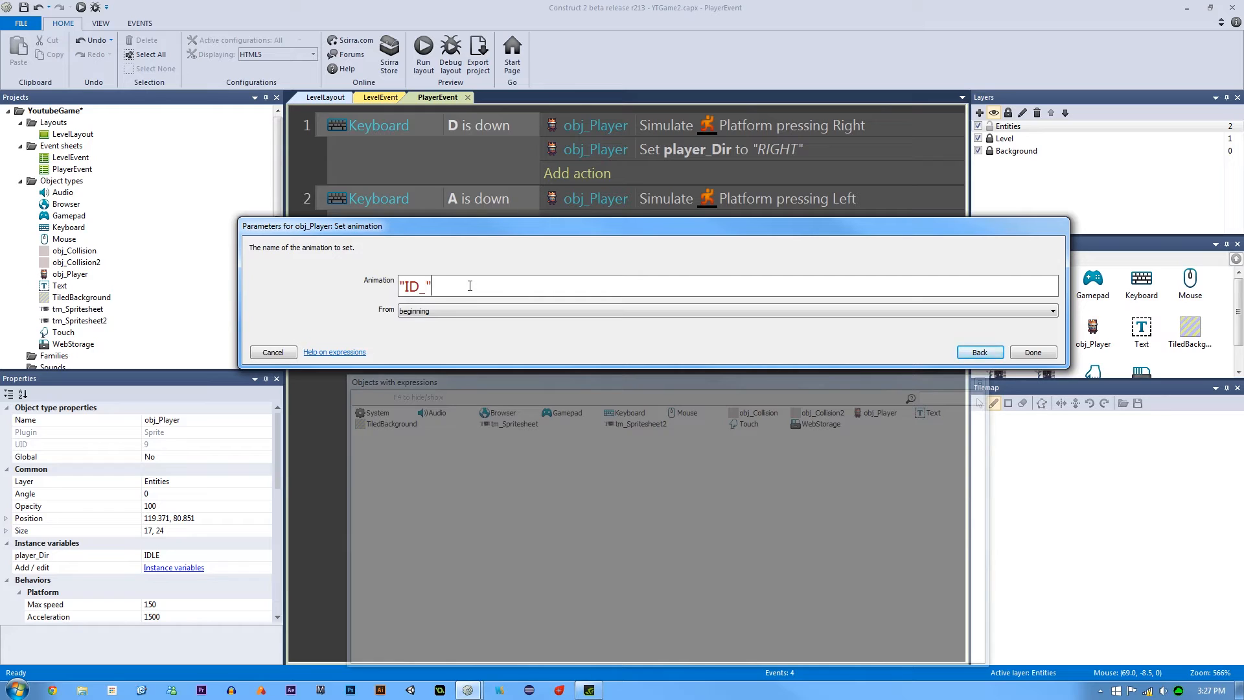
pyautogui.write('& obj_Player')
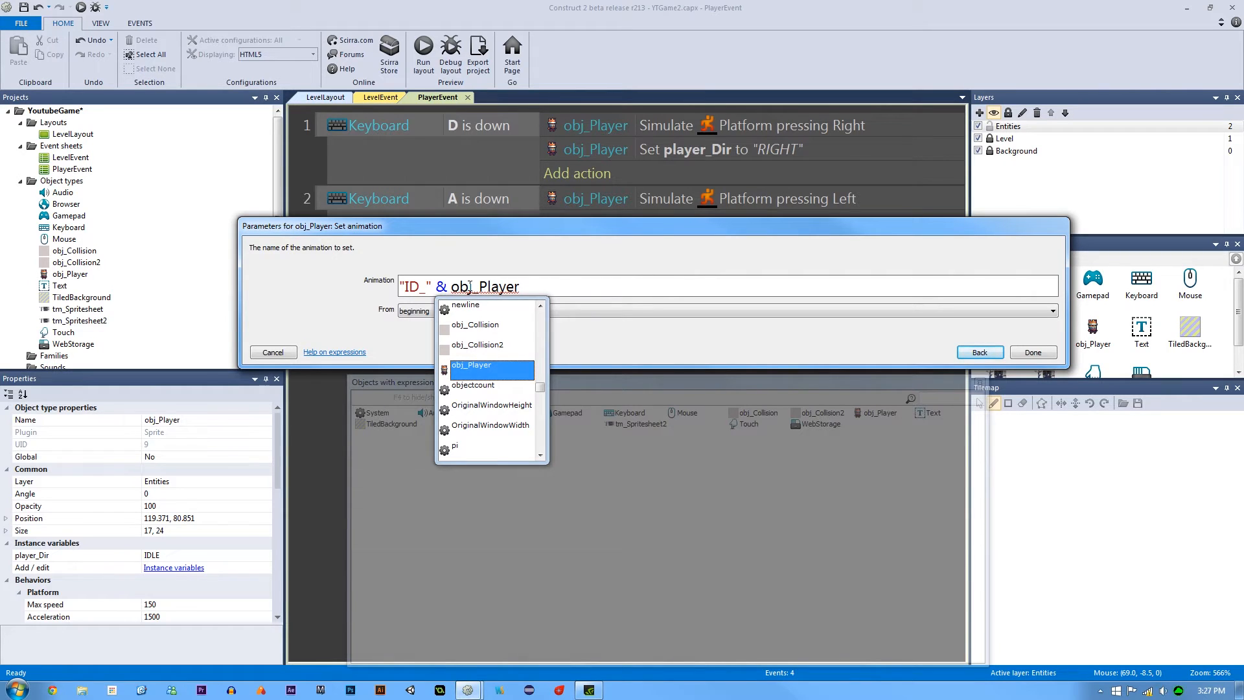
pyautogui.write('.player_Dir')
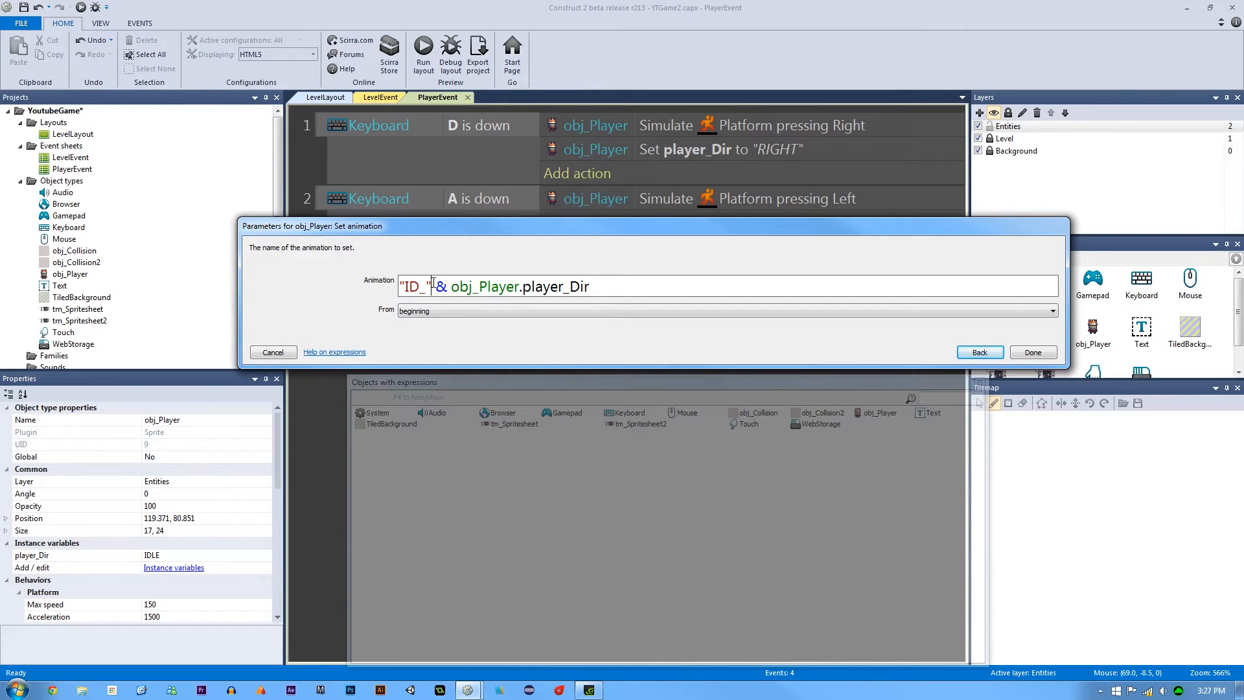
pyautogui.doubleClick(572, 286)
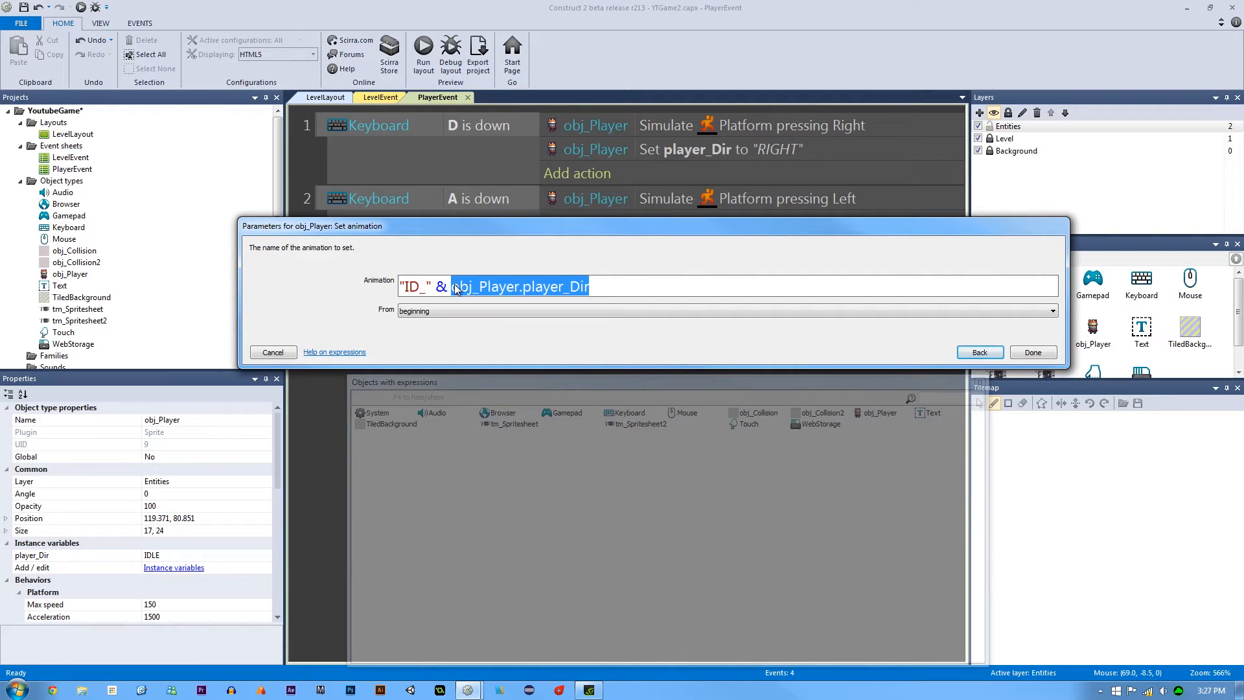
pyautogui.click(1032, 352)
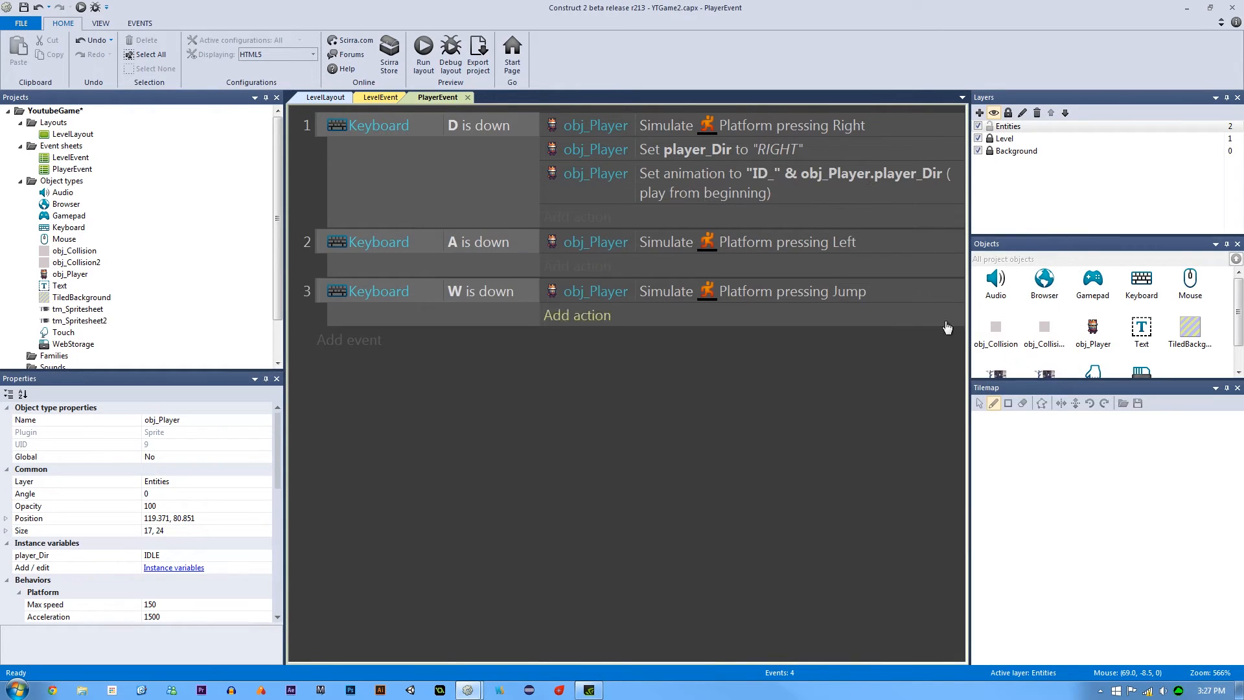
# Copy the player_Dir and animation actions to the A event and change its value from RIGHT to LEFT
pyautogui.click(754, 183)
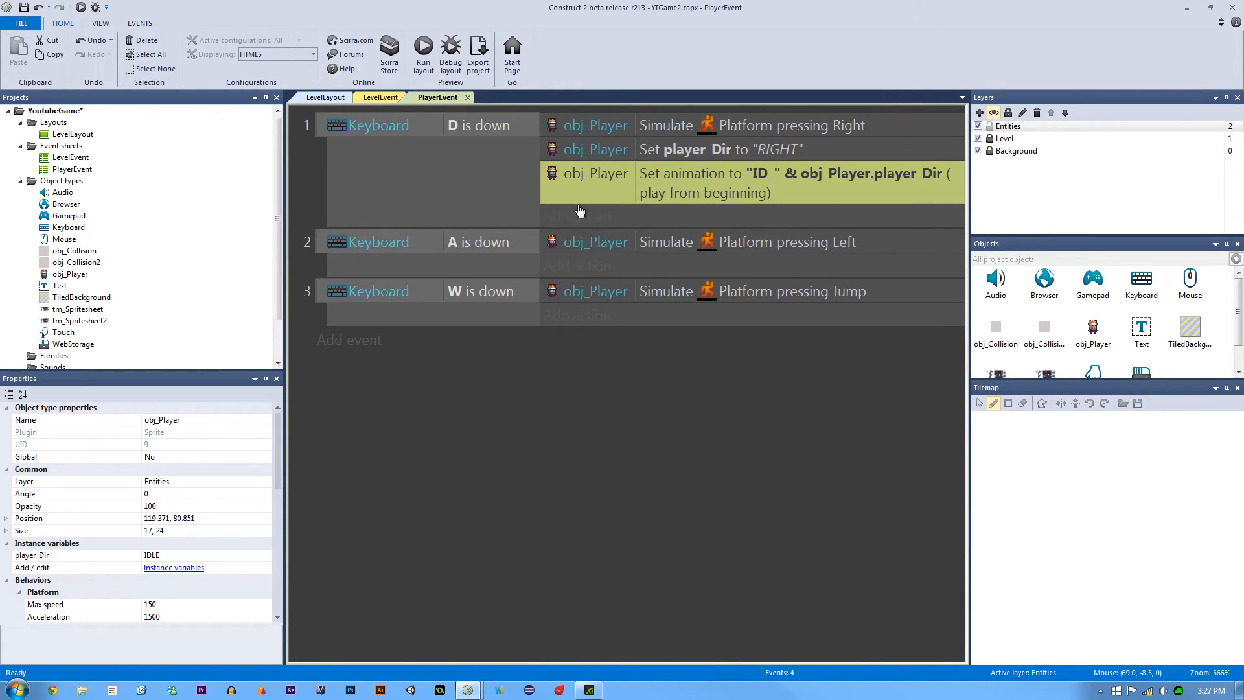
pyautogui.moveTo(650, 172)
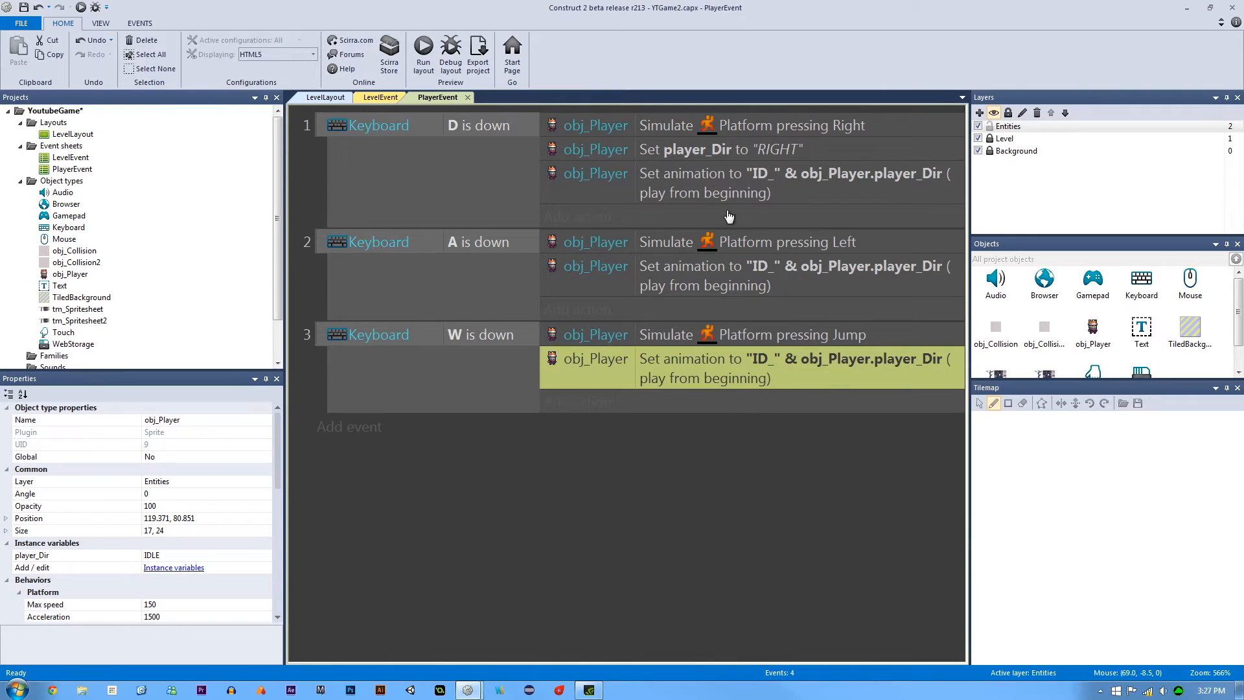
pyautogui.click(714, 149)
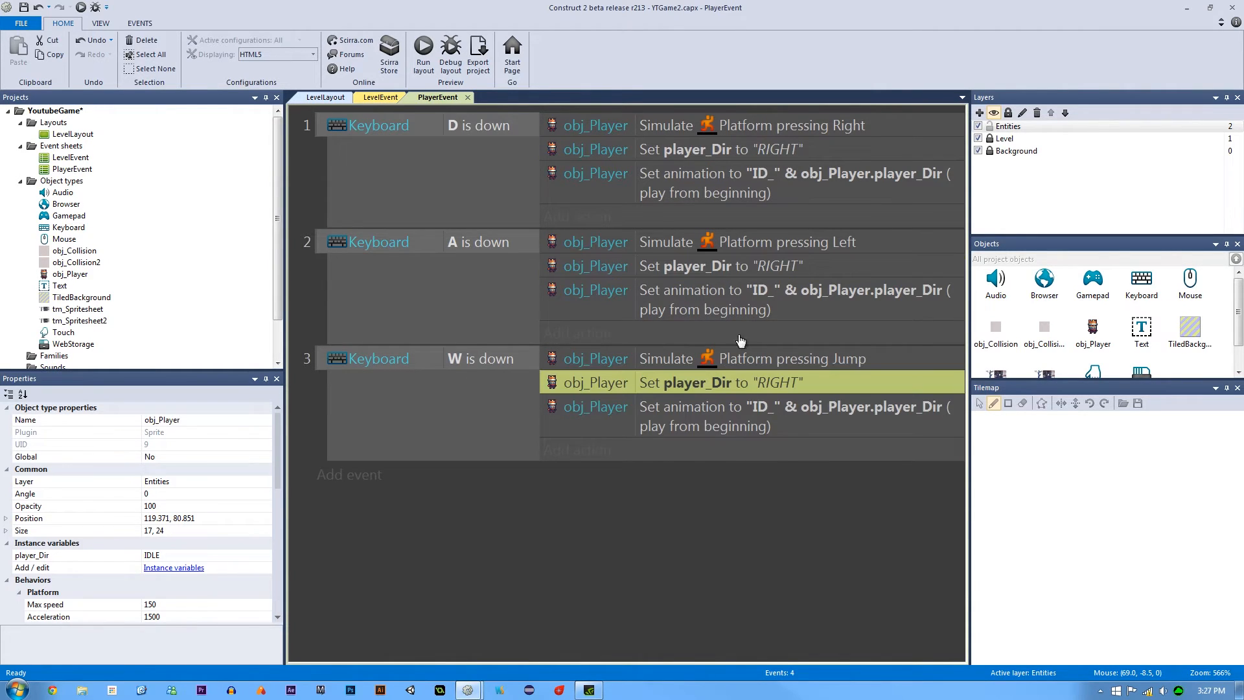
pyautogui.click(722, 264)
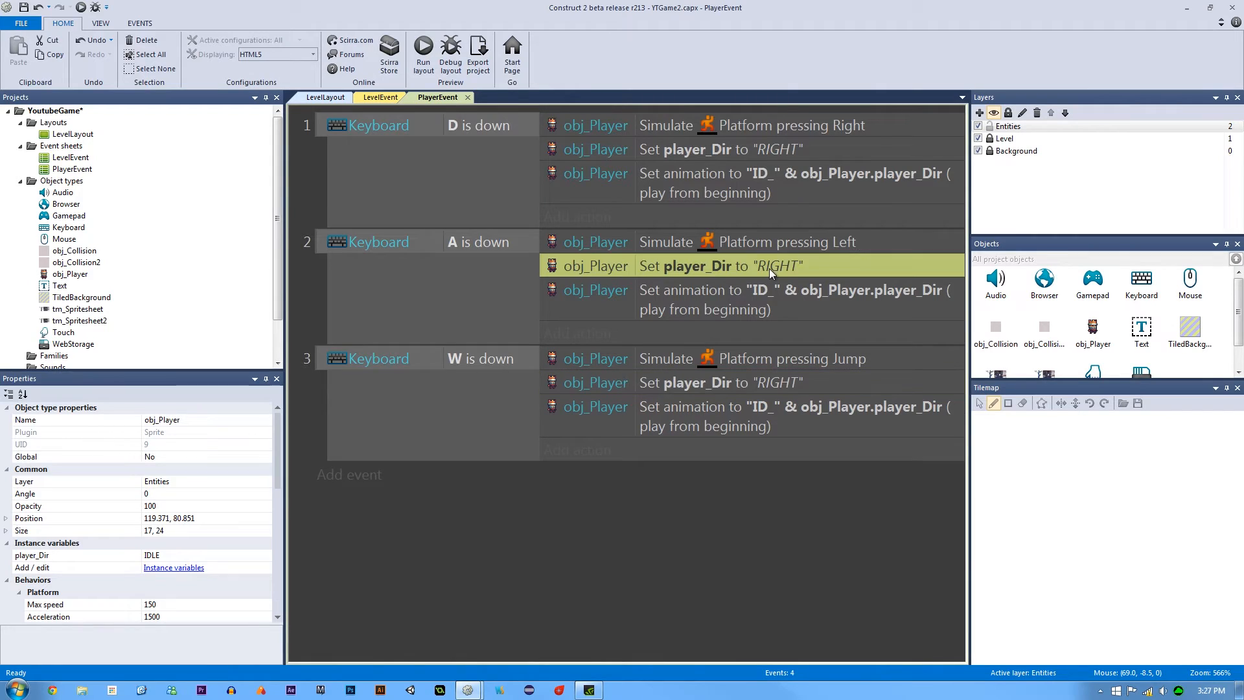
pyautogui.moveTo(780, 280)
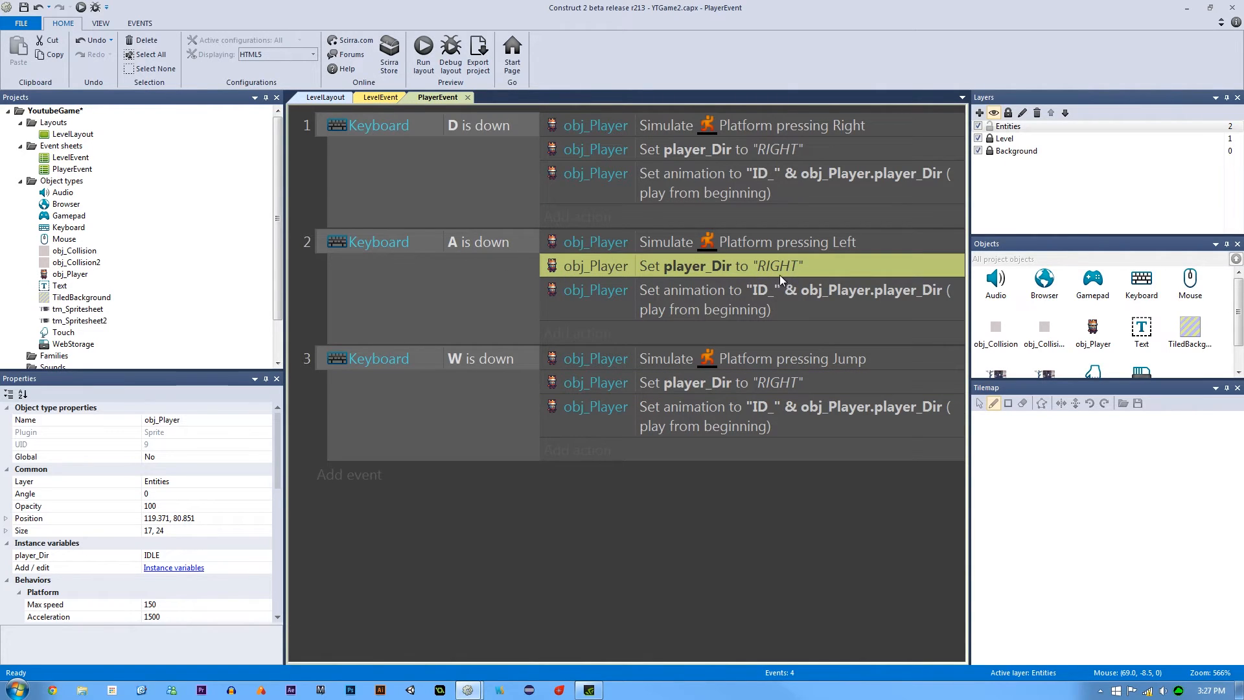
pyautogui.doubleClick(690, 265)
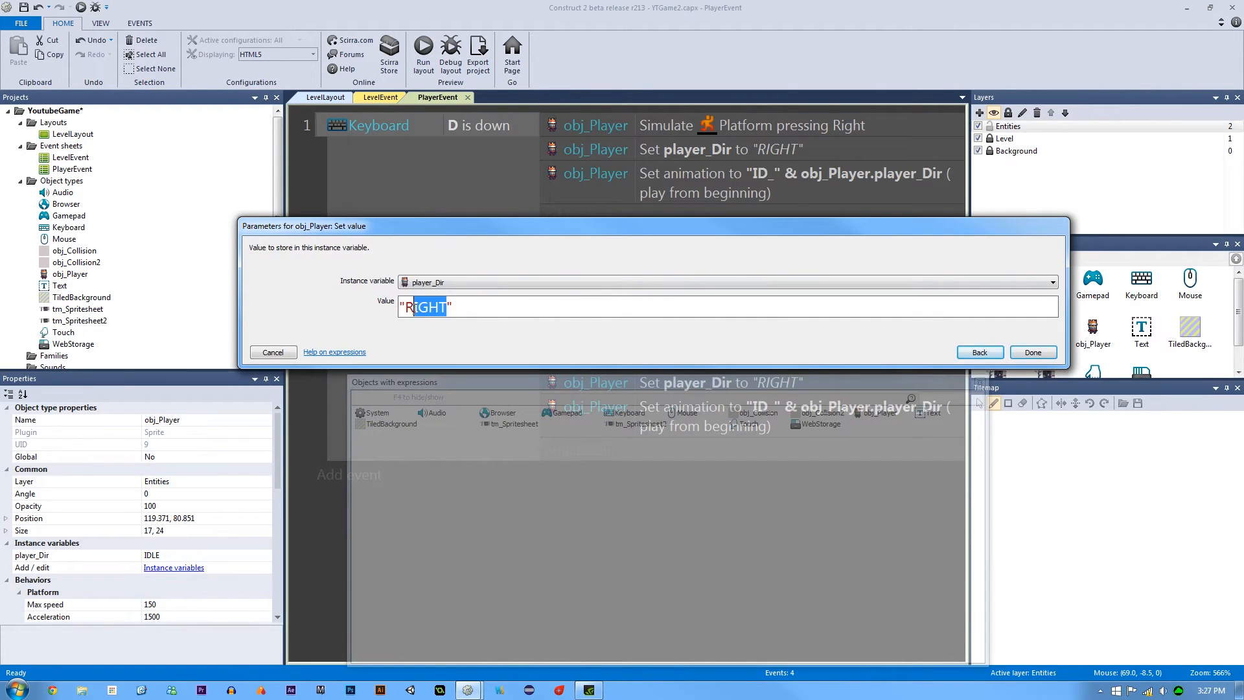
pyautogui.click(1032, 353)
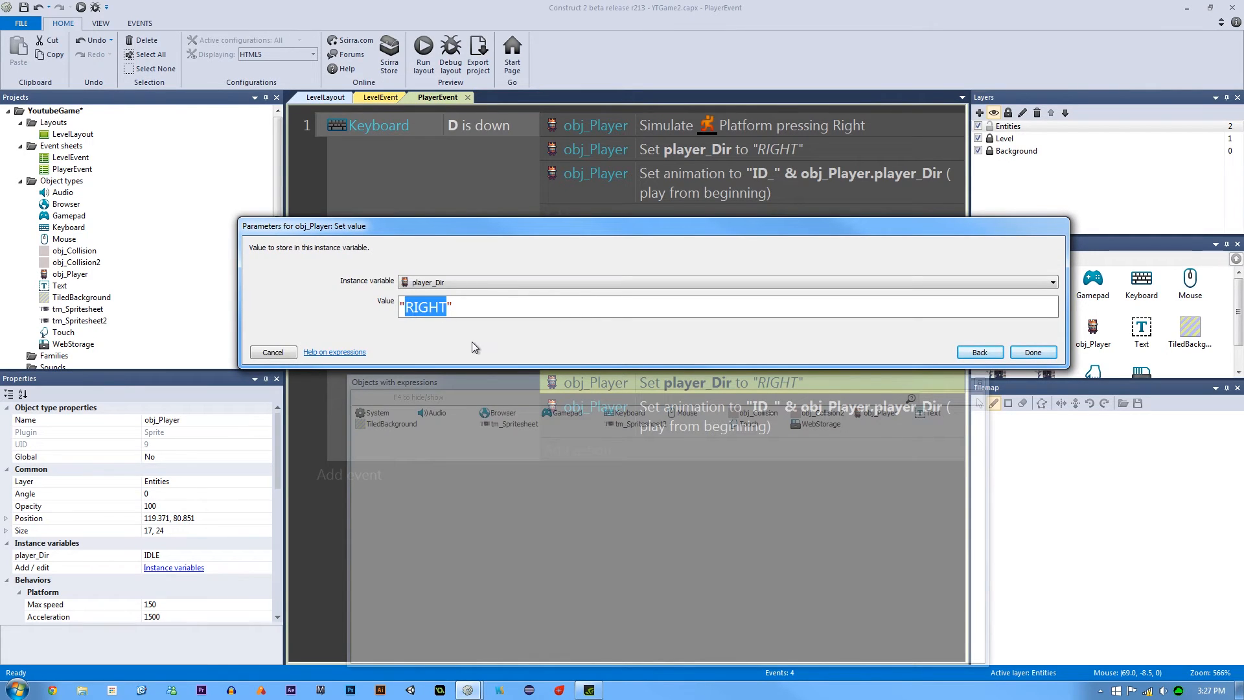
pyautogui.click(1033, 353)
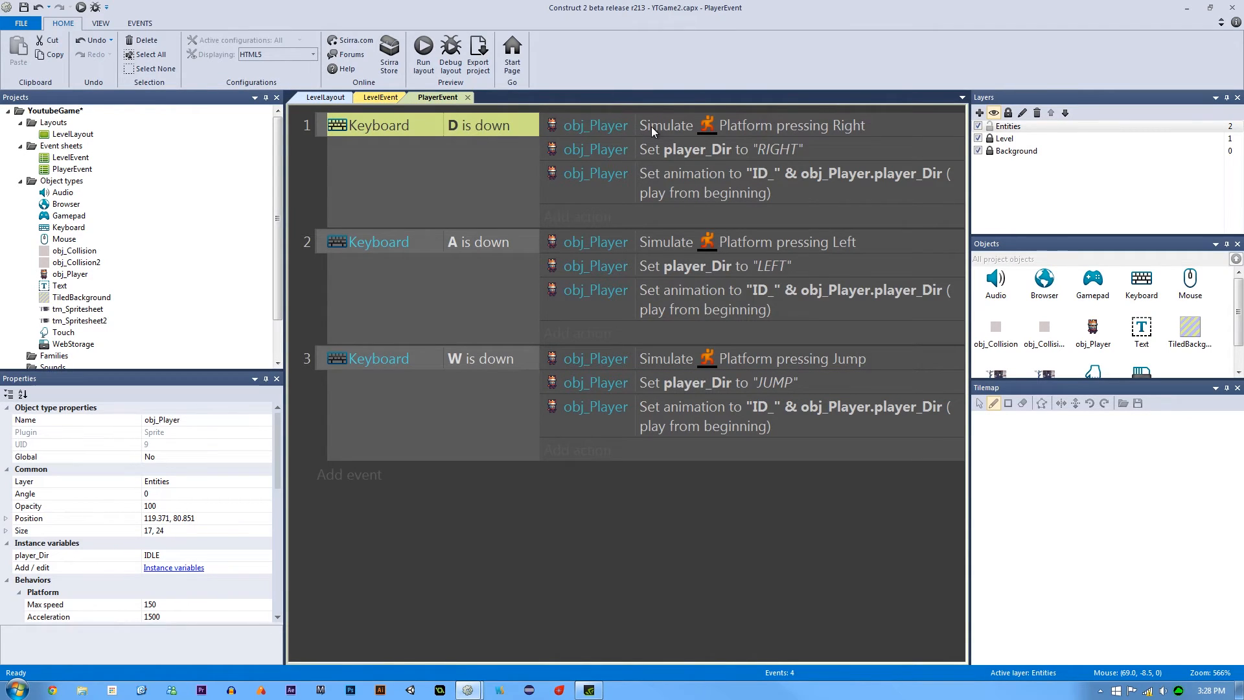
pyautogui.click(750, 126)
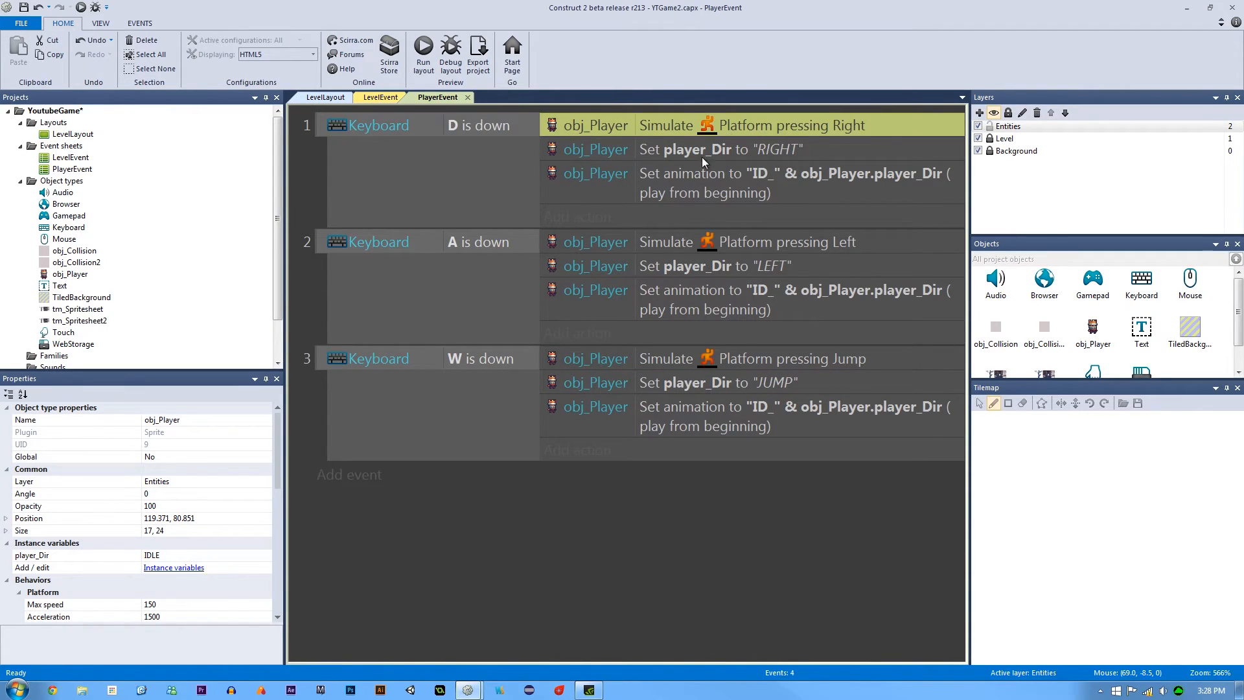
pyautogui.click(714, 149)
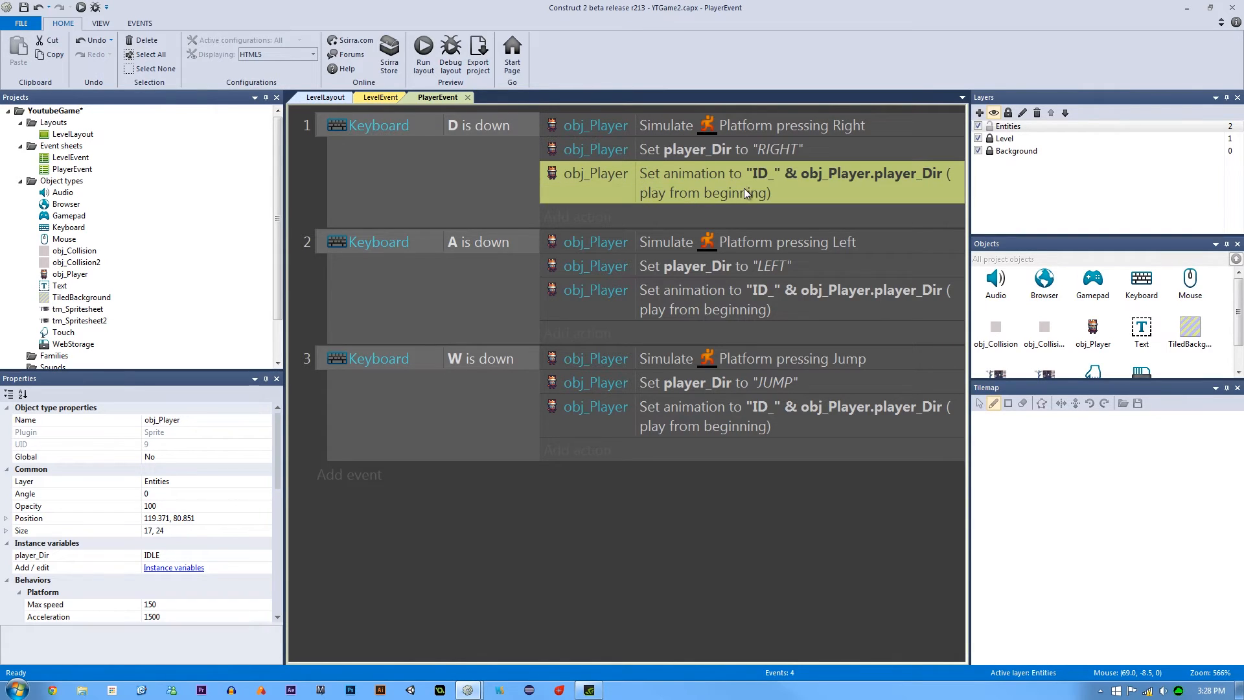
pyautogui.moveTo(1071, 329)
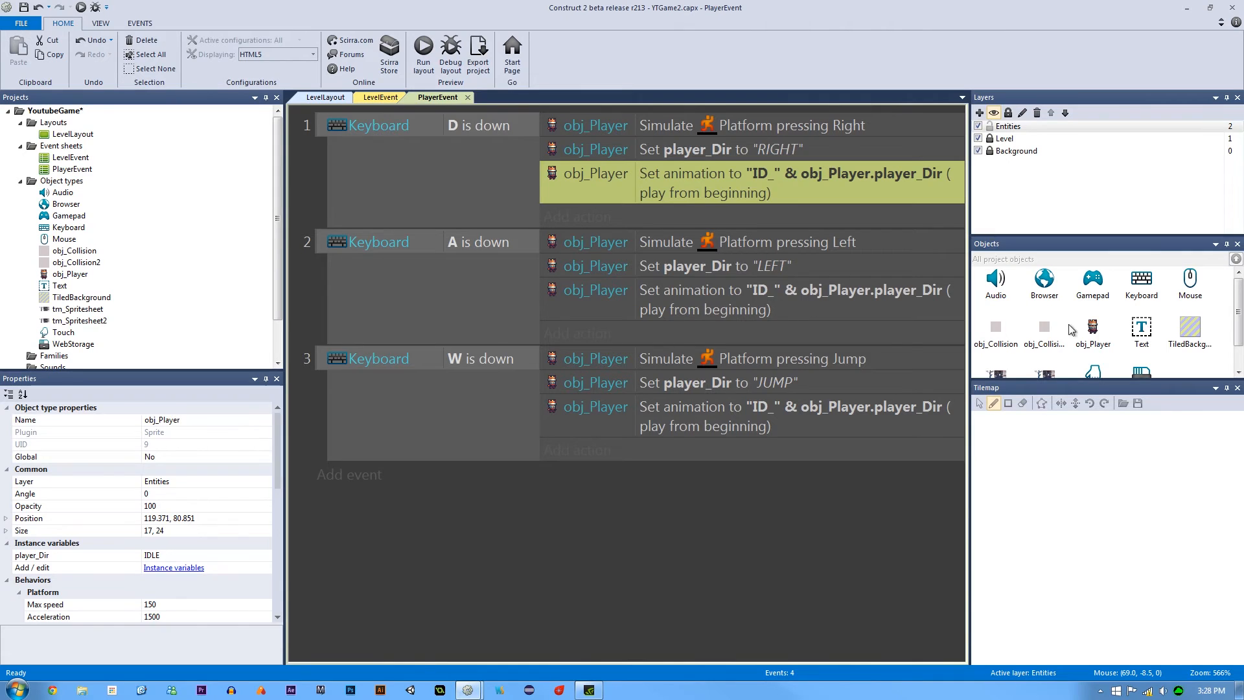
pyautogui.doubleClick(1091, 333)
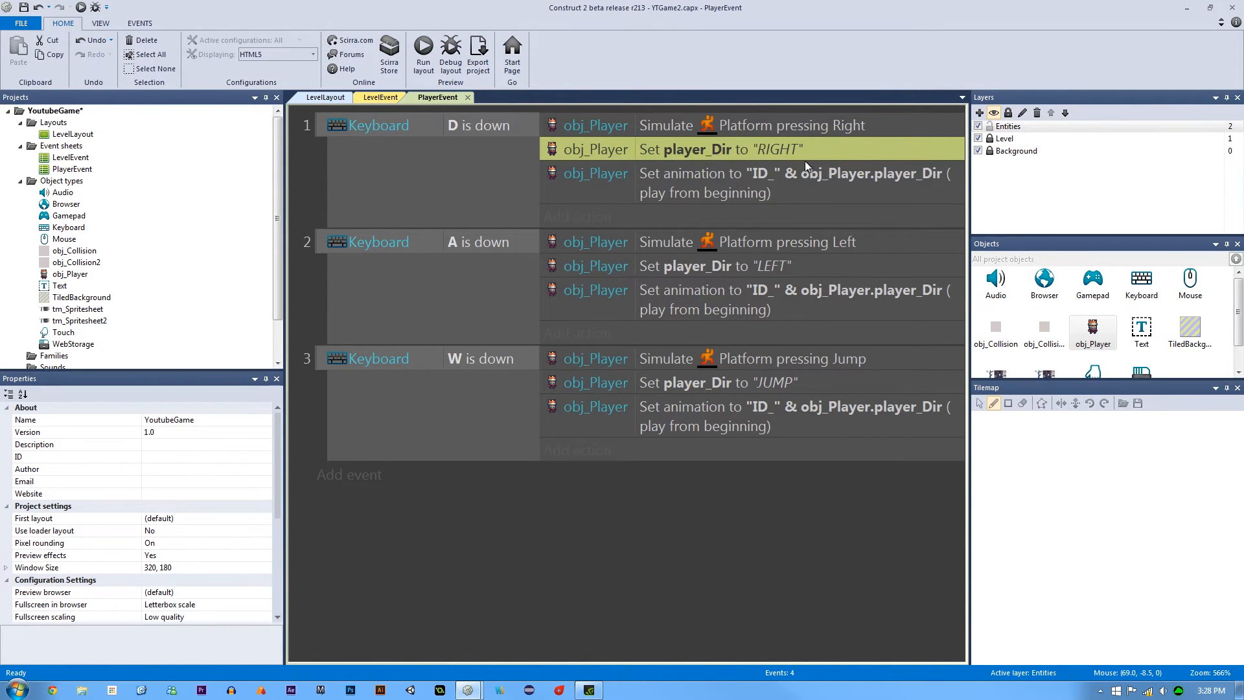
pyautogui.doubleClick(793, 172)
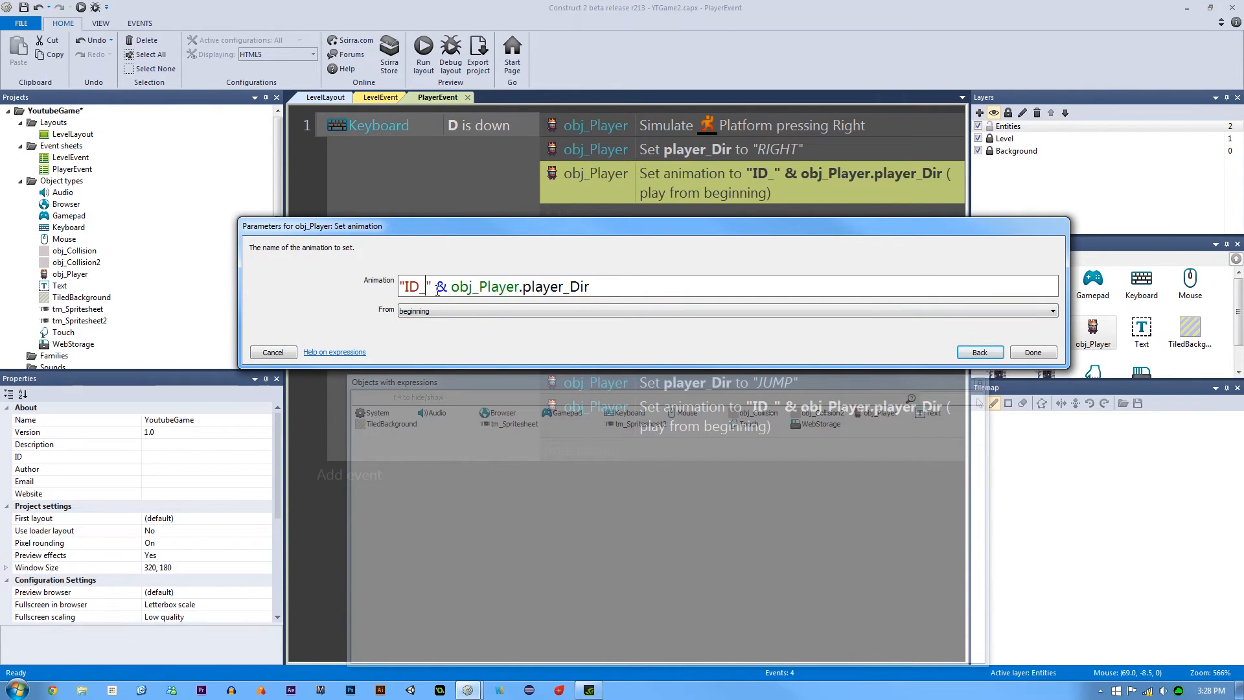
pyautogui.write('RIGHT')
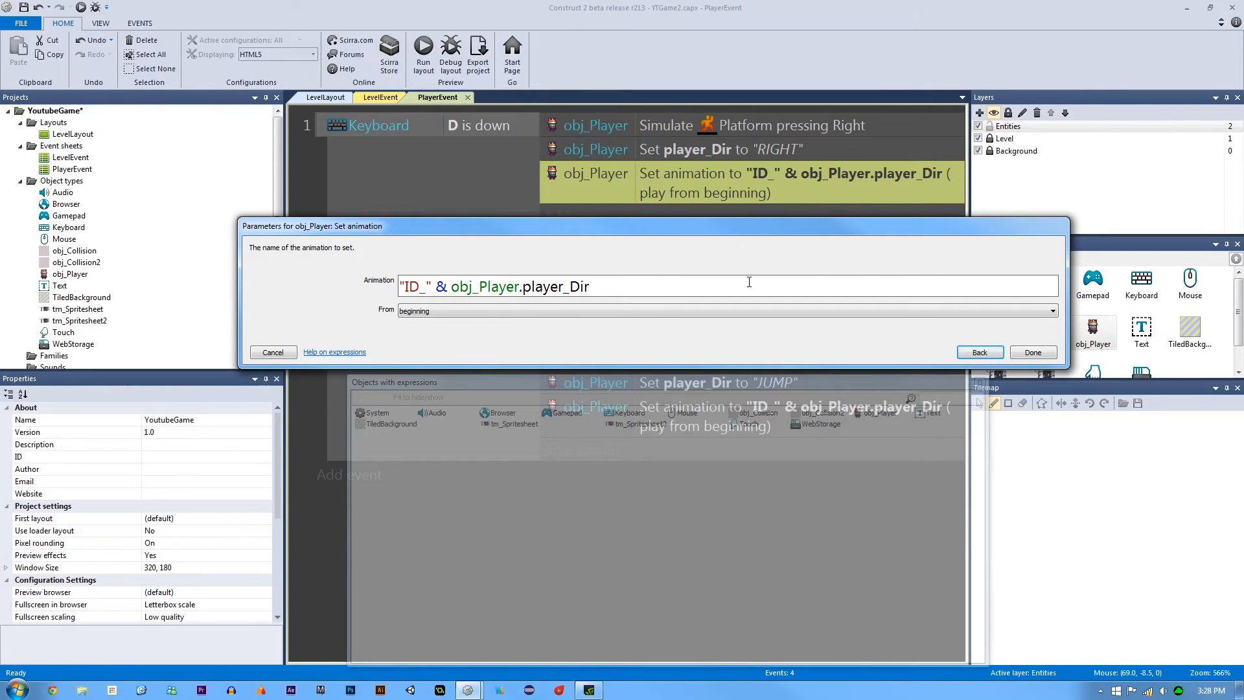
pyautogui.click(1033, 351)
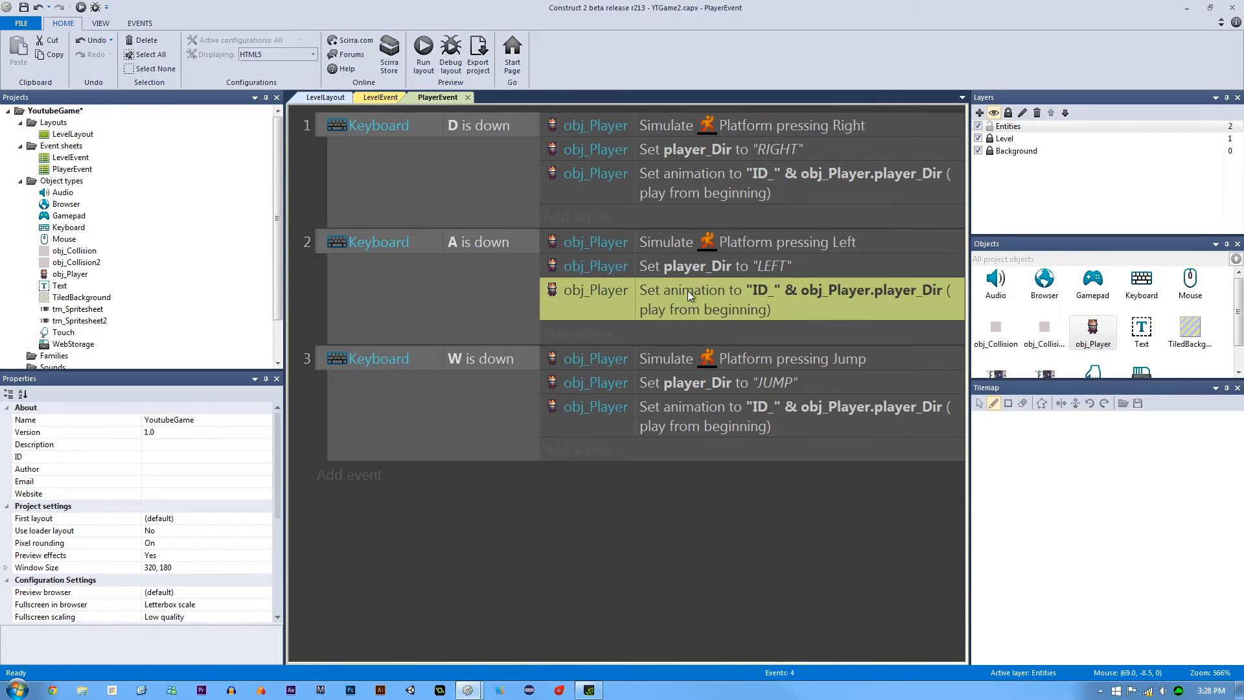
pyautogui.click(644, 557)
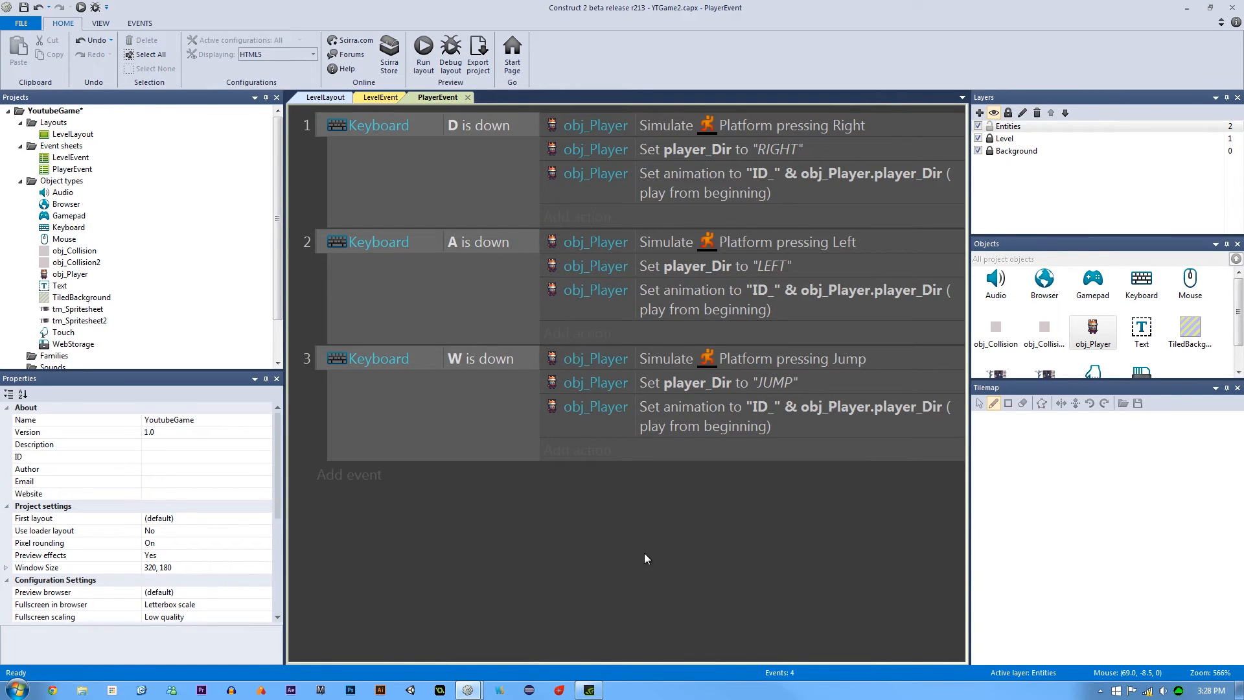
pyautogui.moveTo(653, 490)
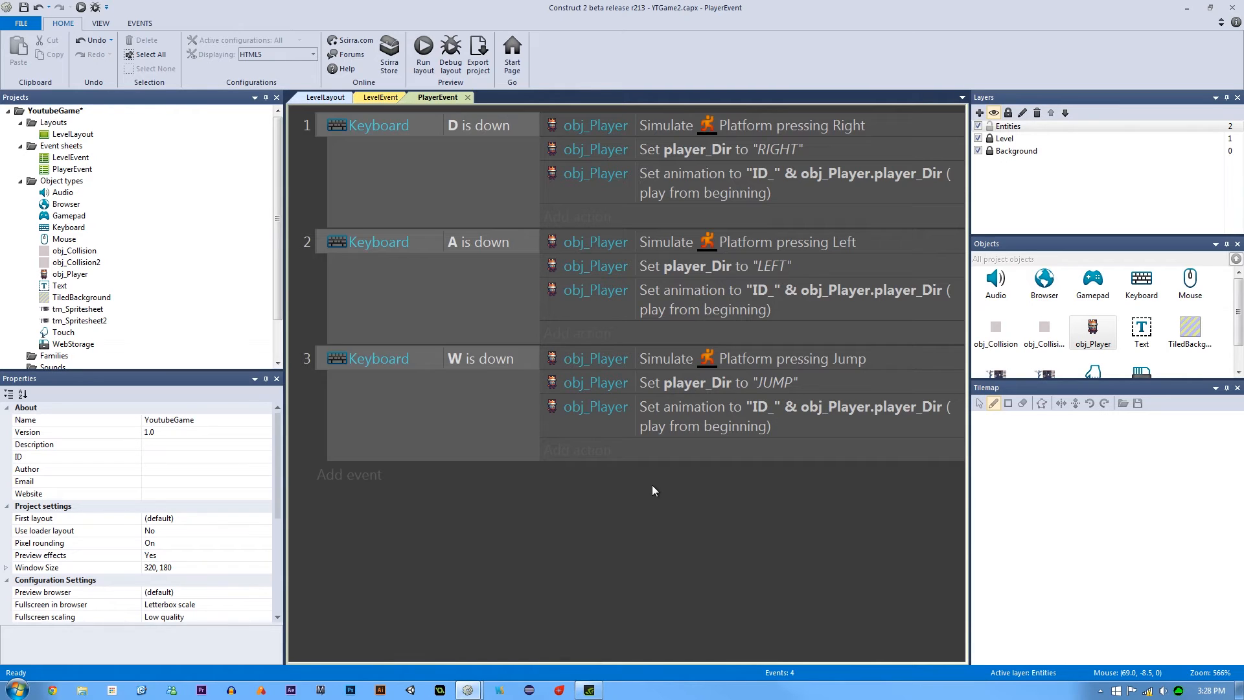
pyautogui.moveTo(971, 513)
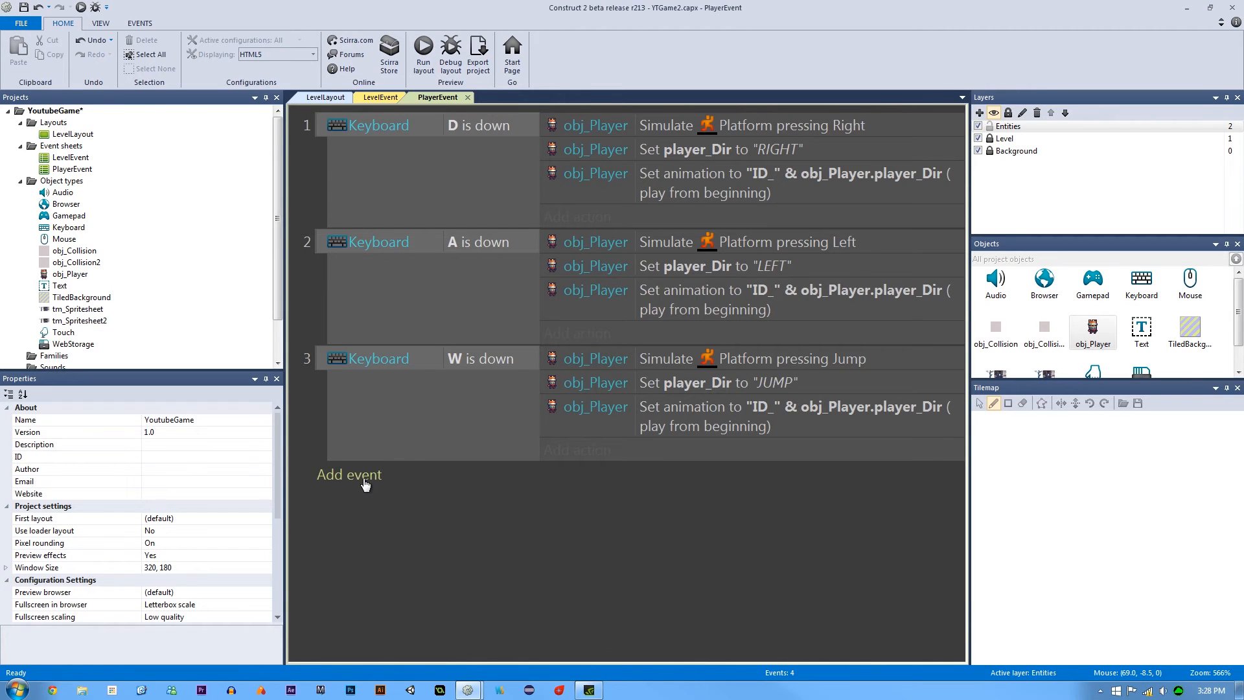
# Add event 4 with condition obj_Player player_Dir equals "IDLE"
pyautogui.click(349, 475)
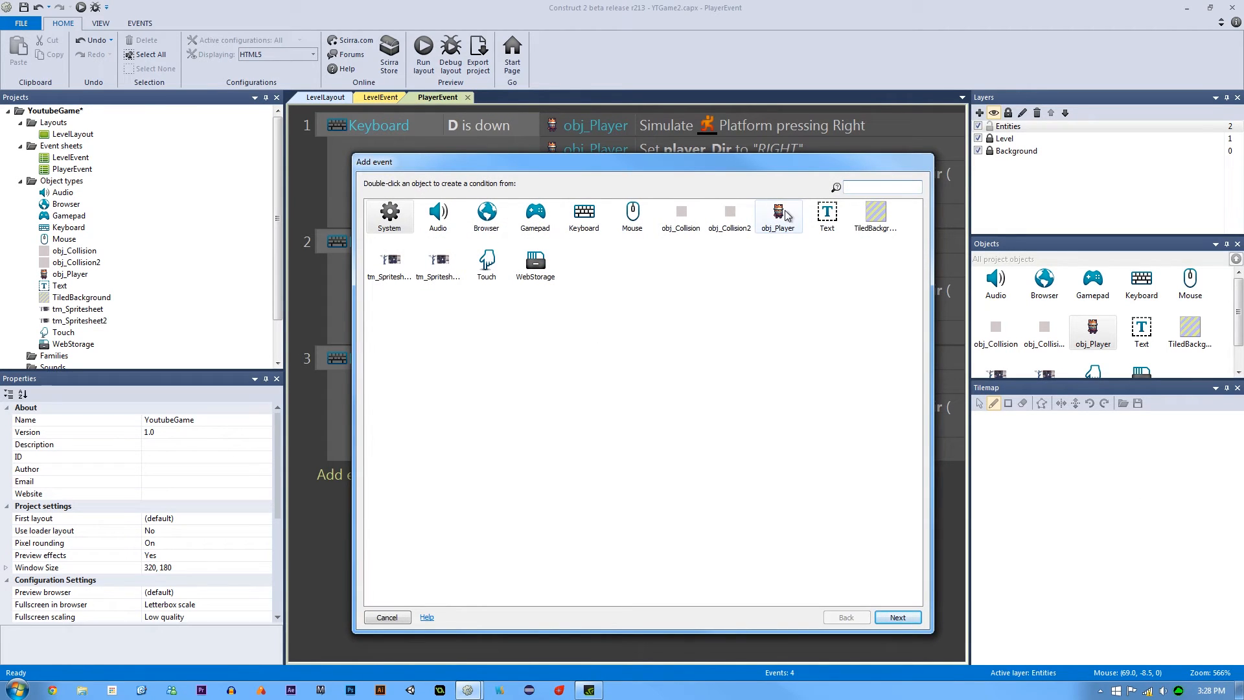
pyautogui.doubleClick(777, 214)
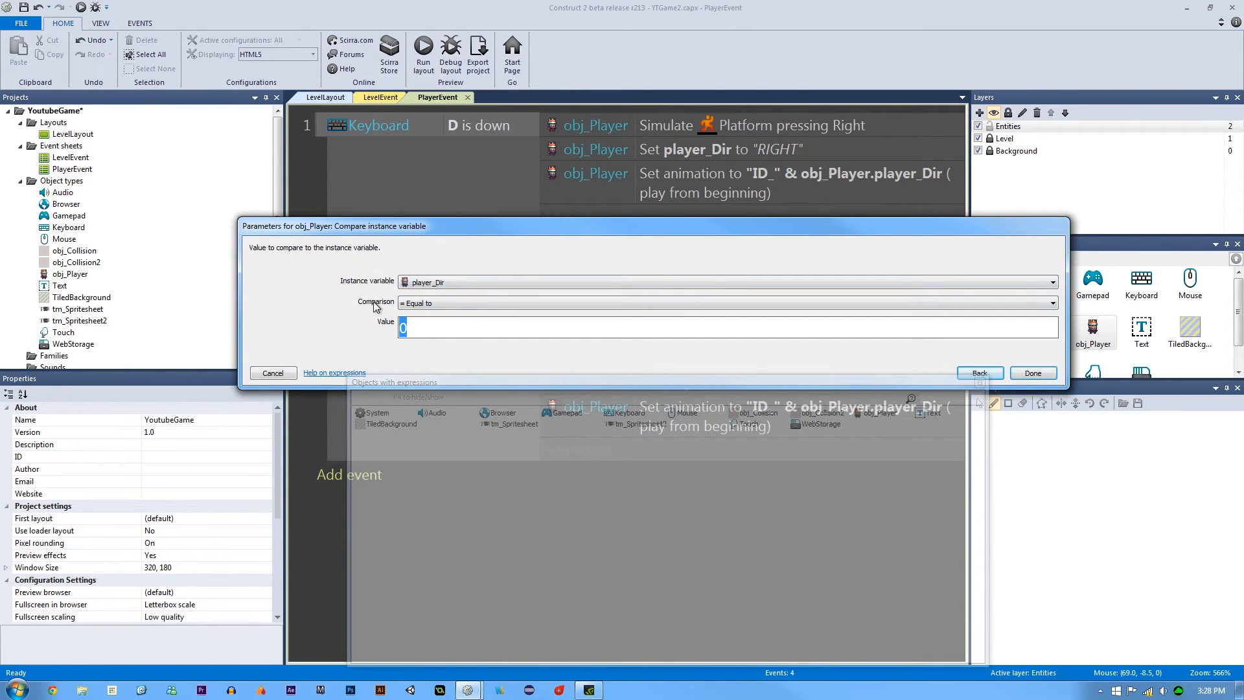
pyautogui.write('"IDLE')
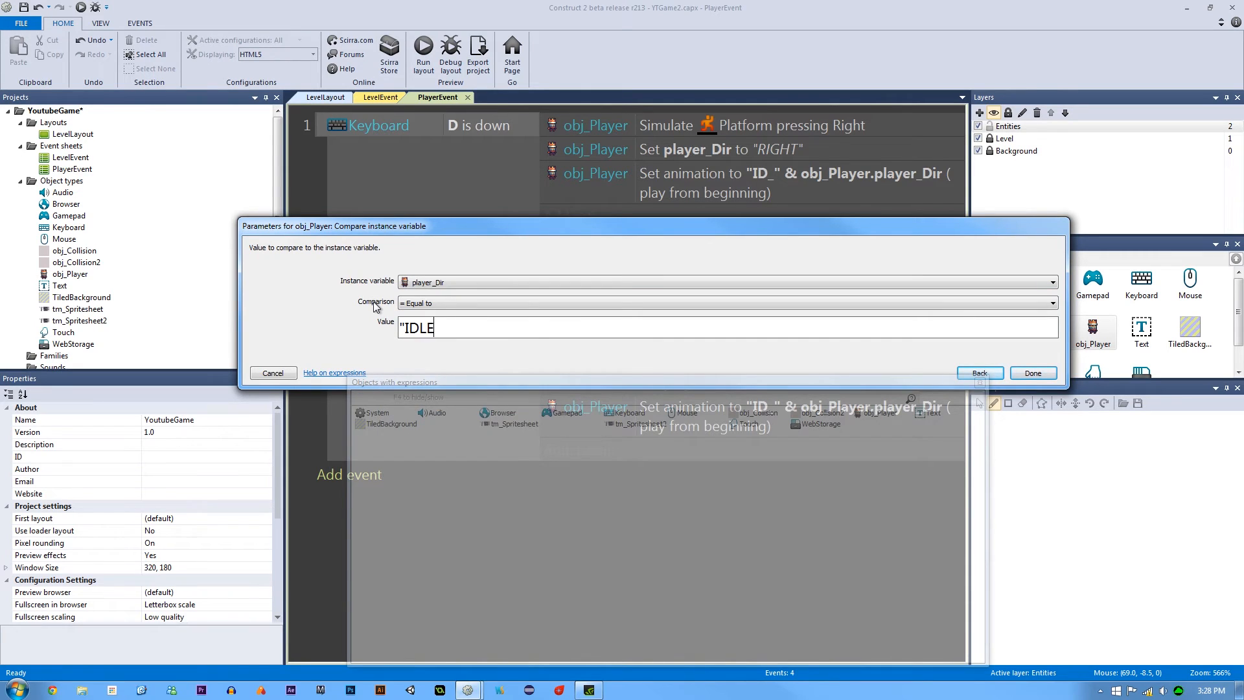
pyautogui.click(1033, 373)
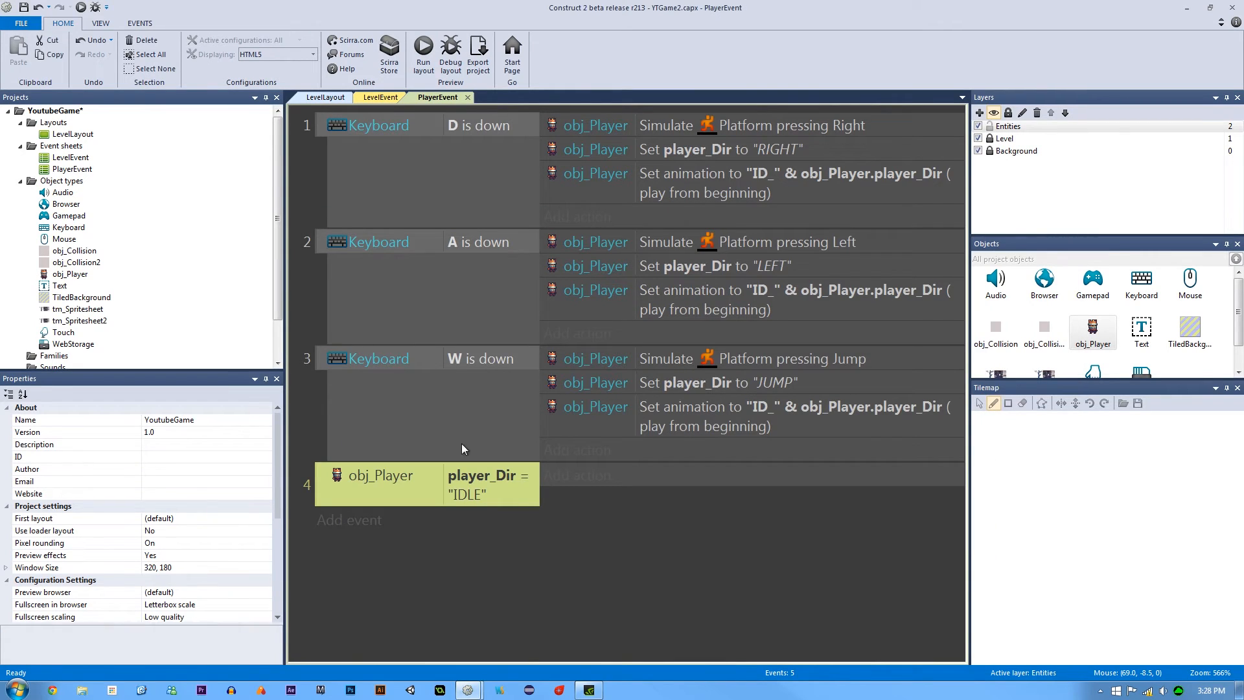
pyautogui.moveTo(701, 531)
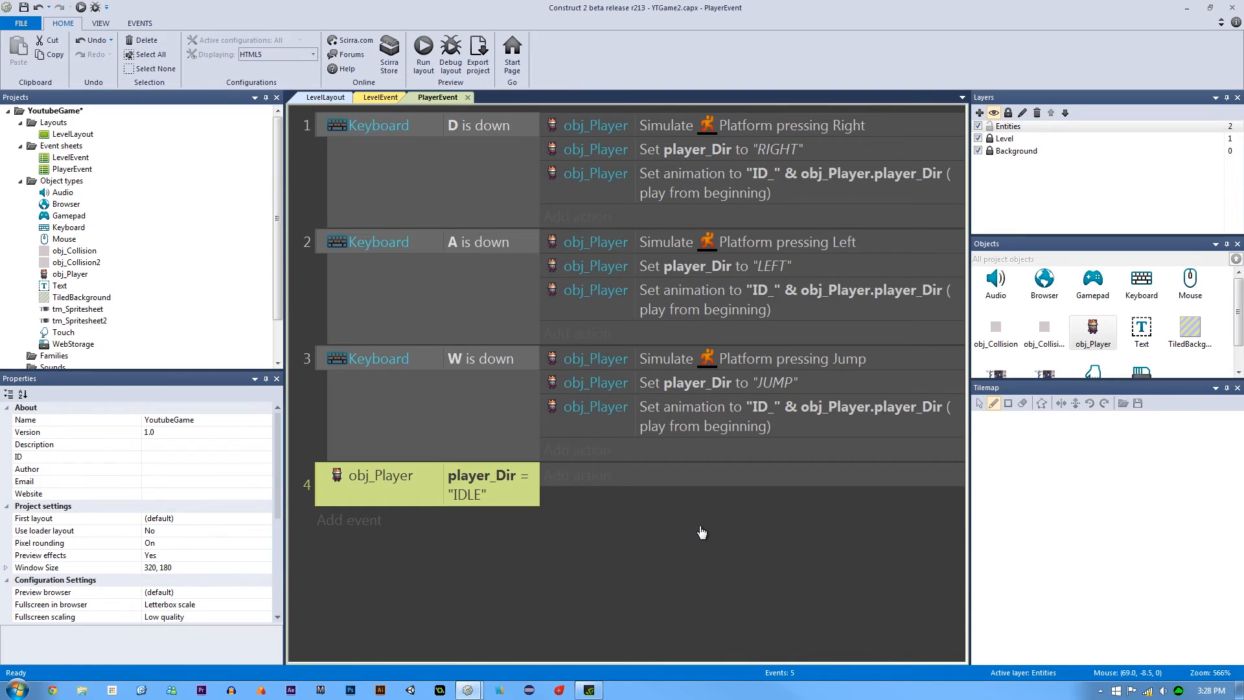
# Give event 4 a Set animation "ID_" & obj_Player.player_Dir action
pyautogui.click(441, 334)
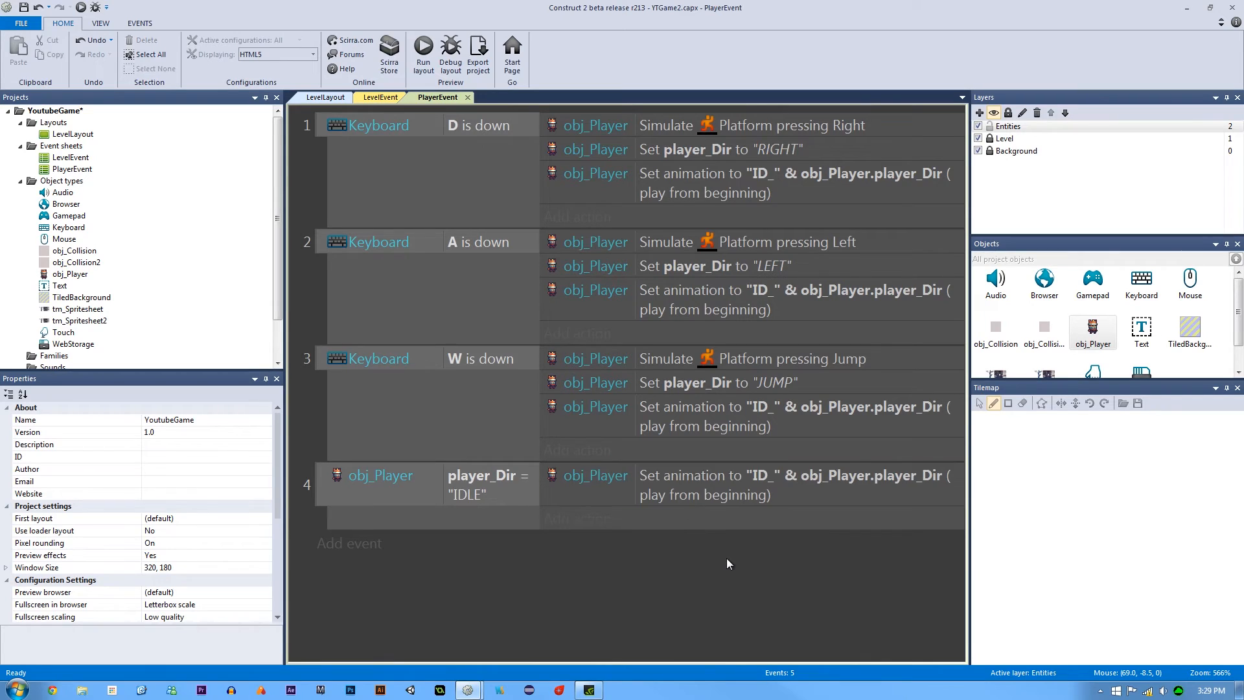
pyautogui.click(754, 483)
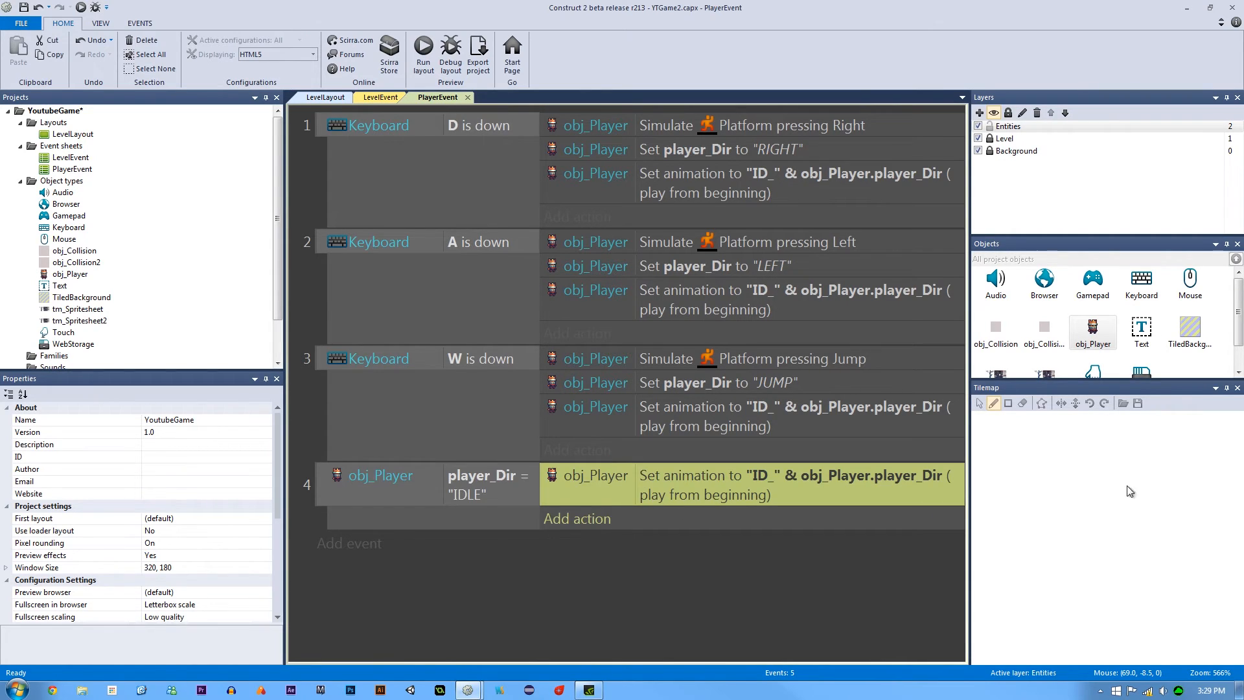
pyautogui.click(754, 605)
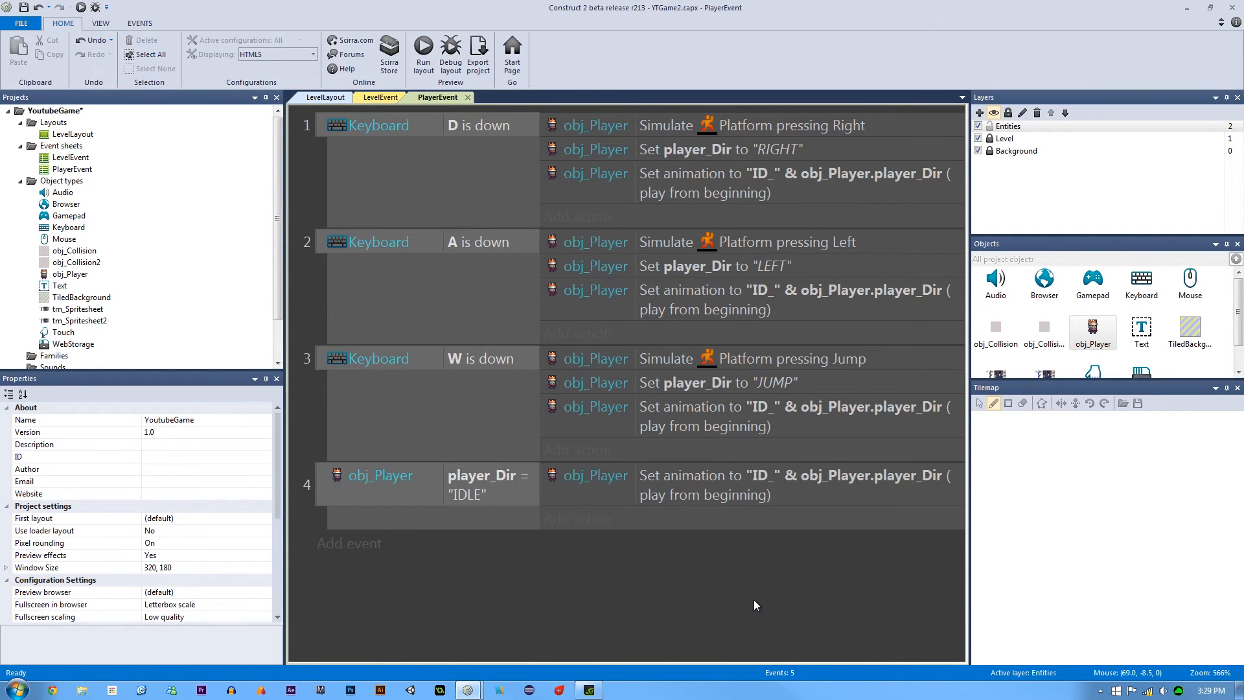
pyautogui.moveTo(729, 580)
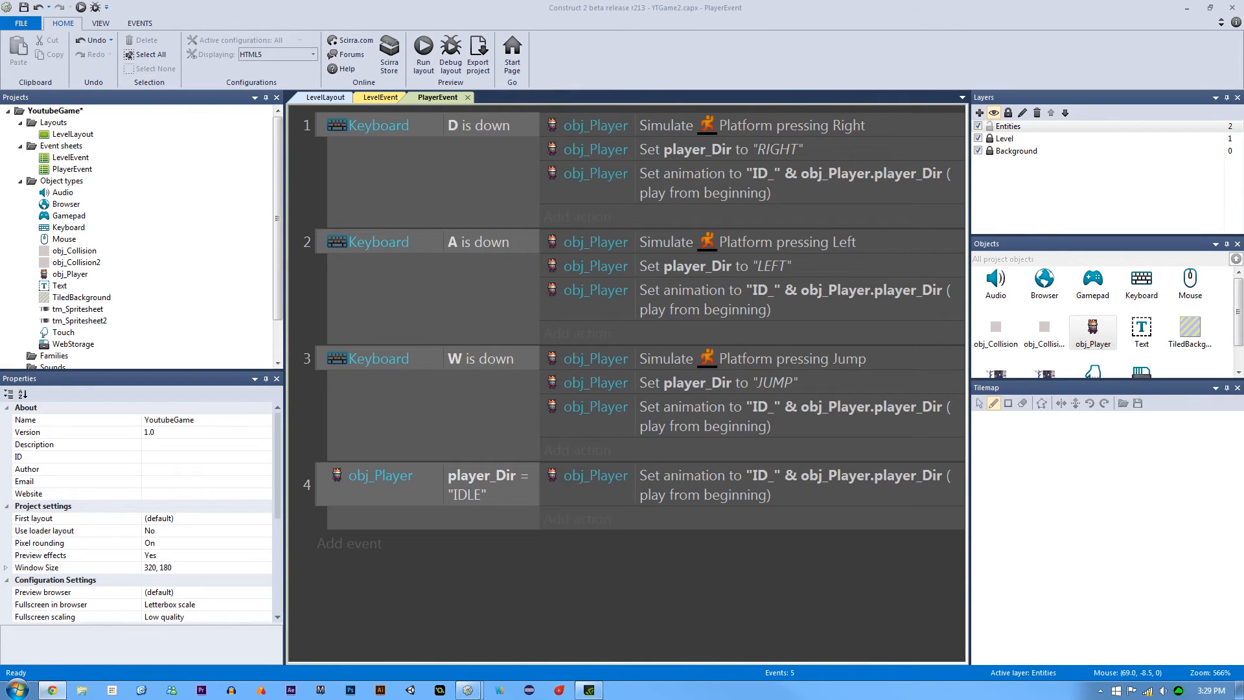
# Run the layout preview and test the player's movement with the arrow keys
pyautogui.click(423, 50)
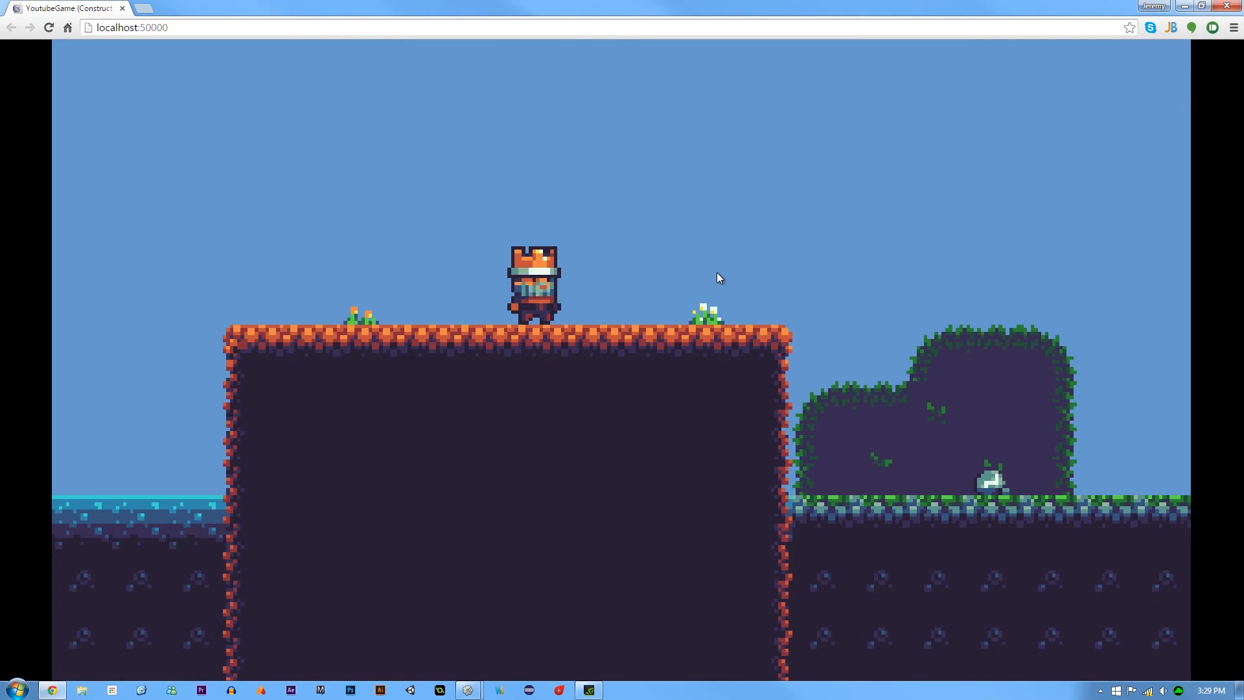
pyautogui.press('right')
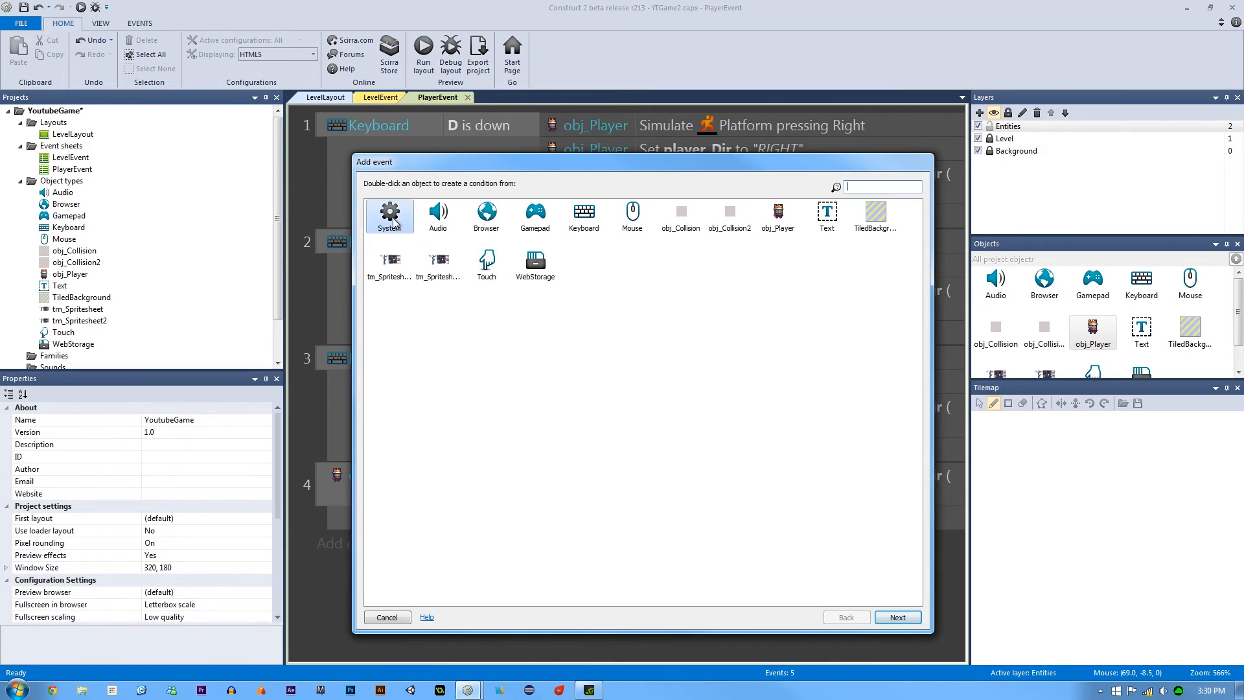
# Add a System 'Every tick' condition found by searching 'ever'
pyautogui.doubleClick(389, 215)
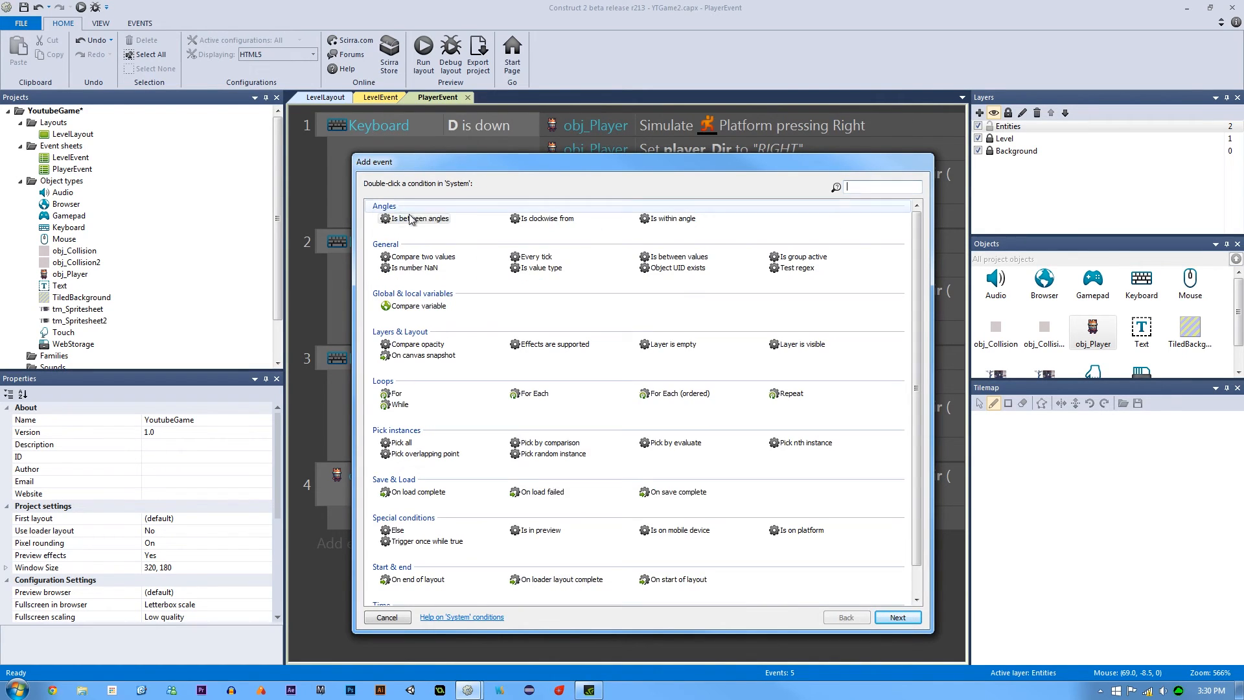
pyautogui.write('ever')
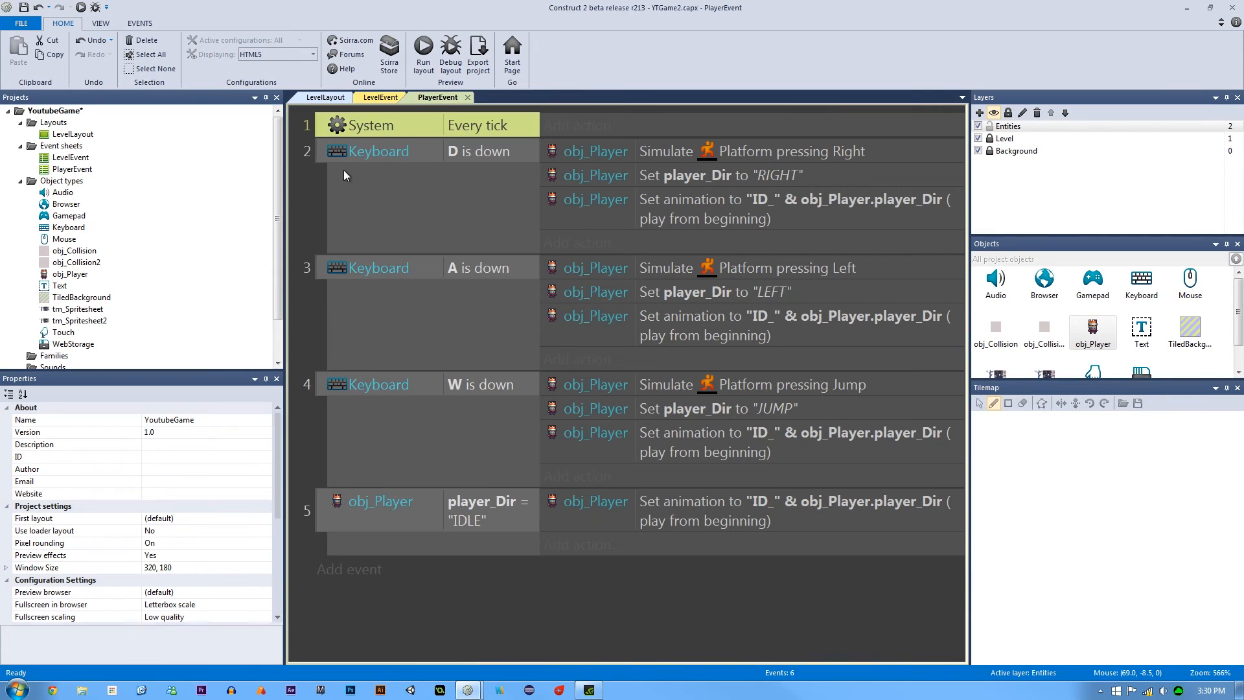
pyautogui.moveTo(366, 118)
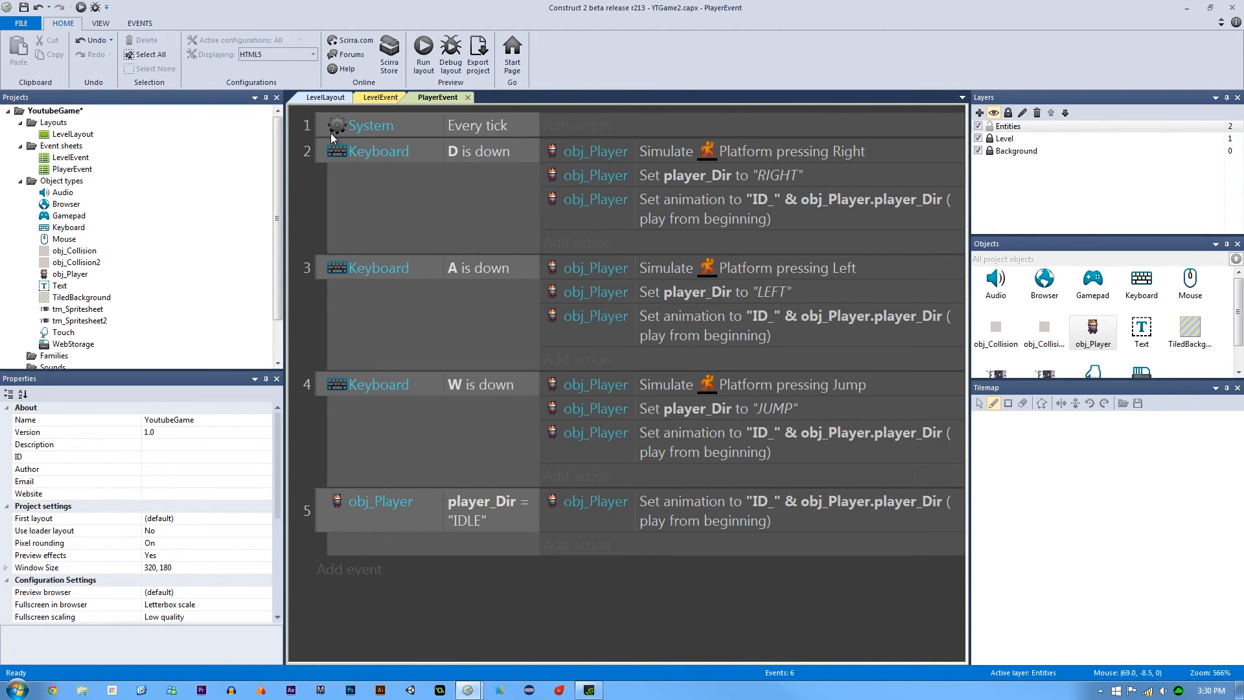
pyautogui.moveTo(426, 122)
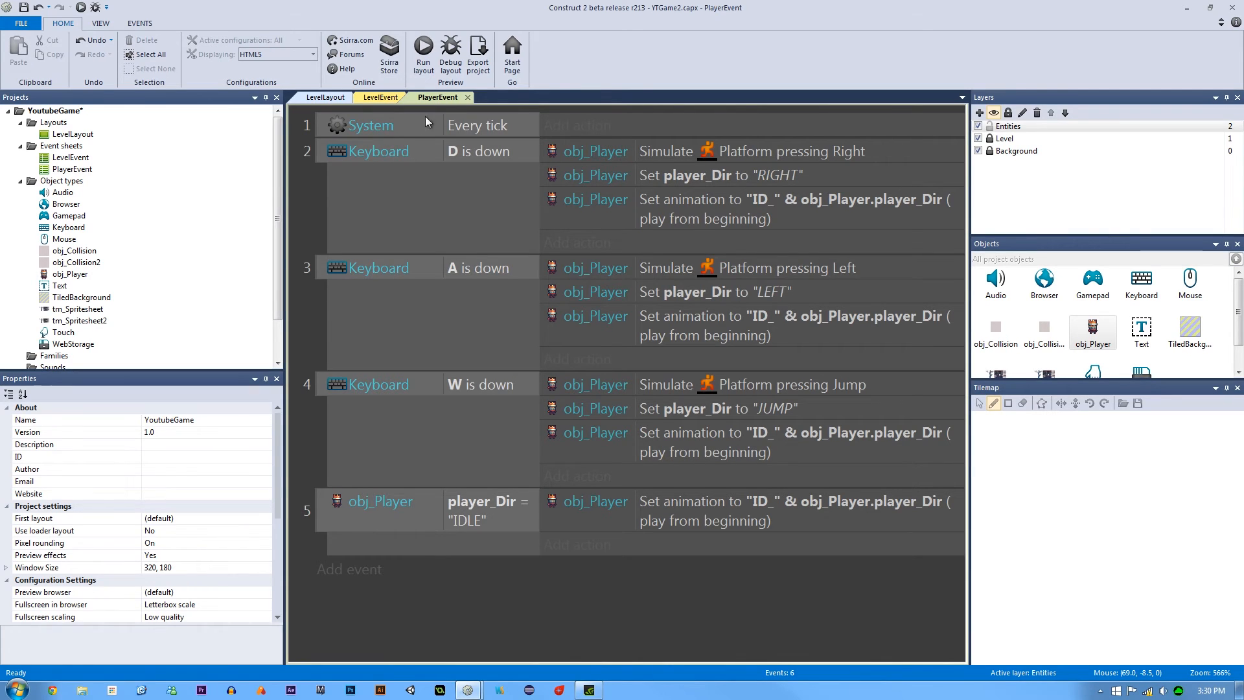
pyautogui.click(419, 124)
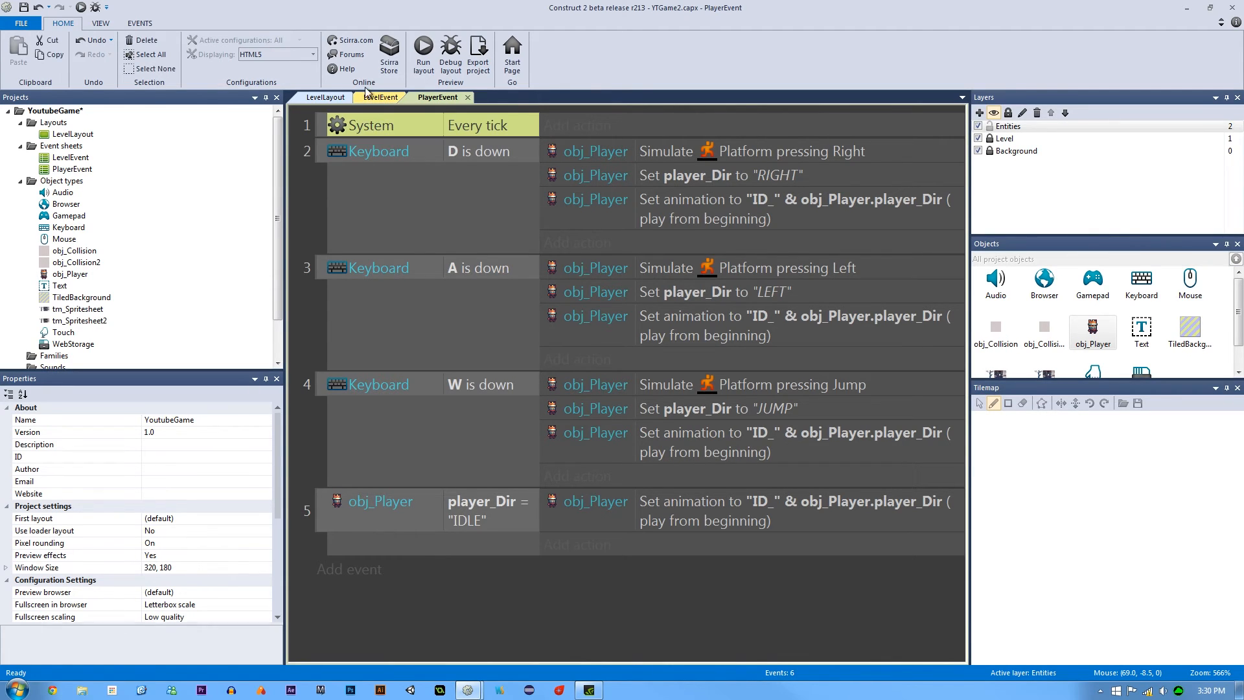
pyautogui.moveTo(431, 97)
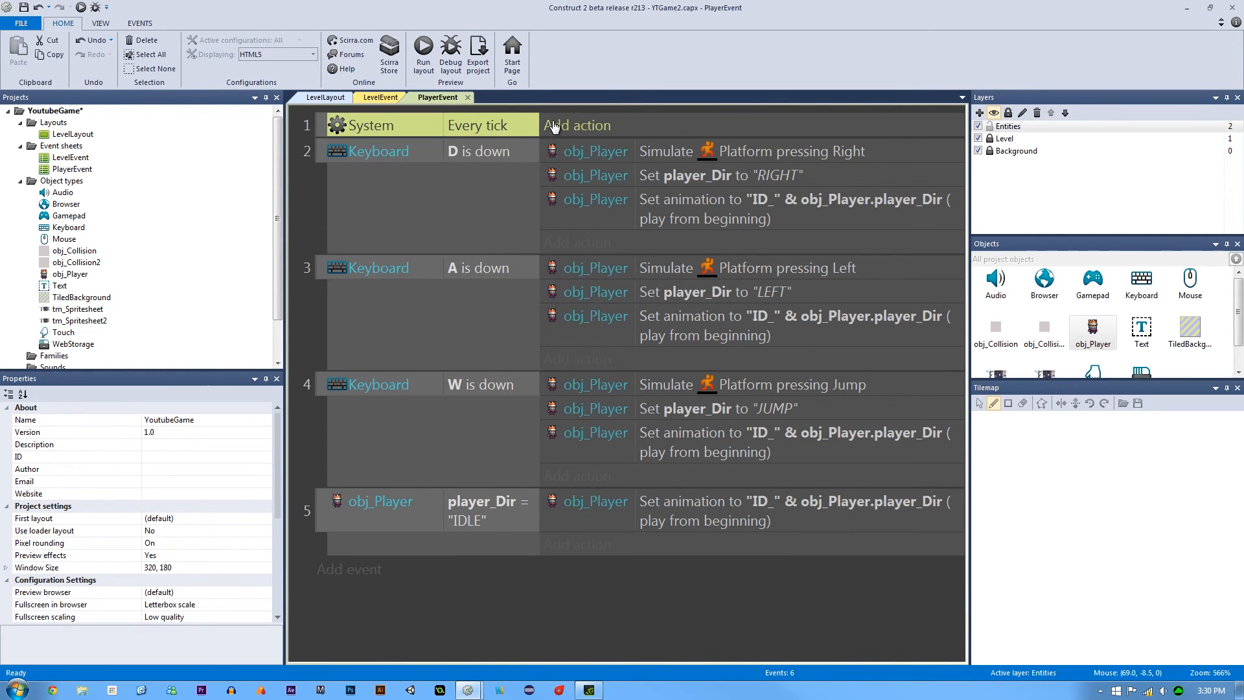
# Add an obj_Player action setting player_Dir to "IDLE", then launch a debug preview
pyautogui.click(576, 125)
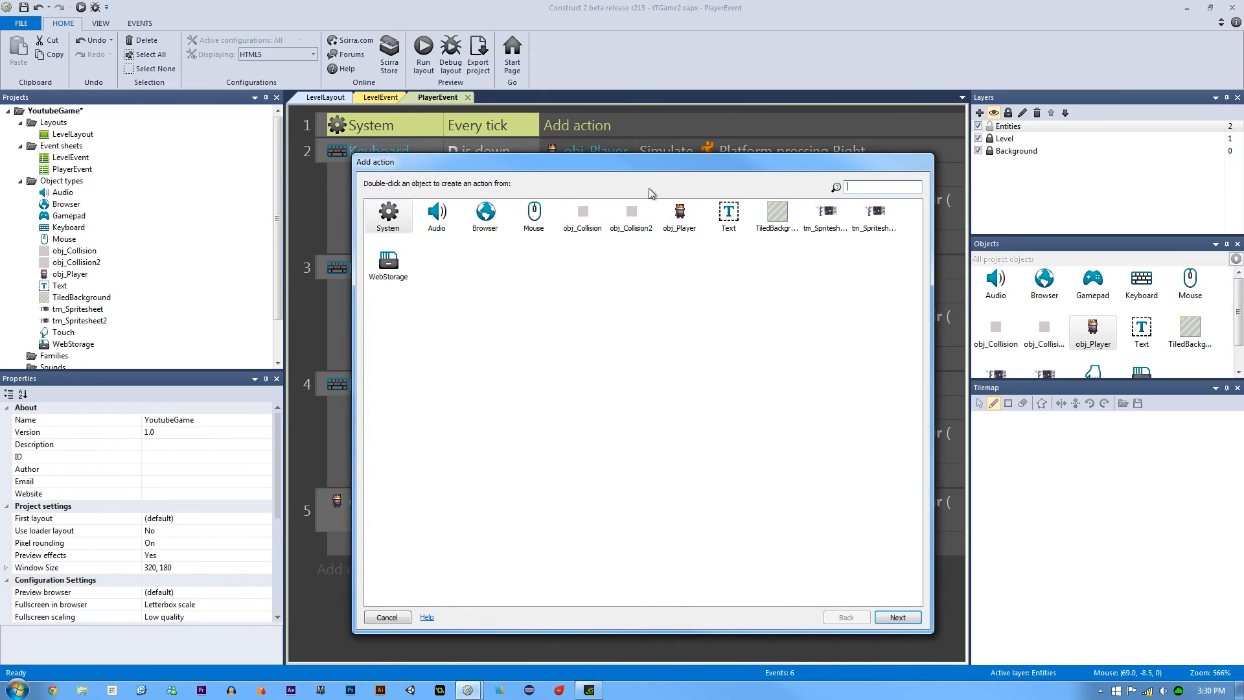
pyautogui.doubleClick(678, 216)
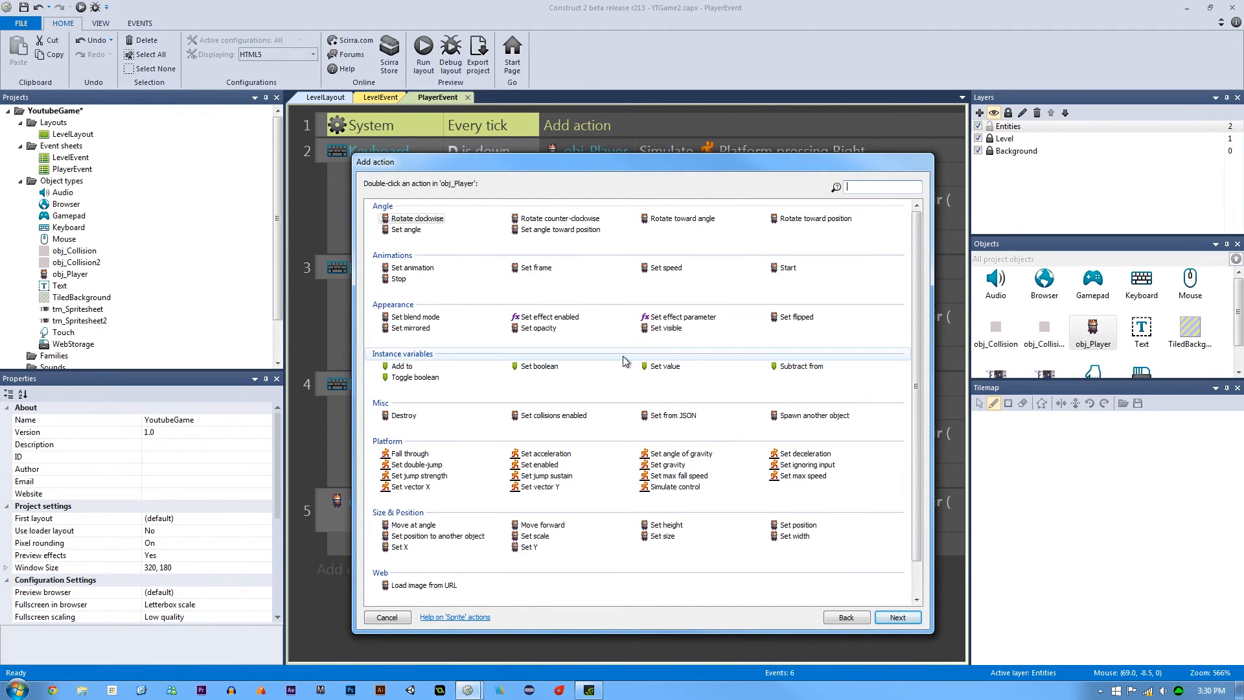
pyautogui.doubleClick(662, 365)
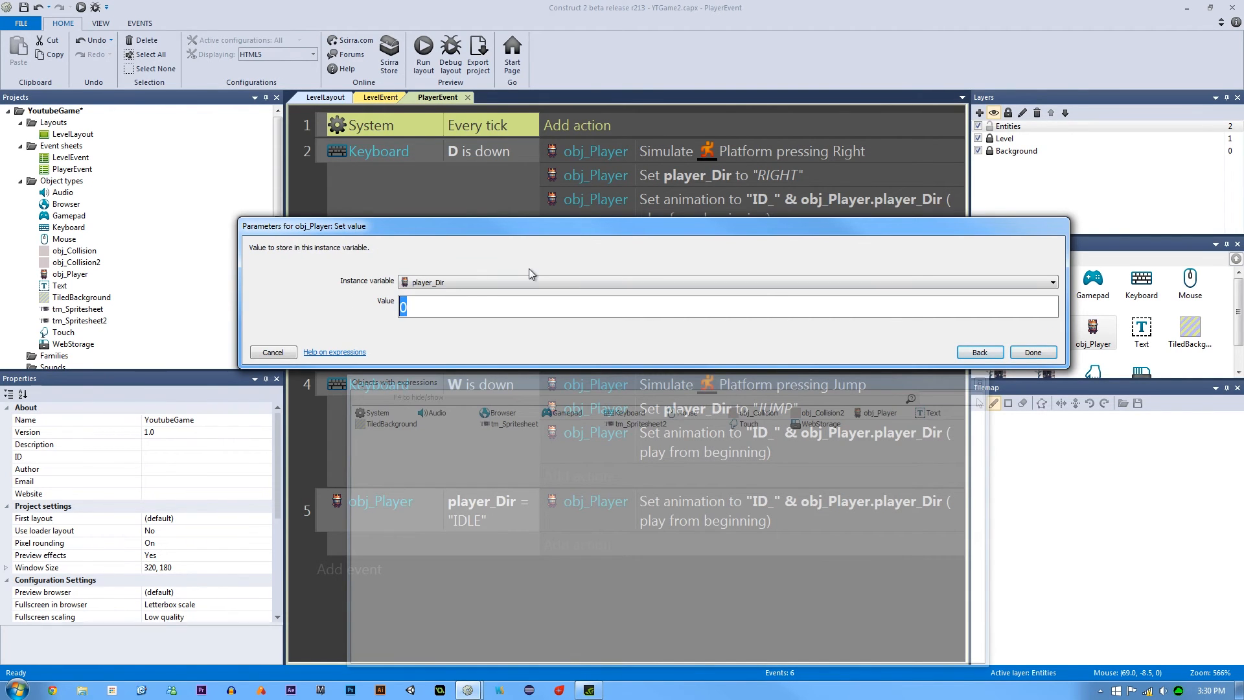
pyautogui.write('"IDLE"')
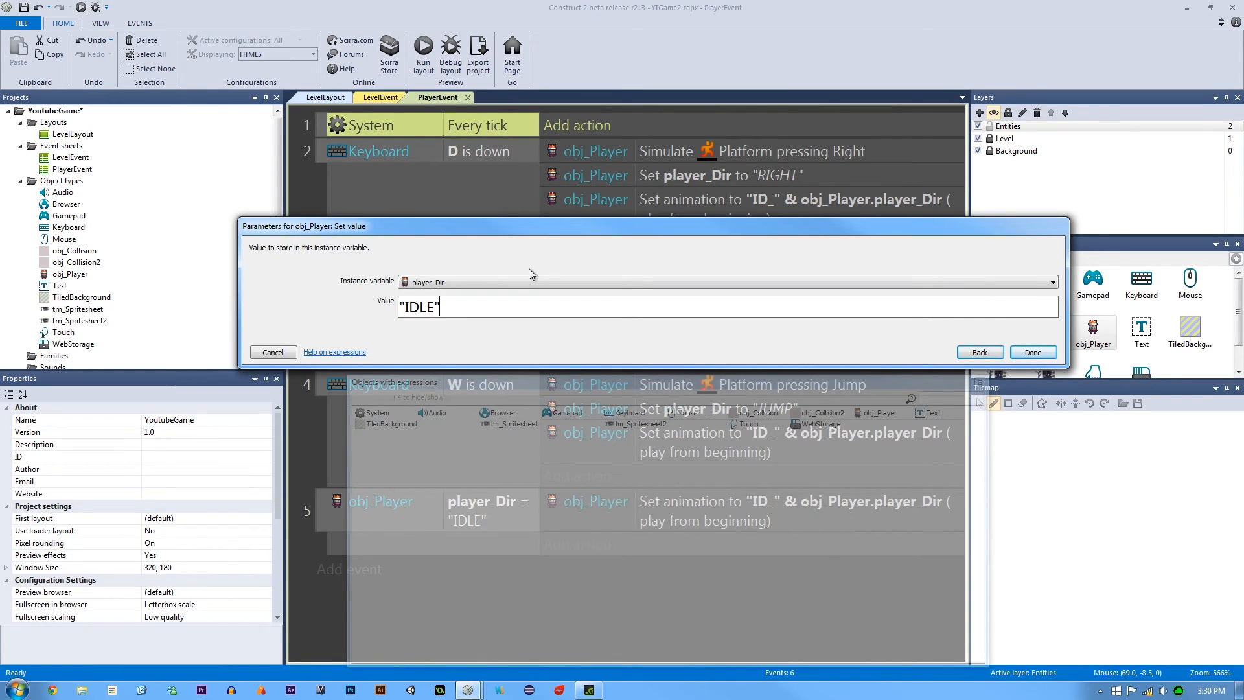
pyautogui.click(1032, 352)
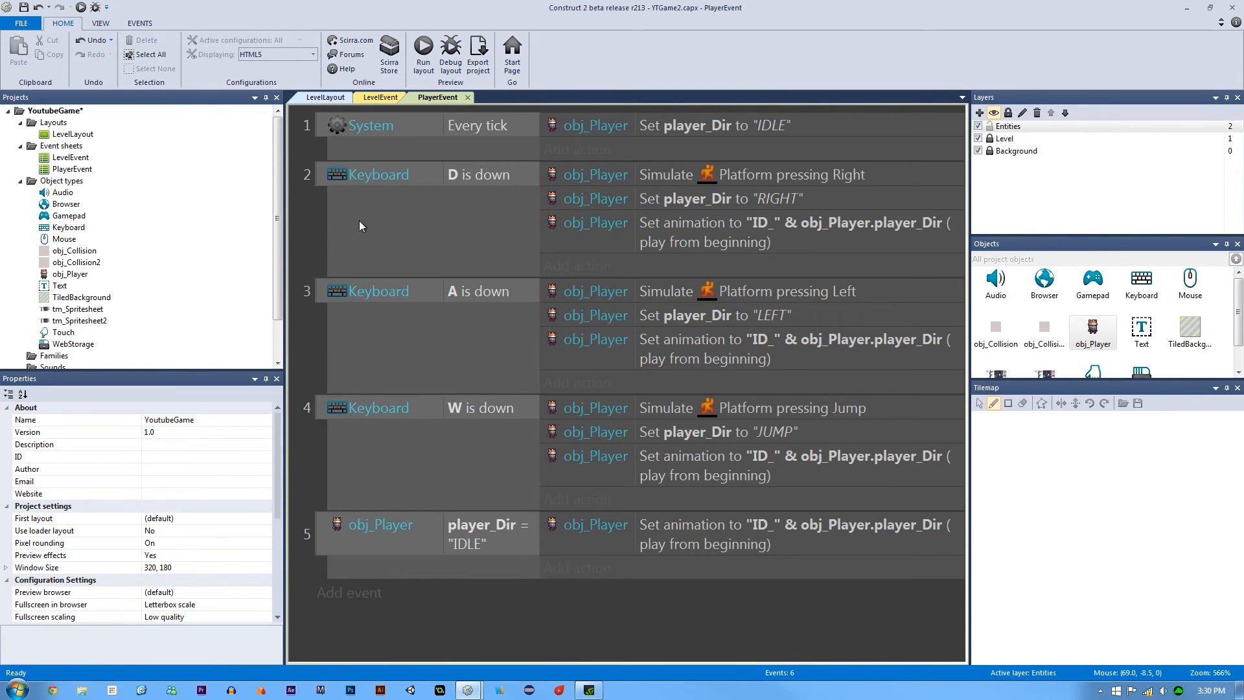
pyautogui.click(451, 48)
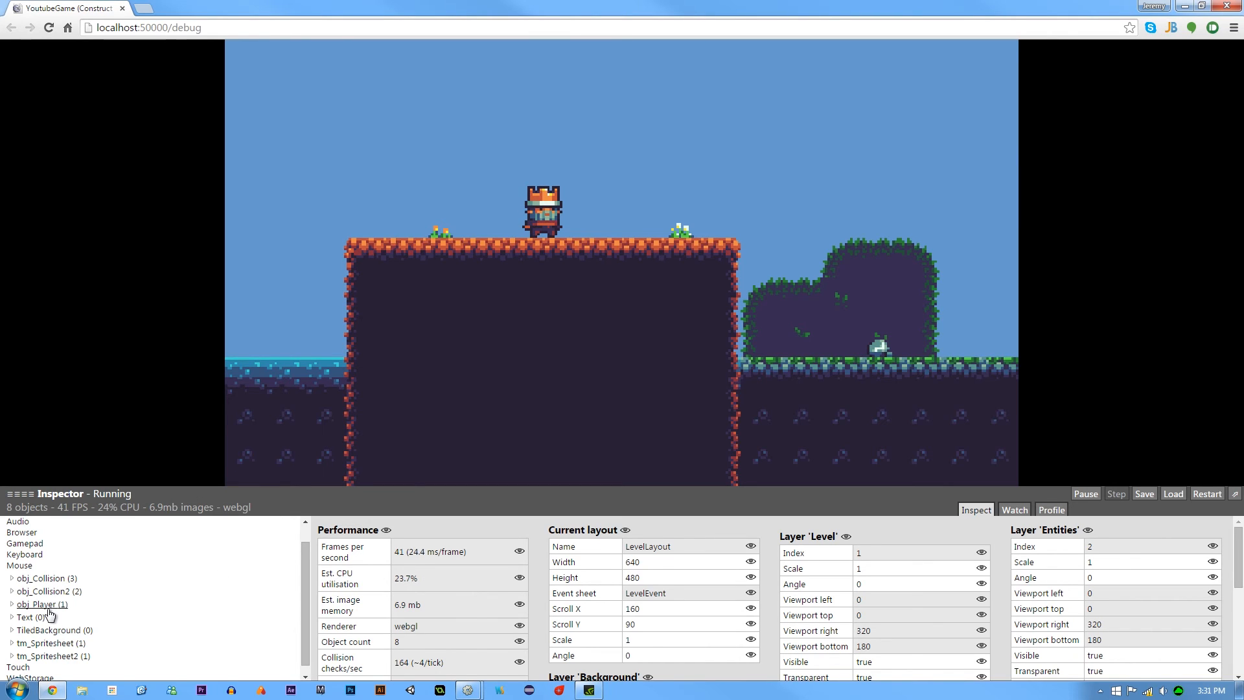
pyautogui.click(40, 603)
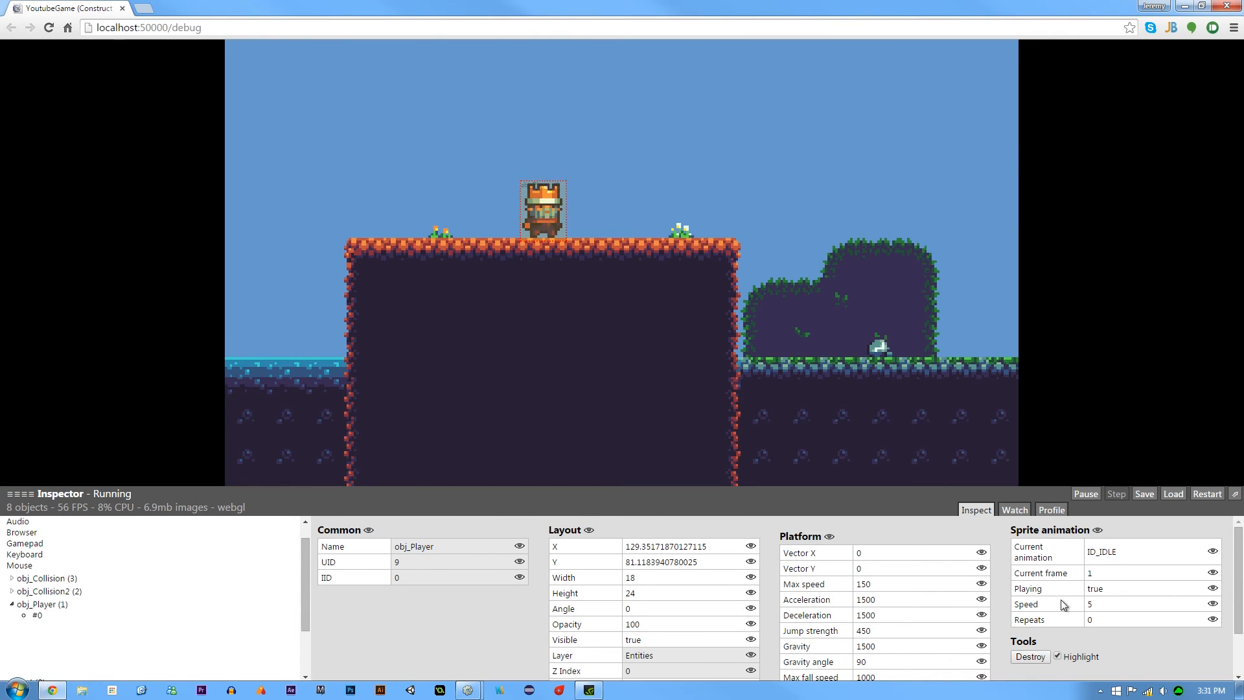
pyautogui.scroll(-3)
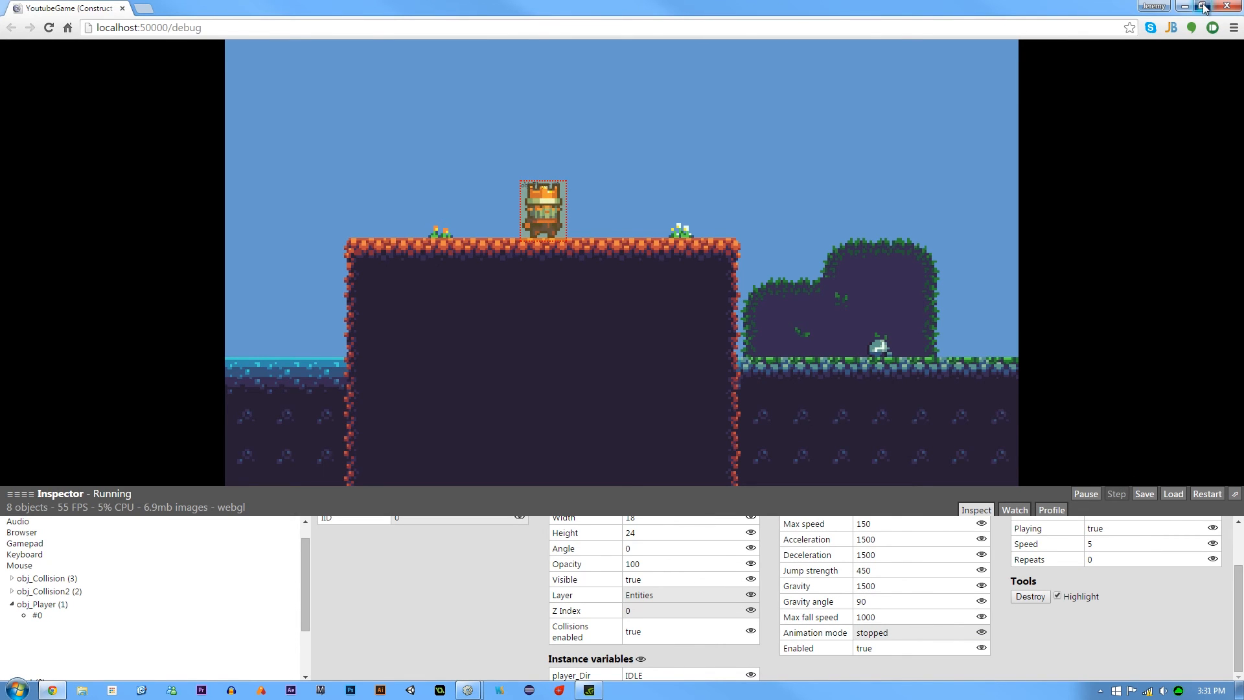
pyautogui.click(1206, 7)
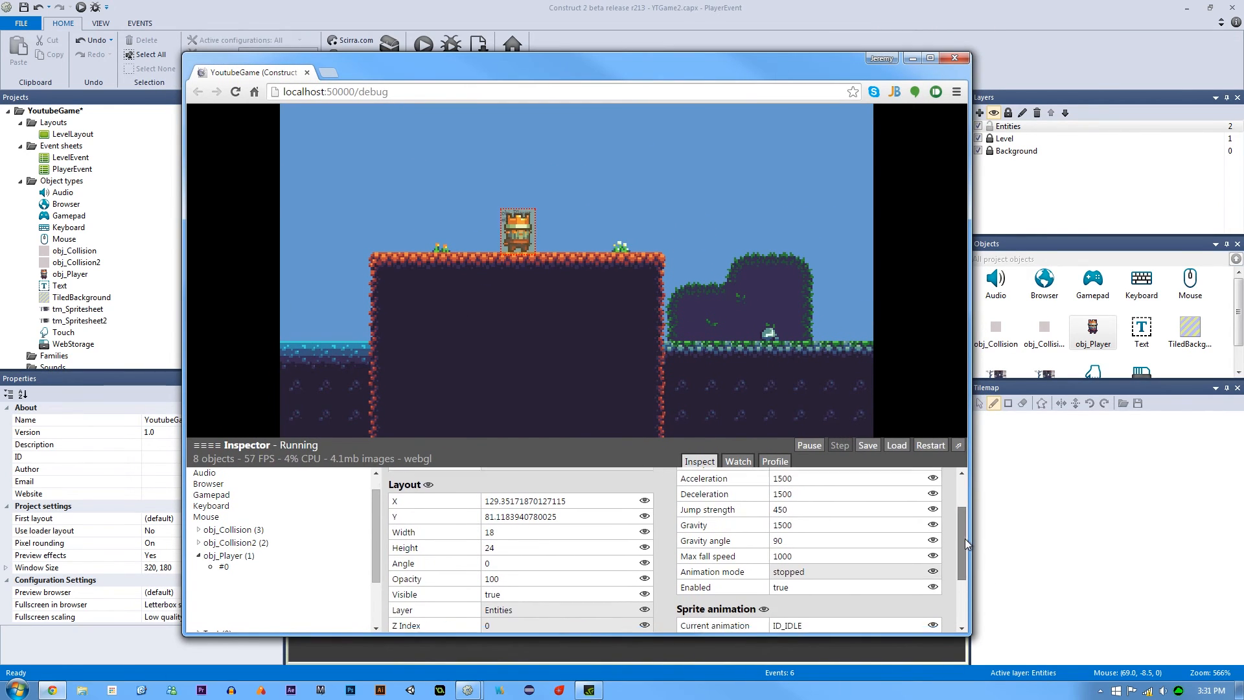
pyautogui.scroll(-3)
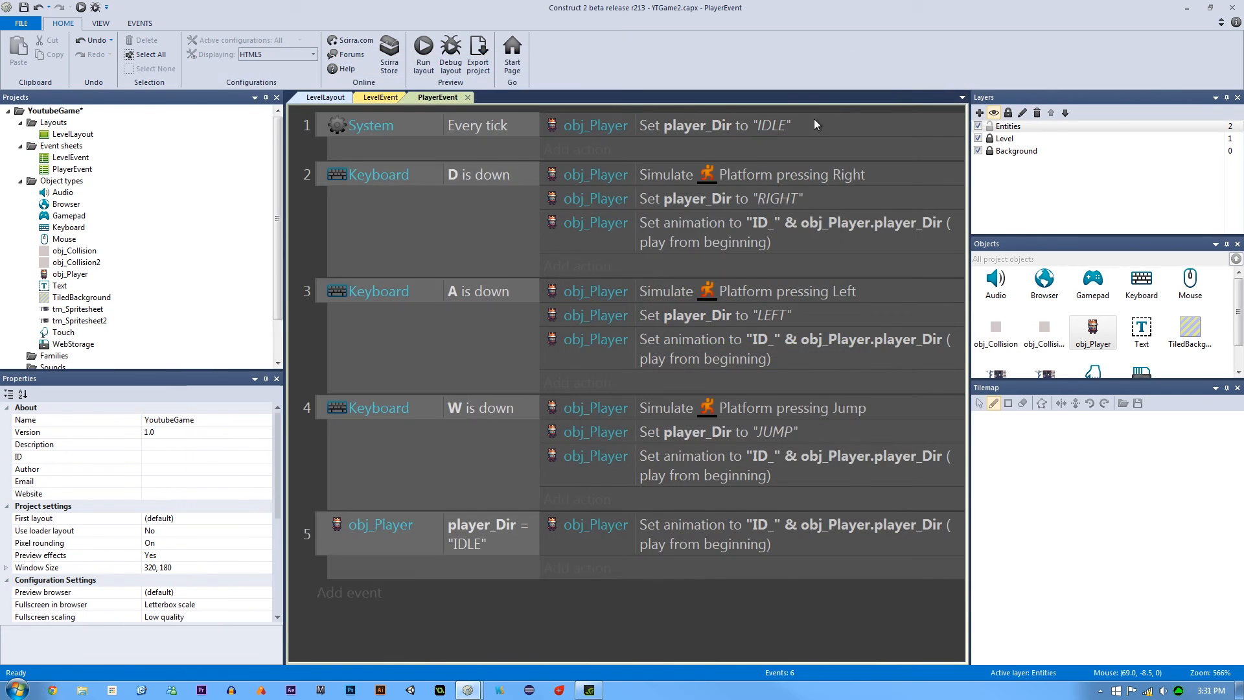
pyautogui.moveTo(483, 186)
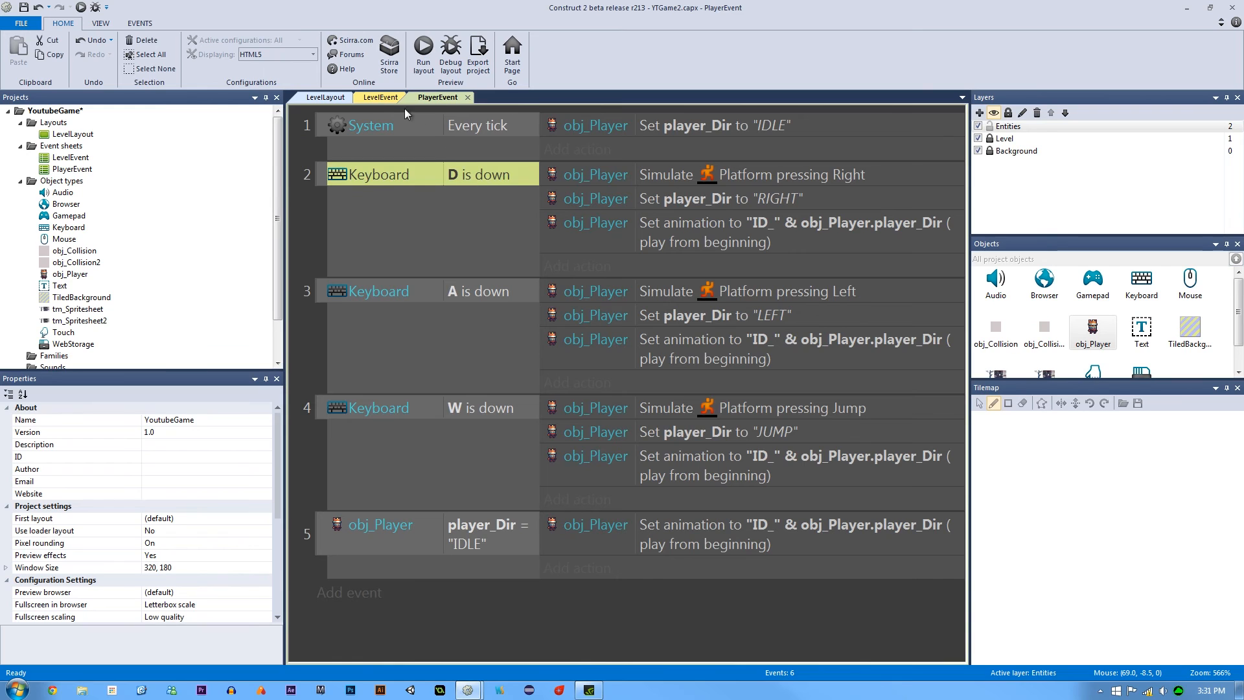
# Give the D is down event an obj_Player Set mirrored action with state Not mirrored
pyautogui.click(327, 97)
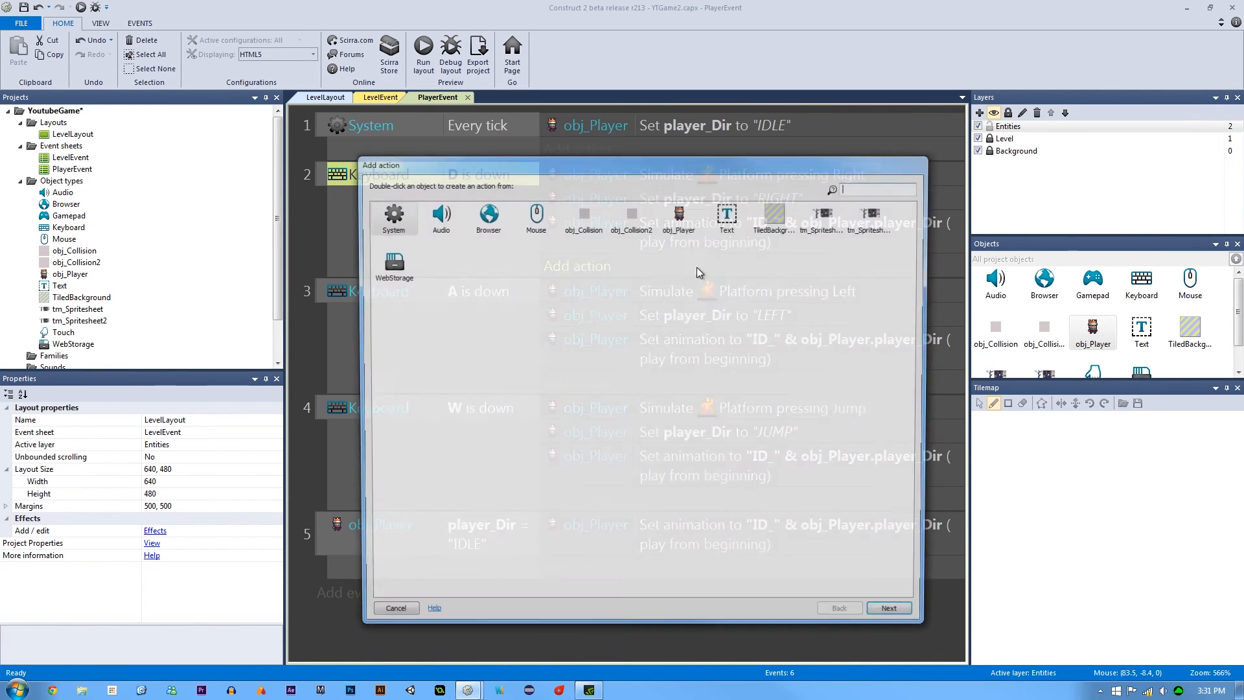
pyautogui.doubleClick(678, 217)
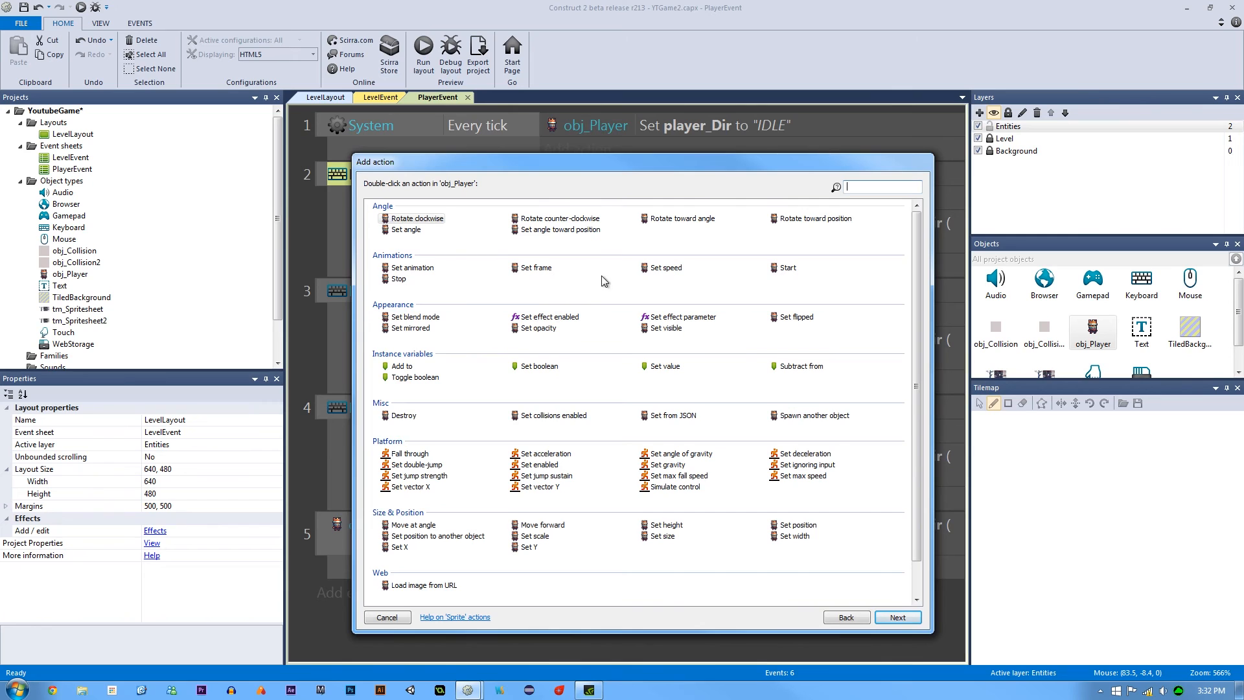
pyautogui.moveTo(434, 330)
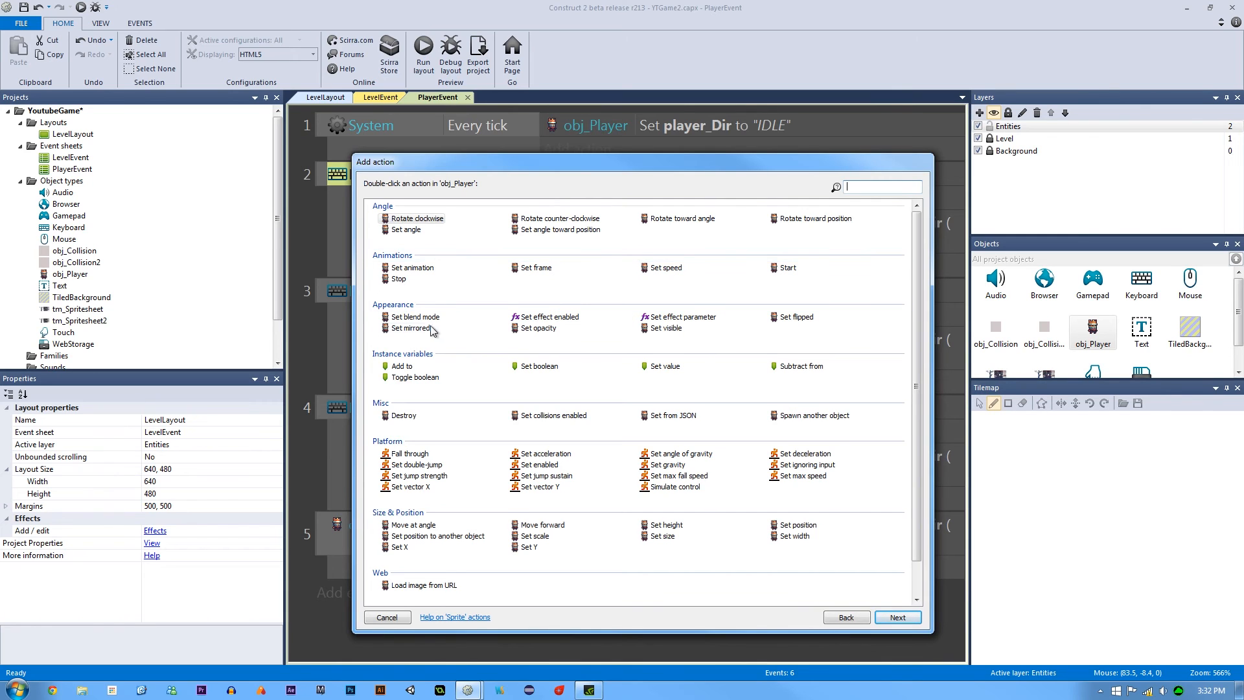
pyautogui.doubleClick(410, 328)
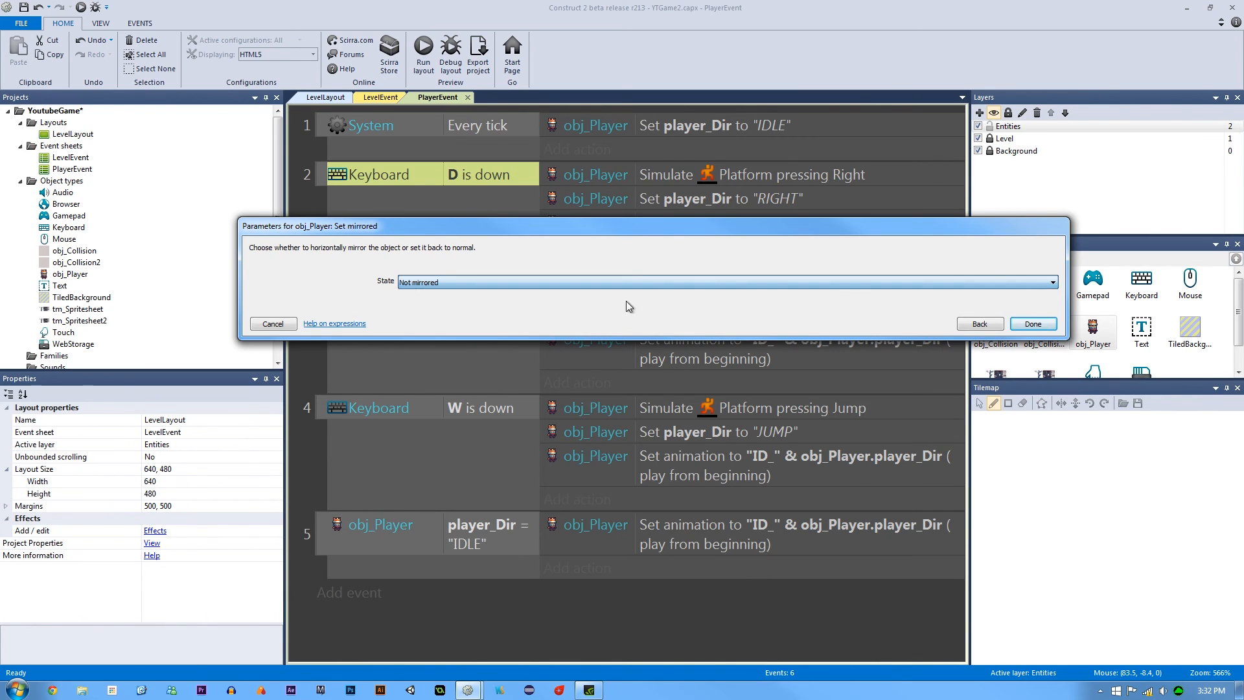
pyautogui.click(1033, 324)
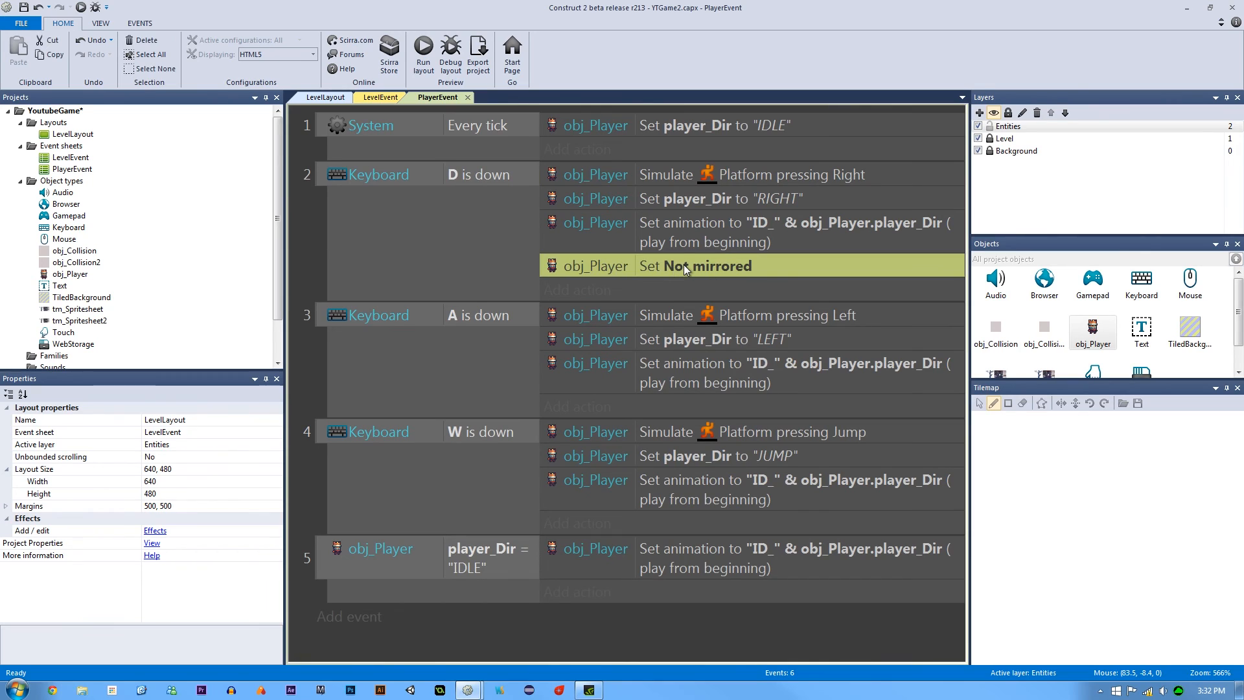
pyautogui.moveTo(528, 367)
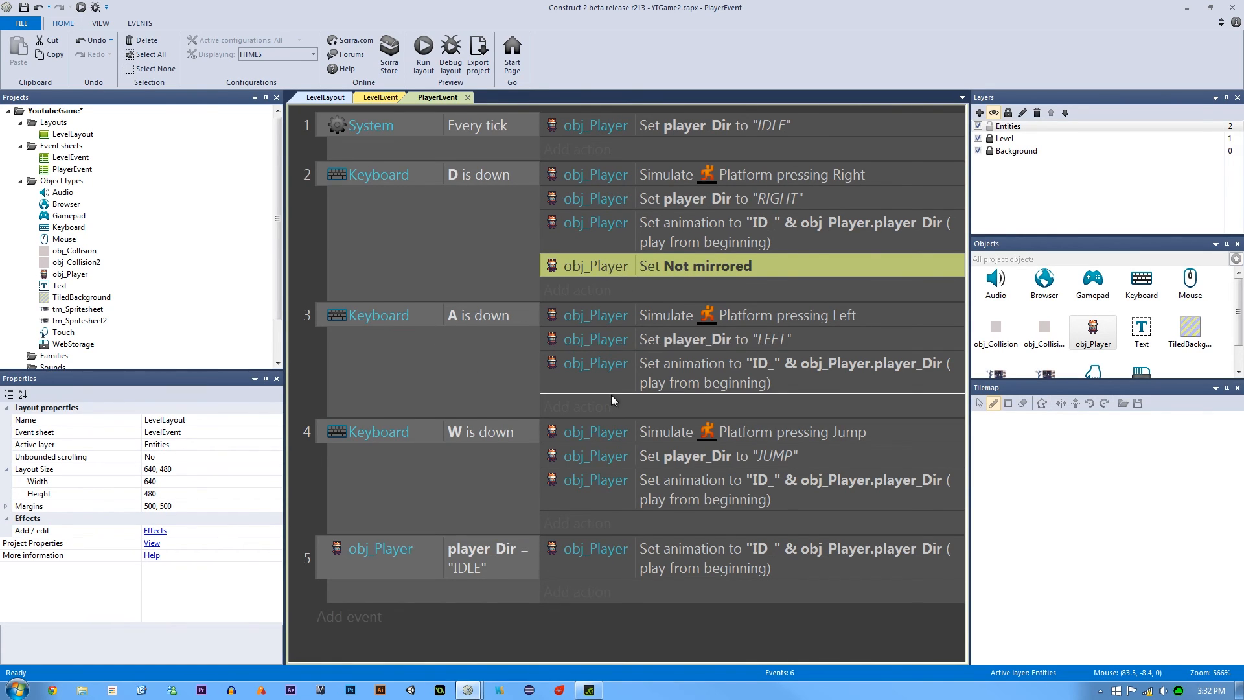
# Change the copied action in the A is down event to Mirrored and review both actions
pyautogui.doubleClick(693, 264)
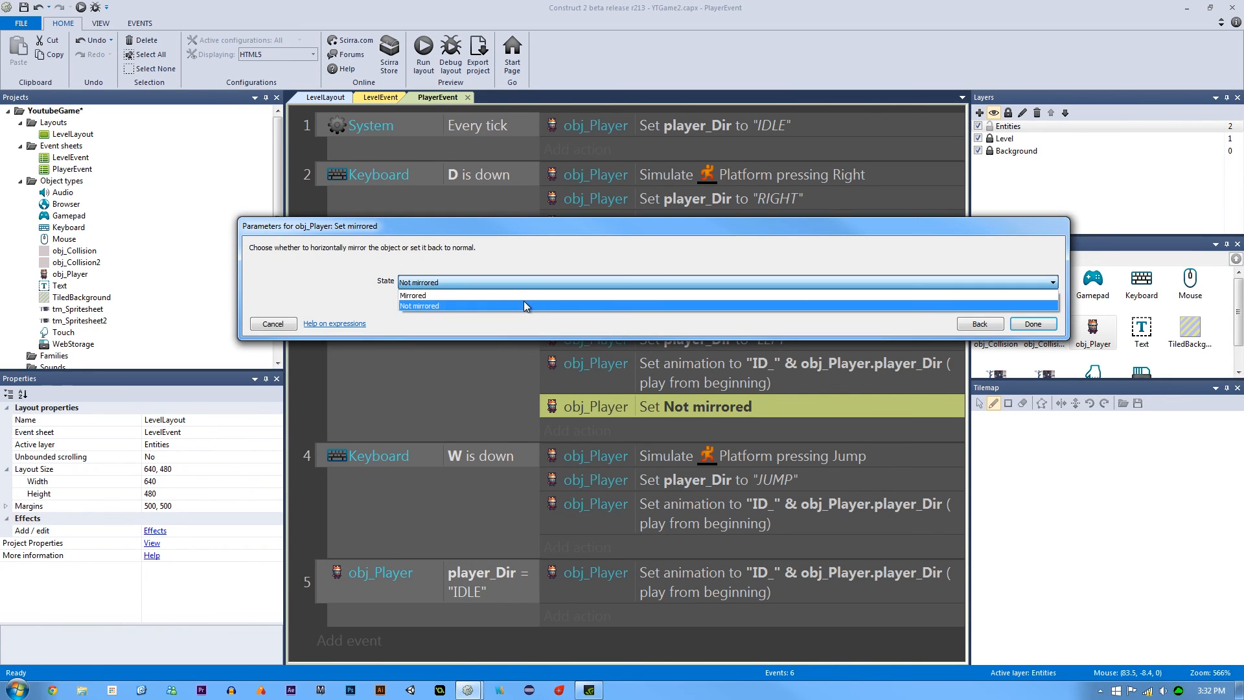
pyautogui.click(412, 295)
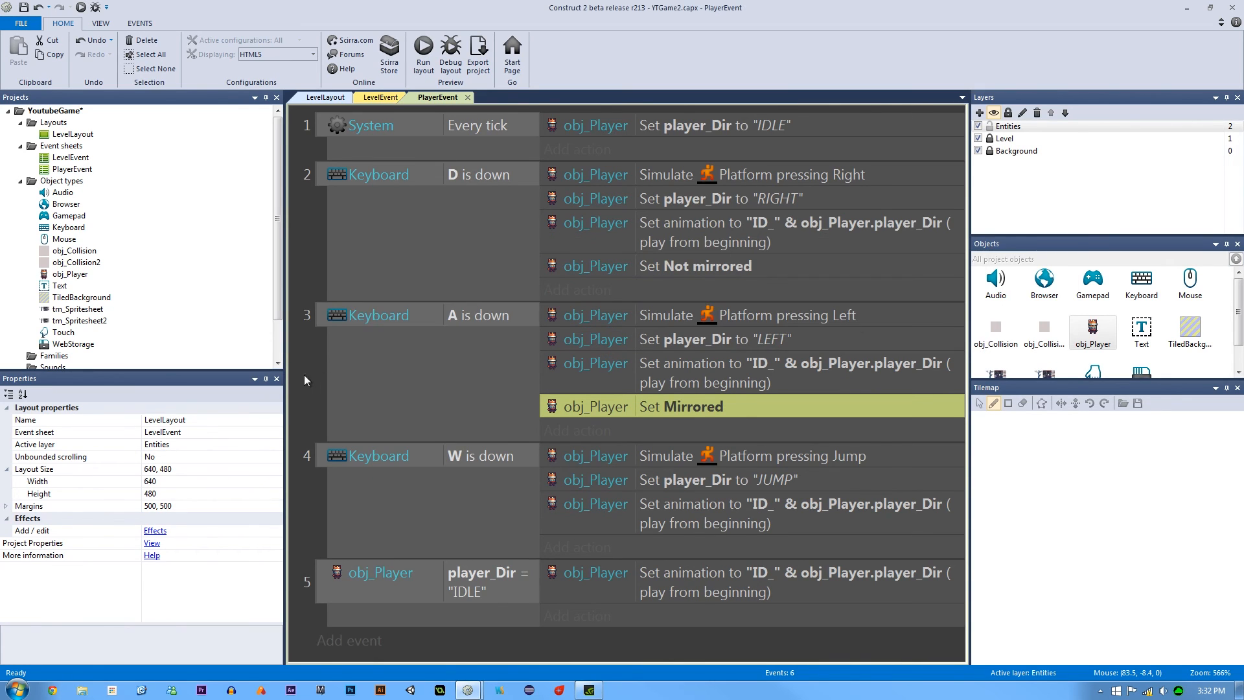
pyautogui.click(484, 178)
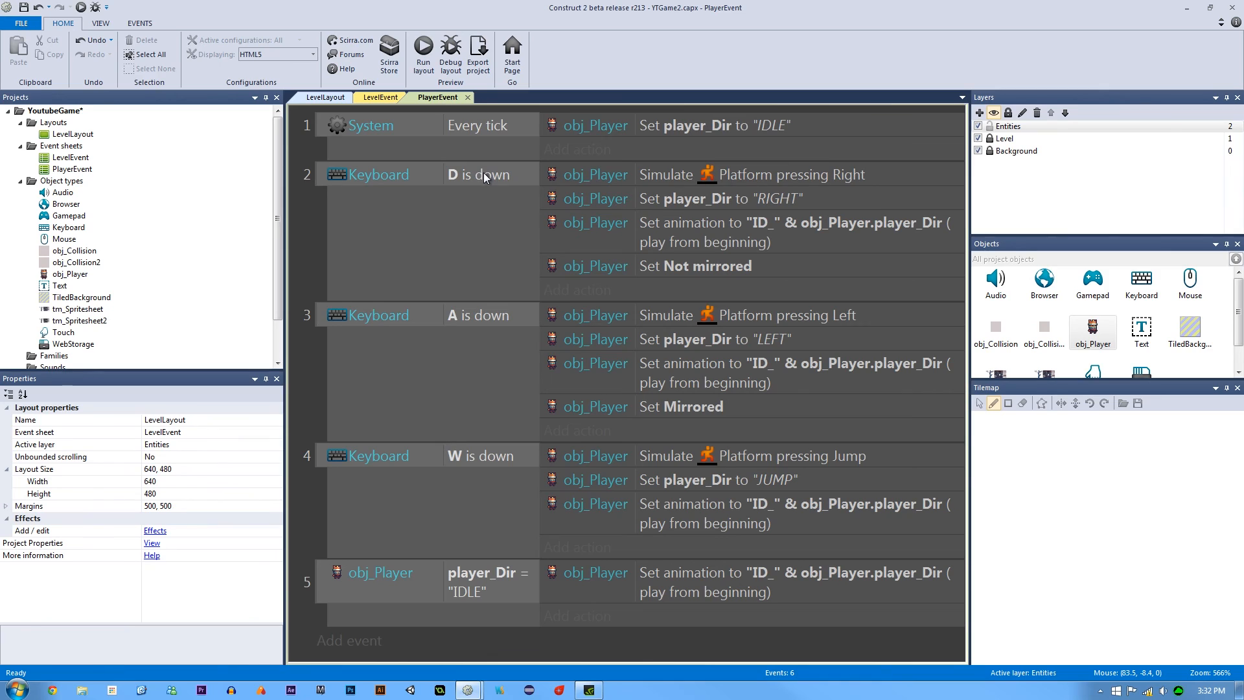
pyautogui.click(706, 265)
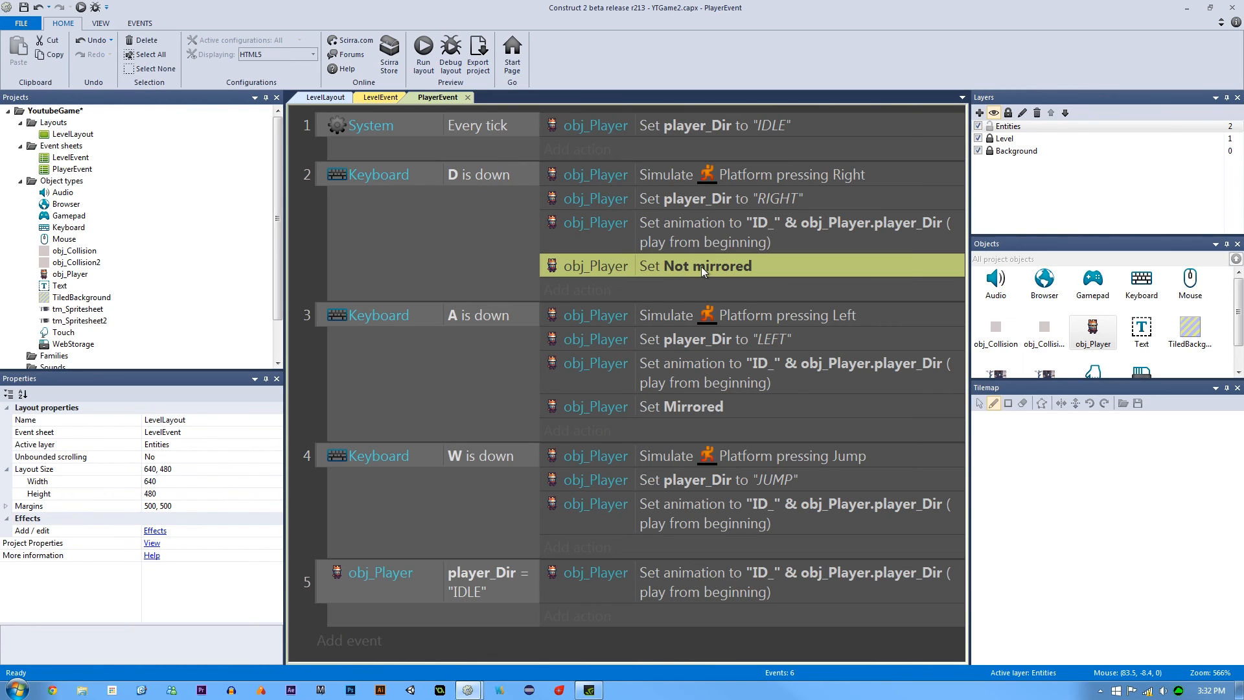
pyautogui.moveTo(695, 269)
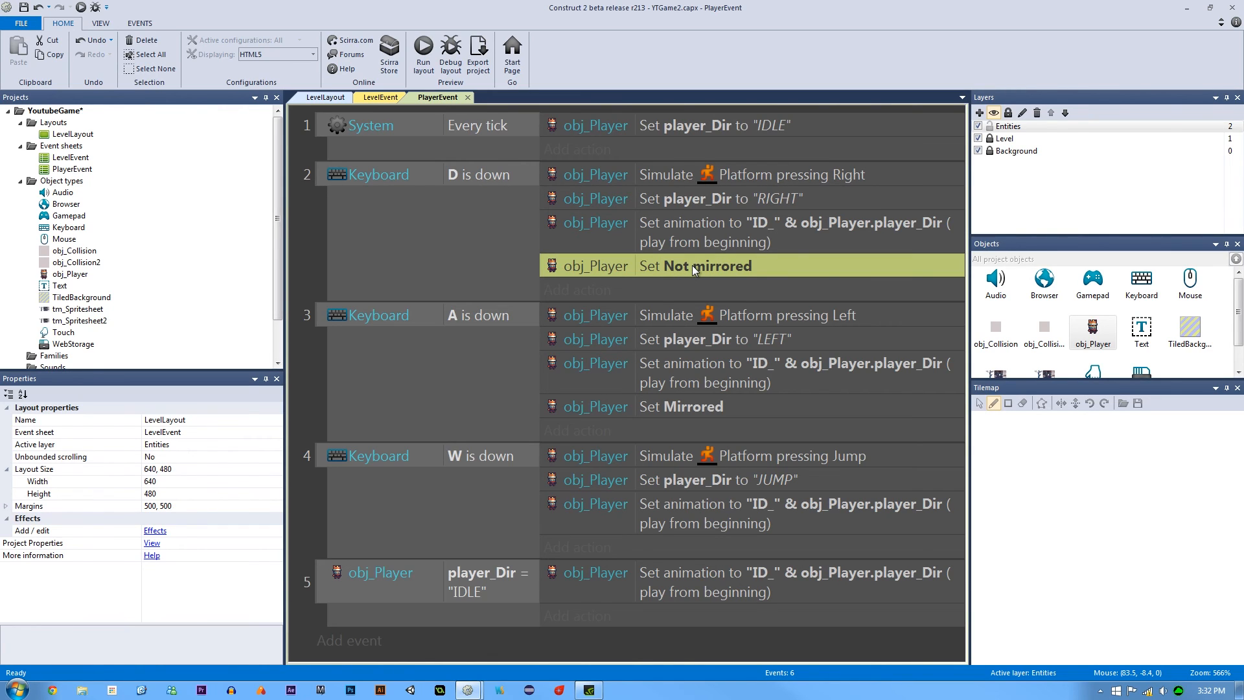
pyautogui.moveTo(599, 308)
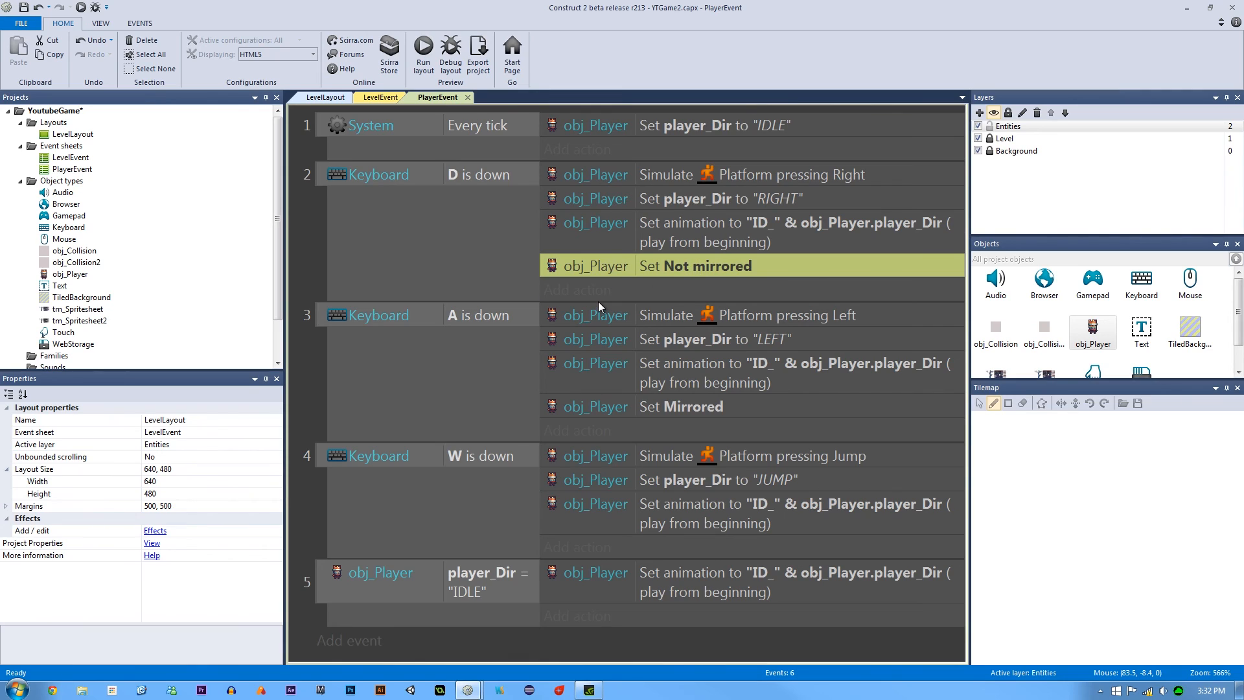
pyautogui.moveTo(537, 287)
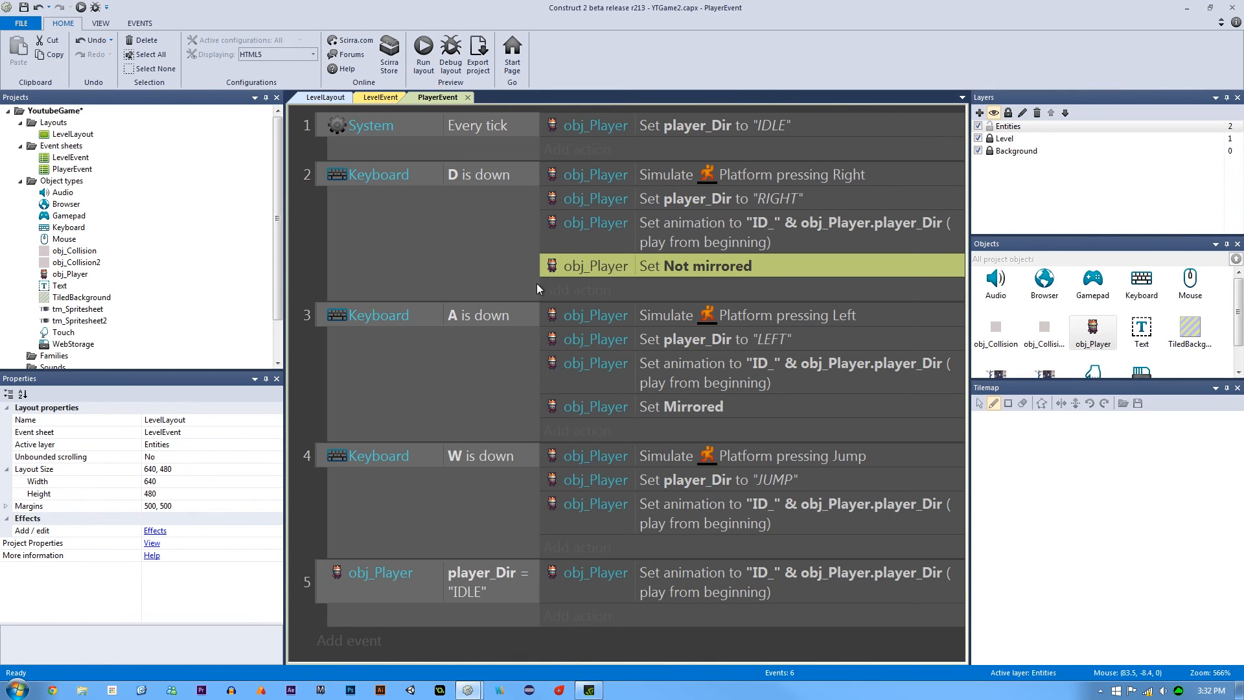
pyautogui.click(694, 406)
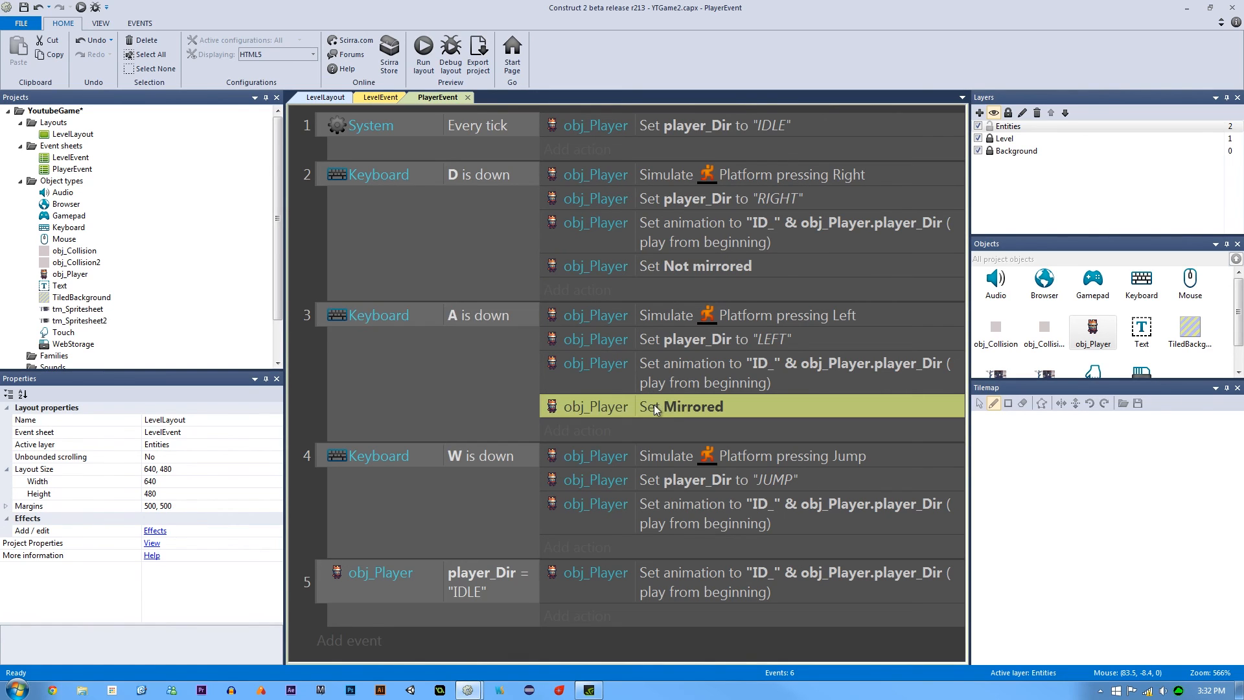
pyautogui.click(714, 264)
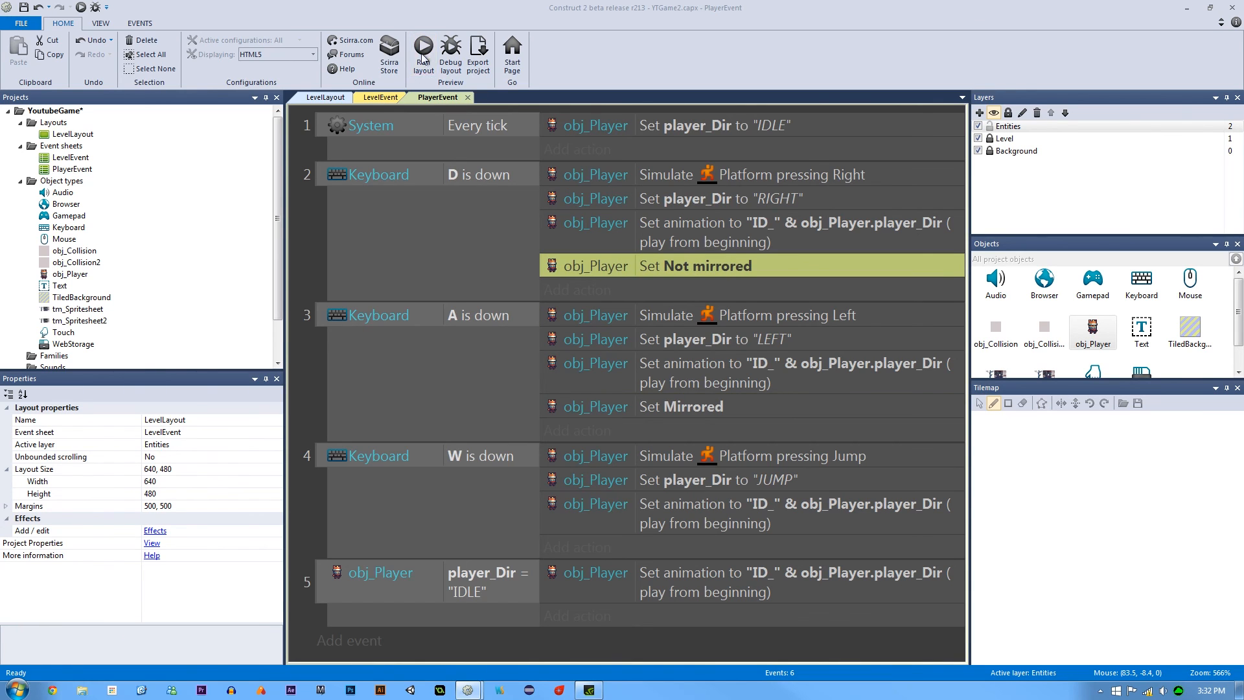
# Run the layout in the browser to watch the player mirror while moving
pyautogui.click(422, 48)
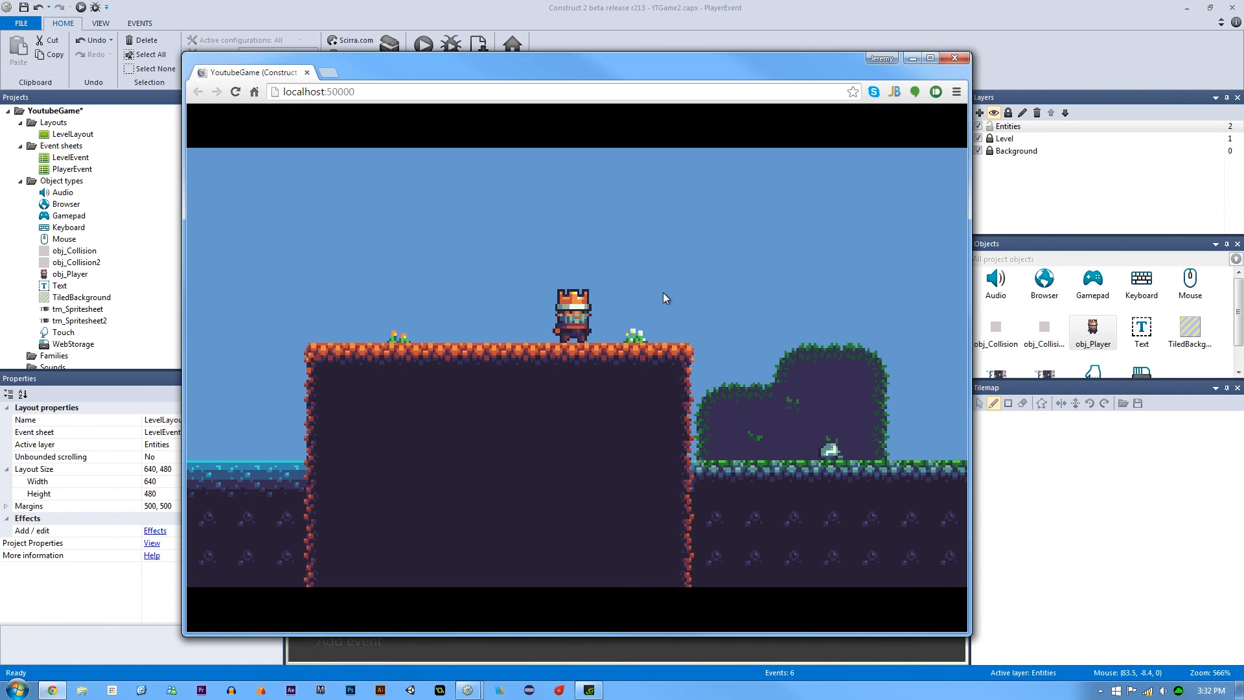
pyautogui.moveTo(791, 228)
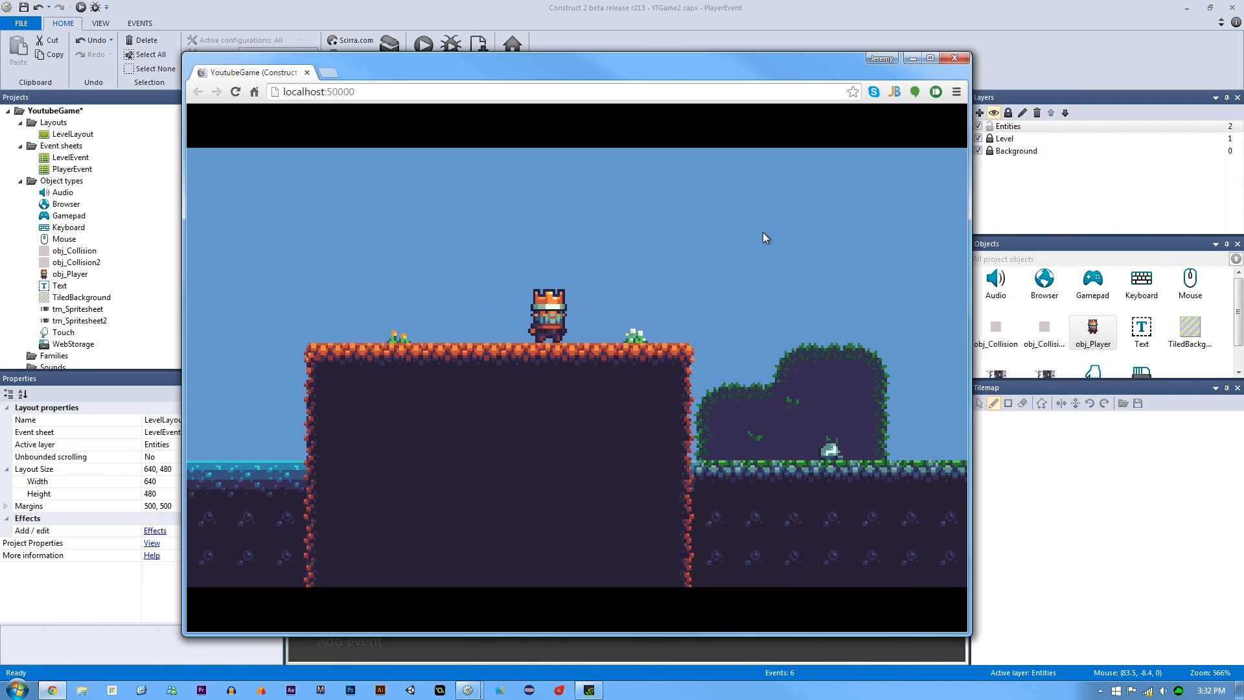
pyautogui.moveTo(740, 246)
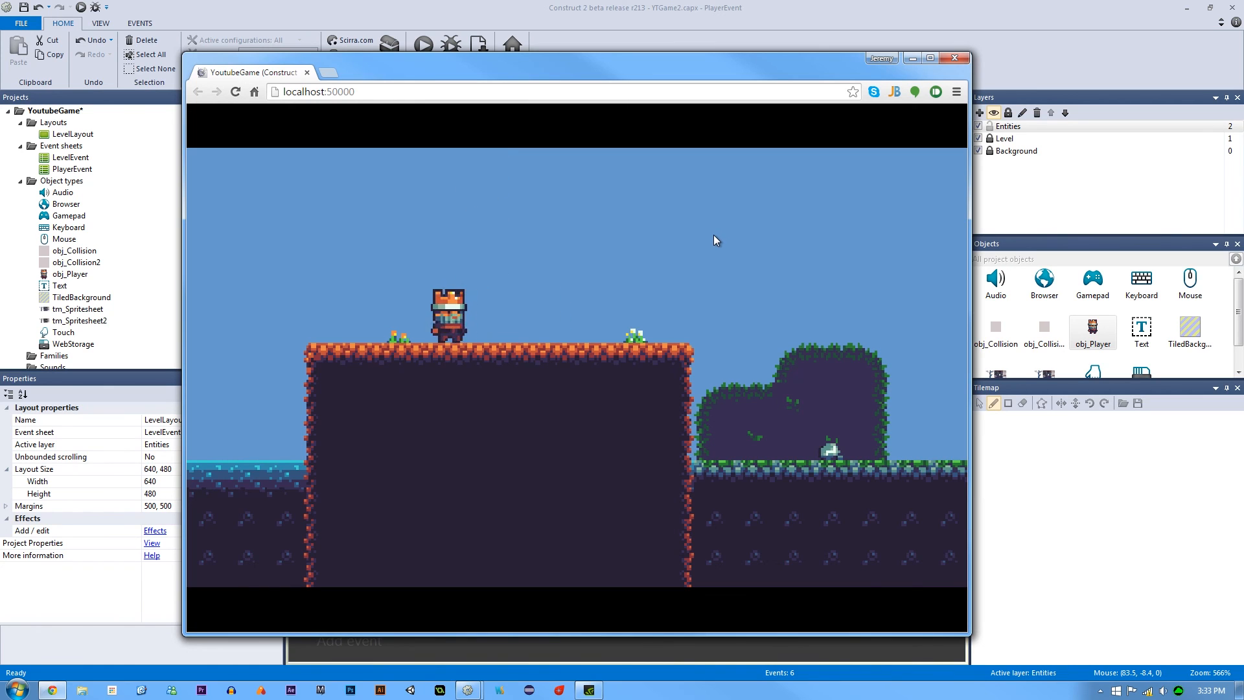
pyautogui.moveTo(703, 232)
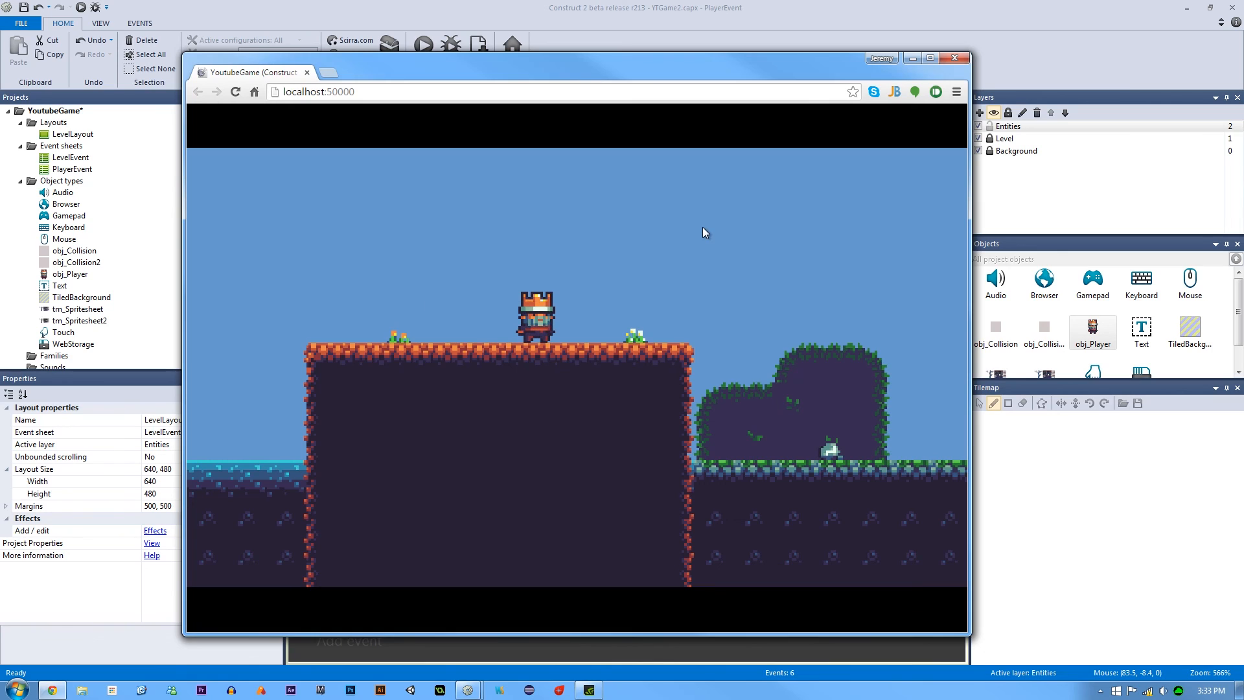
pyautogui.moveTo(710, 237)
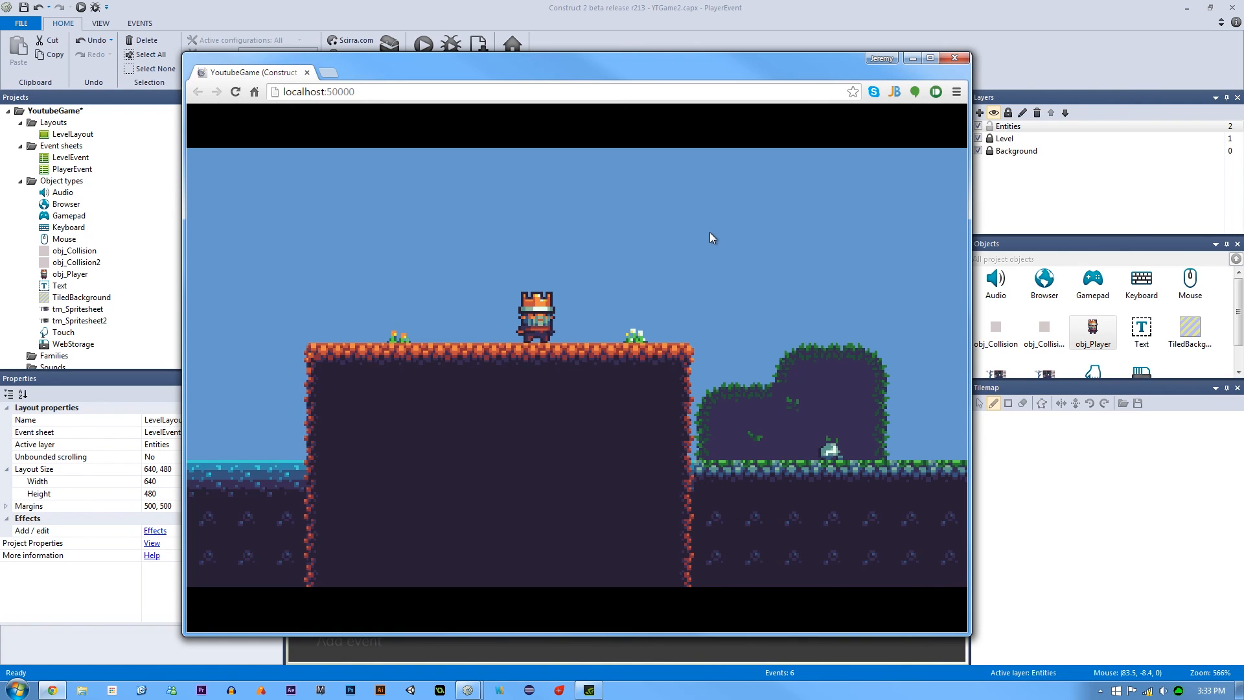